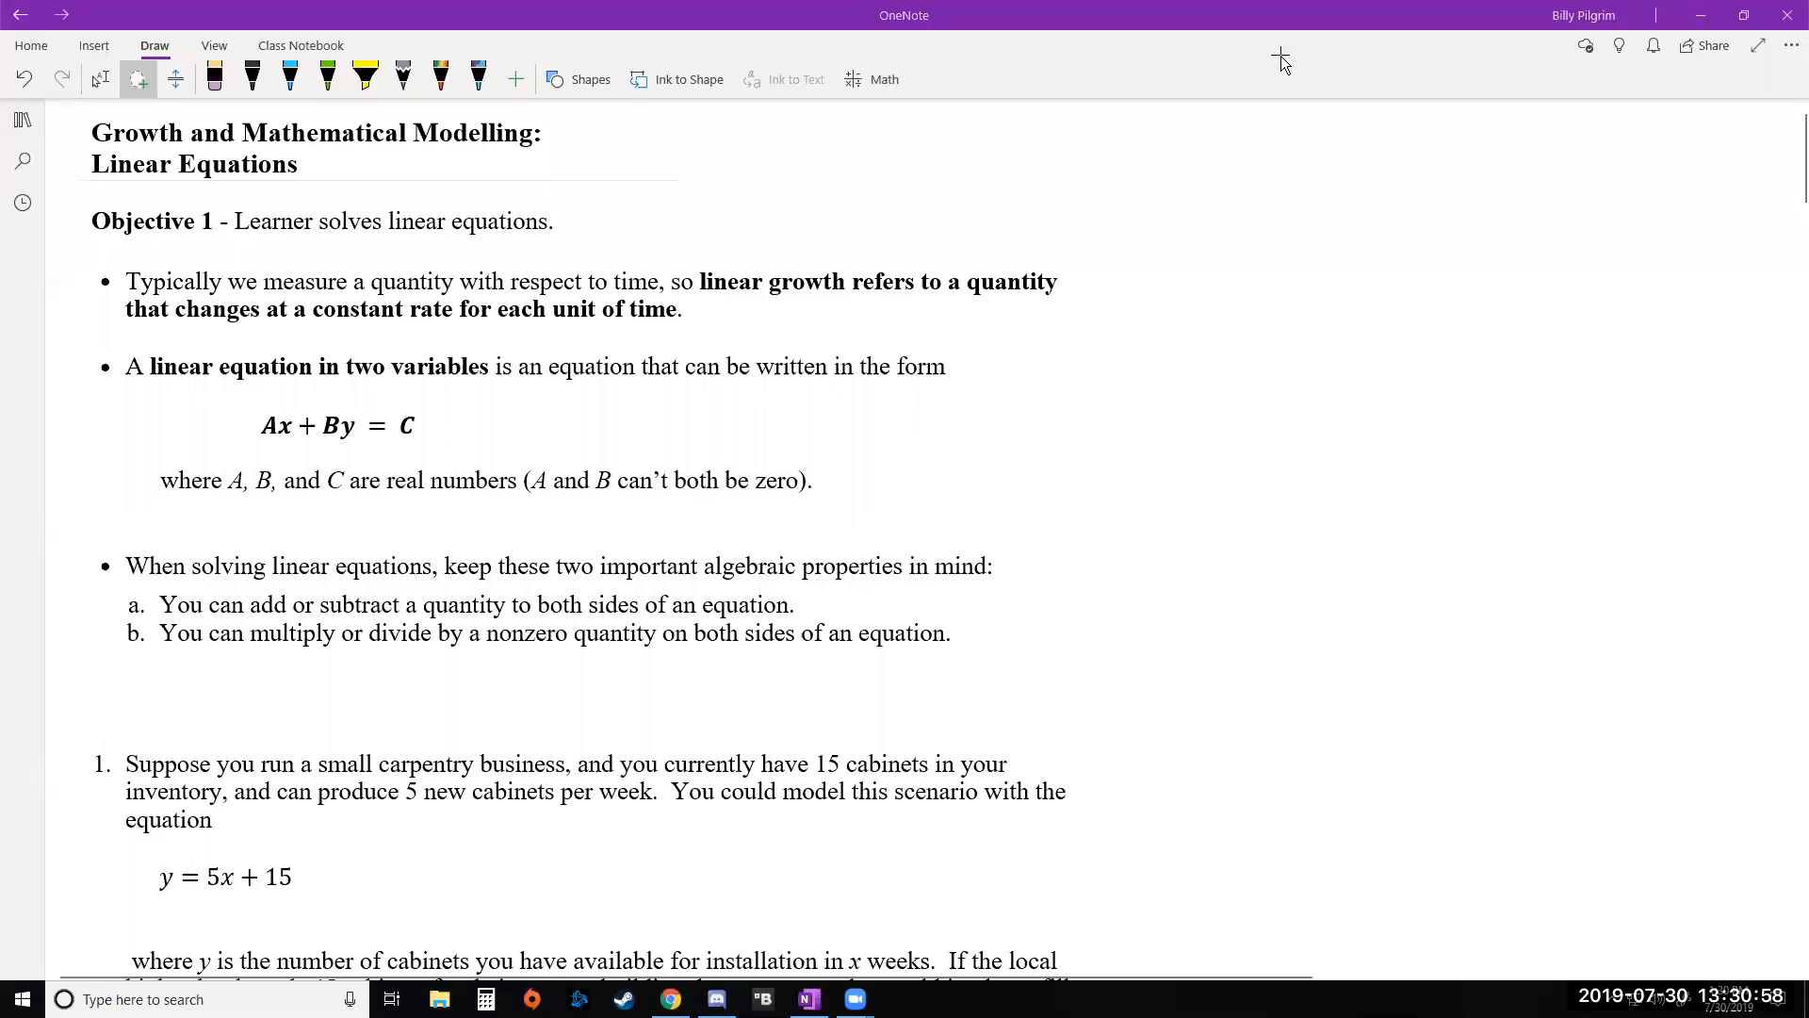
mouse_move(1500, 247)
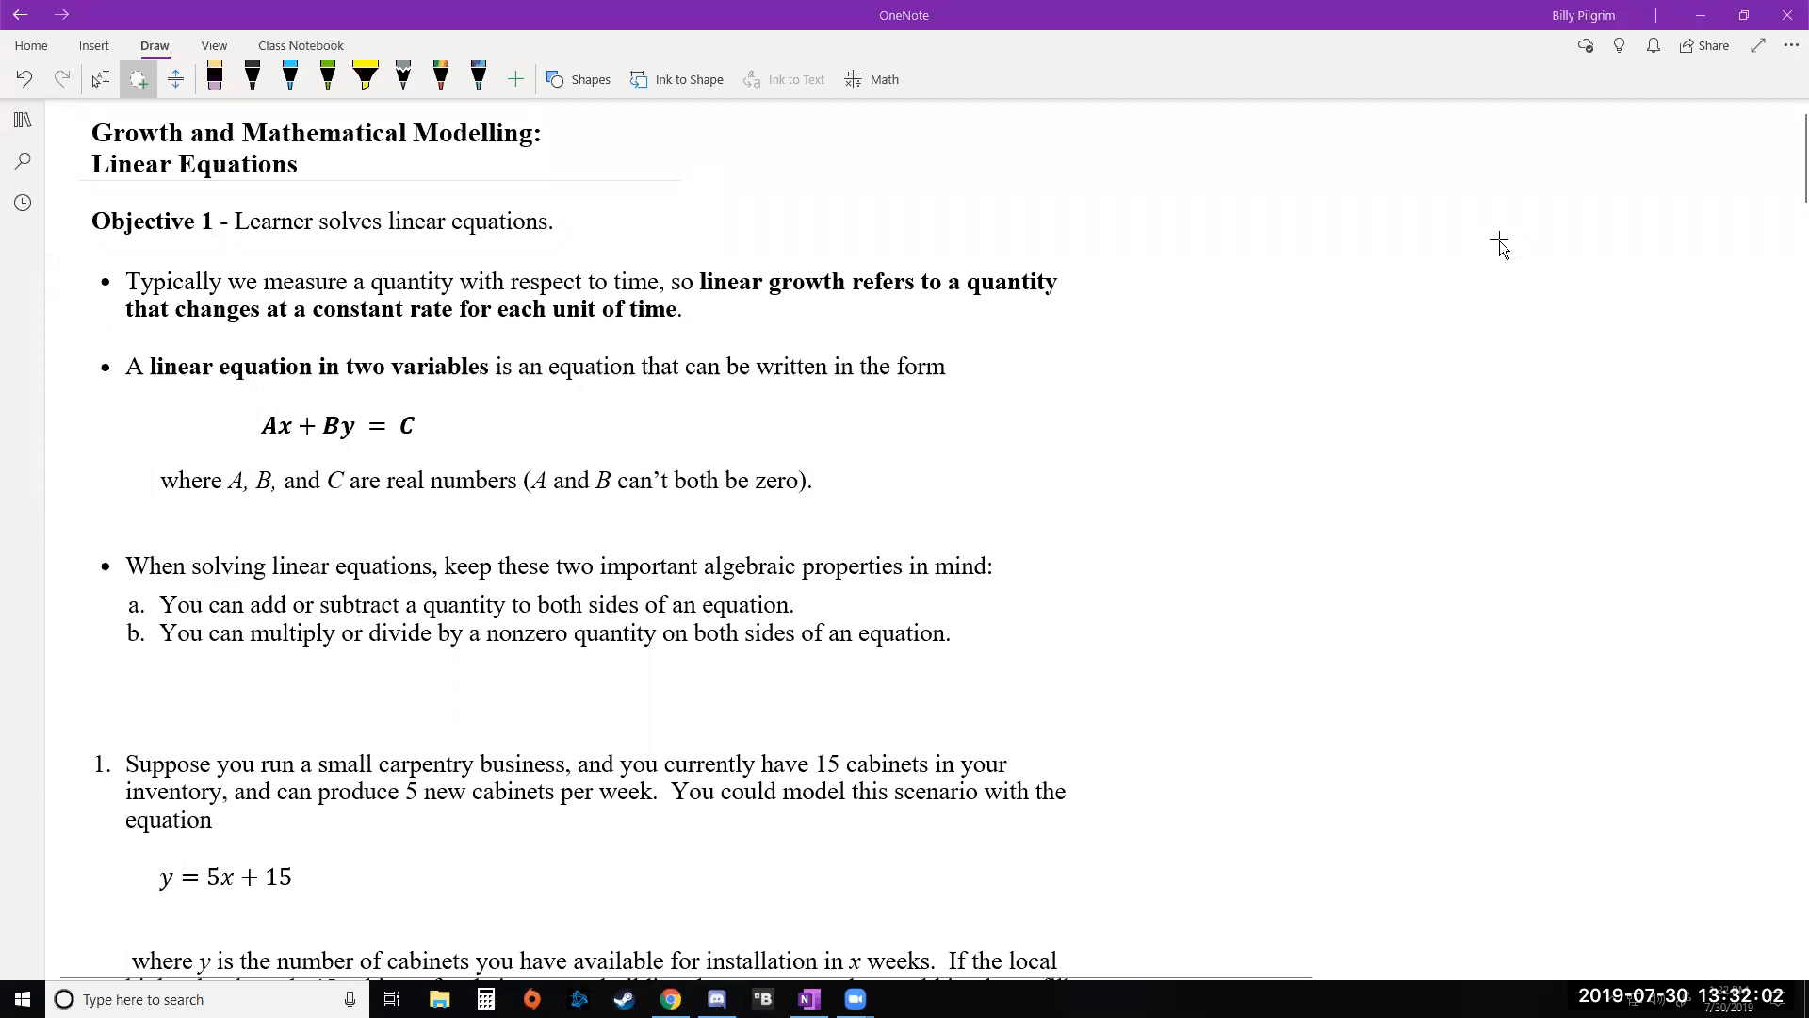
mouse_move(1461, 272)
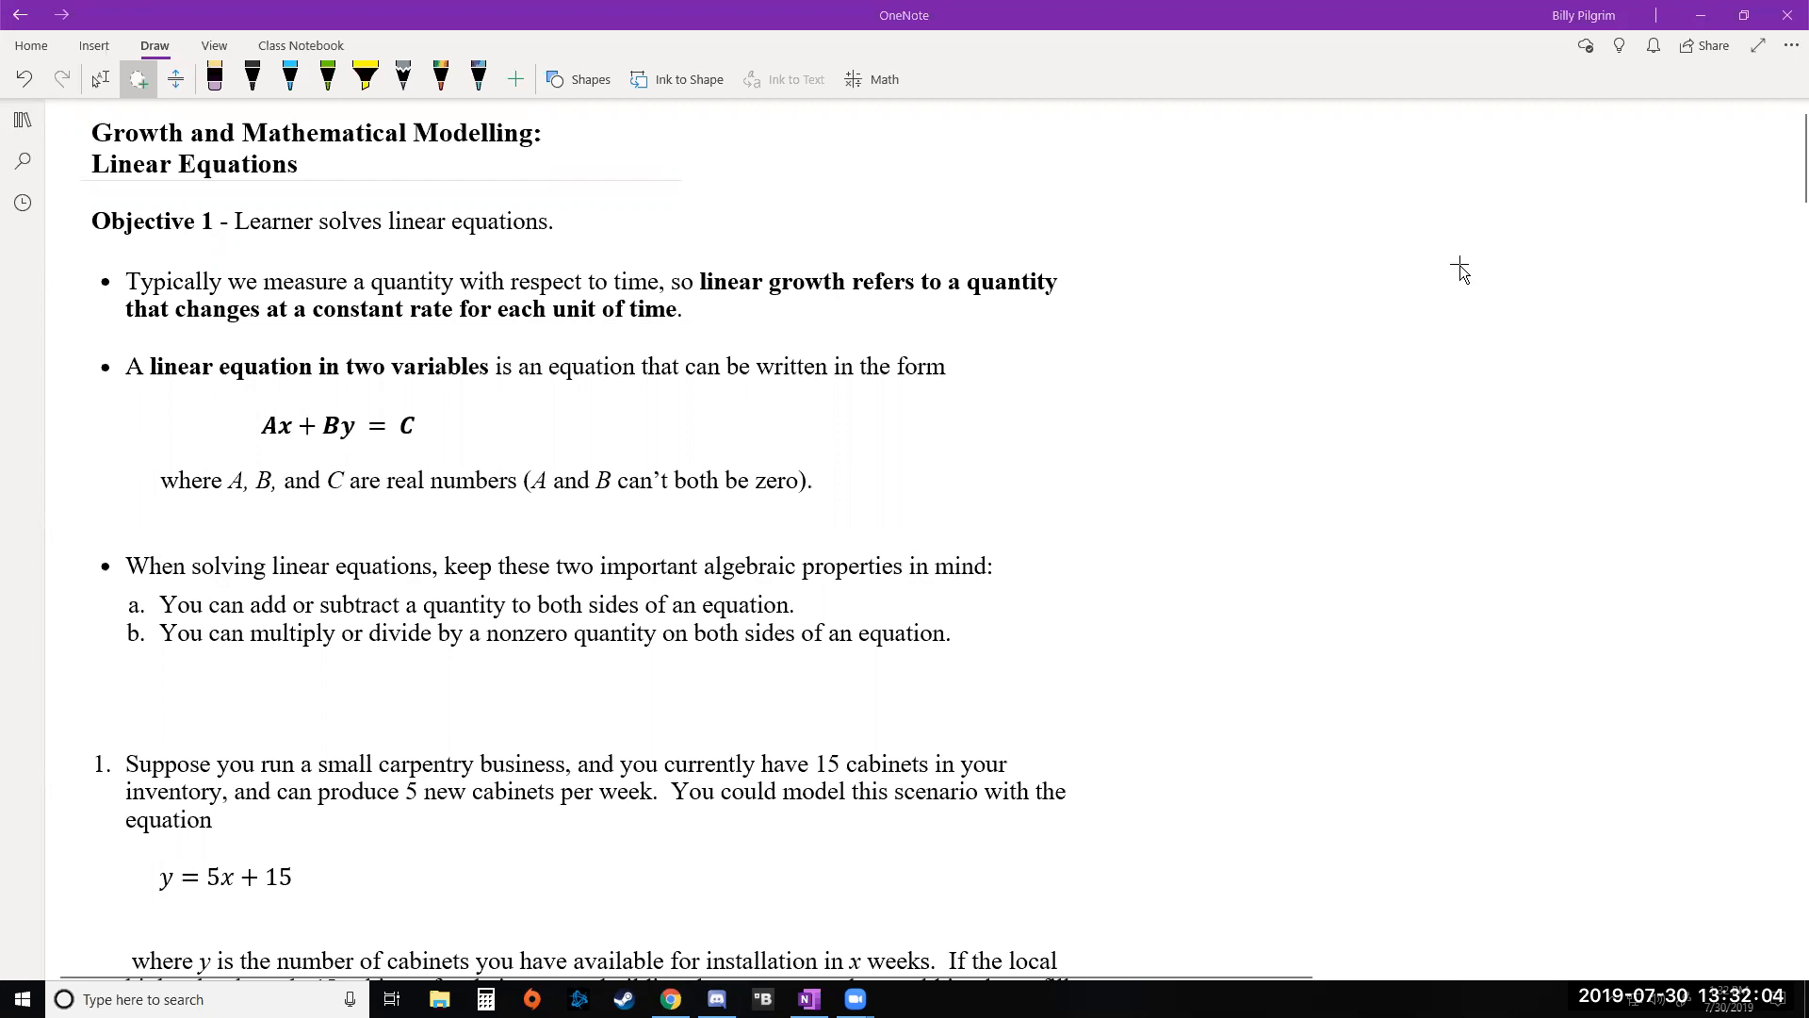
Ink 'What is x when y = 45?' in black pen below the carpentry problem.
scroll(down, 3)
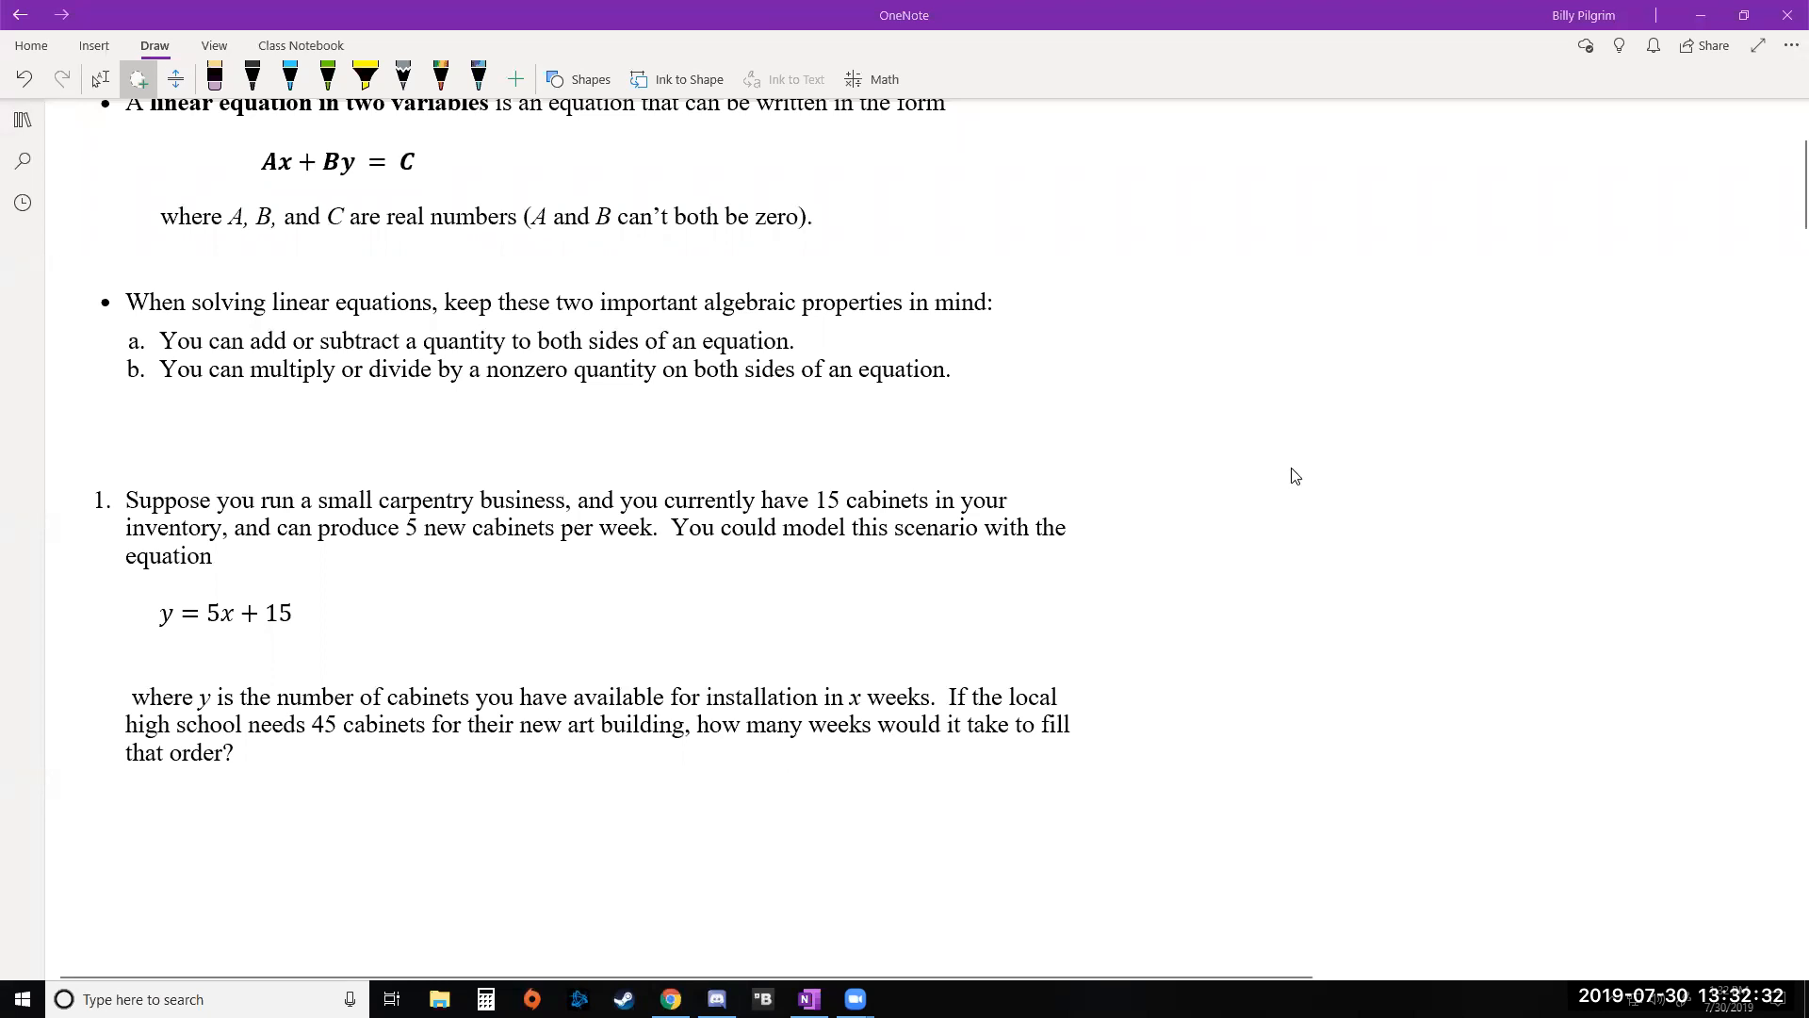
scroll(down, 3)
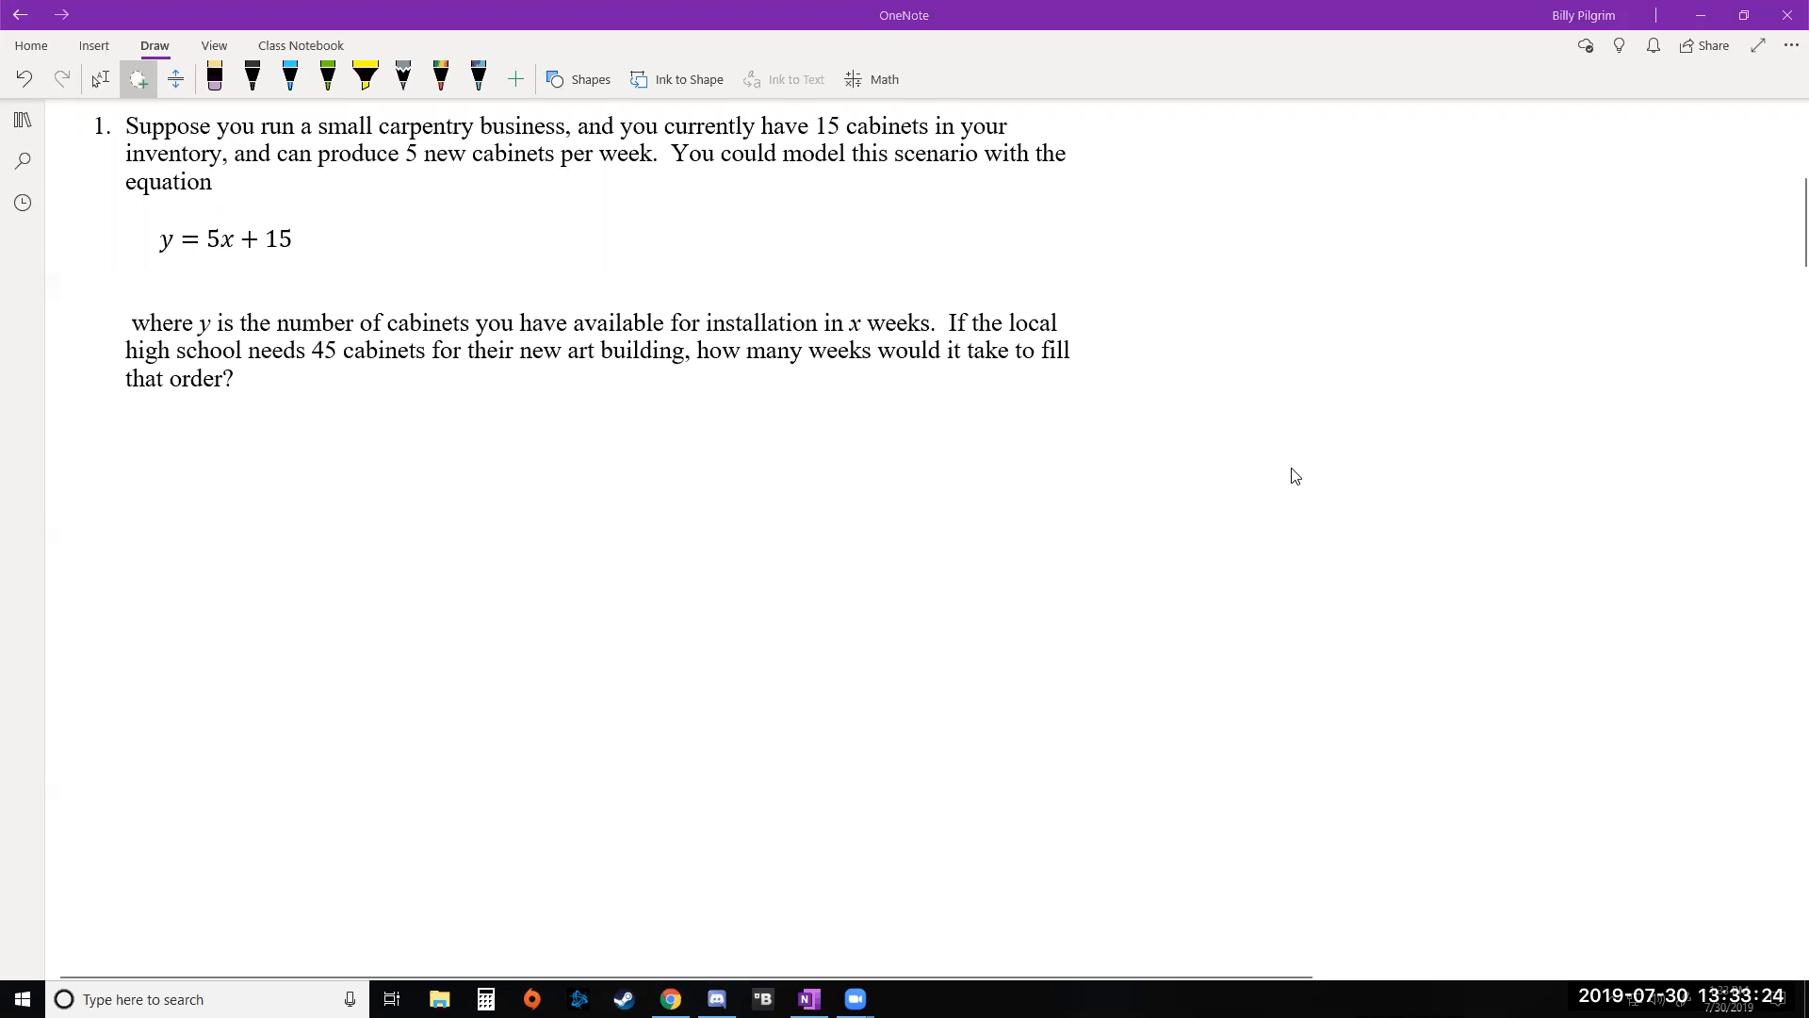
mouse_move(1292, 467)
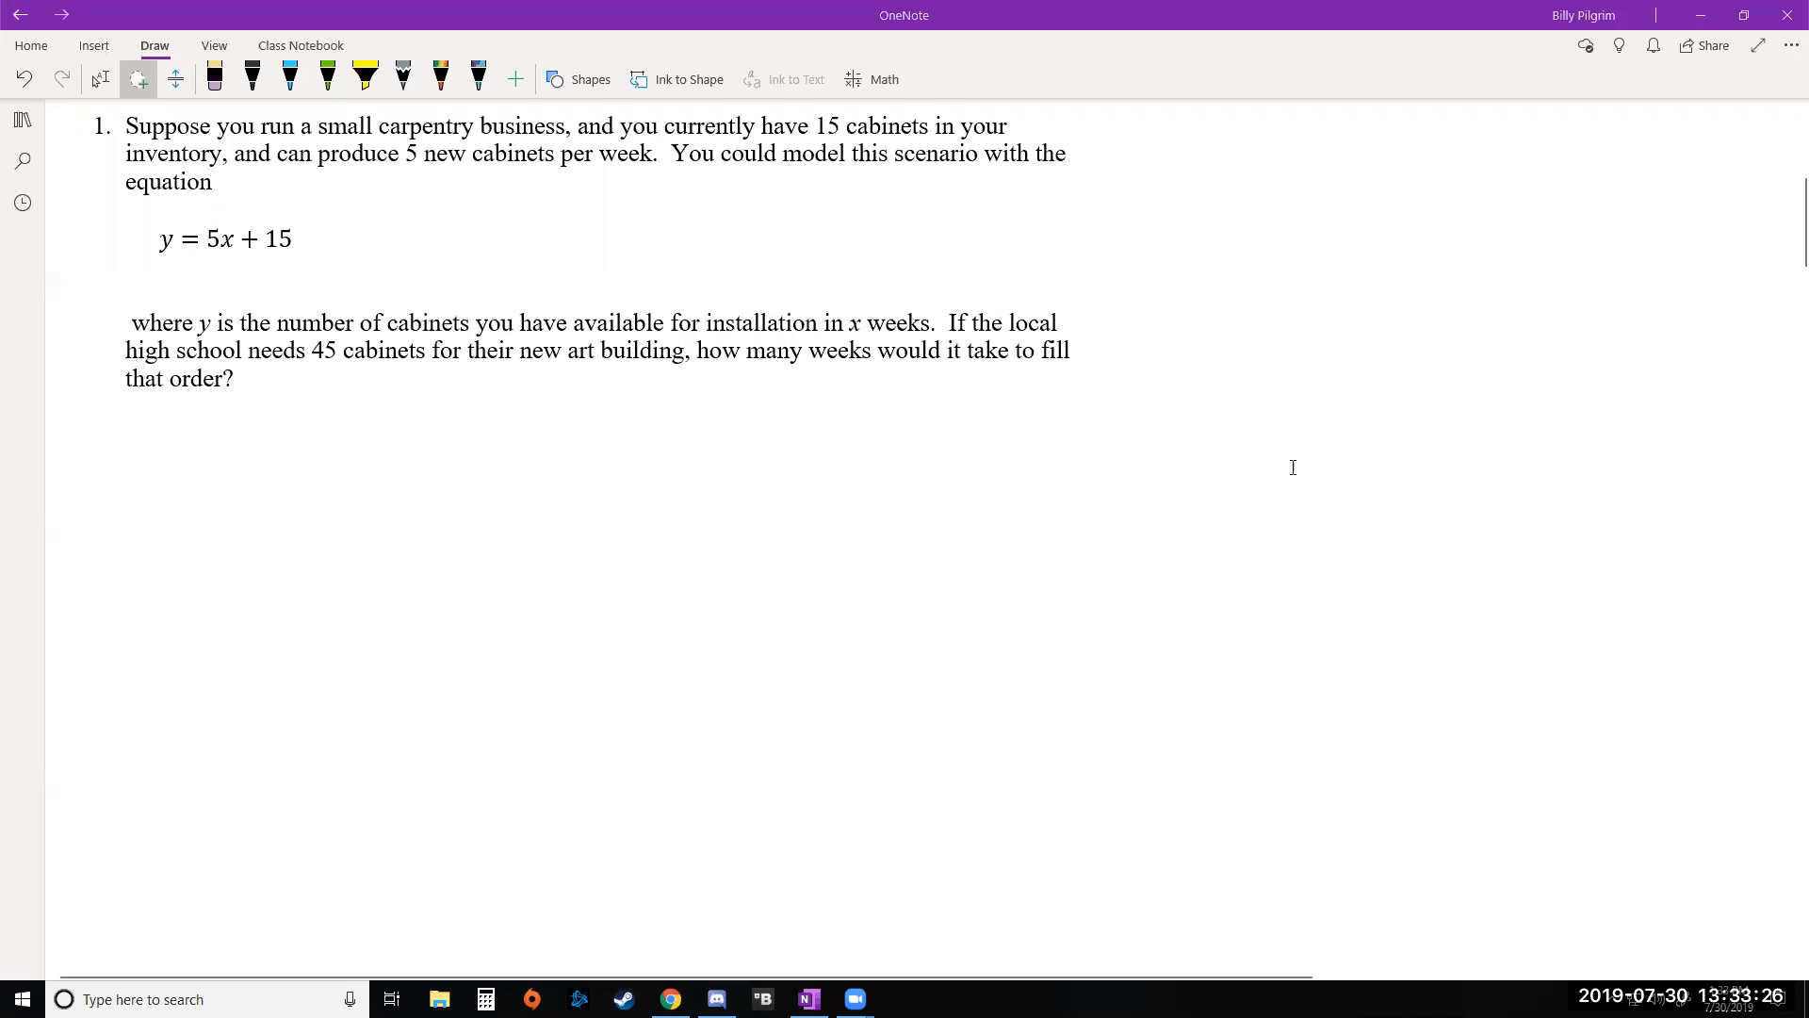
mouse_move(1292, 473)
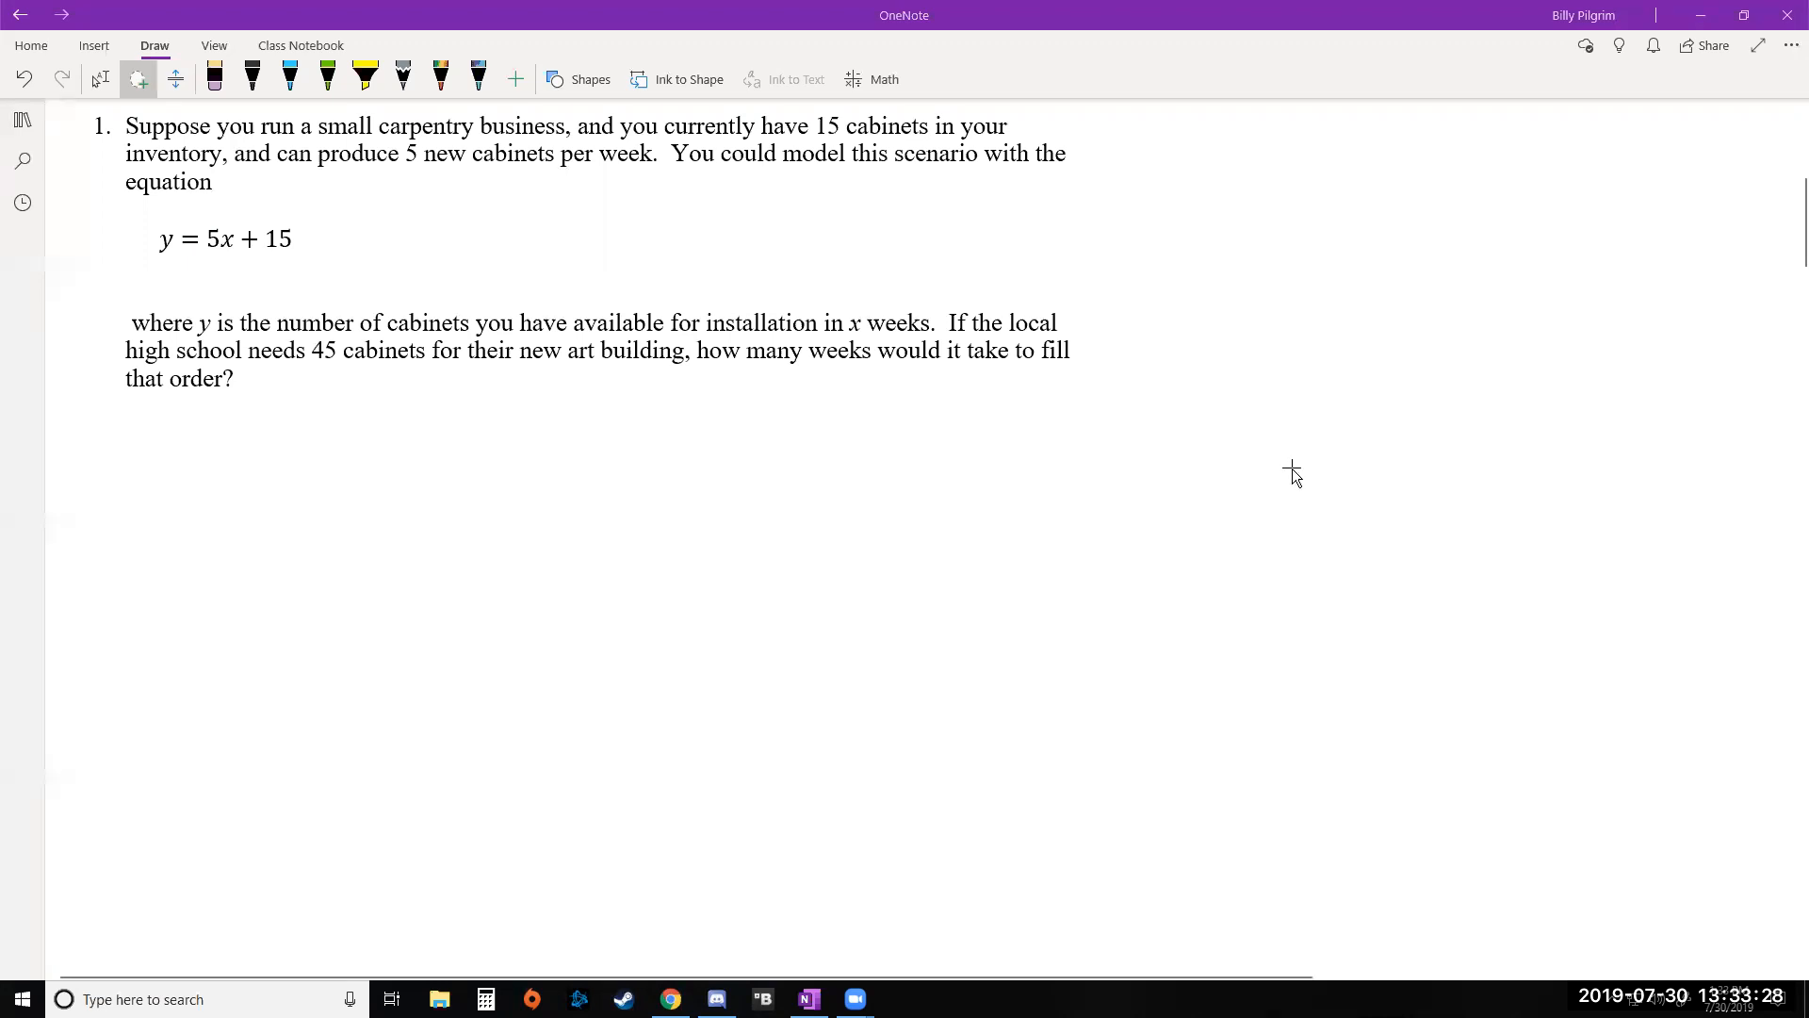
mouse_move(364, 289)
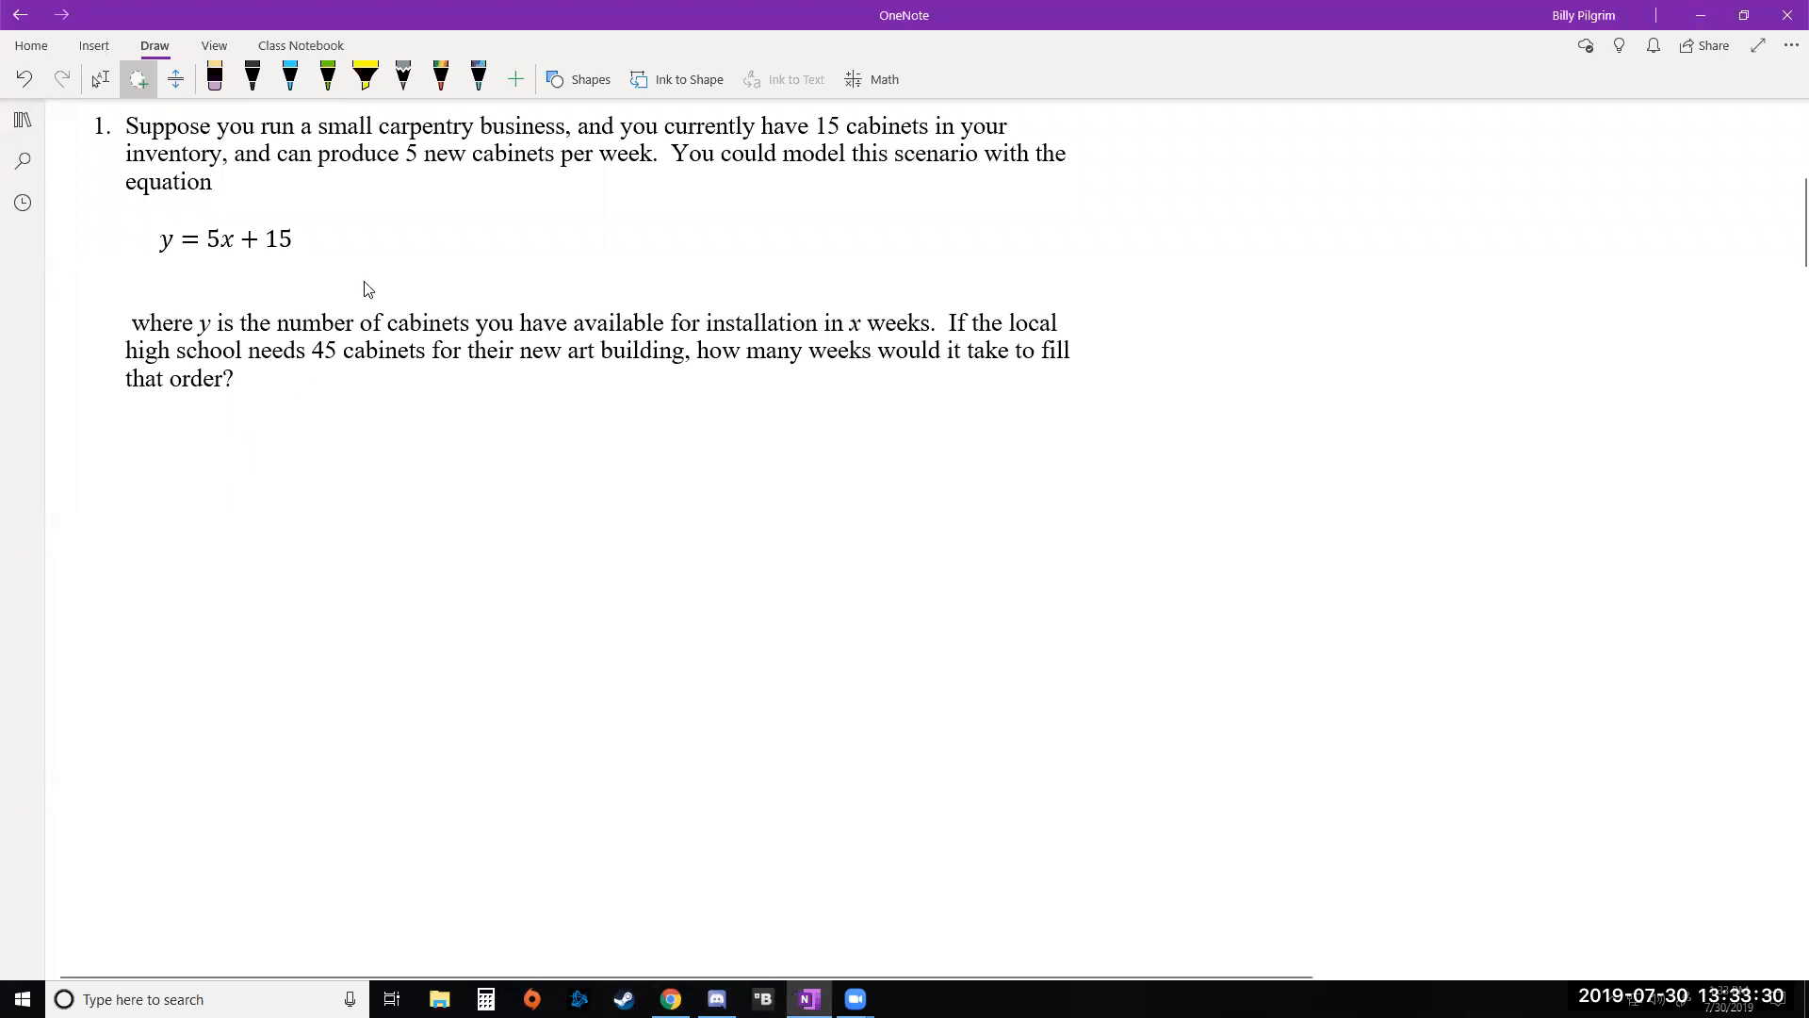
click(251, 79)
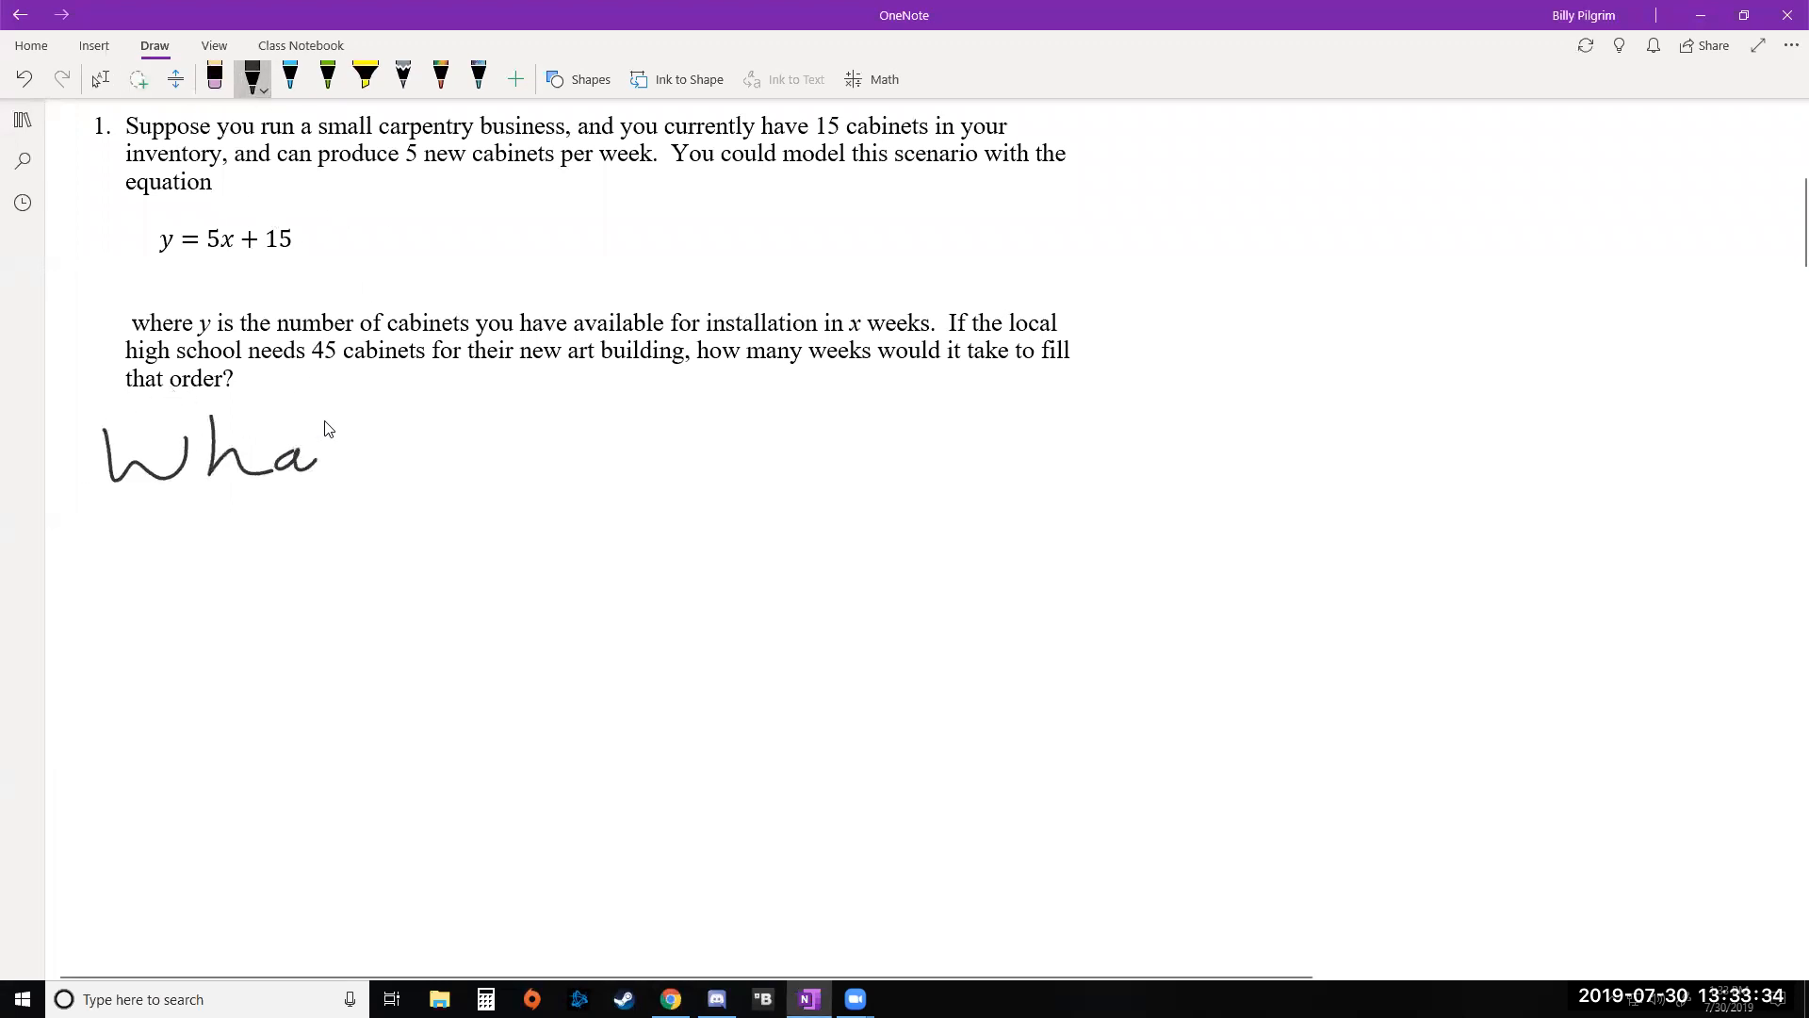
drag(335, 450, 623, 462)
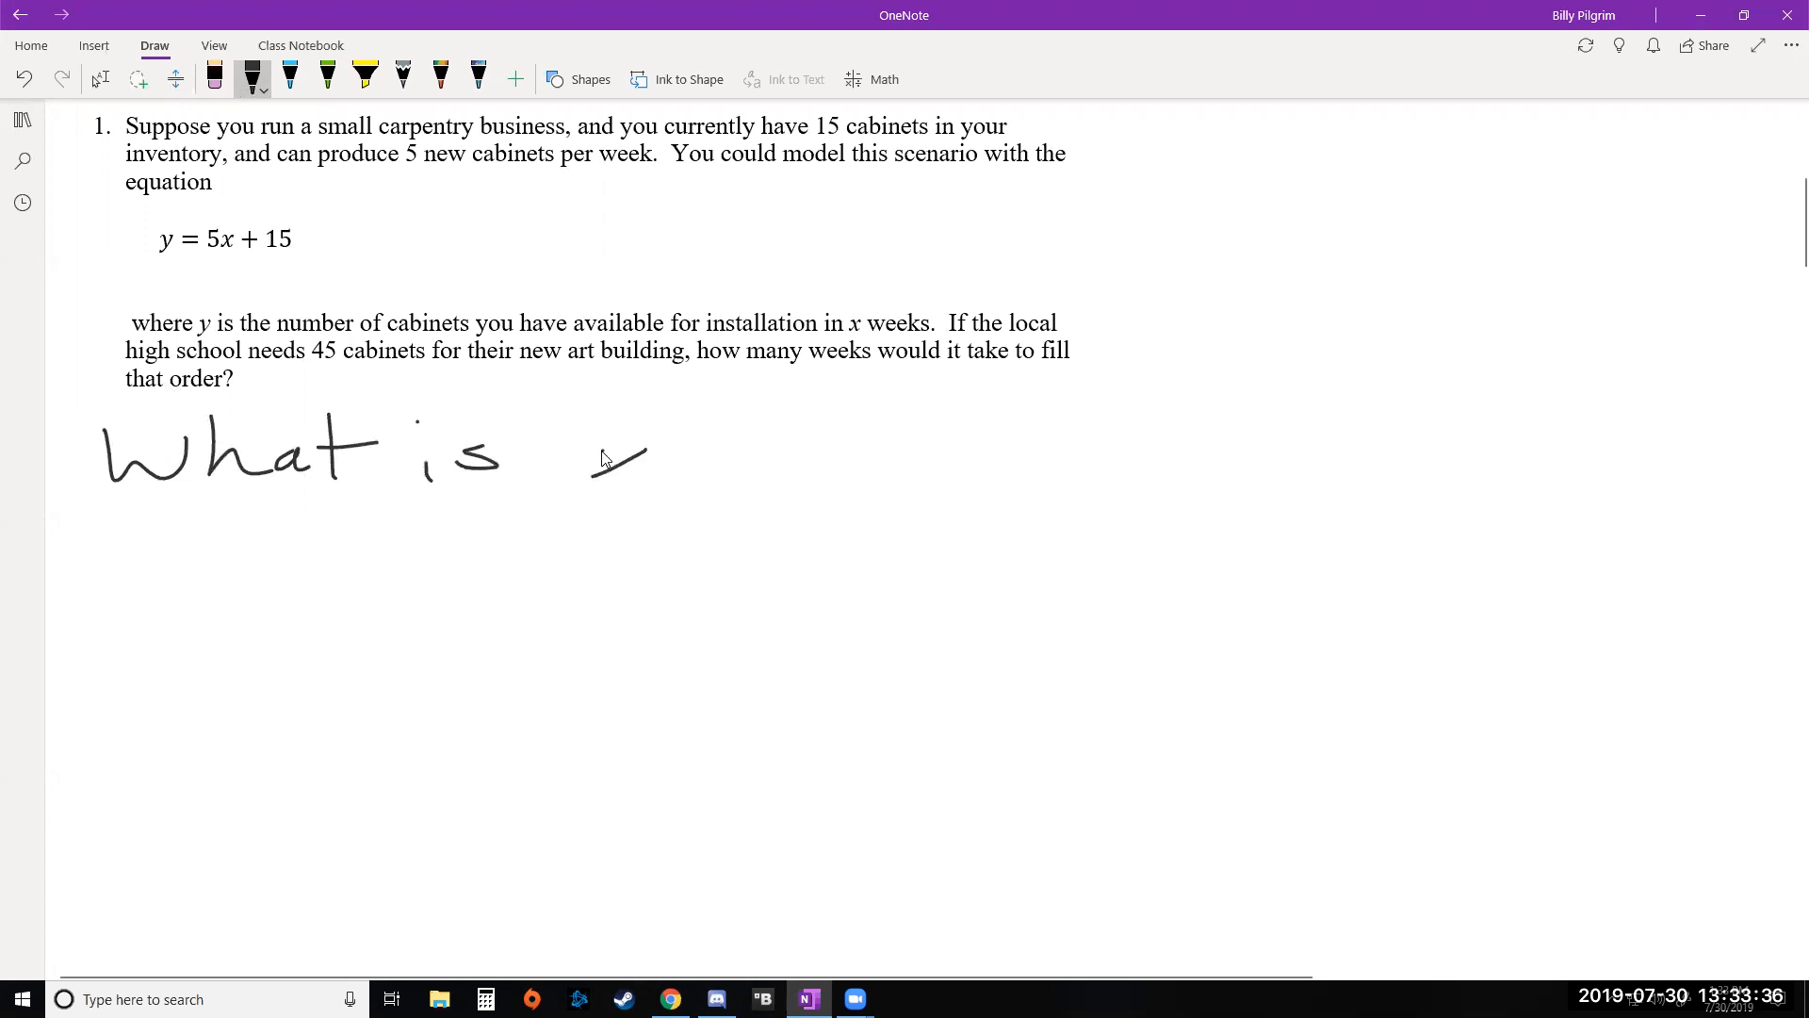
drag(588, 473, 934, 456)
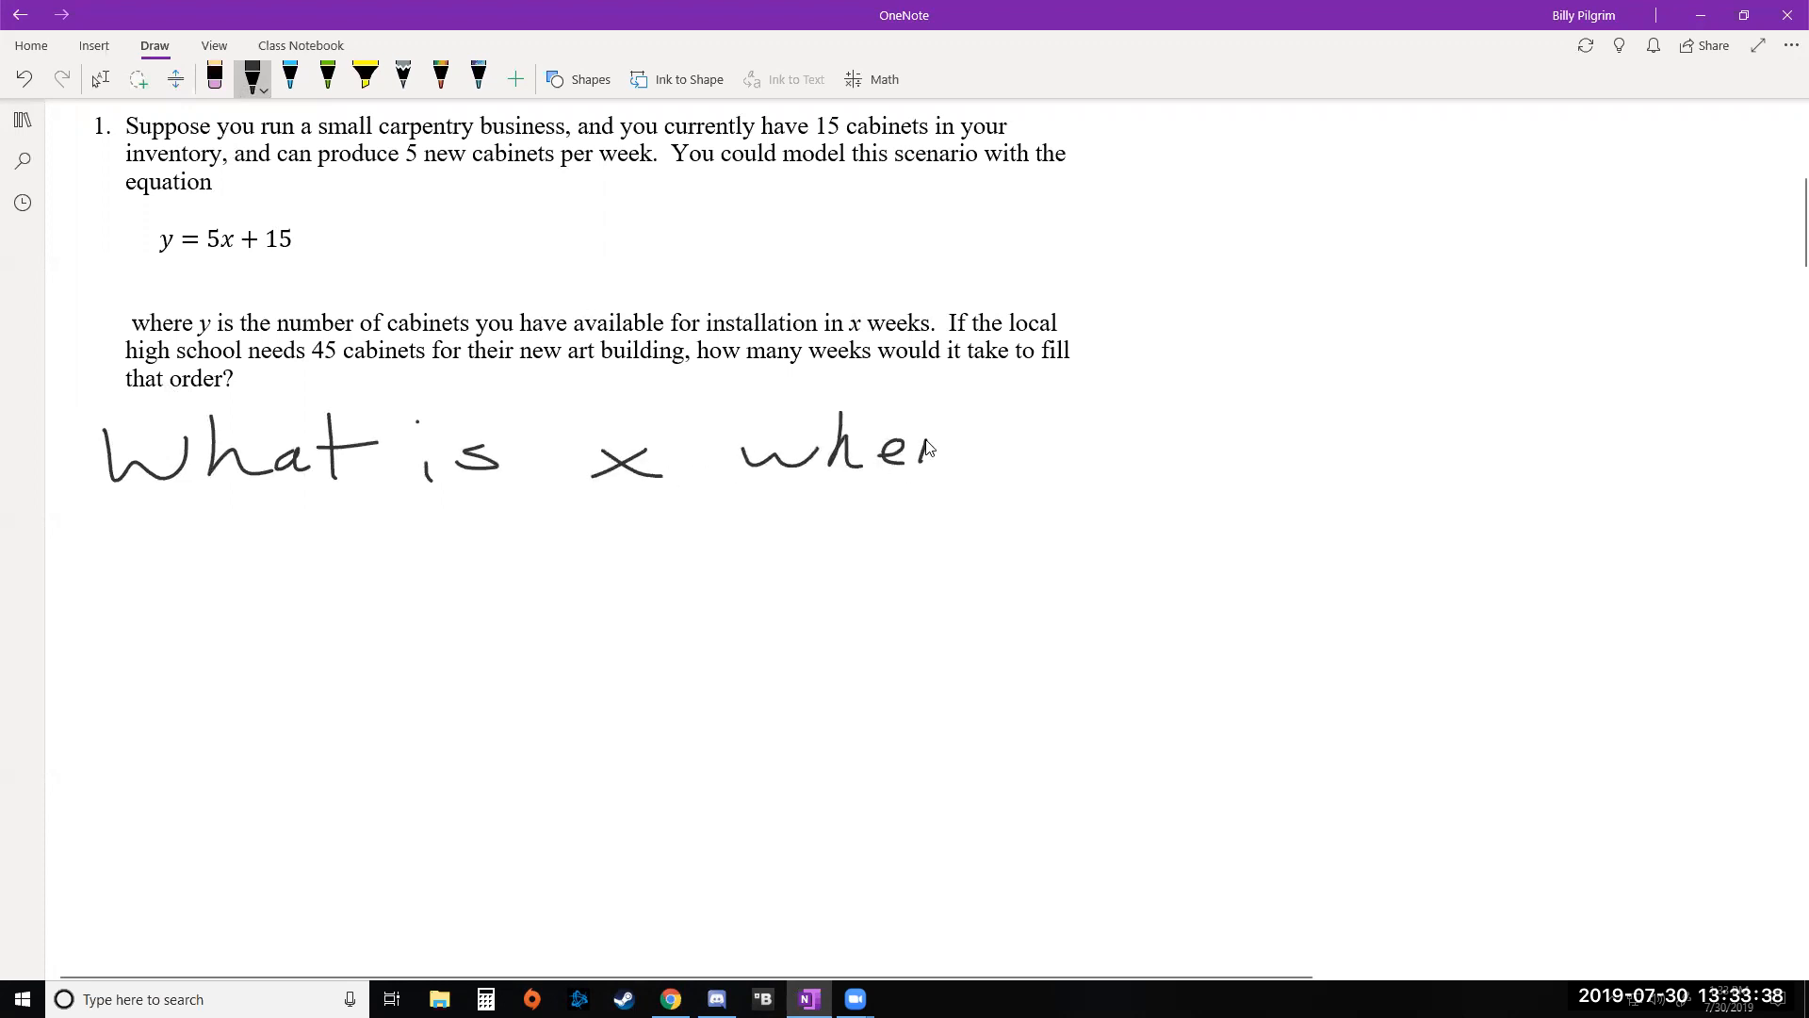
drag(900, 450, 1172, 473)
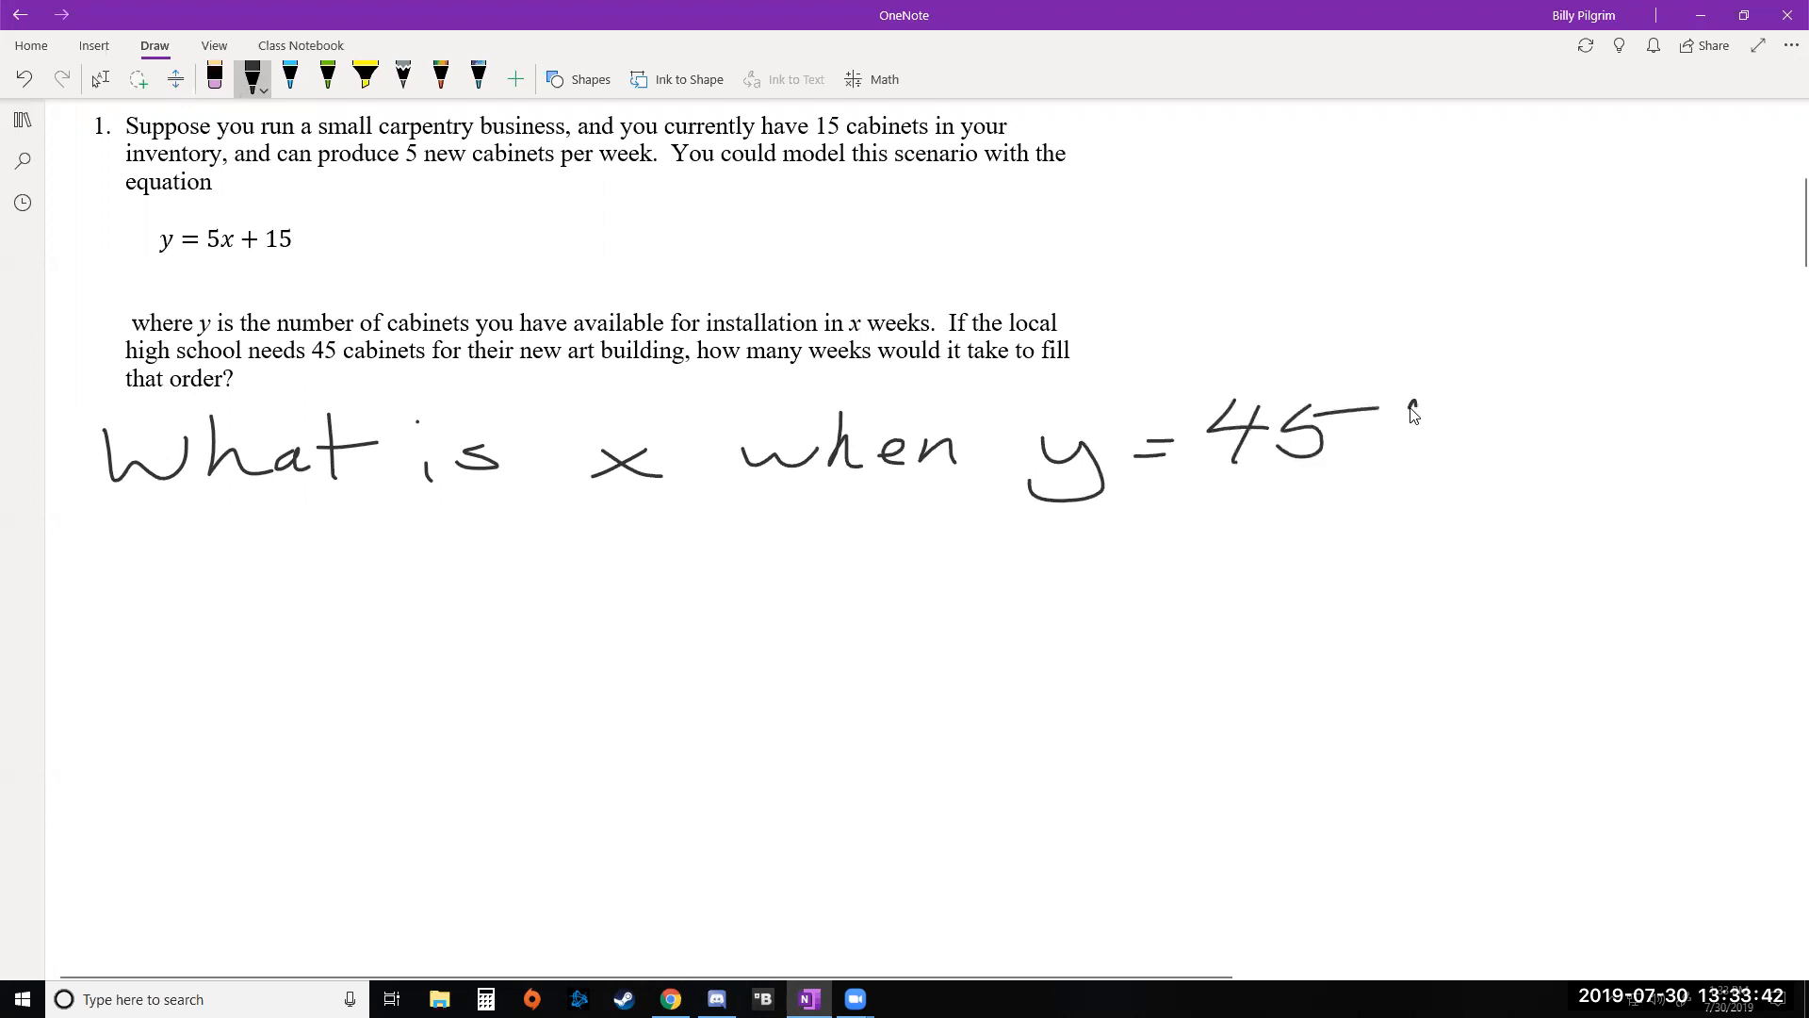
drag(1414, 398, 1396, 468)
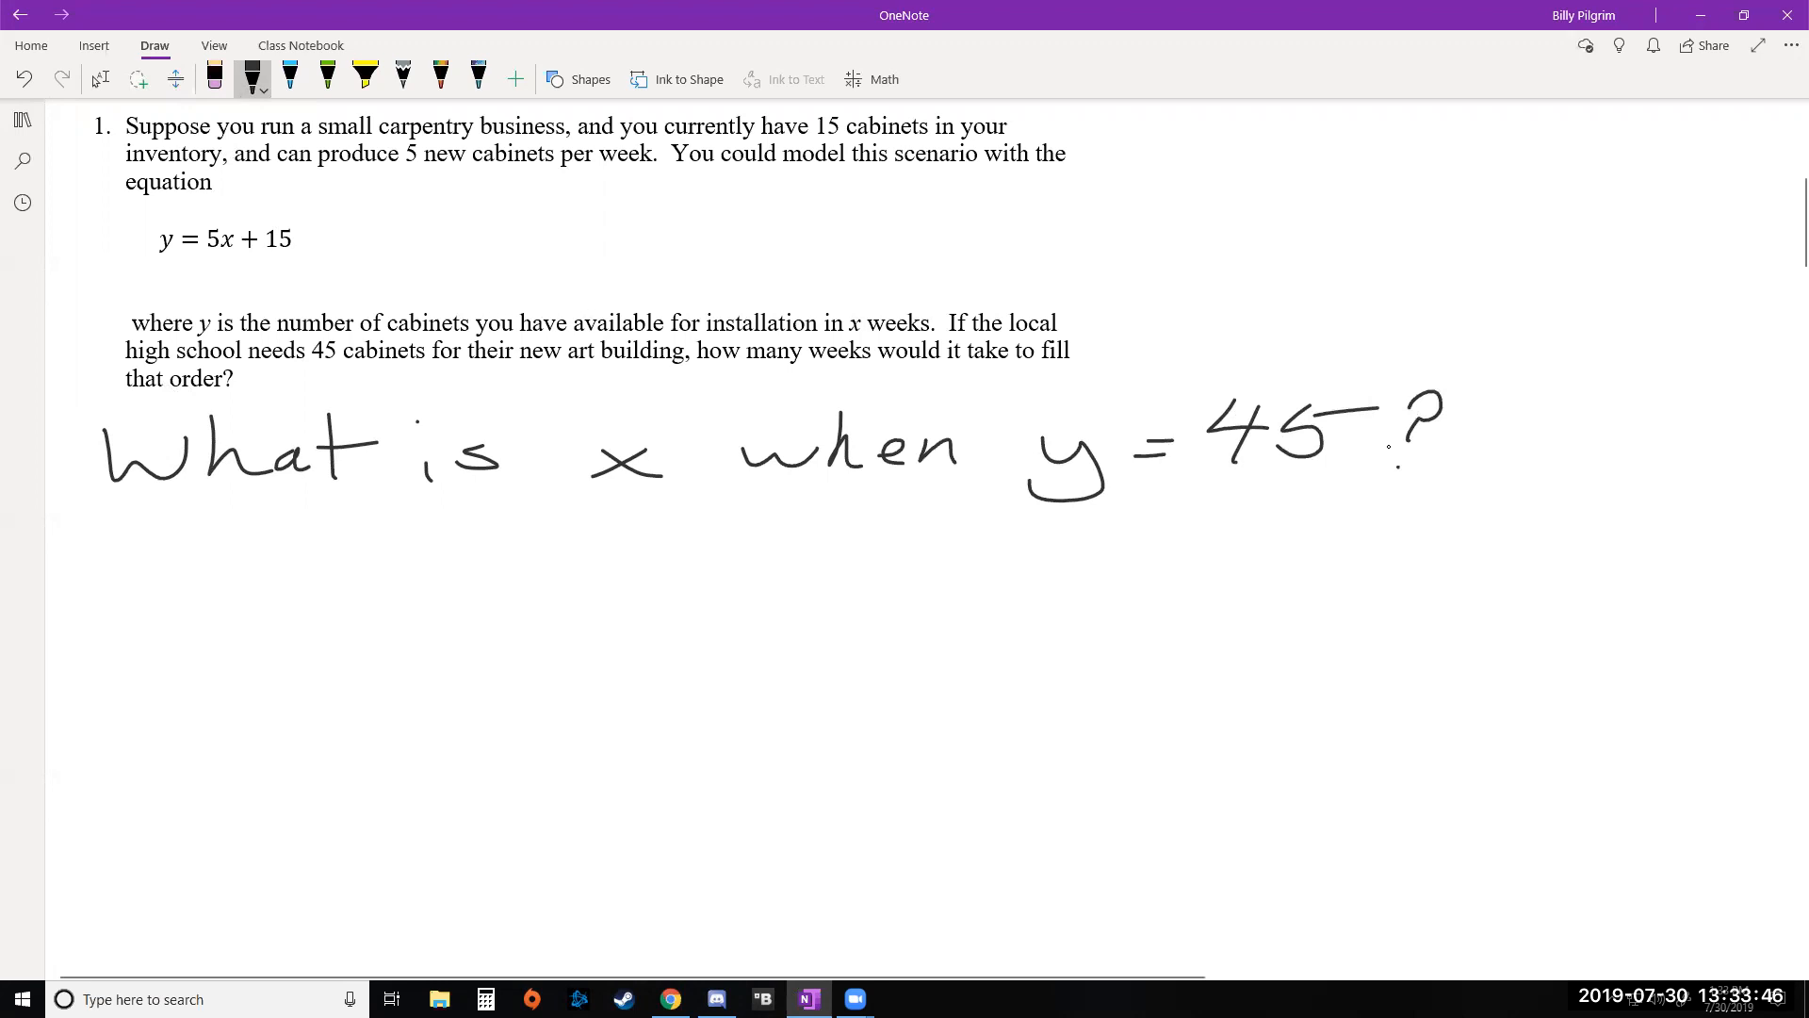
mouse_move(1236, 510)
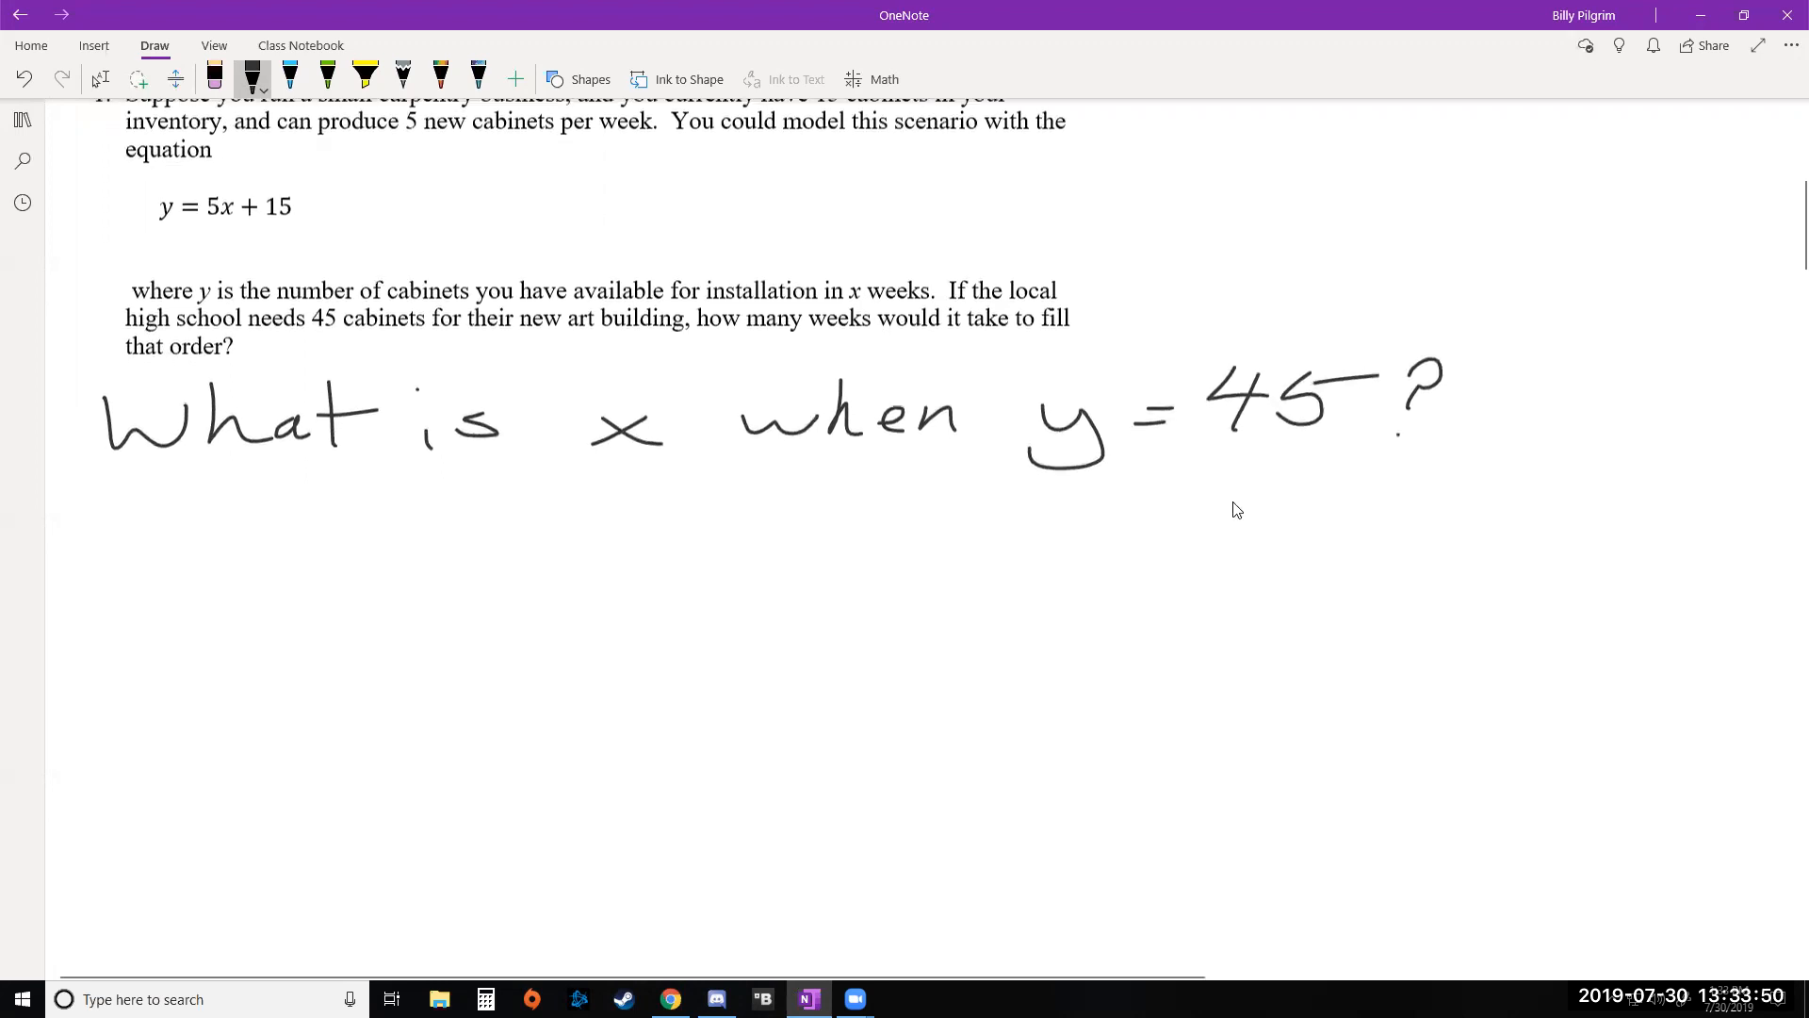
scroll(down, 3)
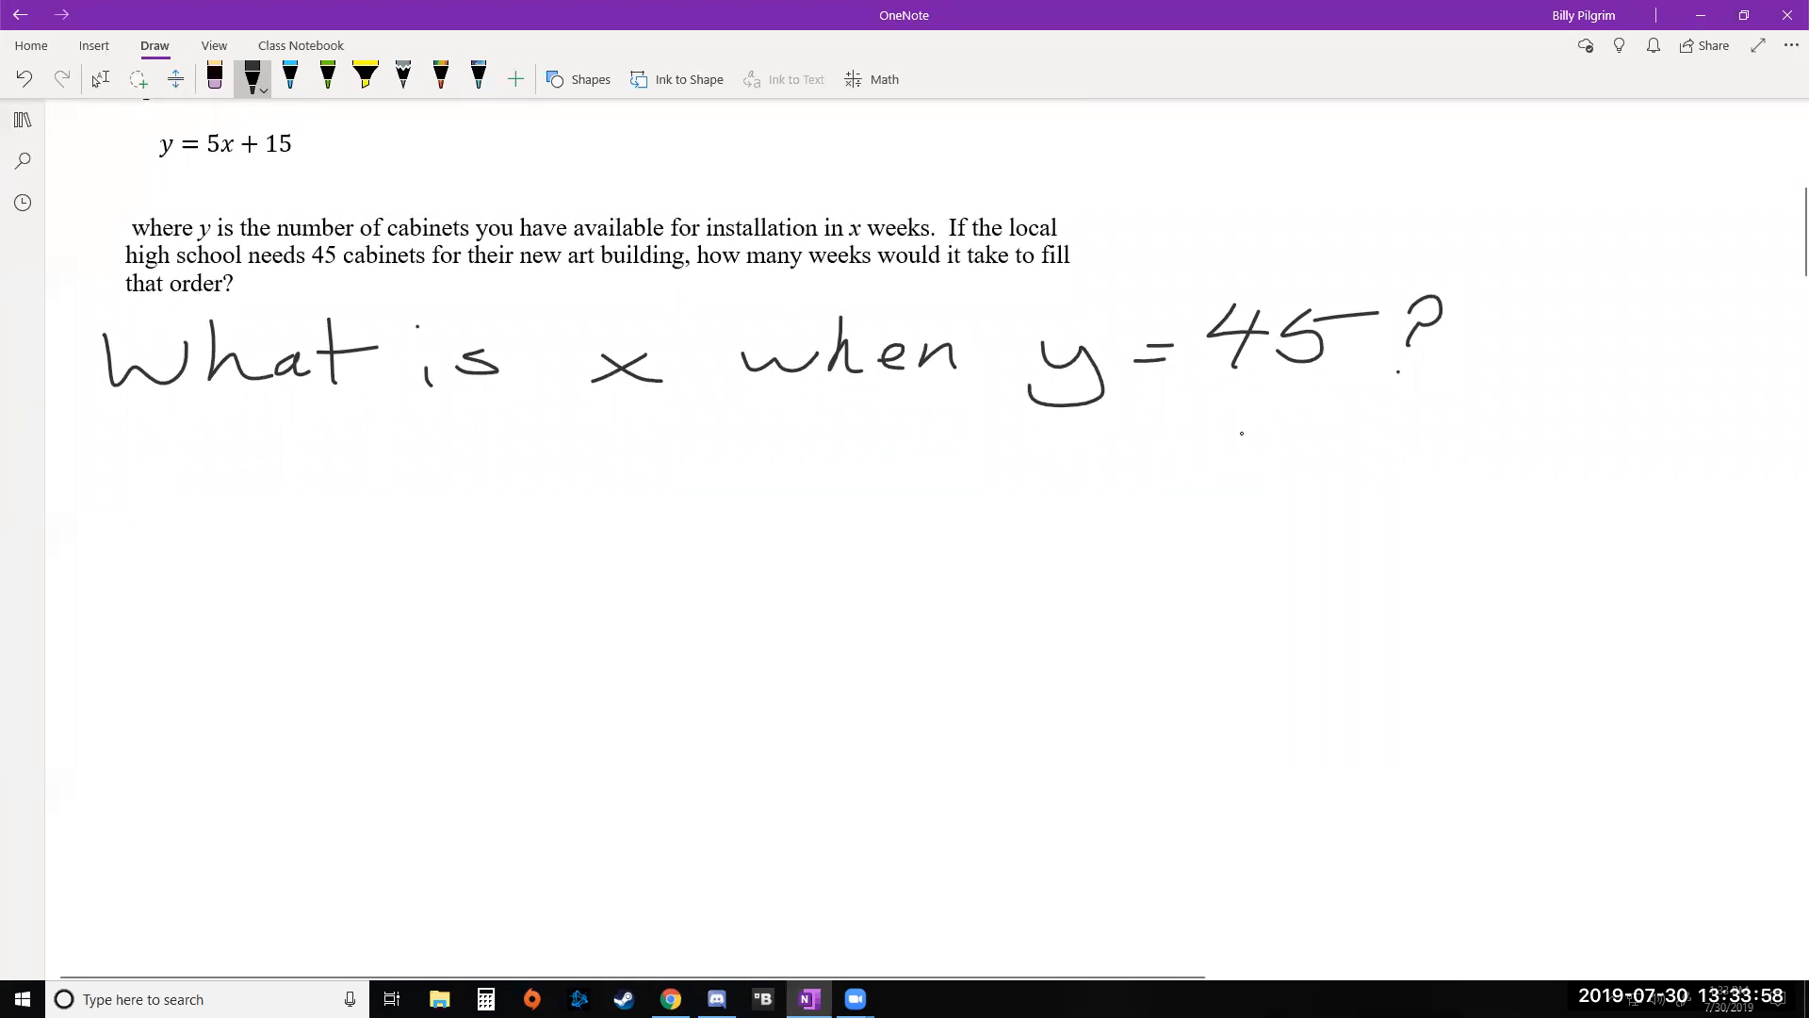
mouse_move(110, 486)
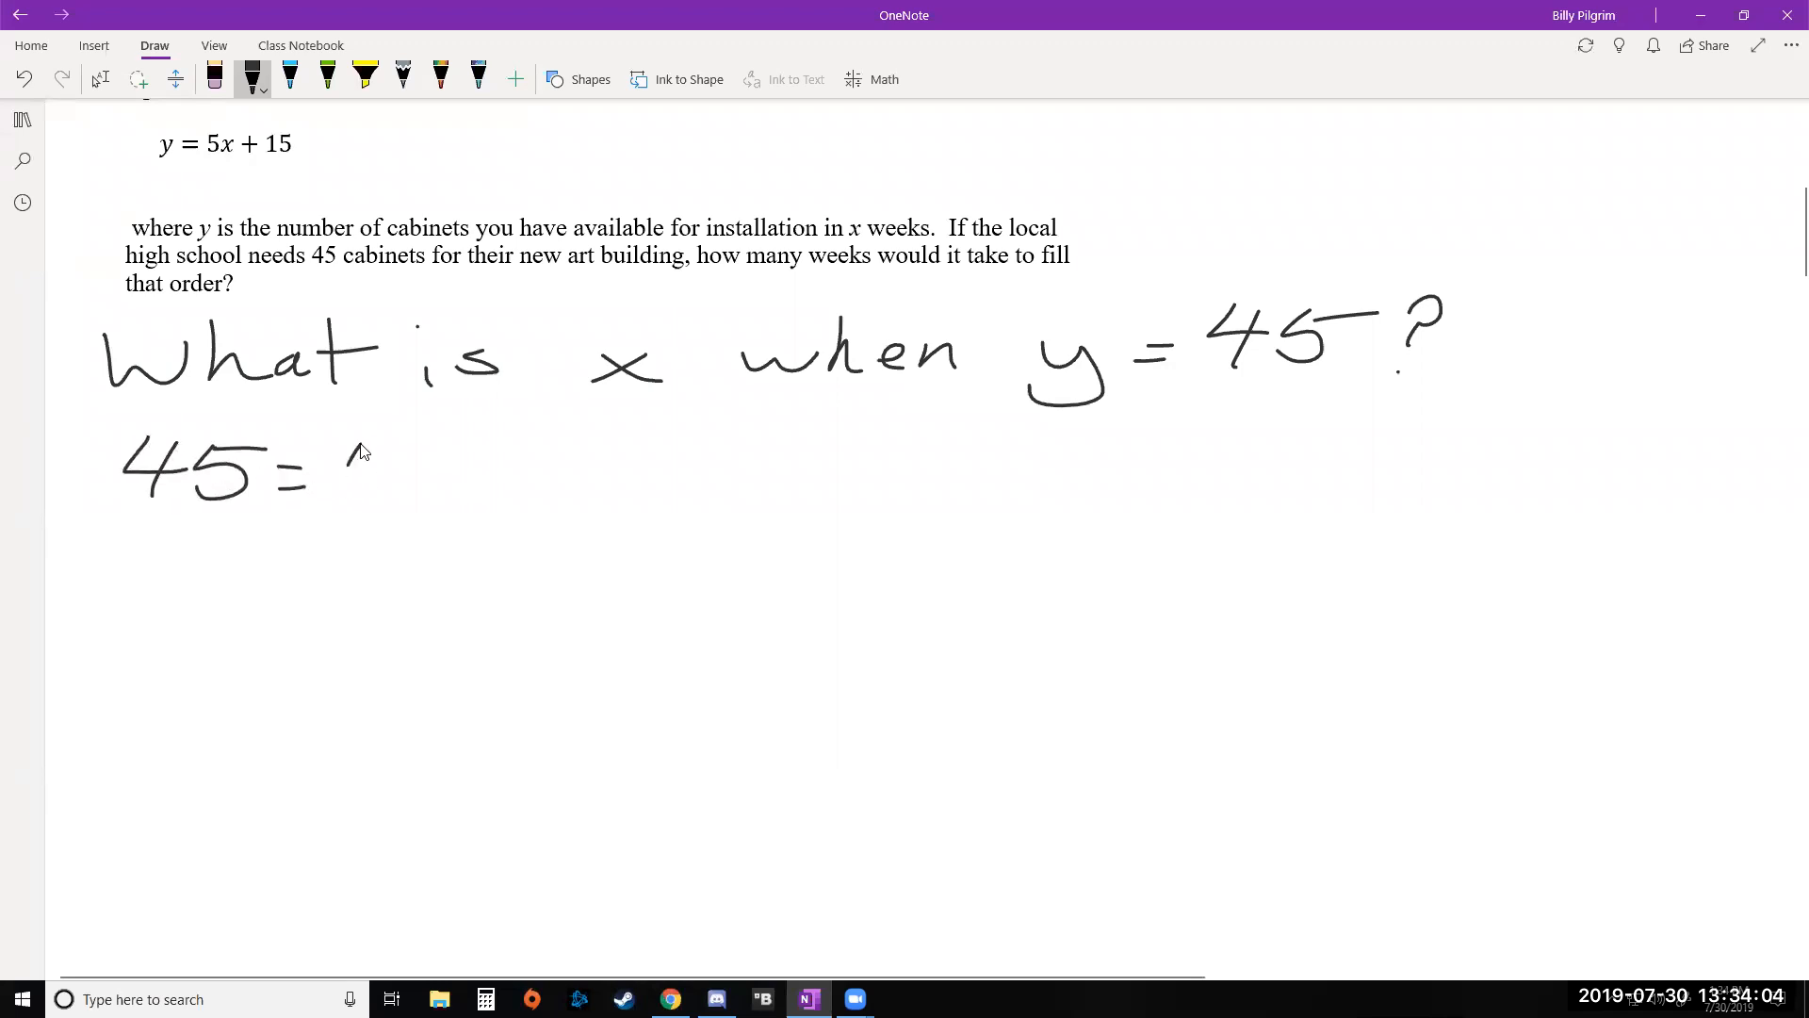
Handwrite 45 = 5x + 15 and subtract 15 from both sides.
drag(334, 473, 456, 473)
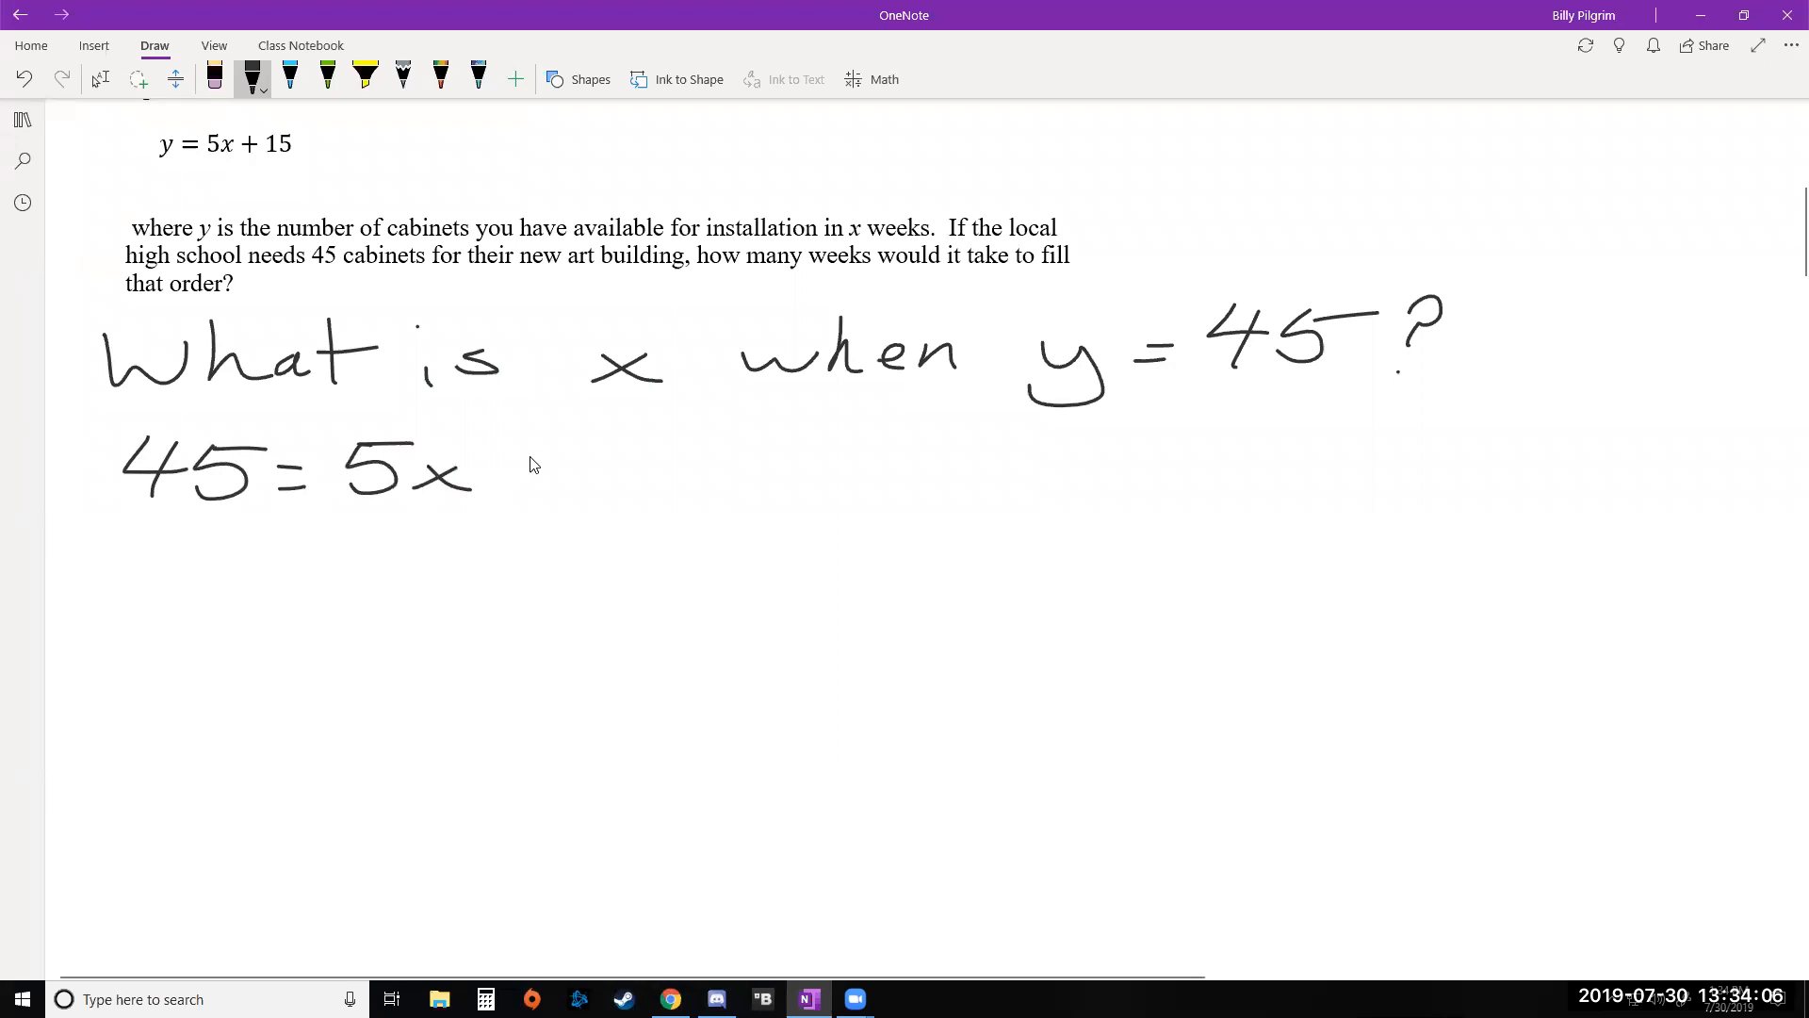
drag(508, 467, 669, 467)
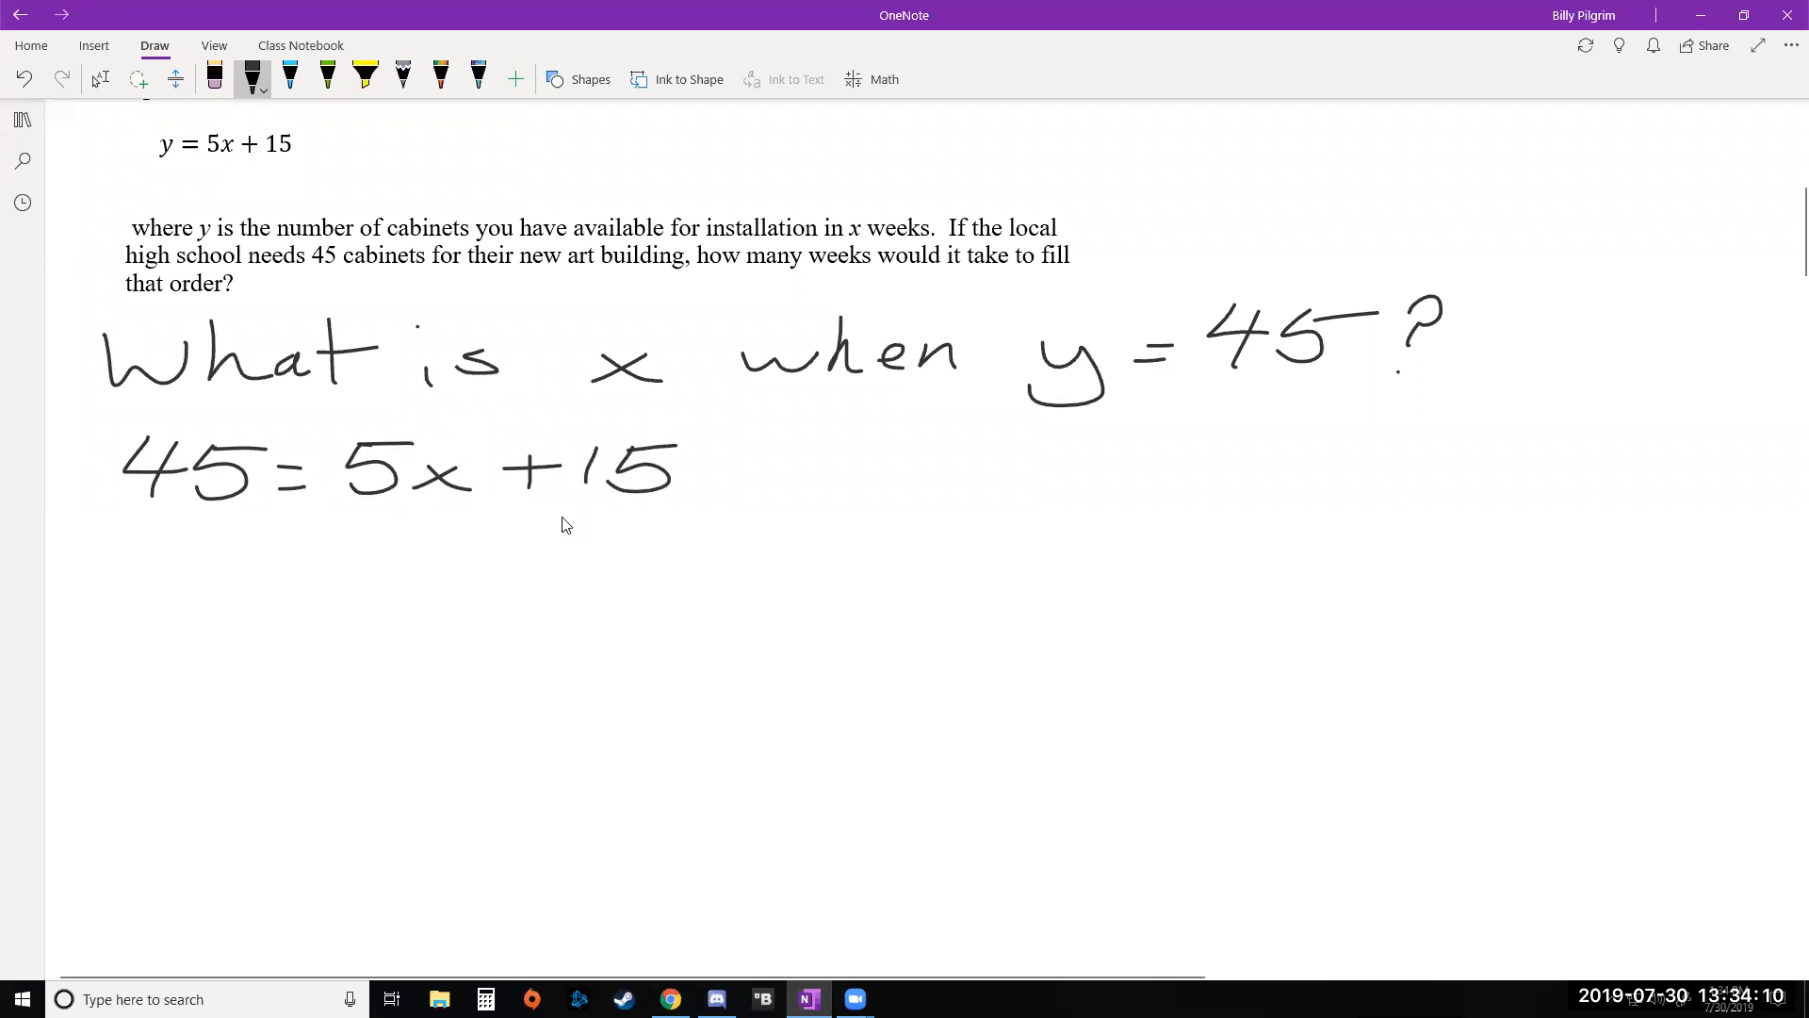
drag(519, 543, 664, 548)
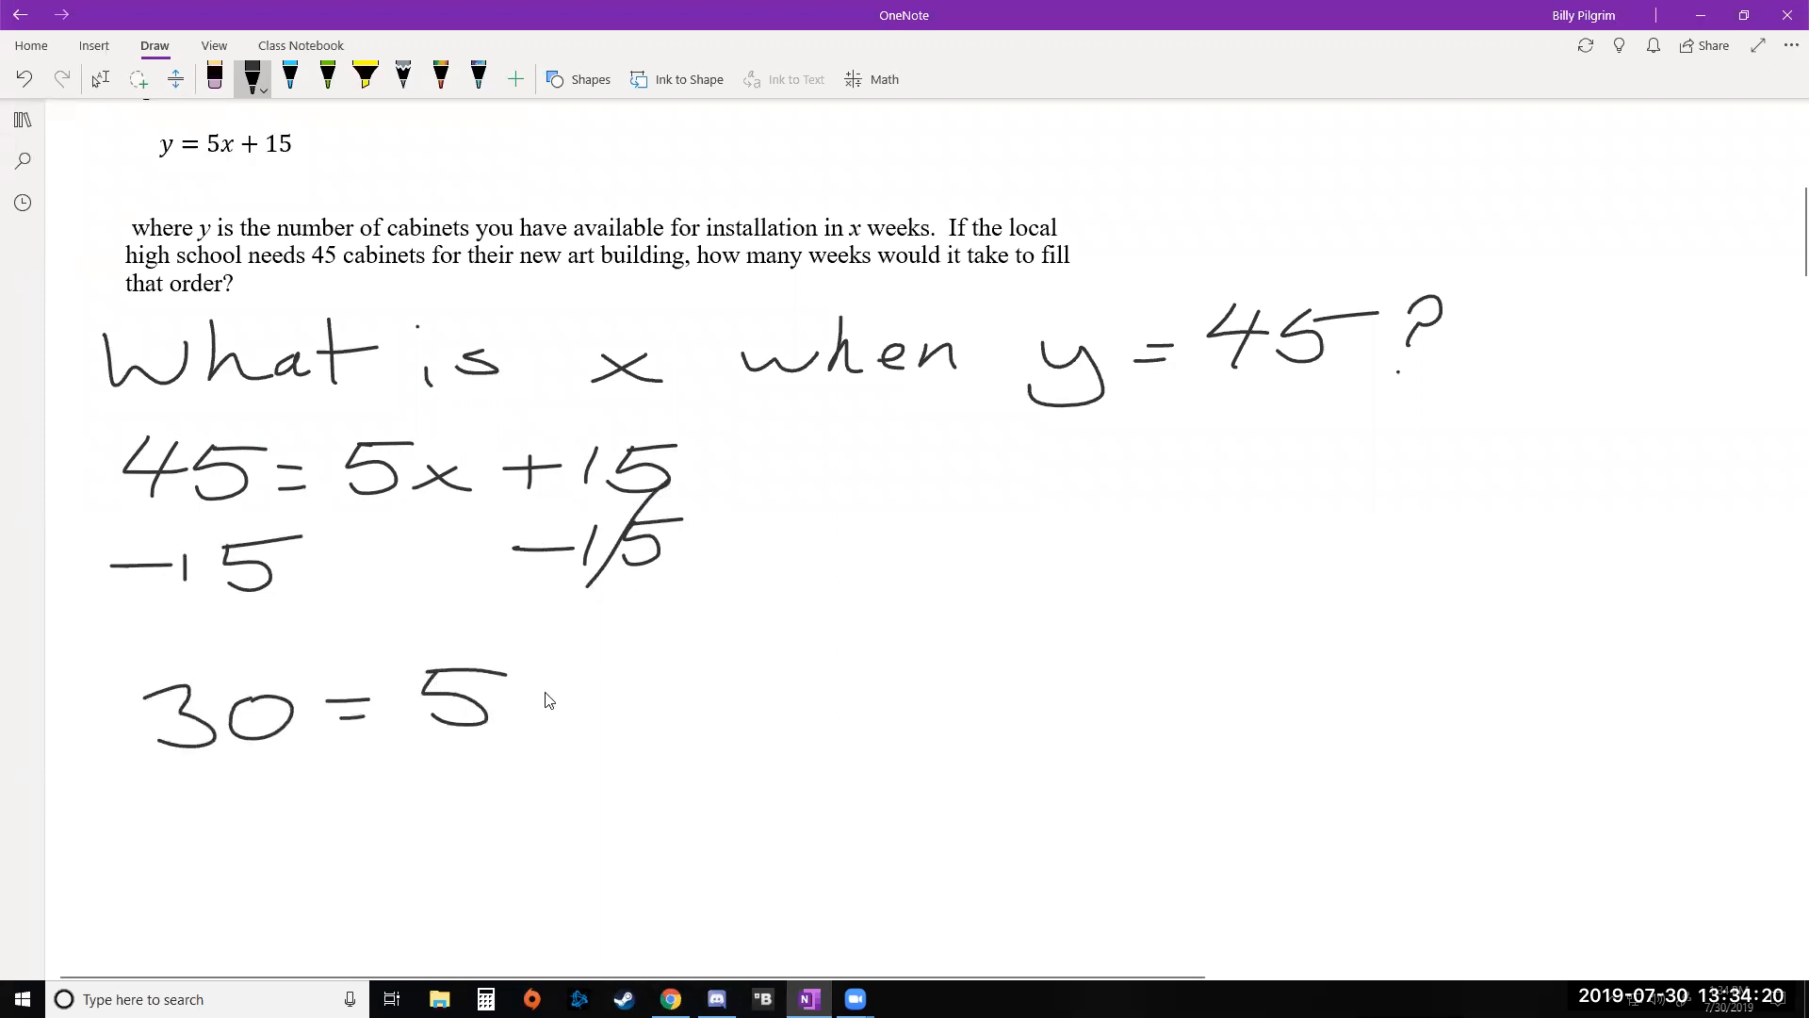
drag(513, 680, 549, 733)
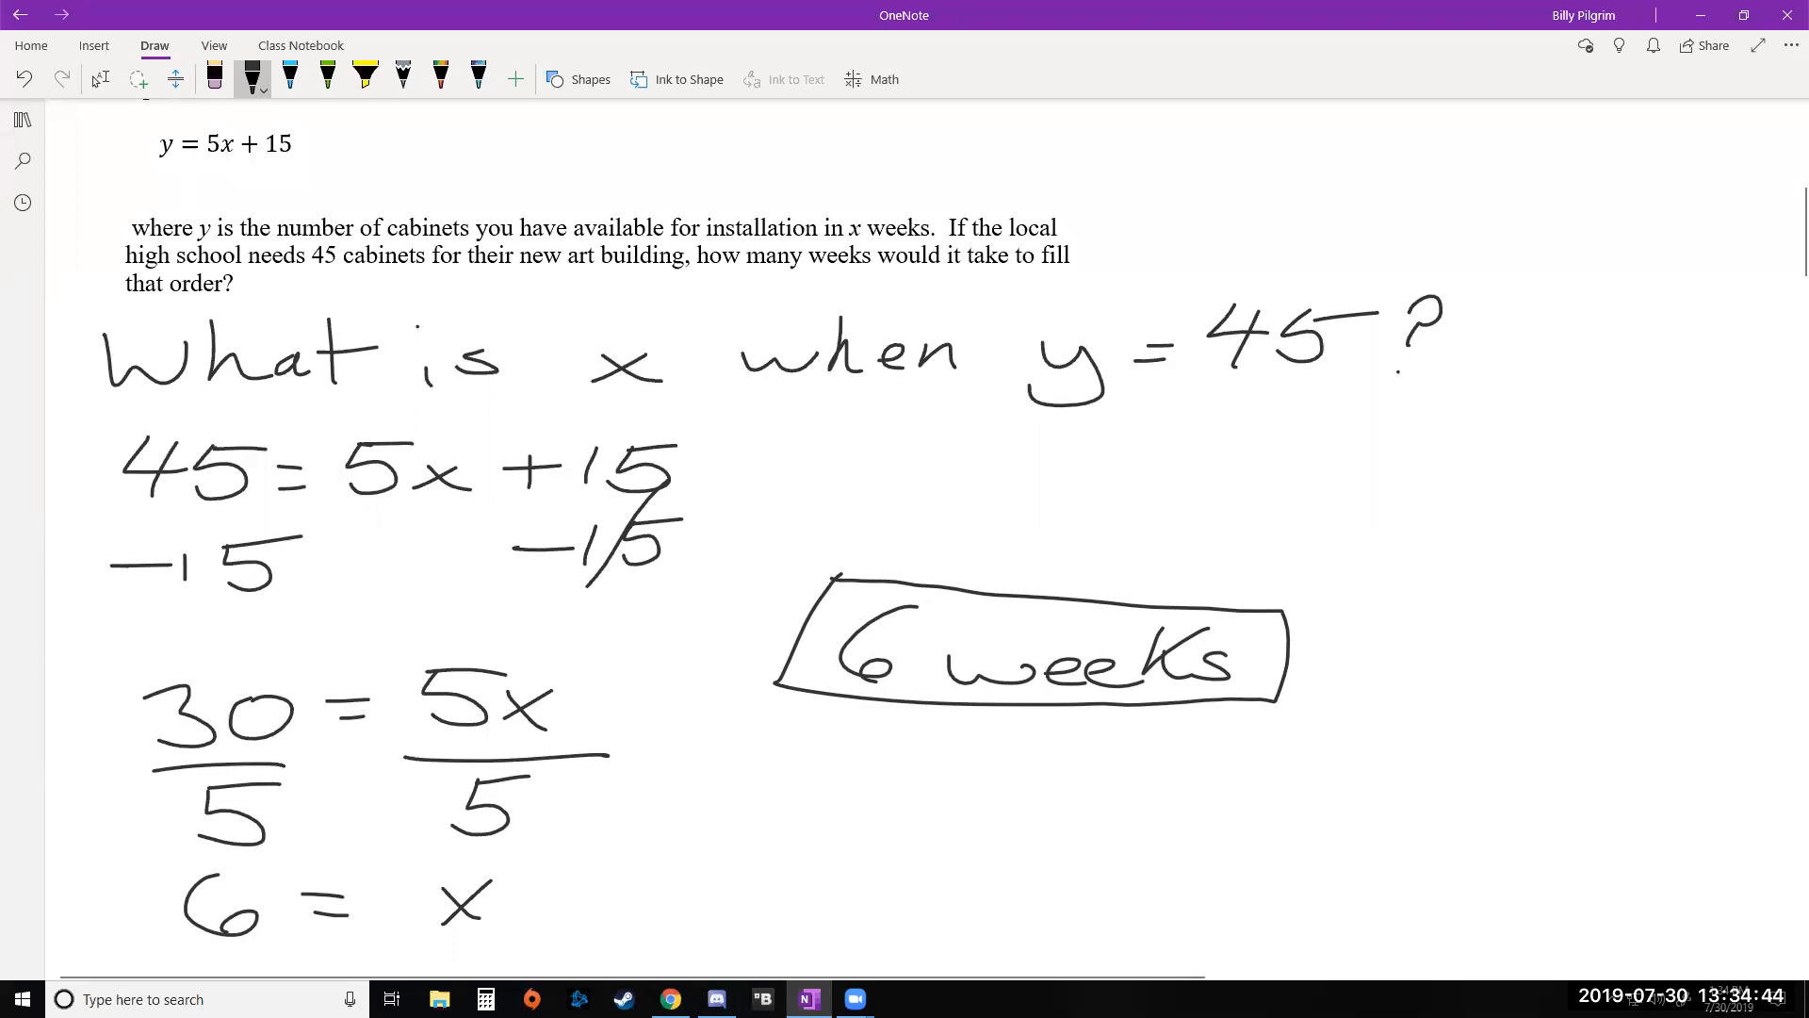
scroll(down, 3)
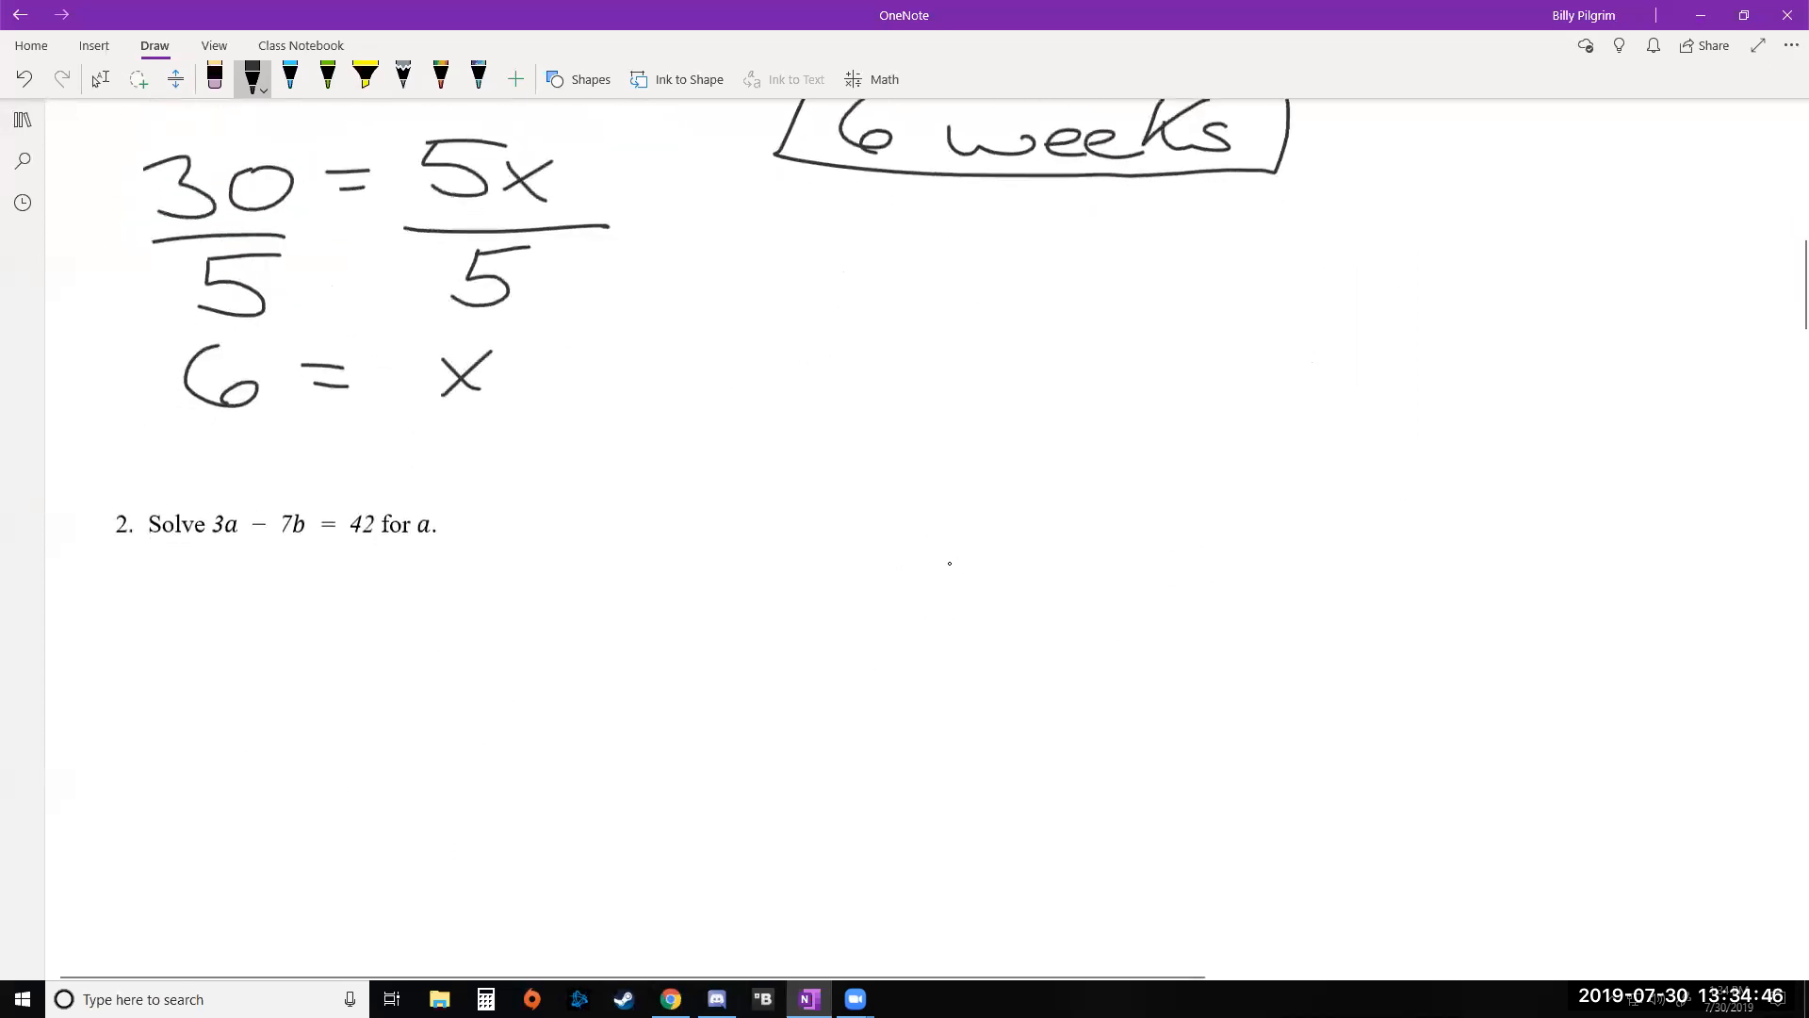
Handwrite the equation 3a − 7b = 42 under problem 2.
scroll(down, 3)
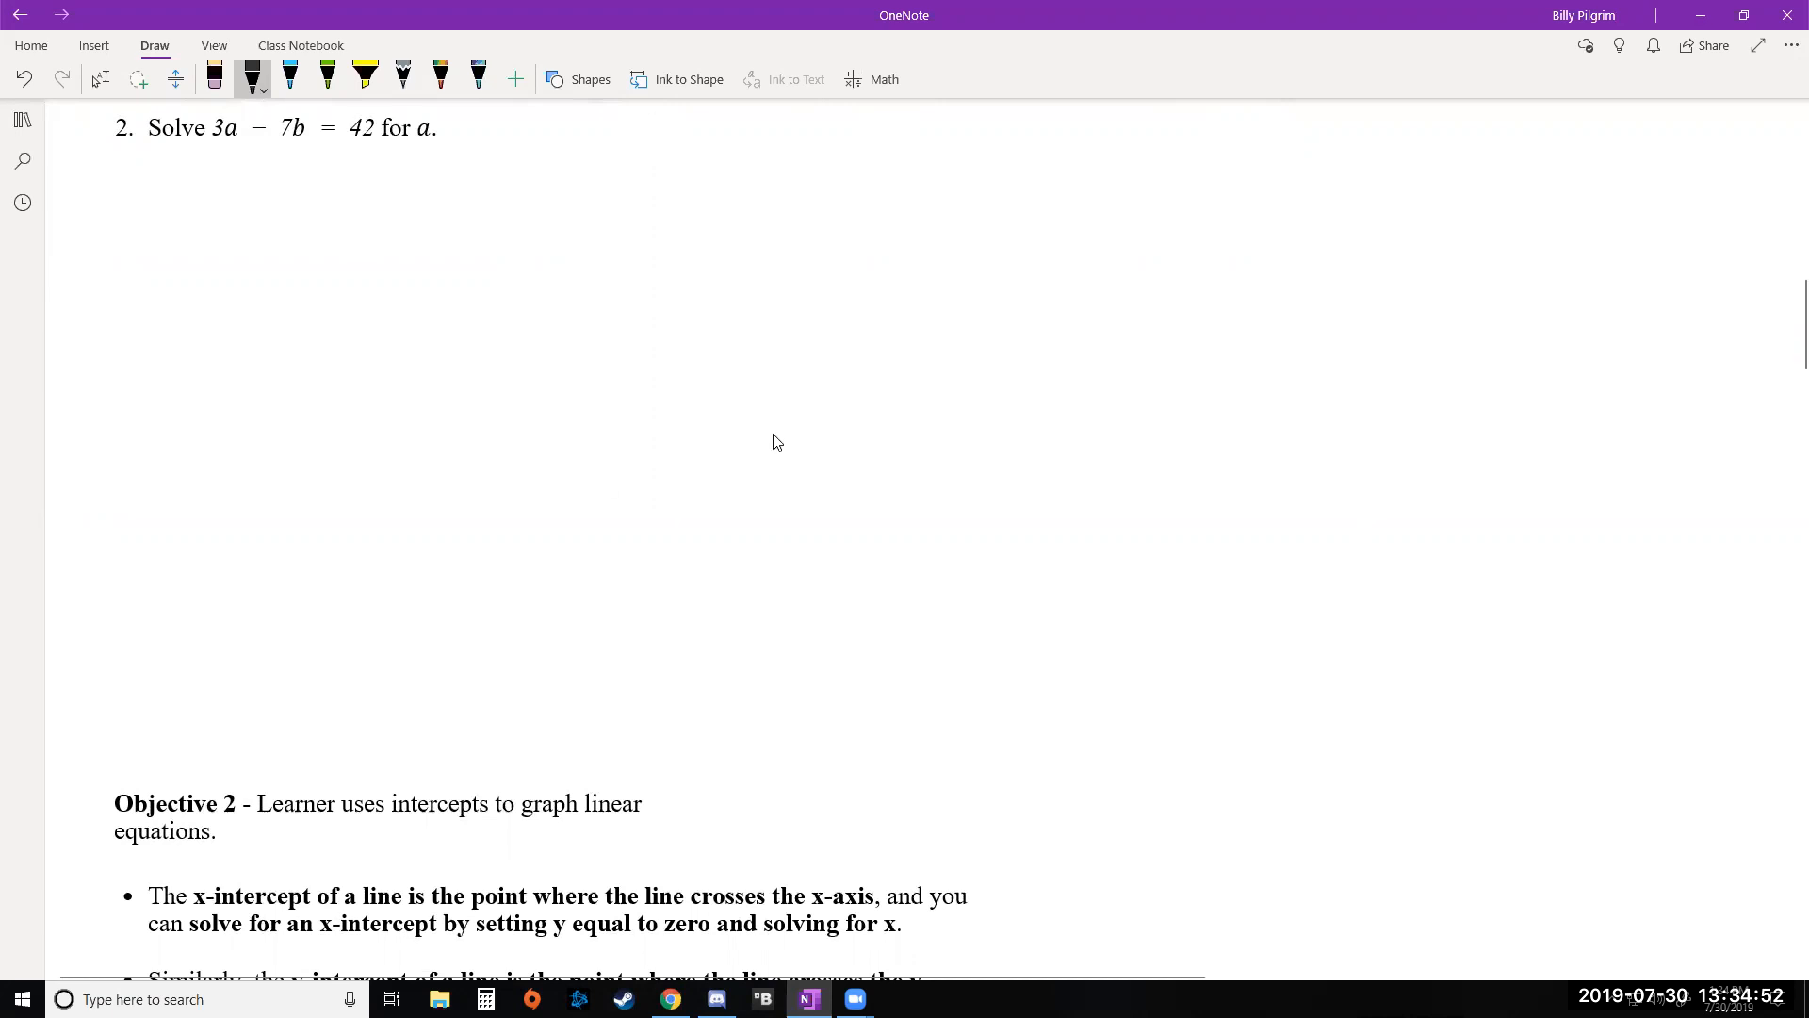
mouse_move(98, 207)
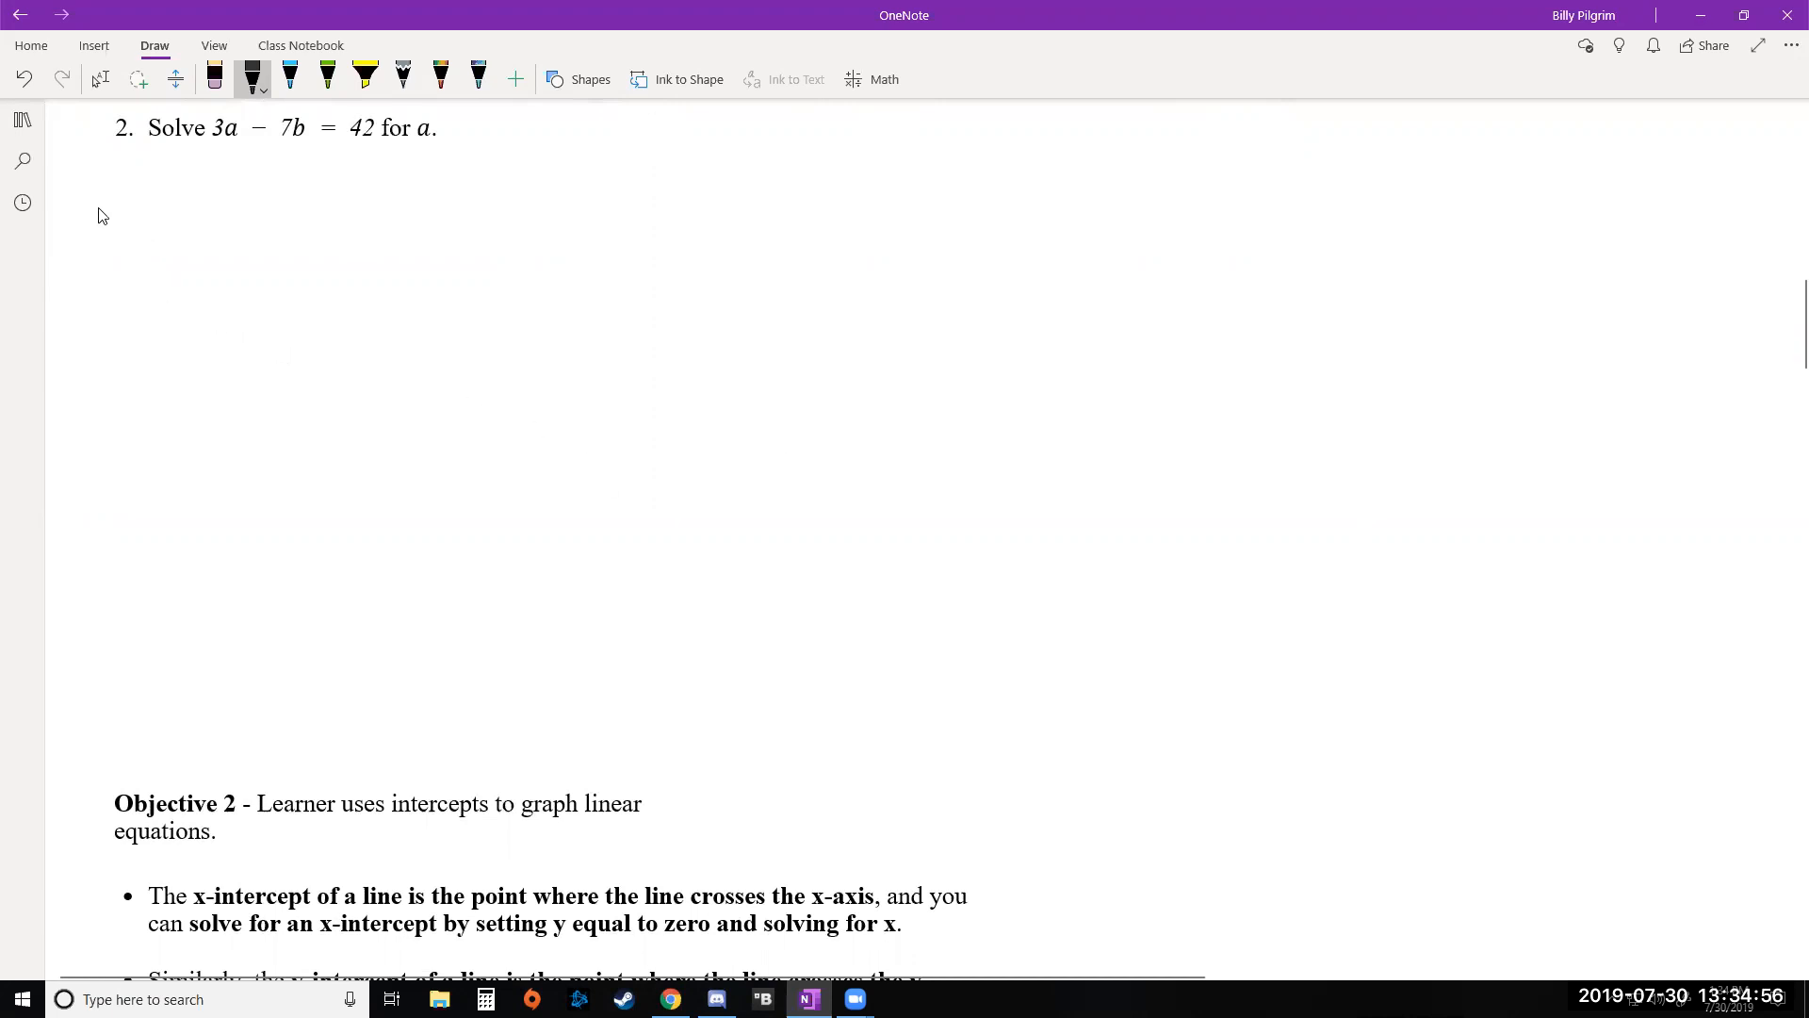
drag(92, 201, 248, 247)
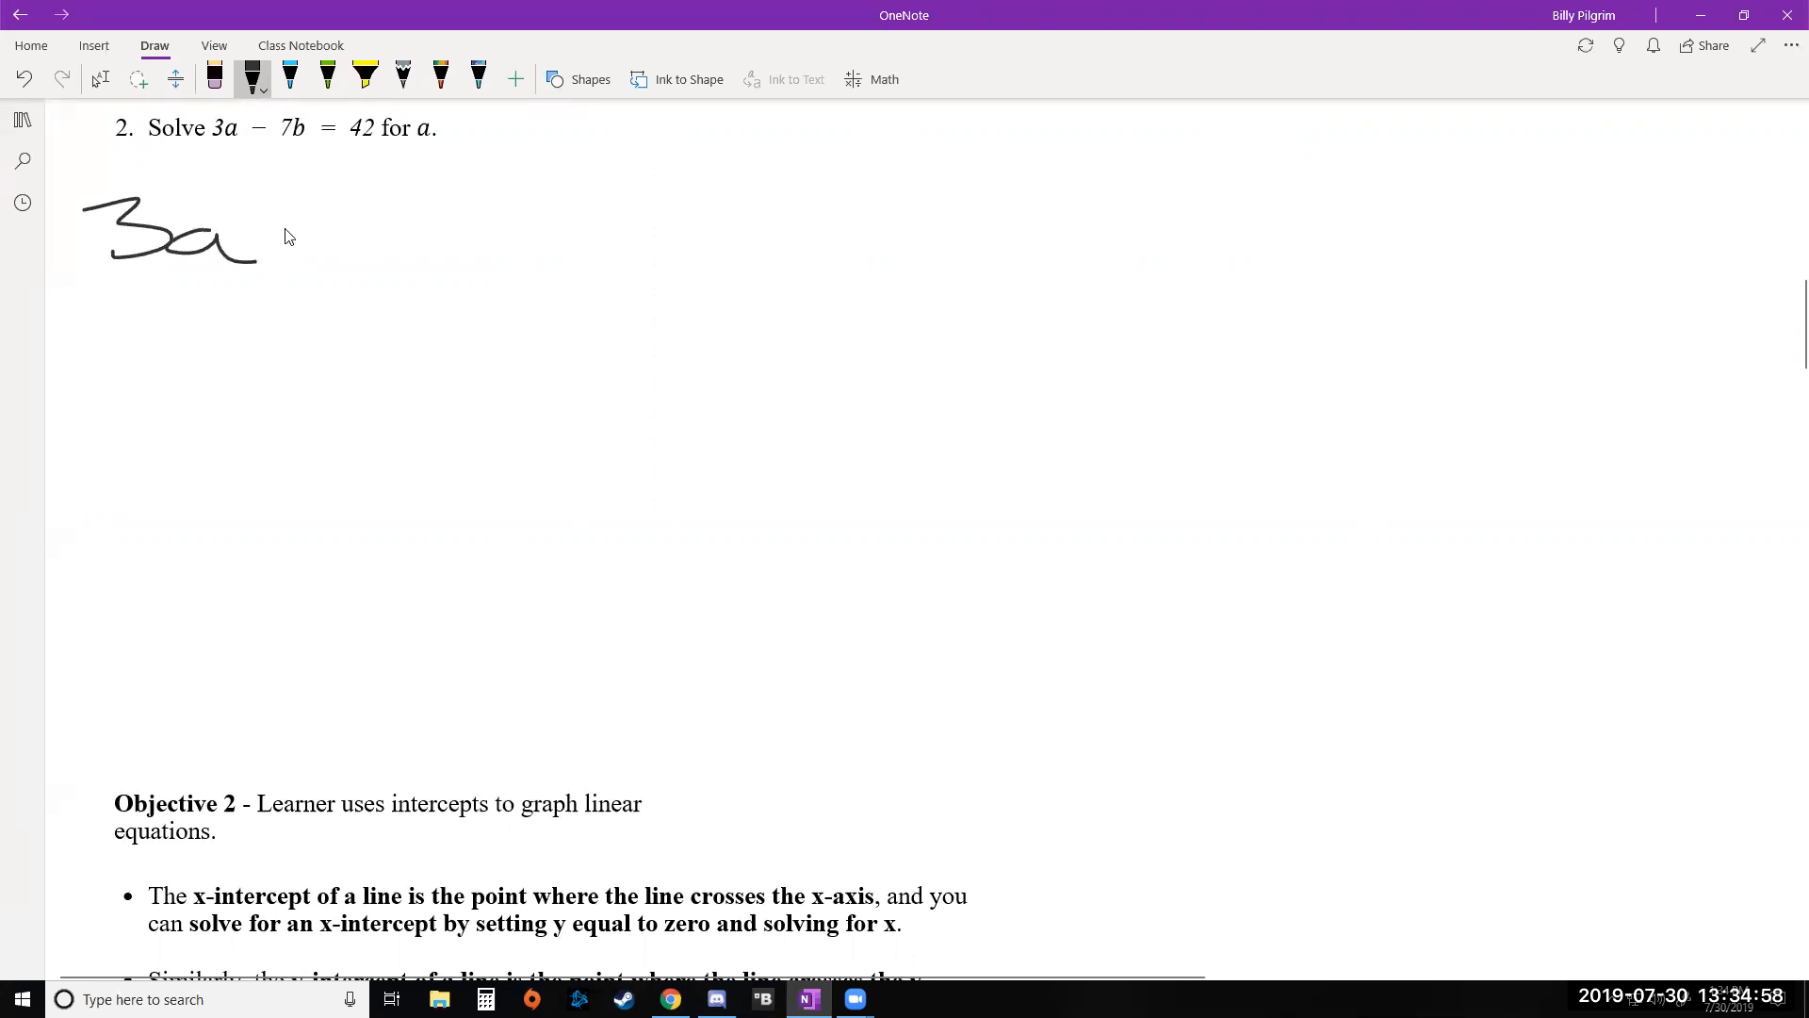
drag(277, 230, 484, 242)
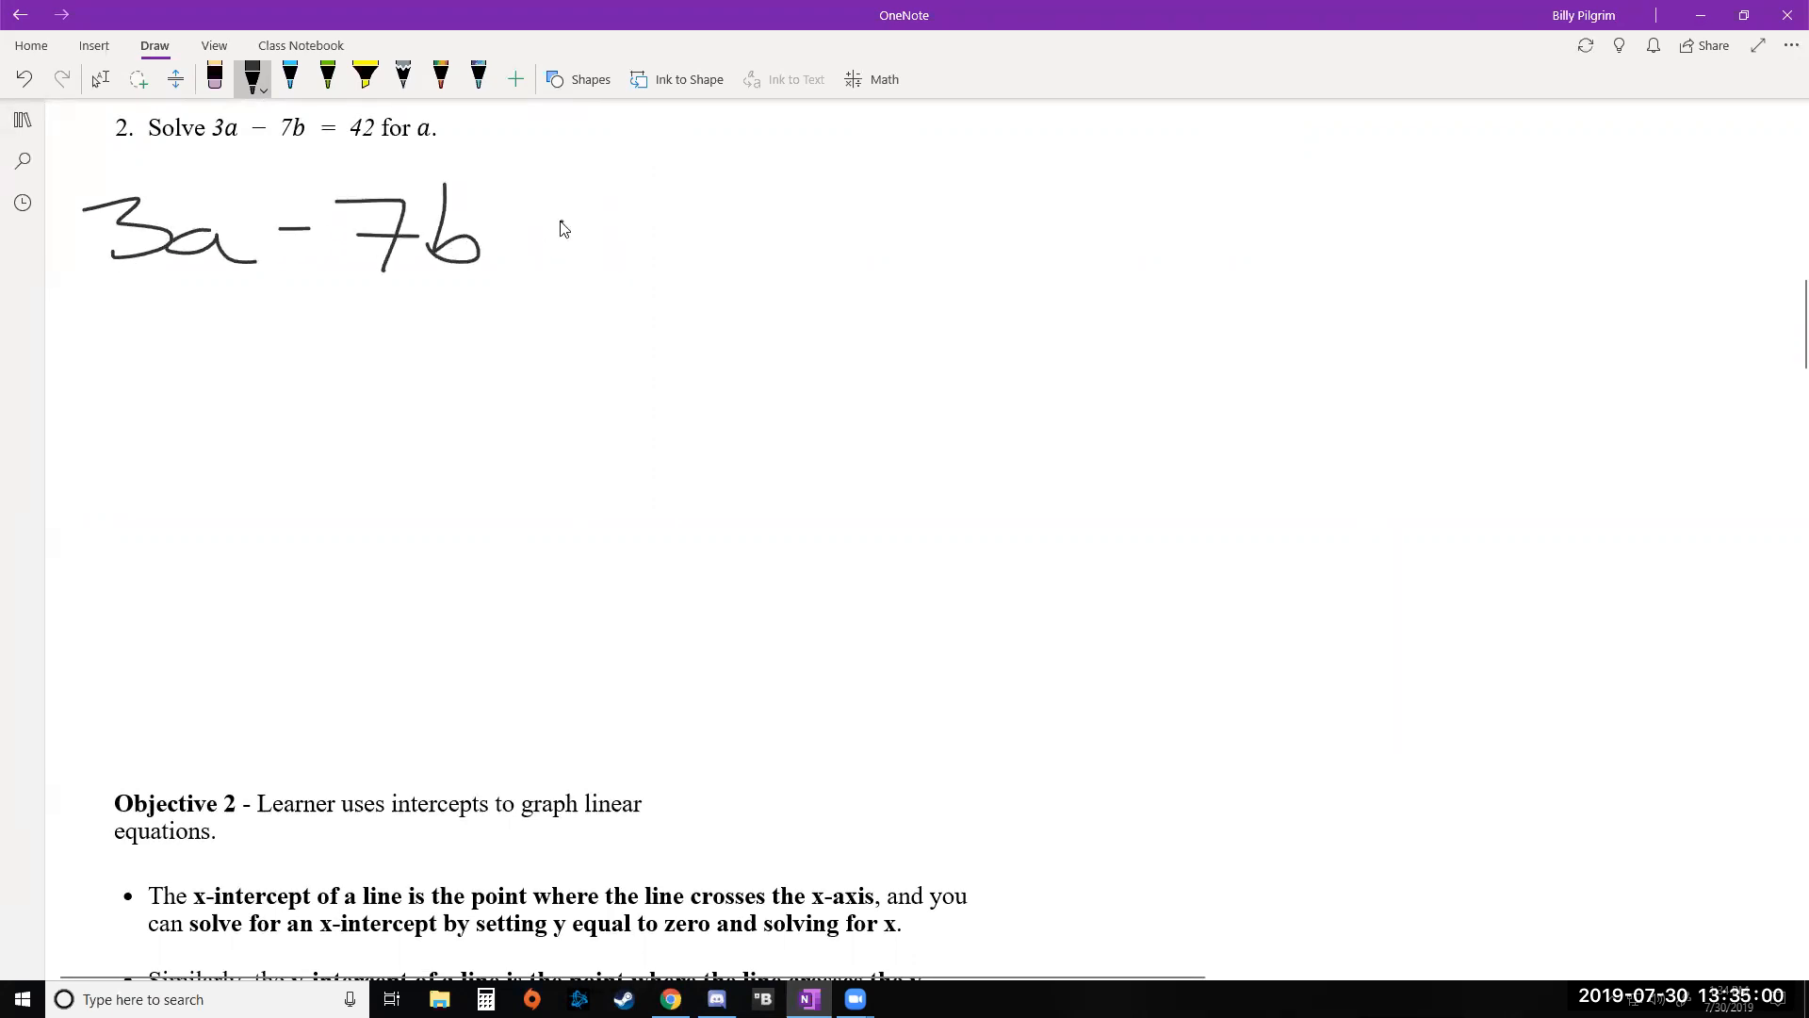
drag(542, 253, 588, 219)
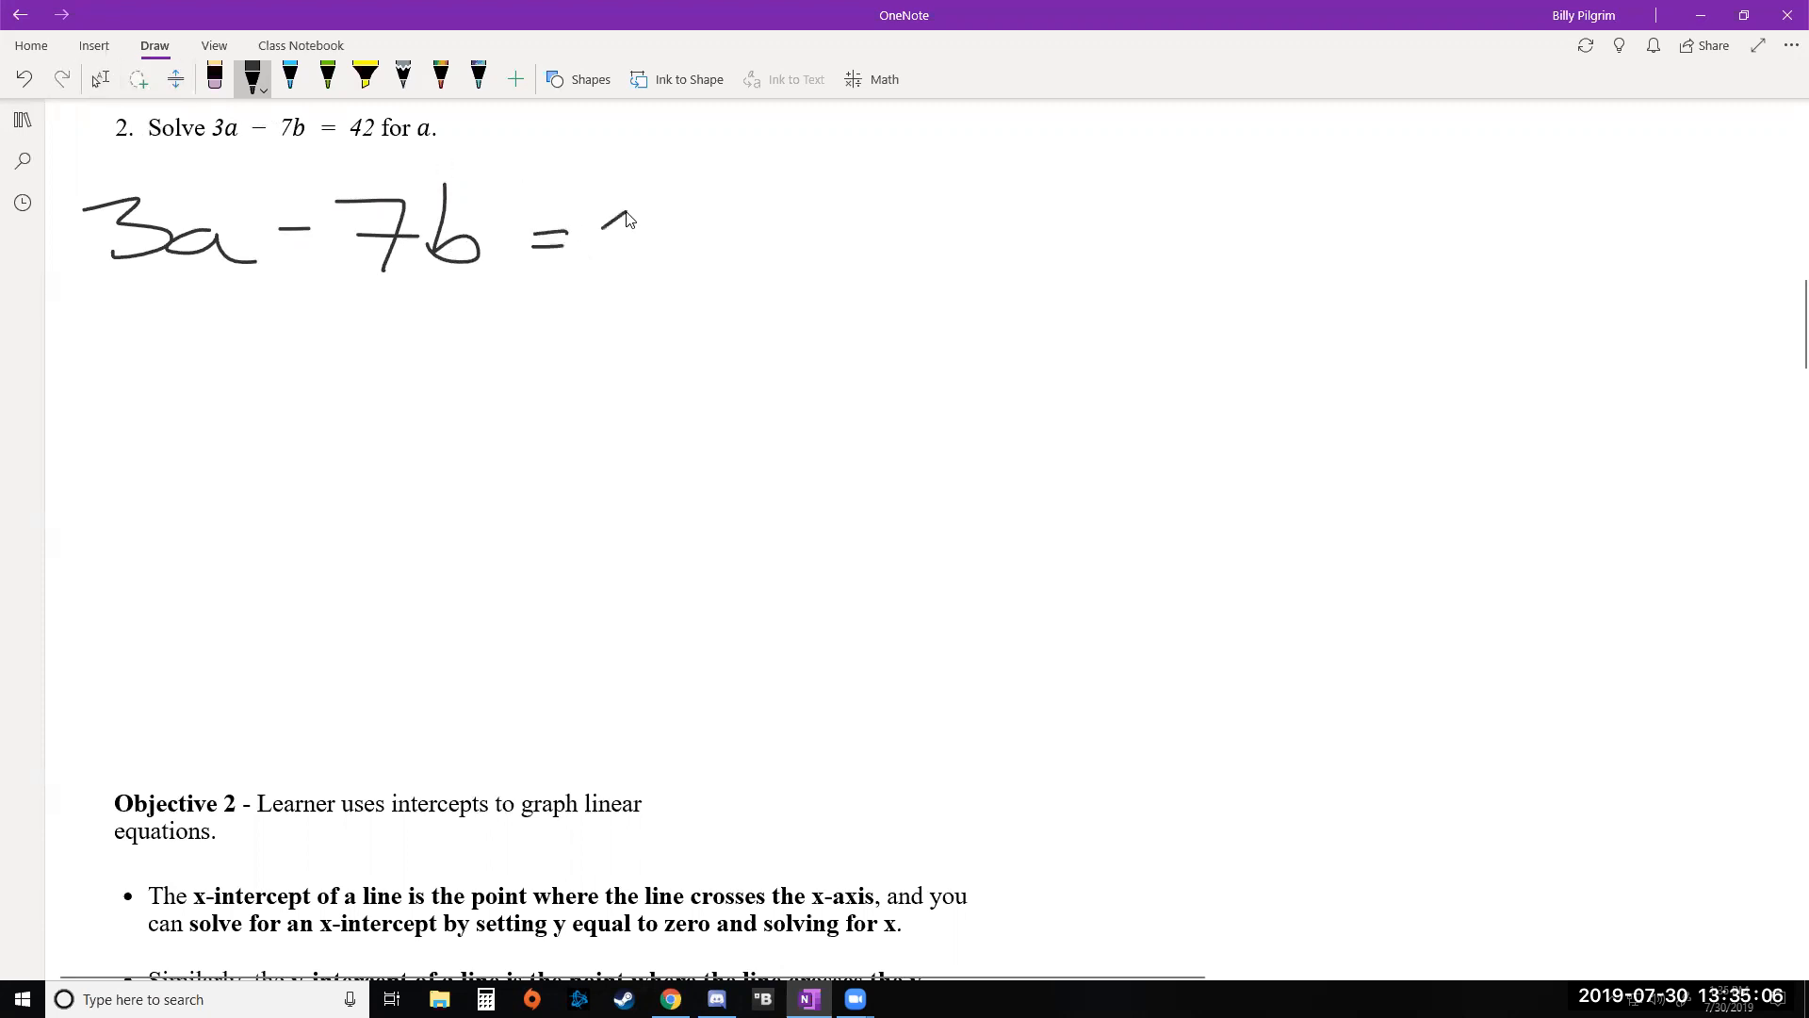
drag(600, 242, 761, 231)
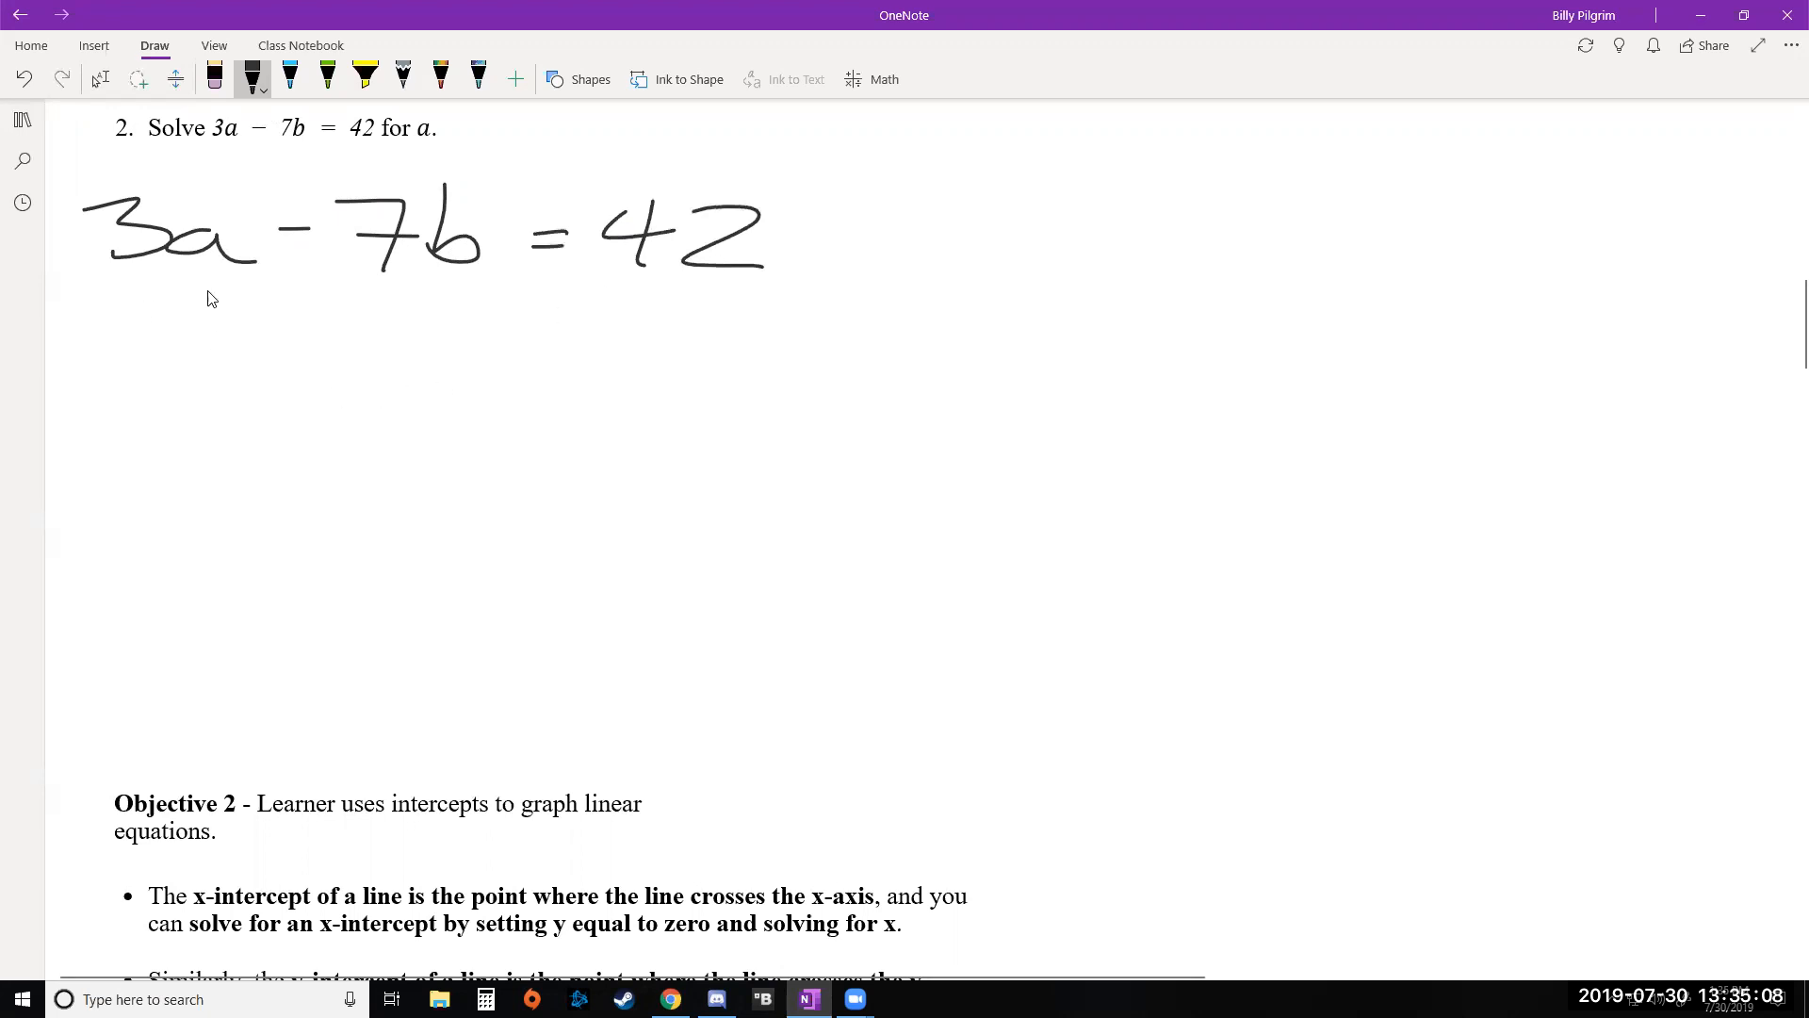
mouse_move(291, 330)
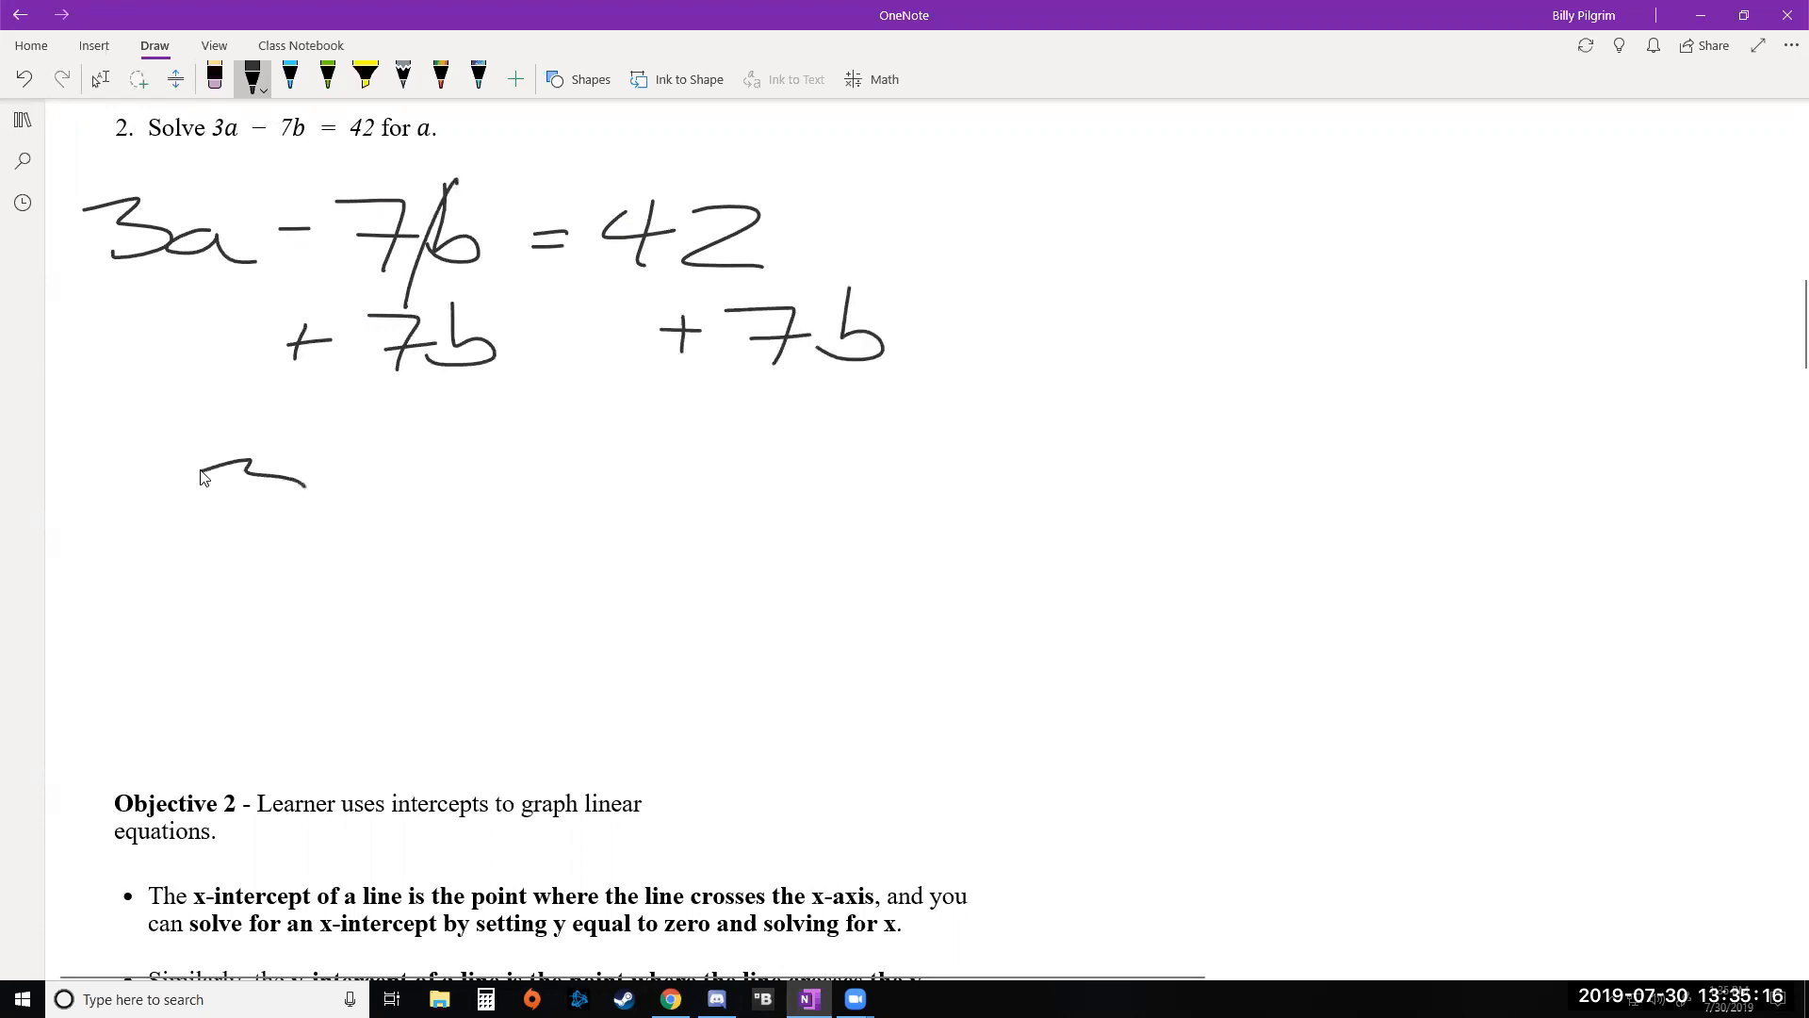
Rewrite it as 3a = 7b + 42 and divide each term by 3.
drag(207, 496, 461, 479)
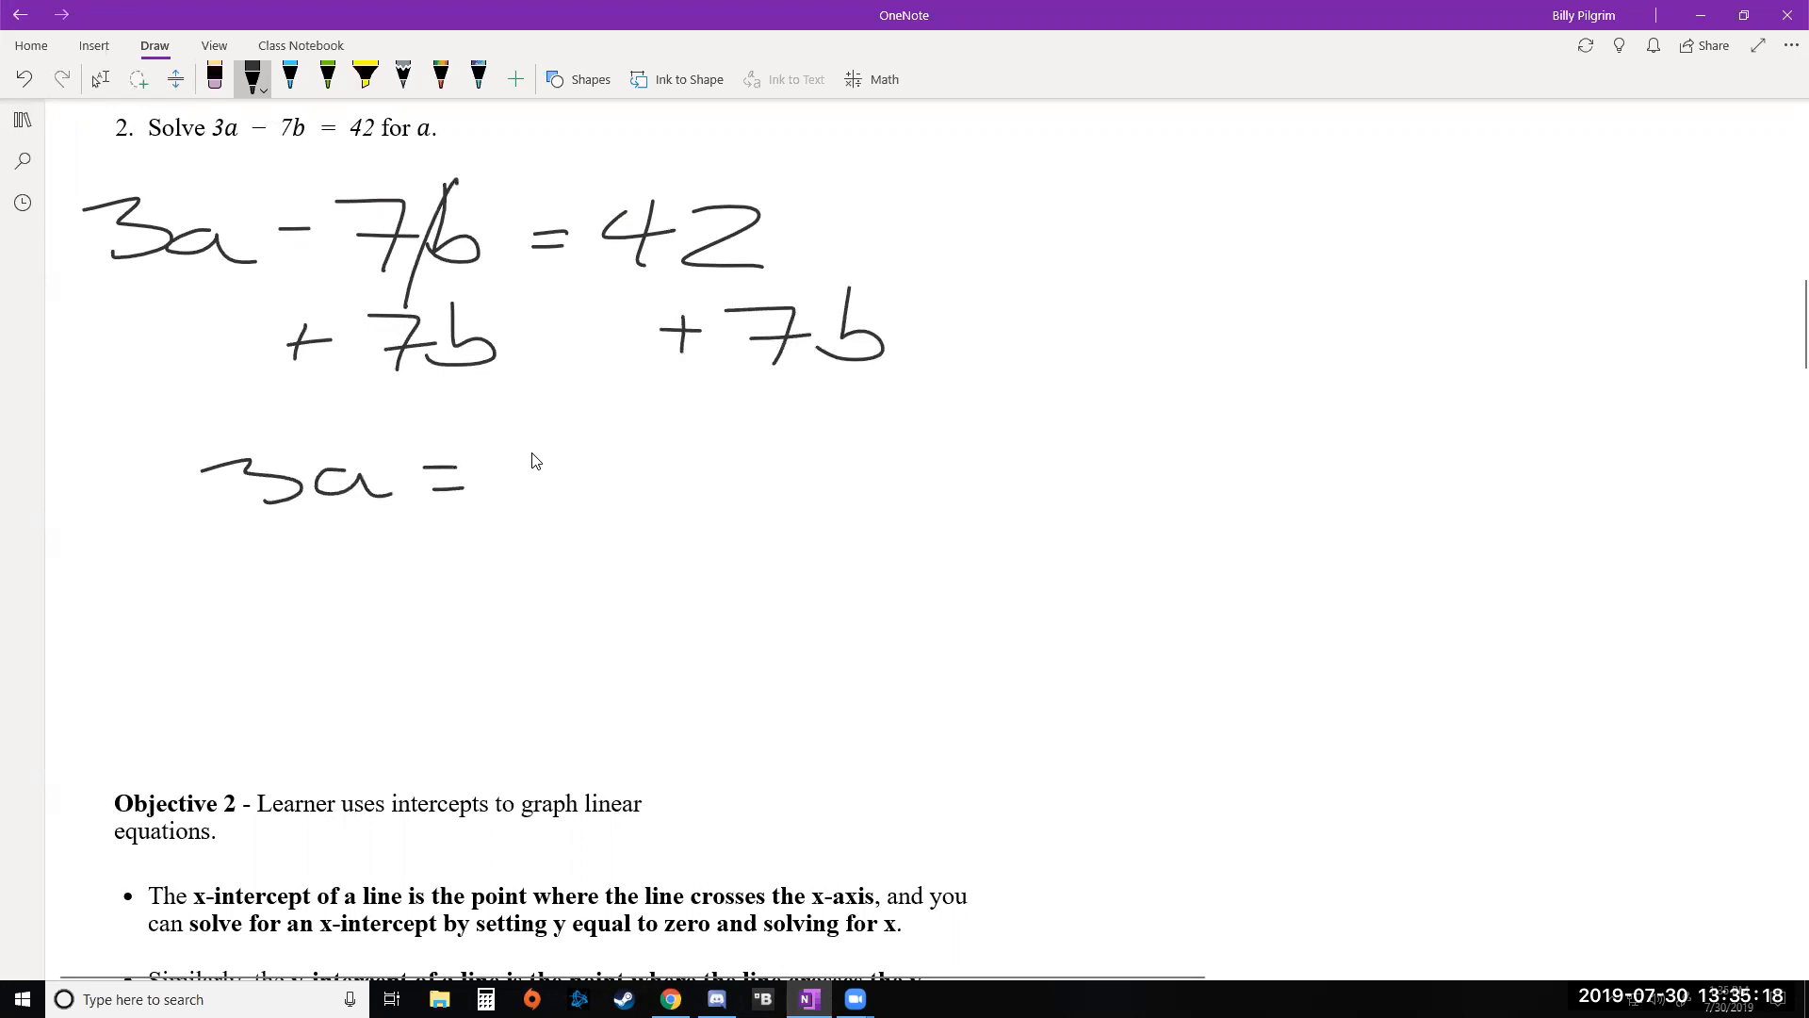
mouse_move(528, 434)
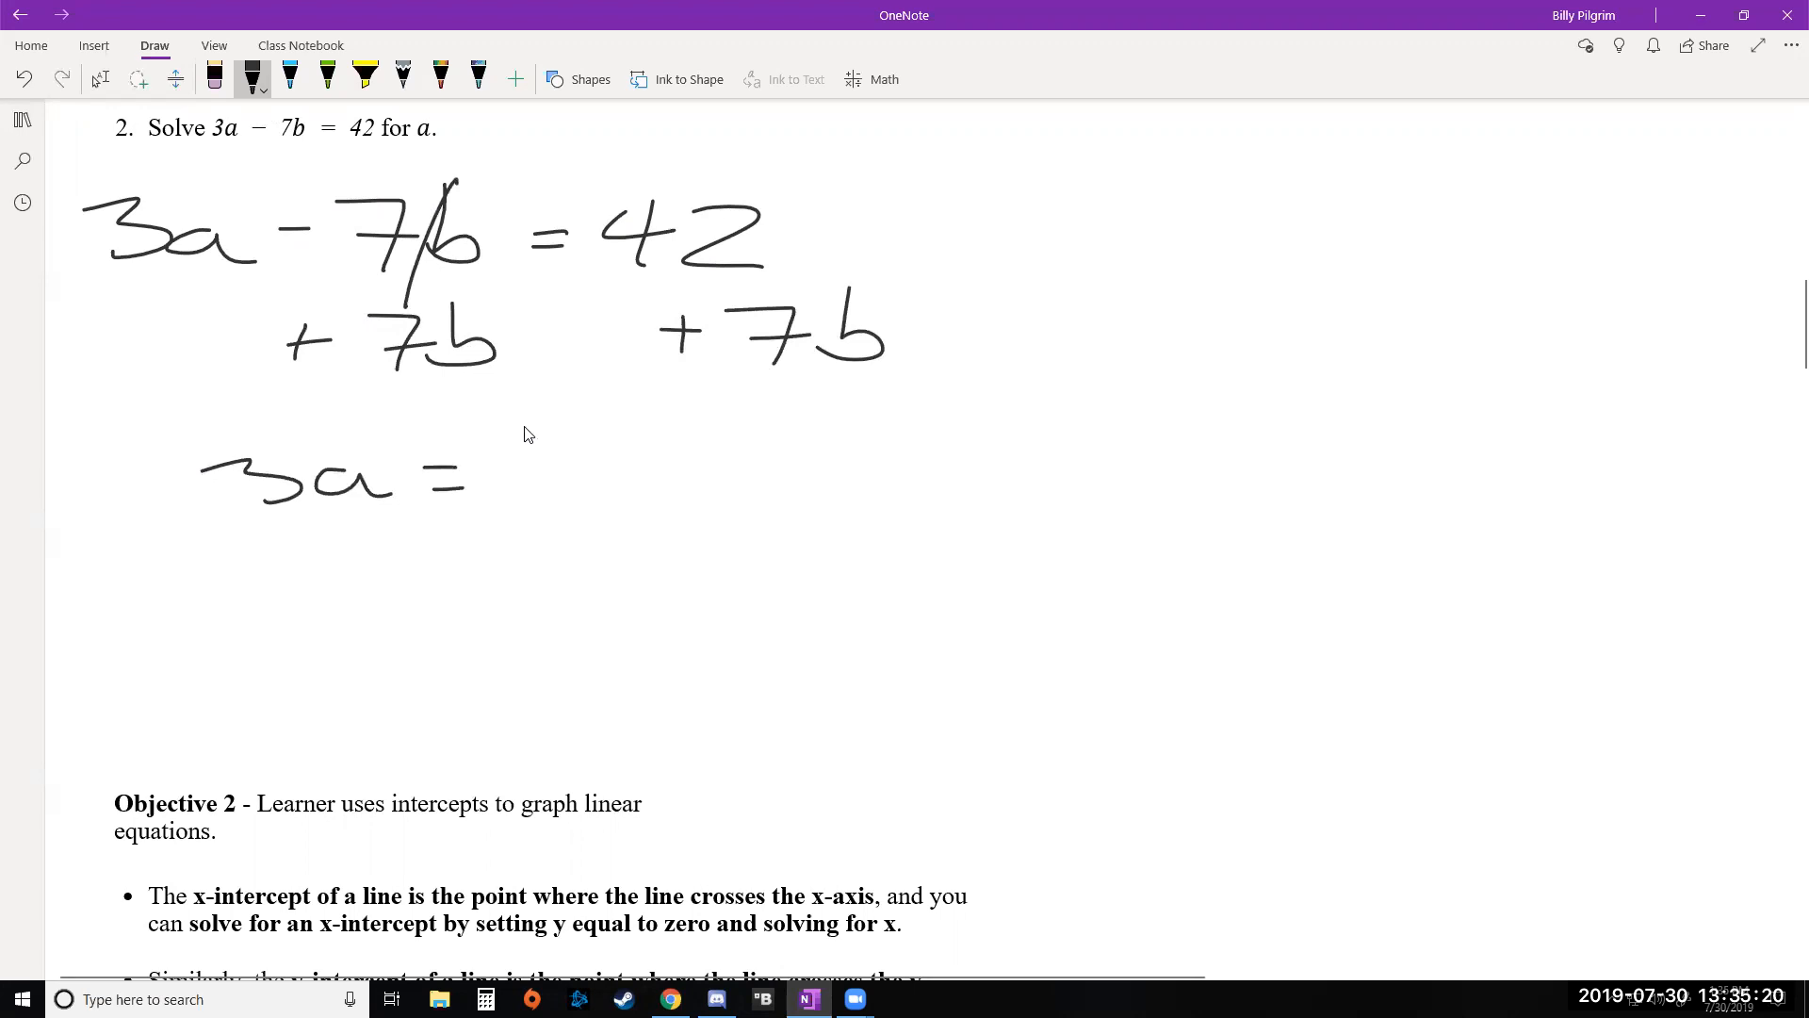
drag(508, 484, 681, 462)
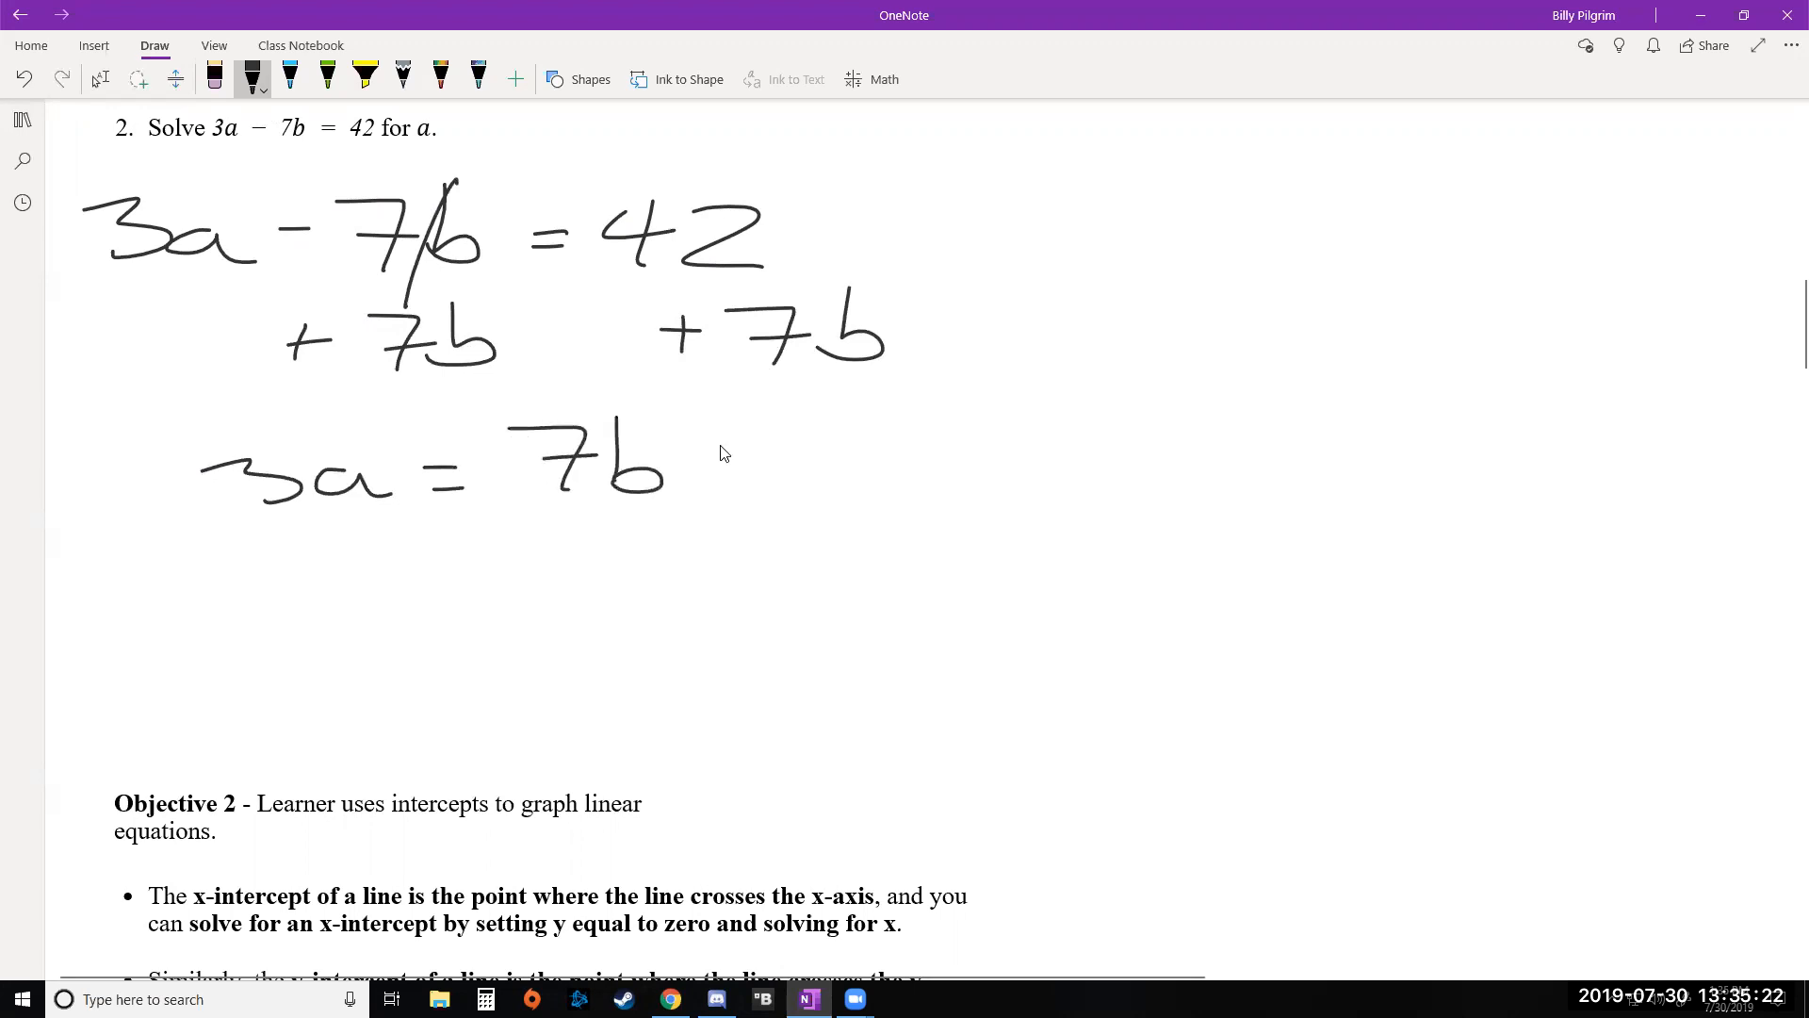
drag(710, 462, 877, 473)
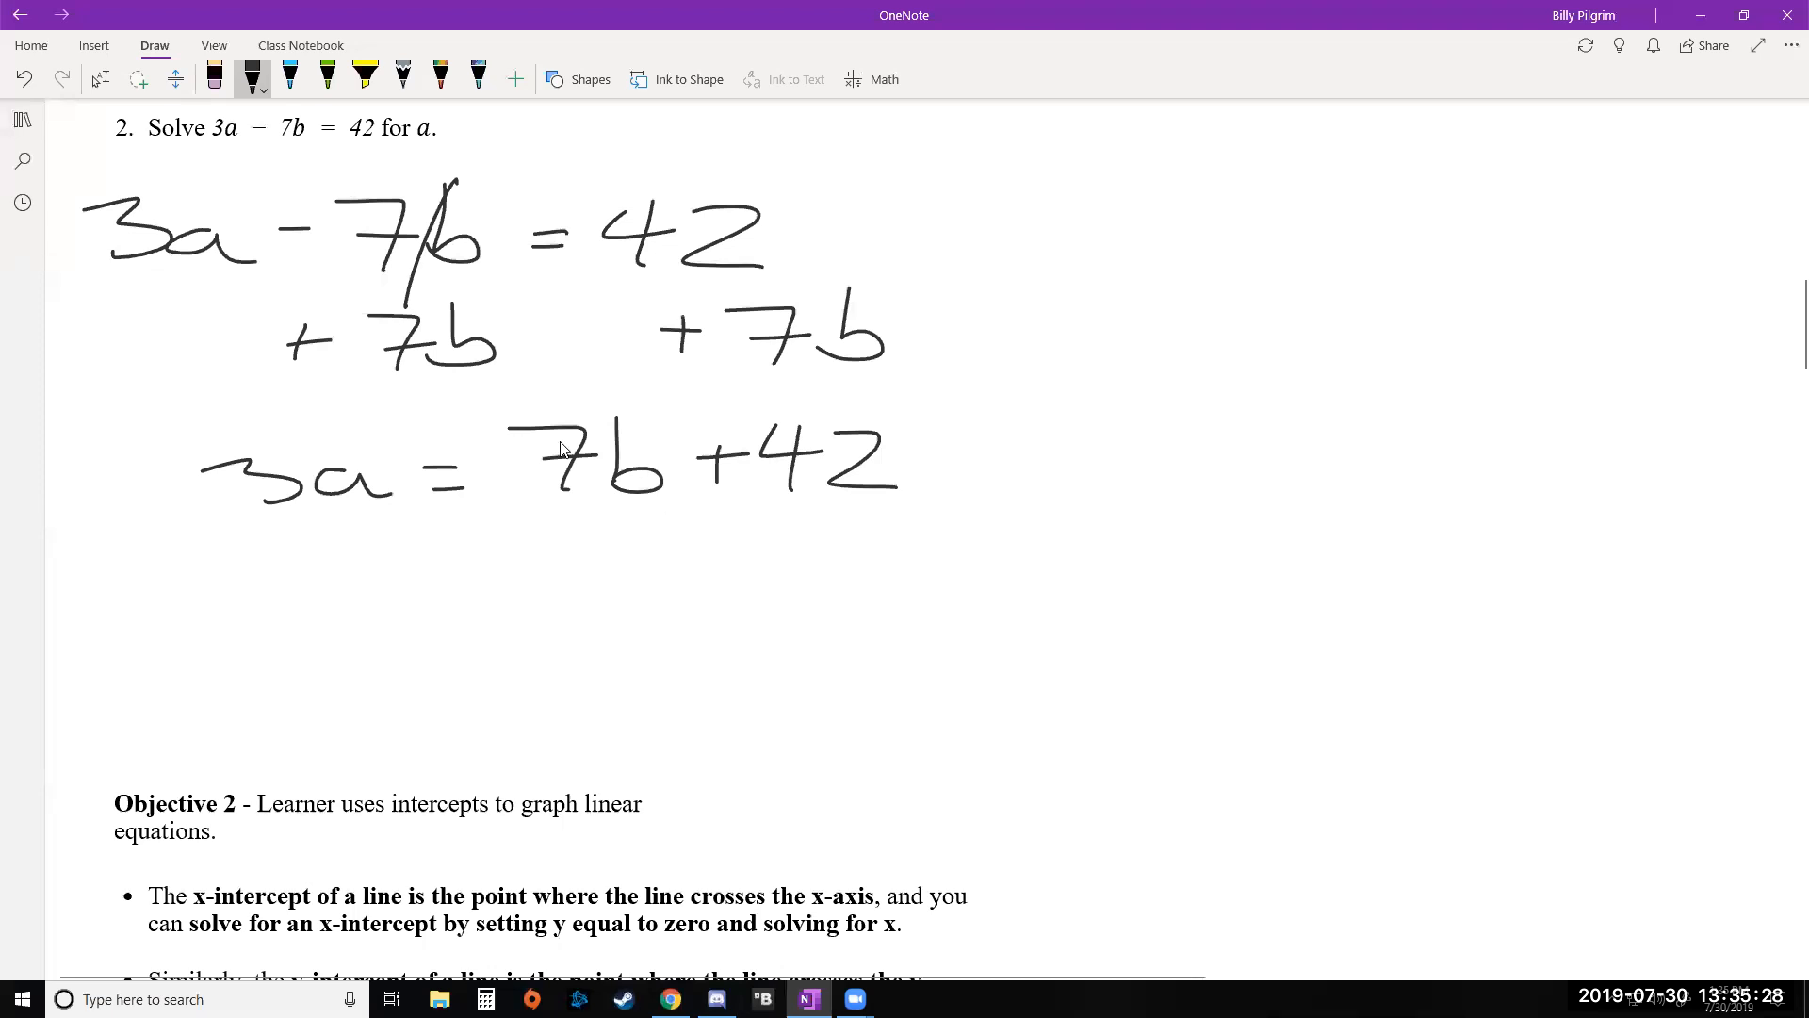
mouse_move(545, 482)
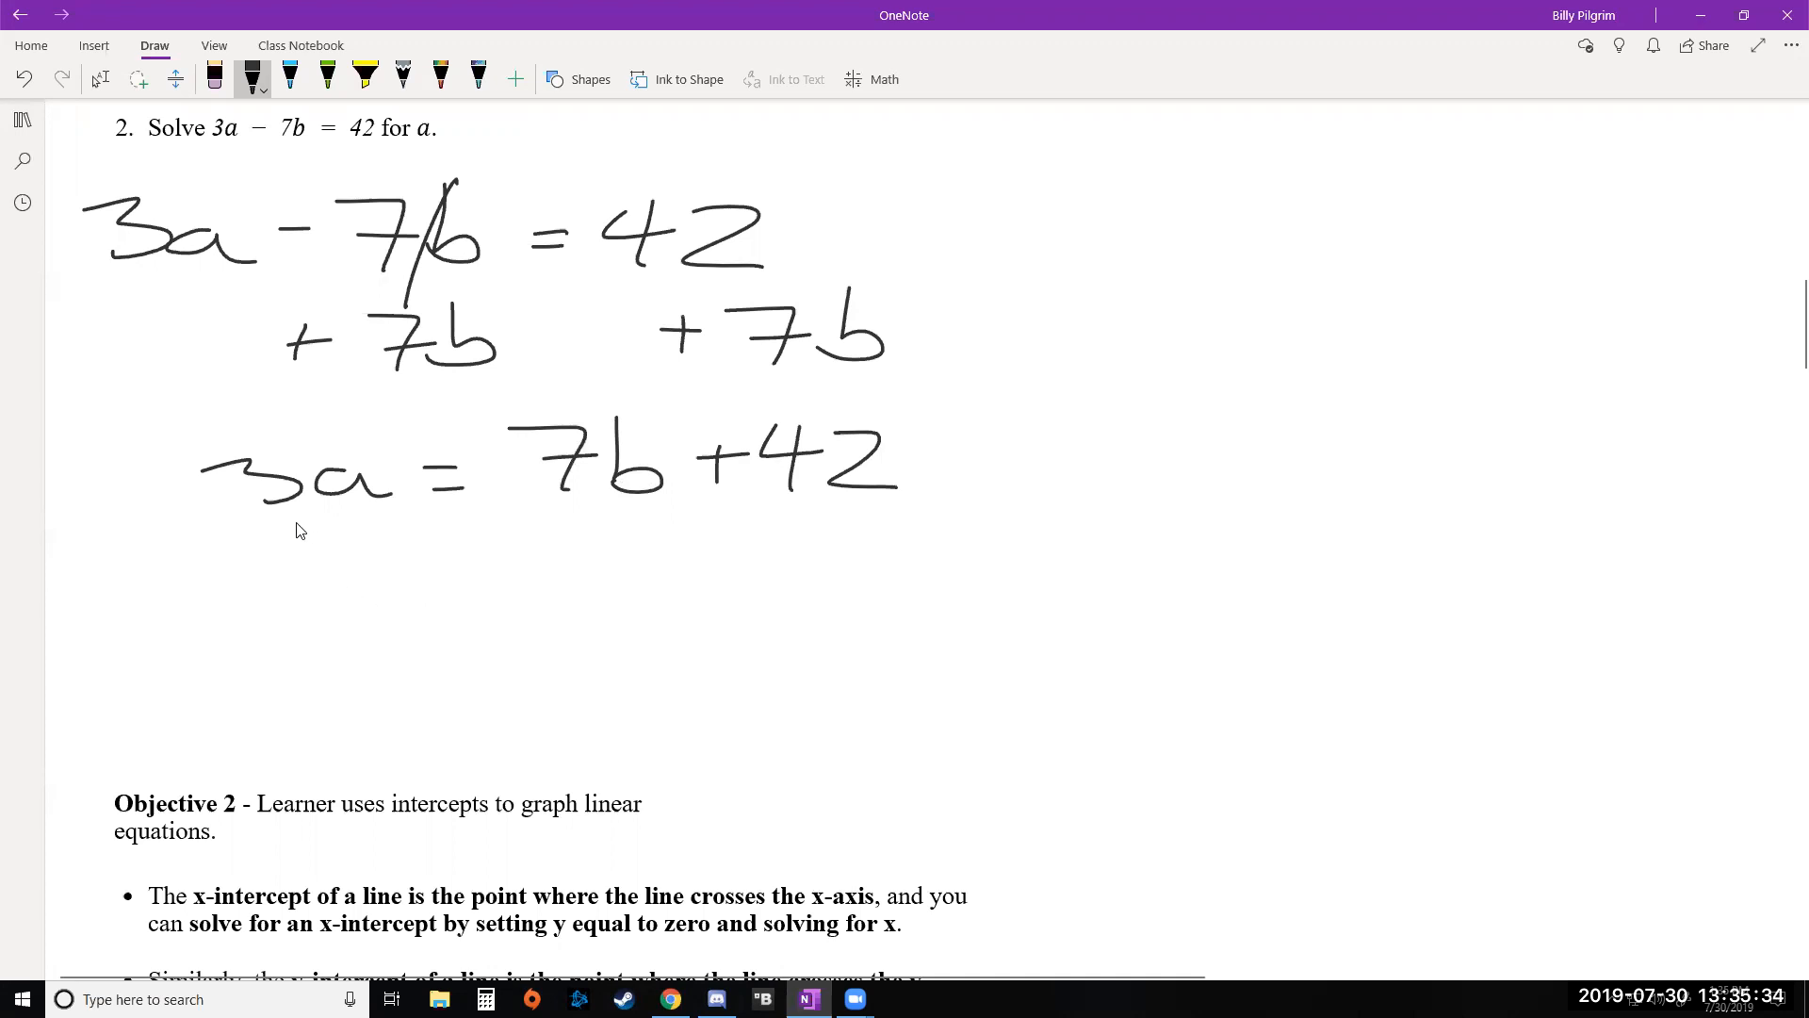
mouse_move(227, 533)
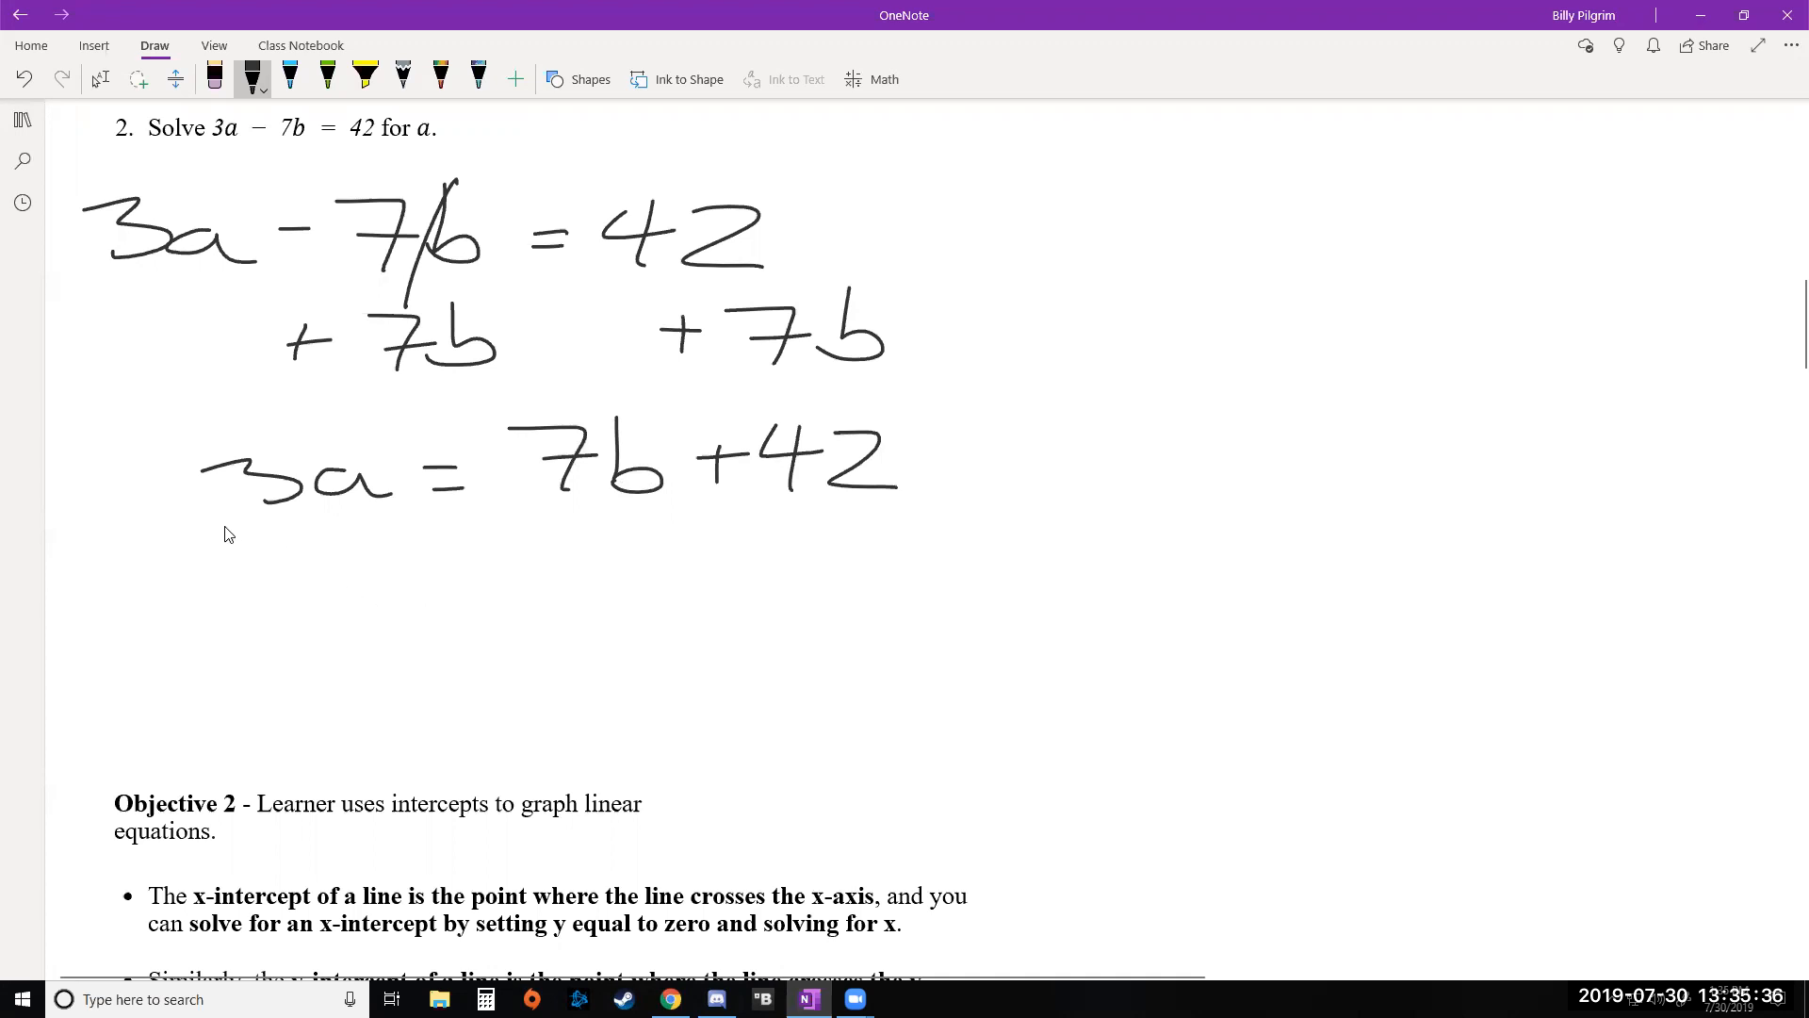
drag(214, 513, 364, 566)
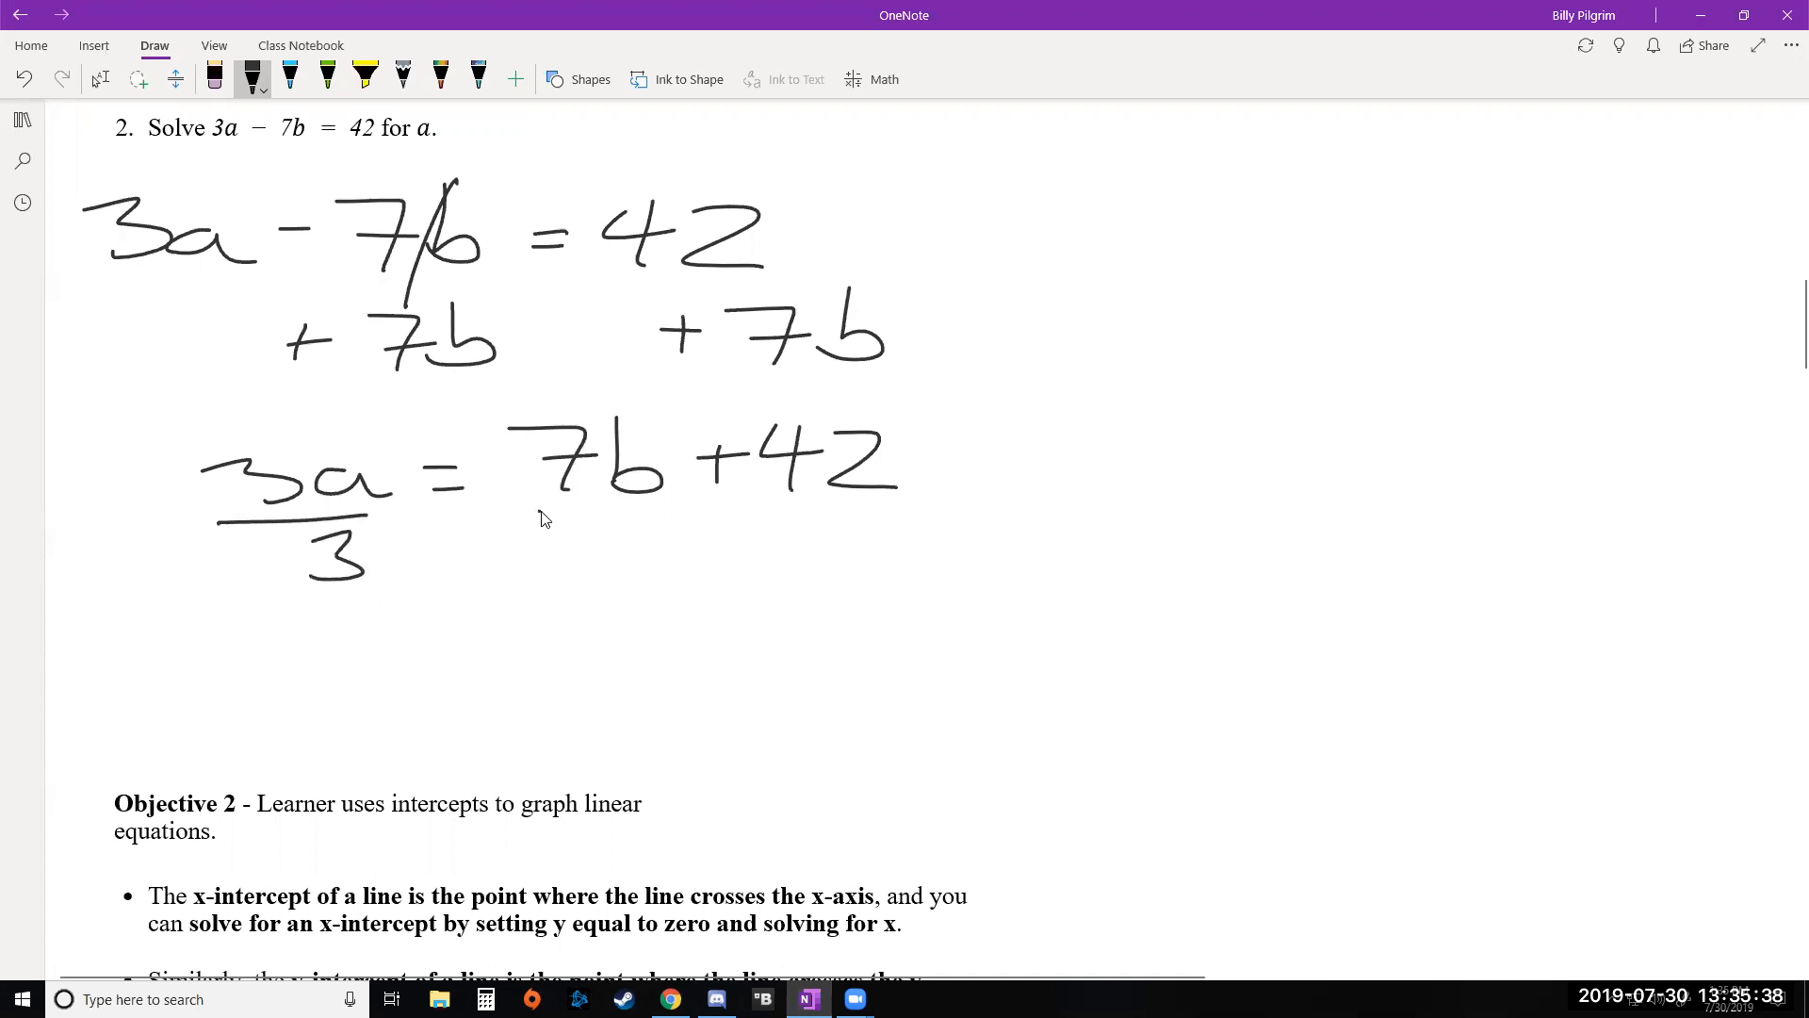
drag(530, 508, 912, 508)
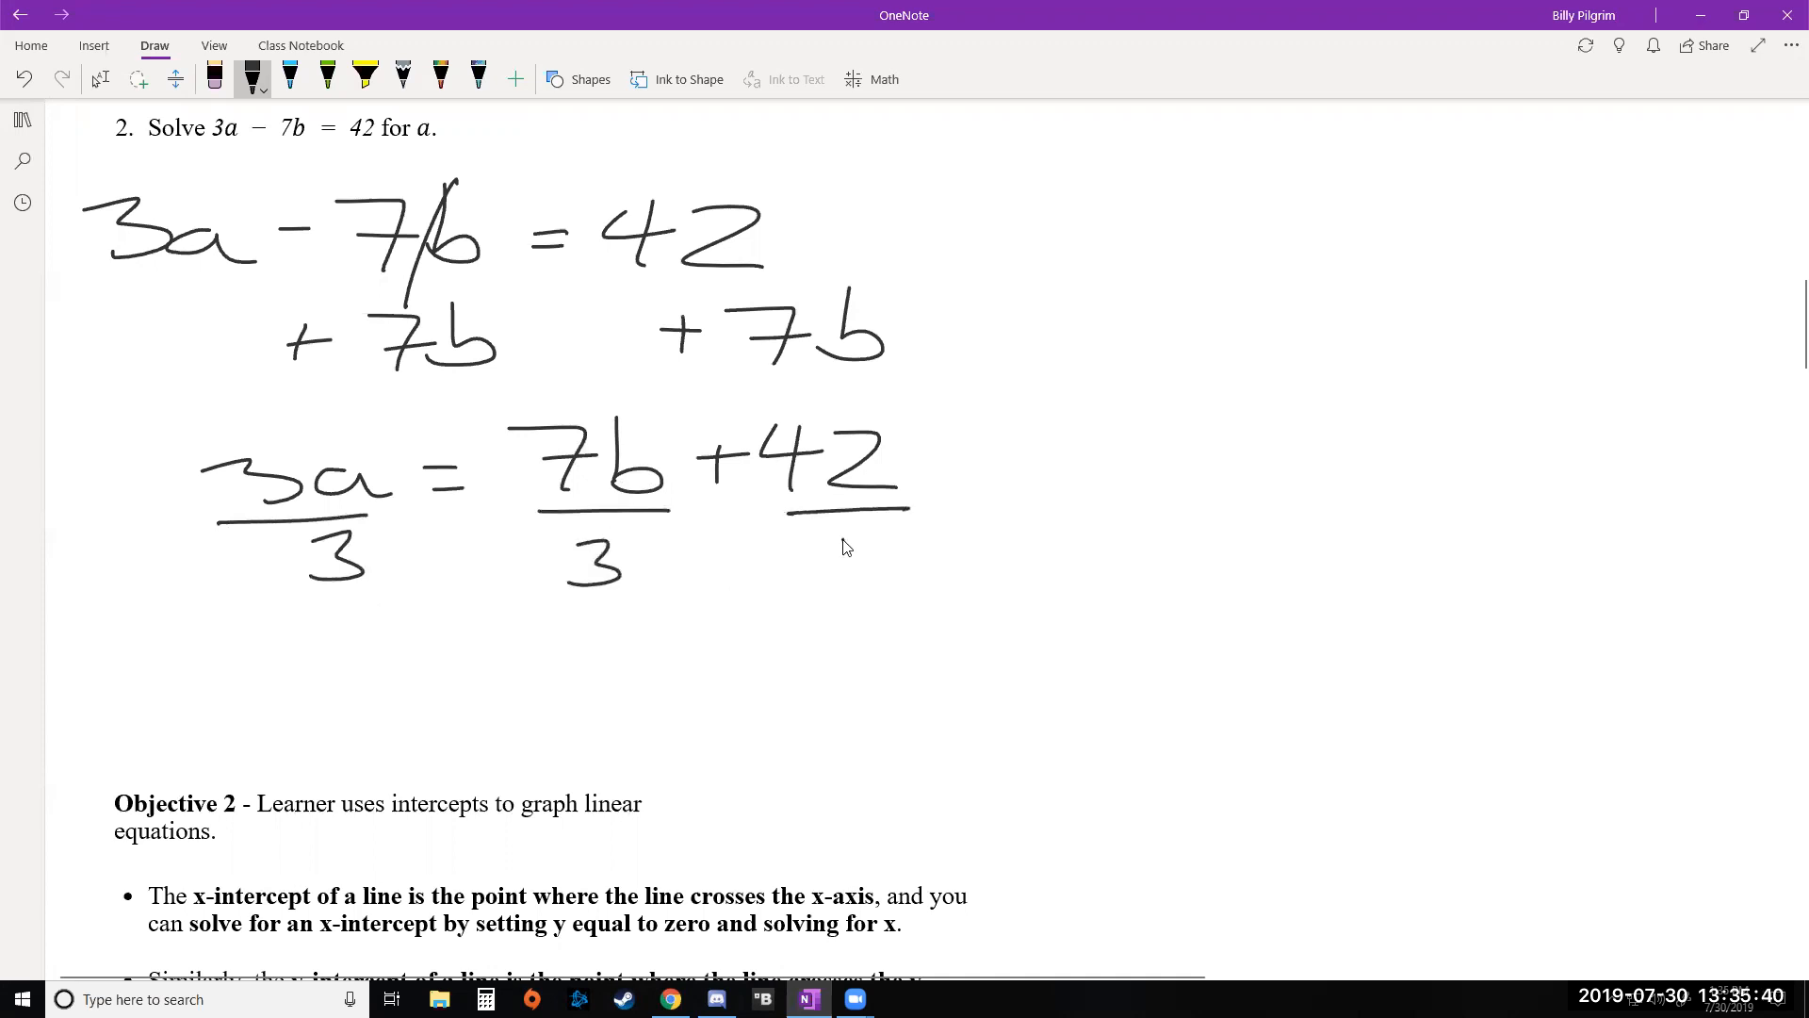
drag(248, 450, 398, 565)
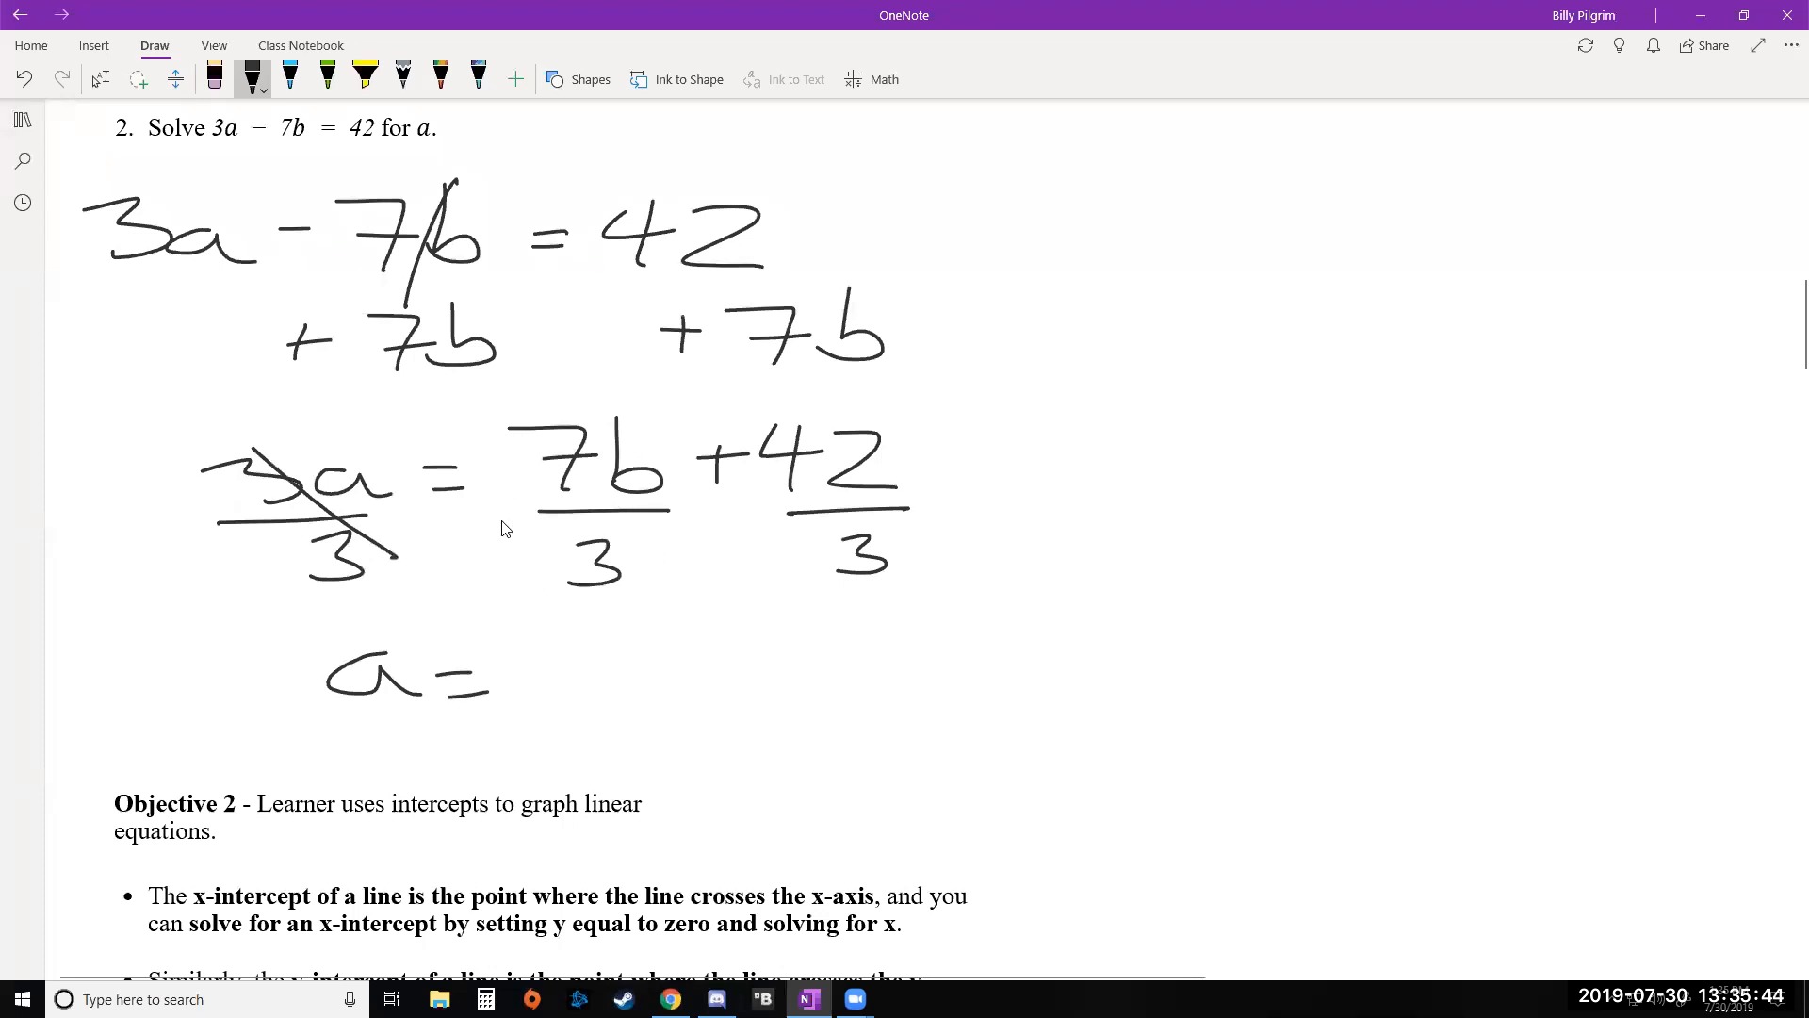
Write the answer a = 7/3 b + 14 and draw a box around it.
drag(543, 641, 577, 663)
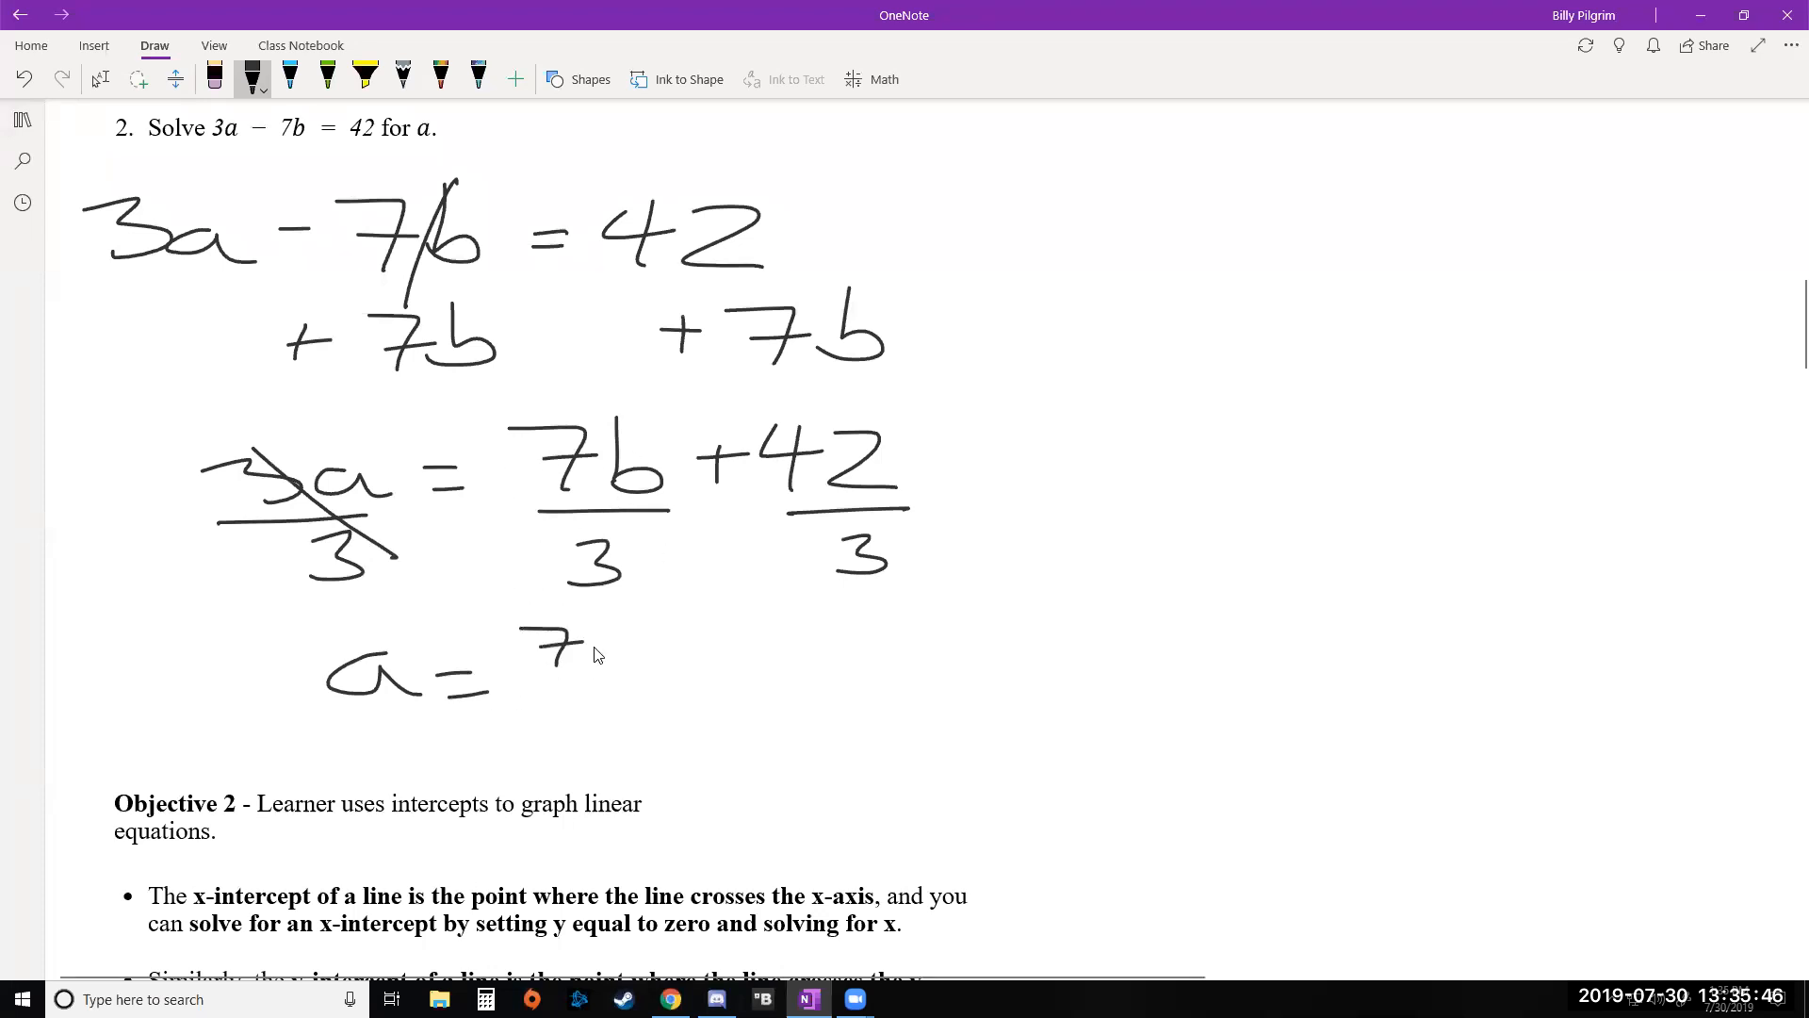
drag(565, 663, 565, 715)
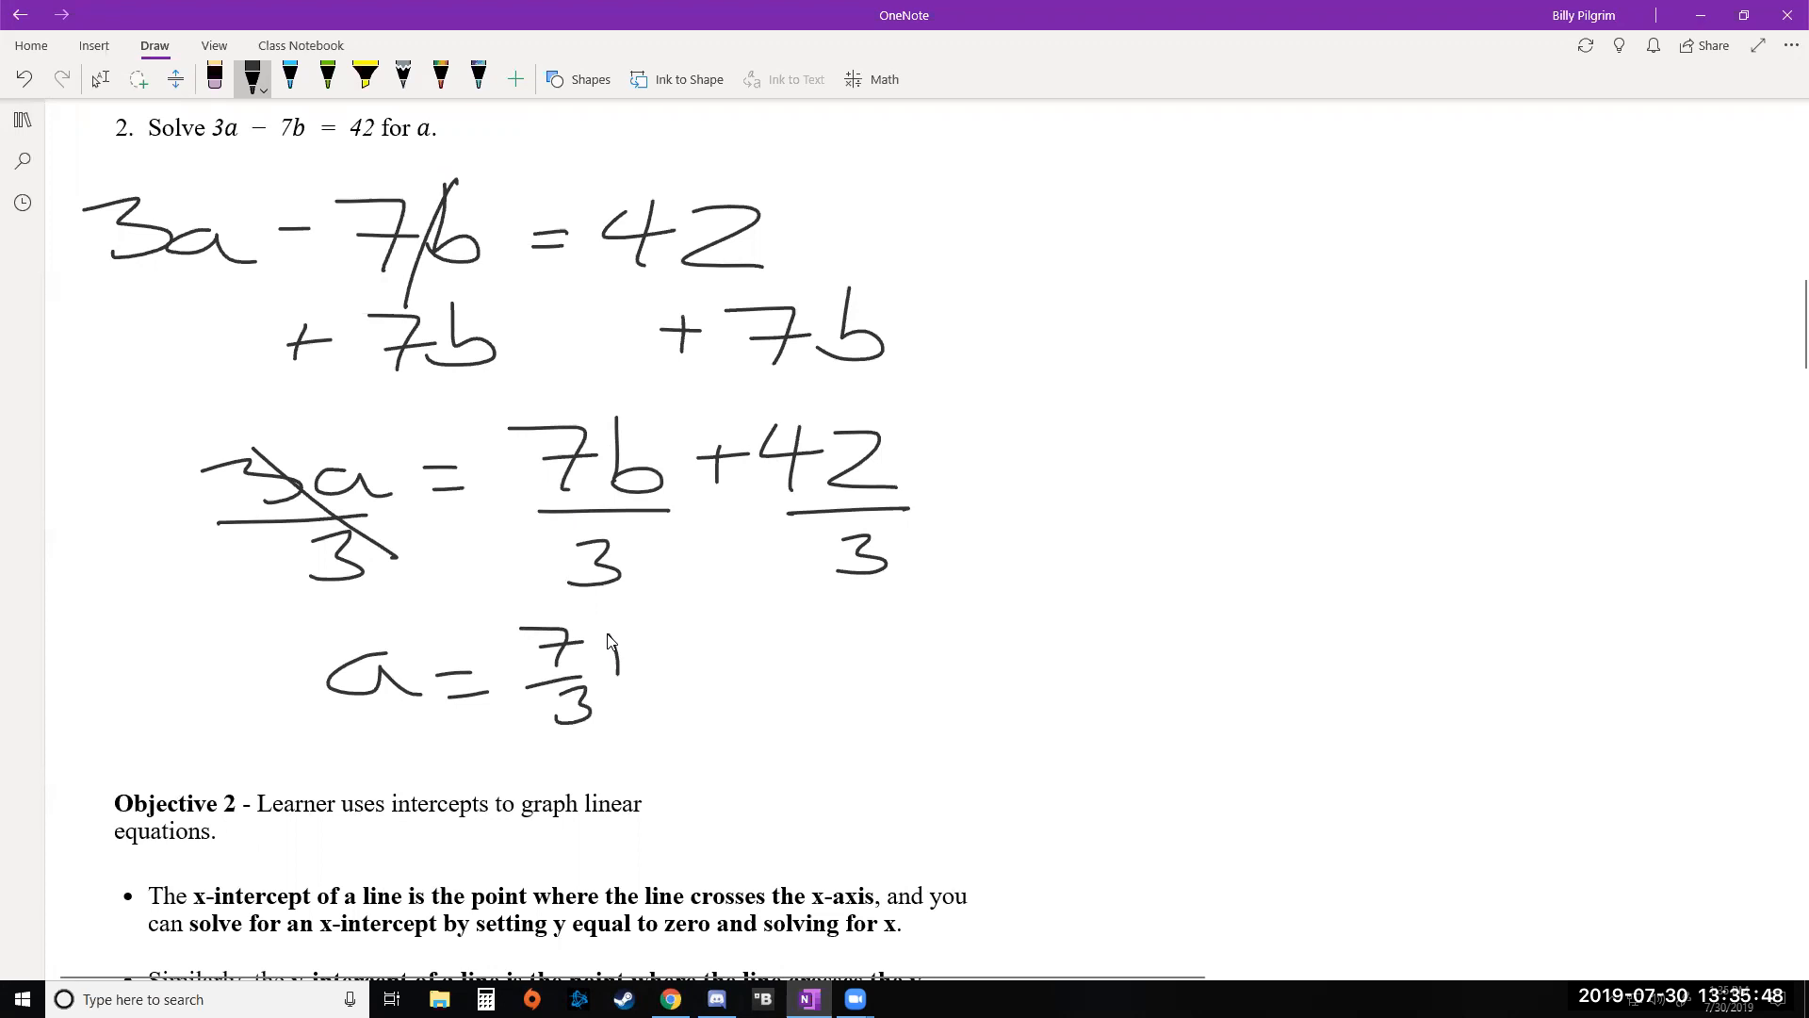
drag(617, 664, 641, 698)
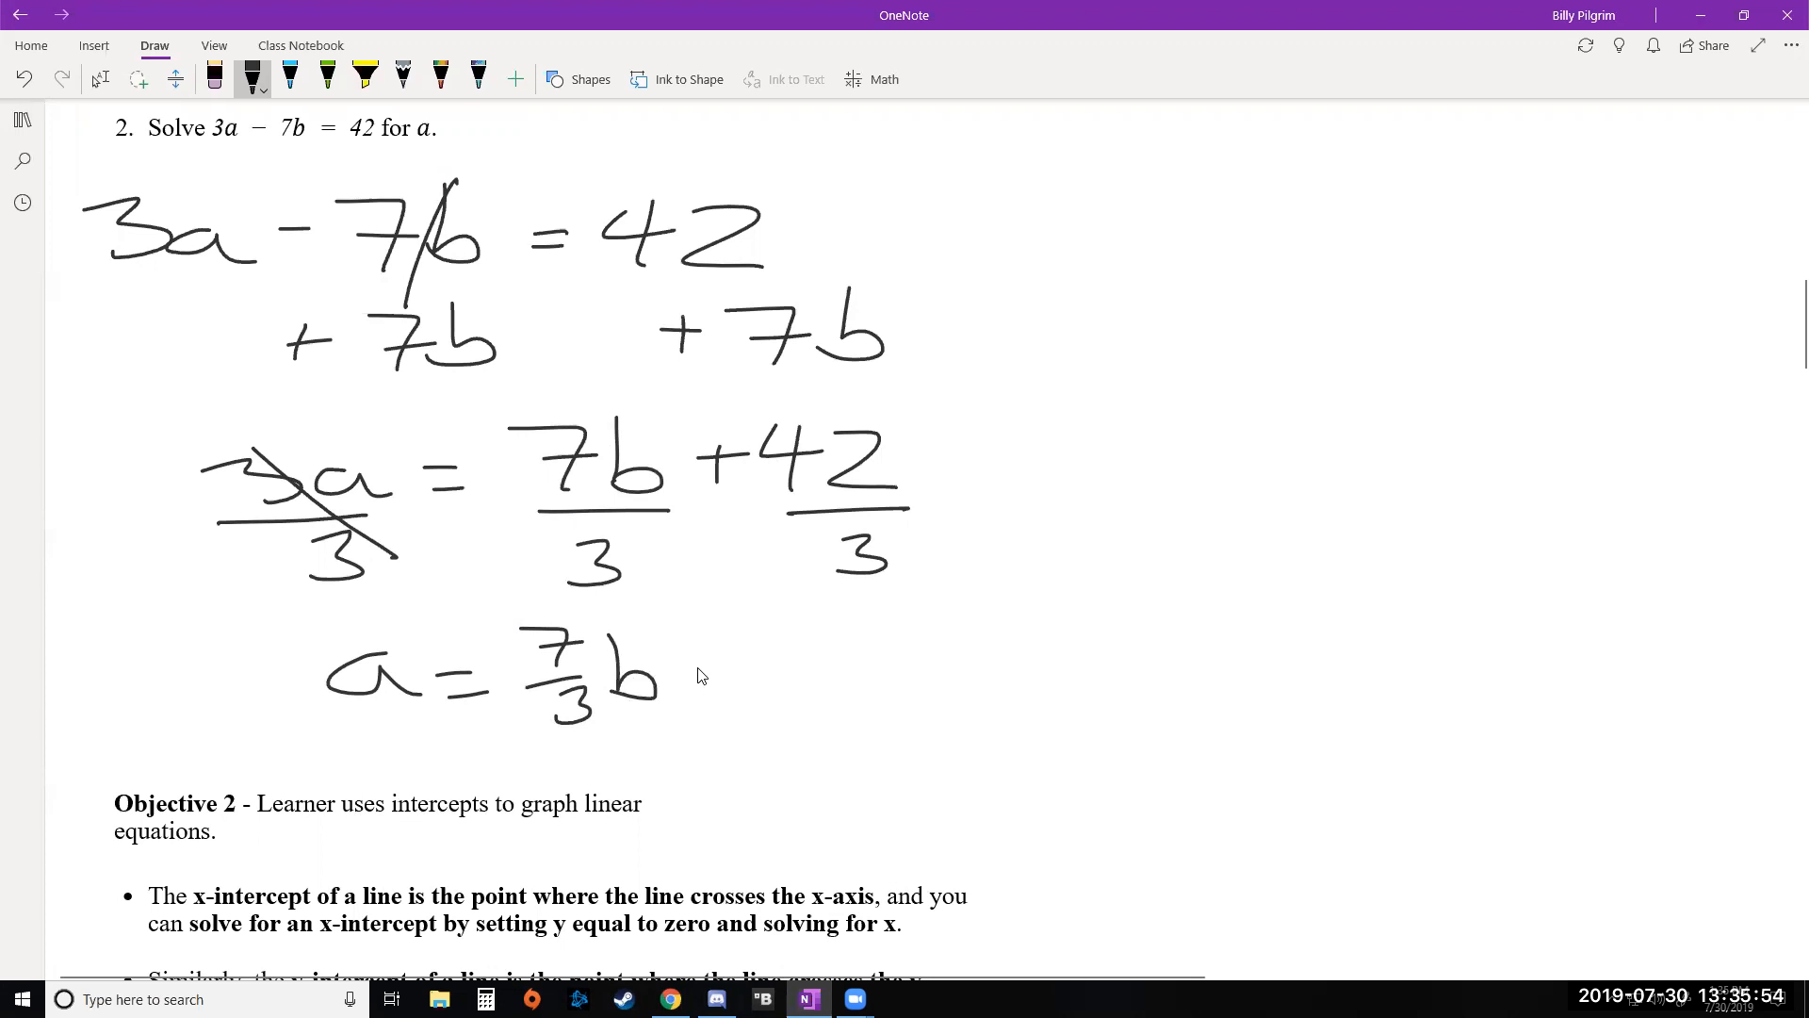
drag(692, 693, 739, 669)
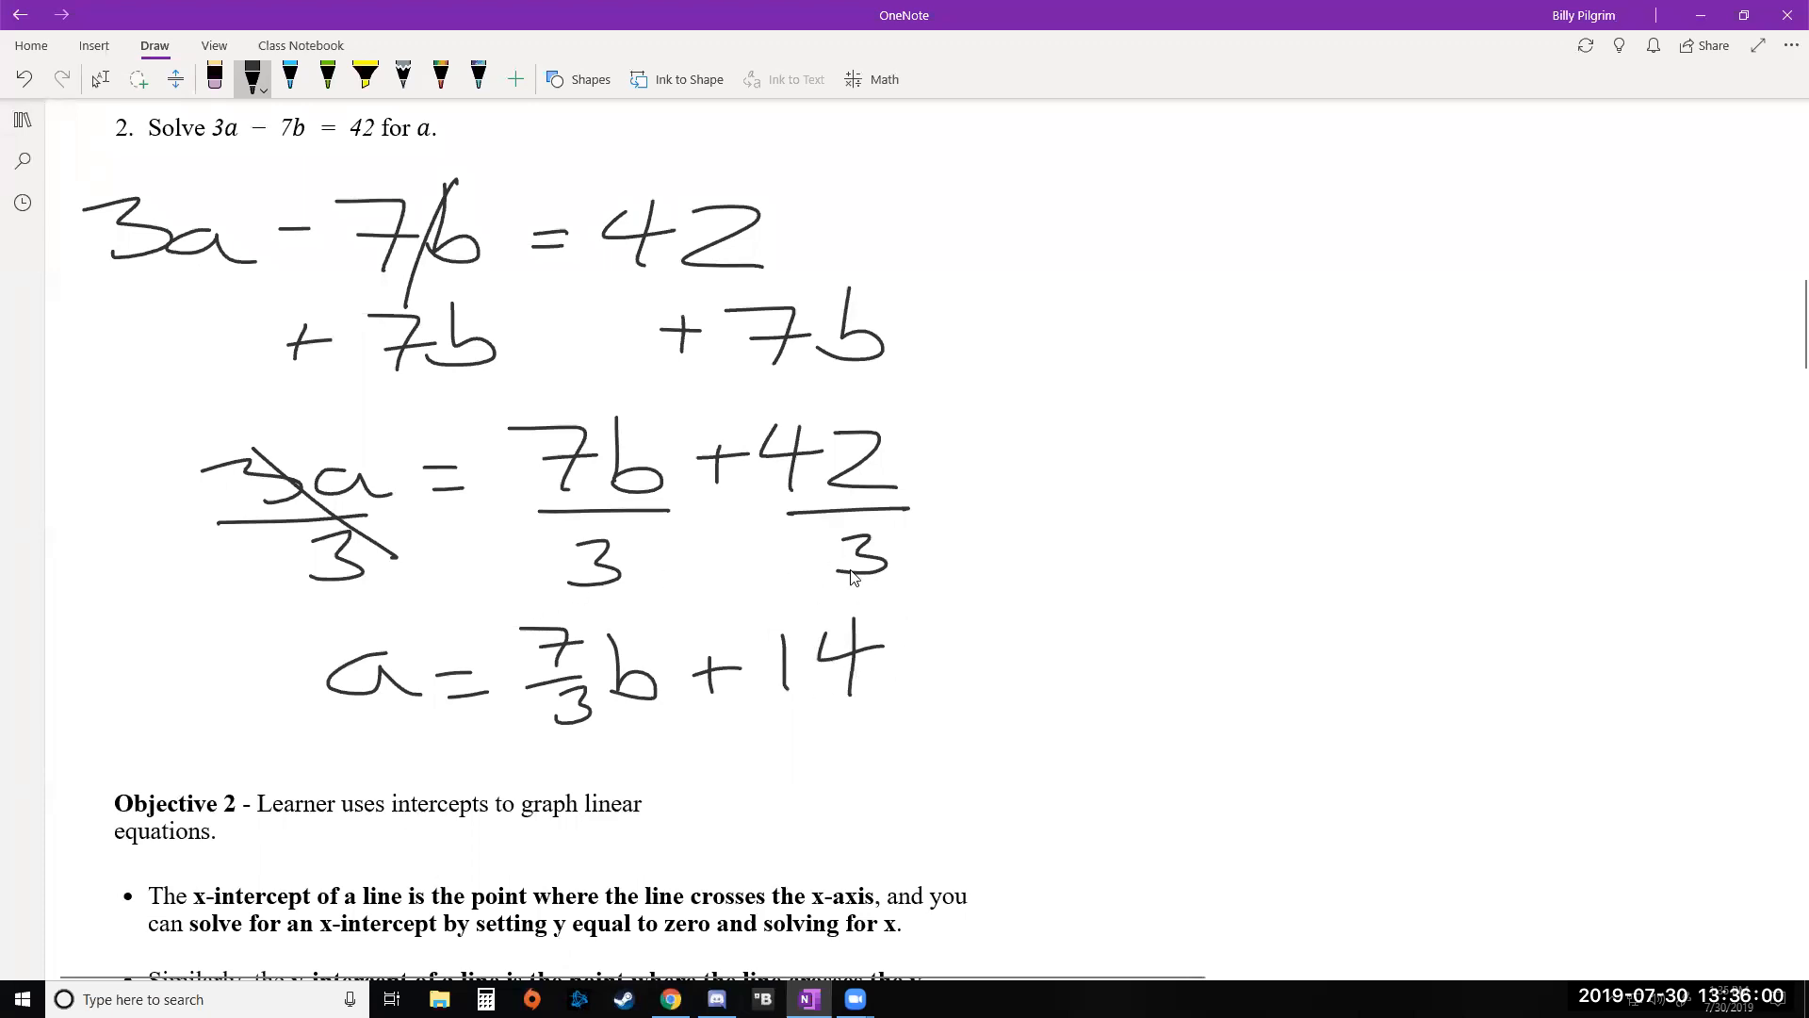
mouse_move(840, 661)
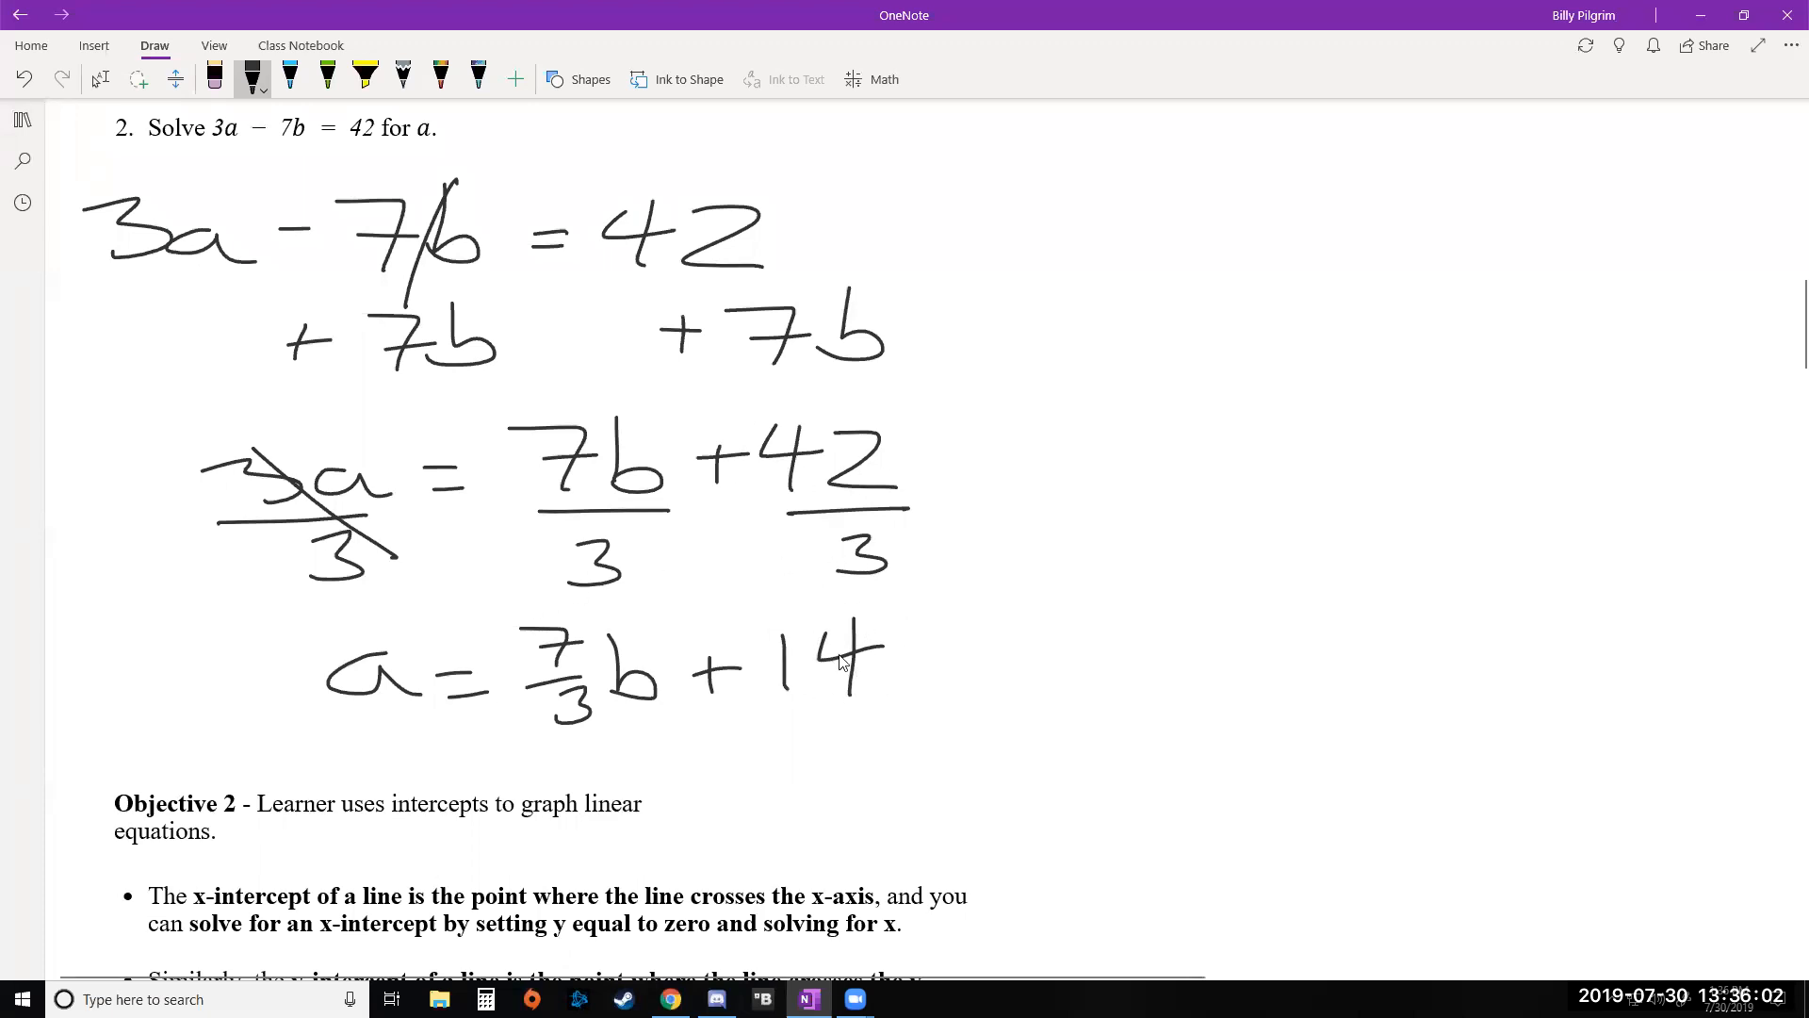
mouse_move(303, 638)
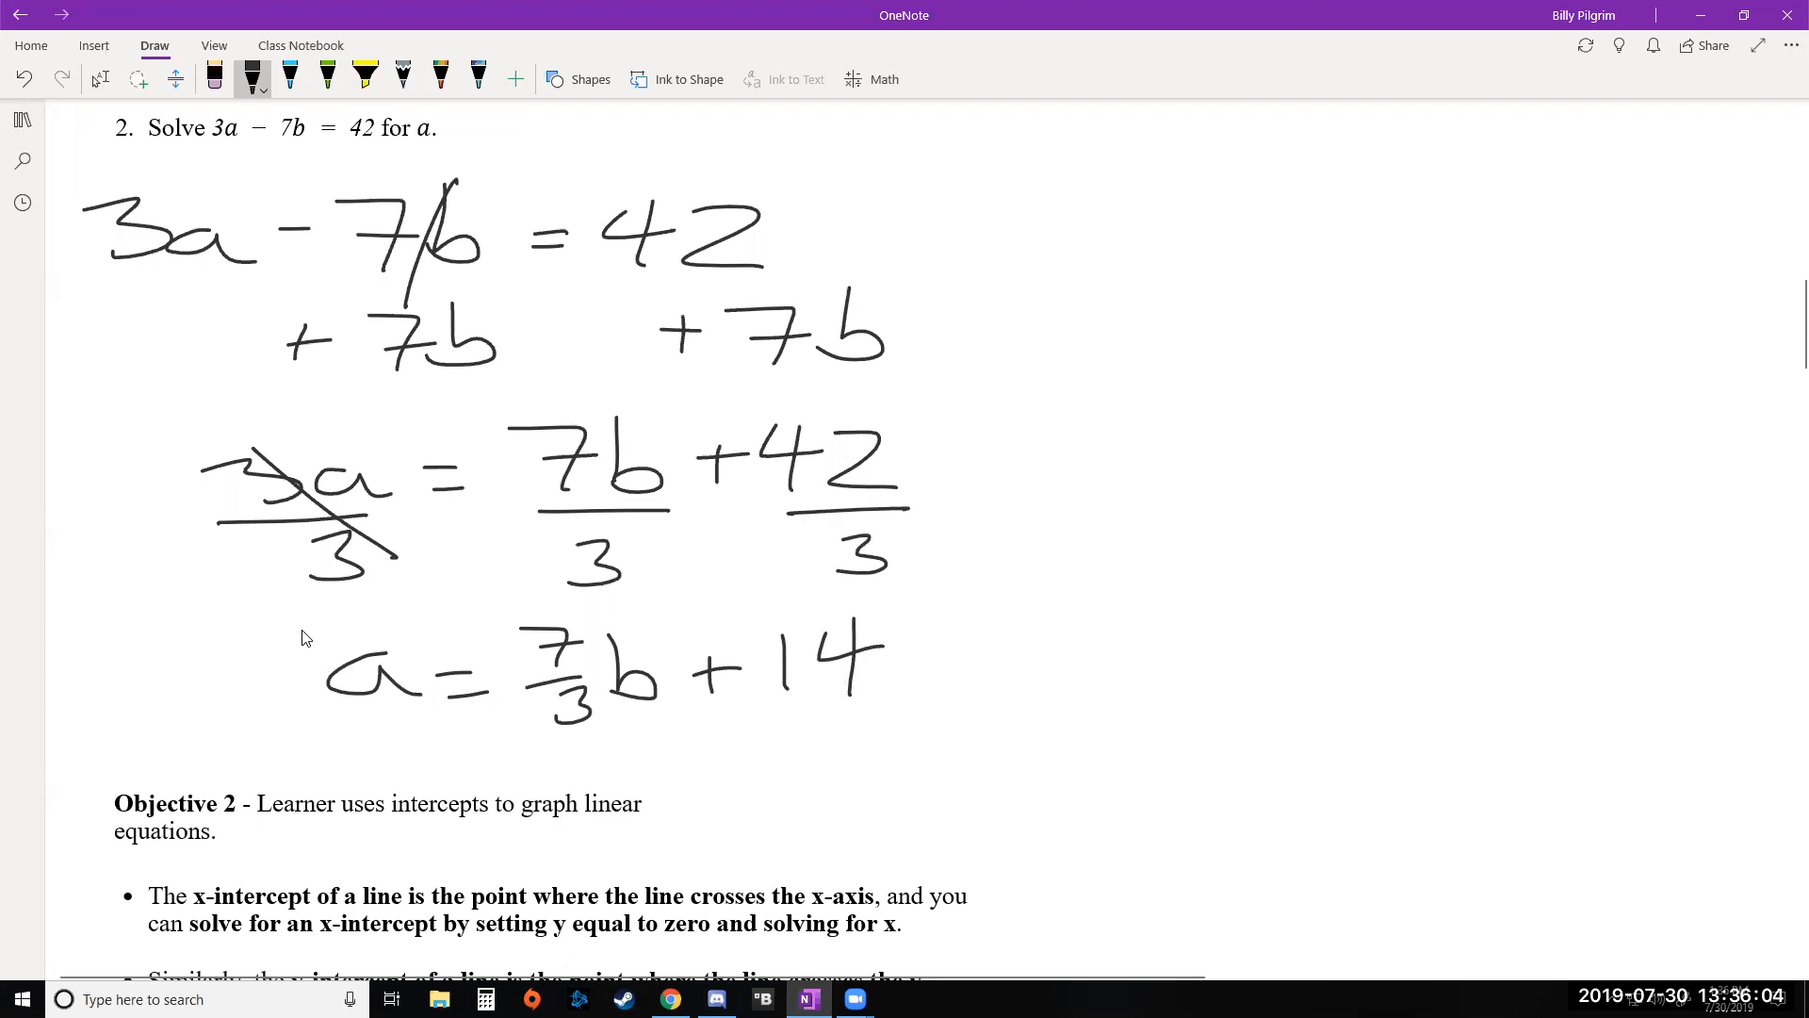
drag(305, 623, 923, 750)
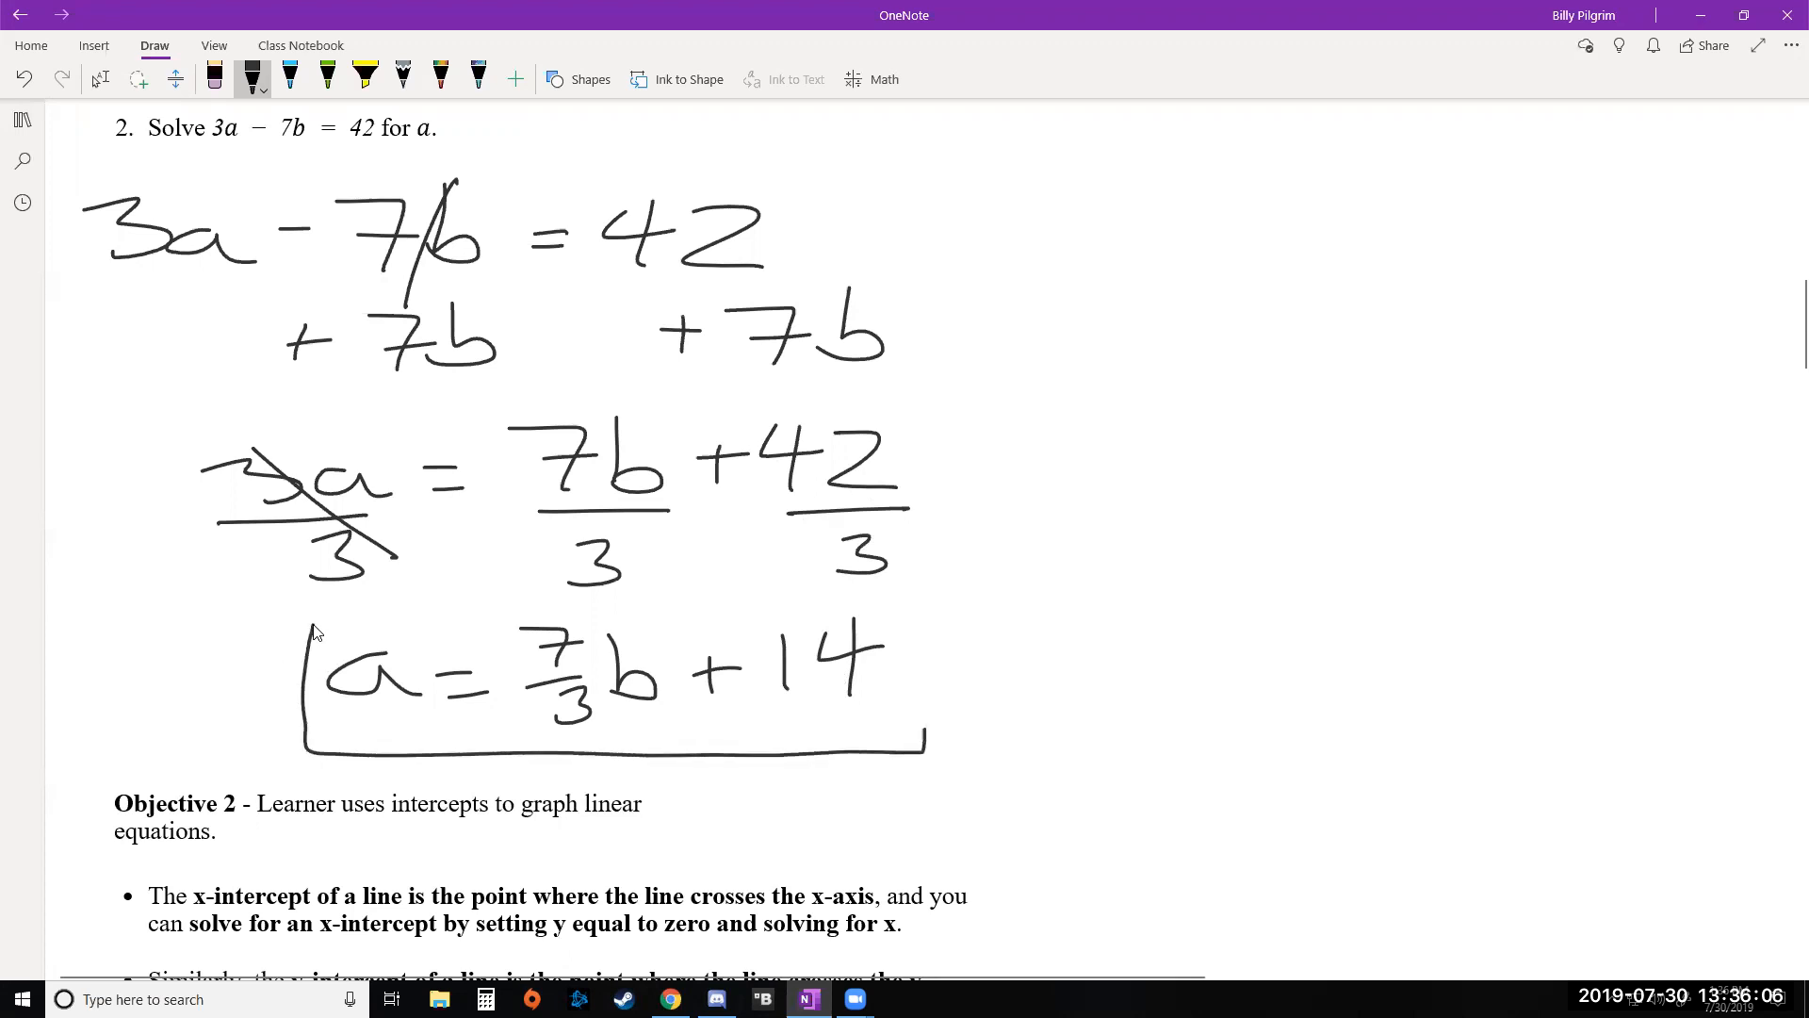
drag(299, 623, 923, 726)
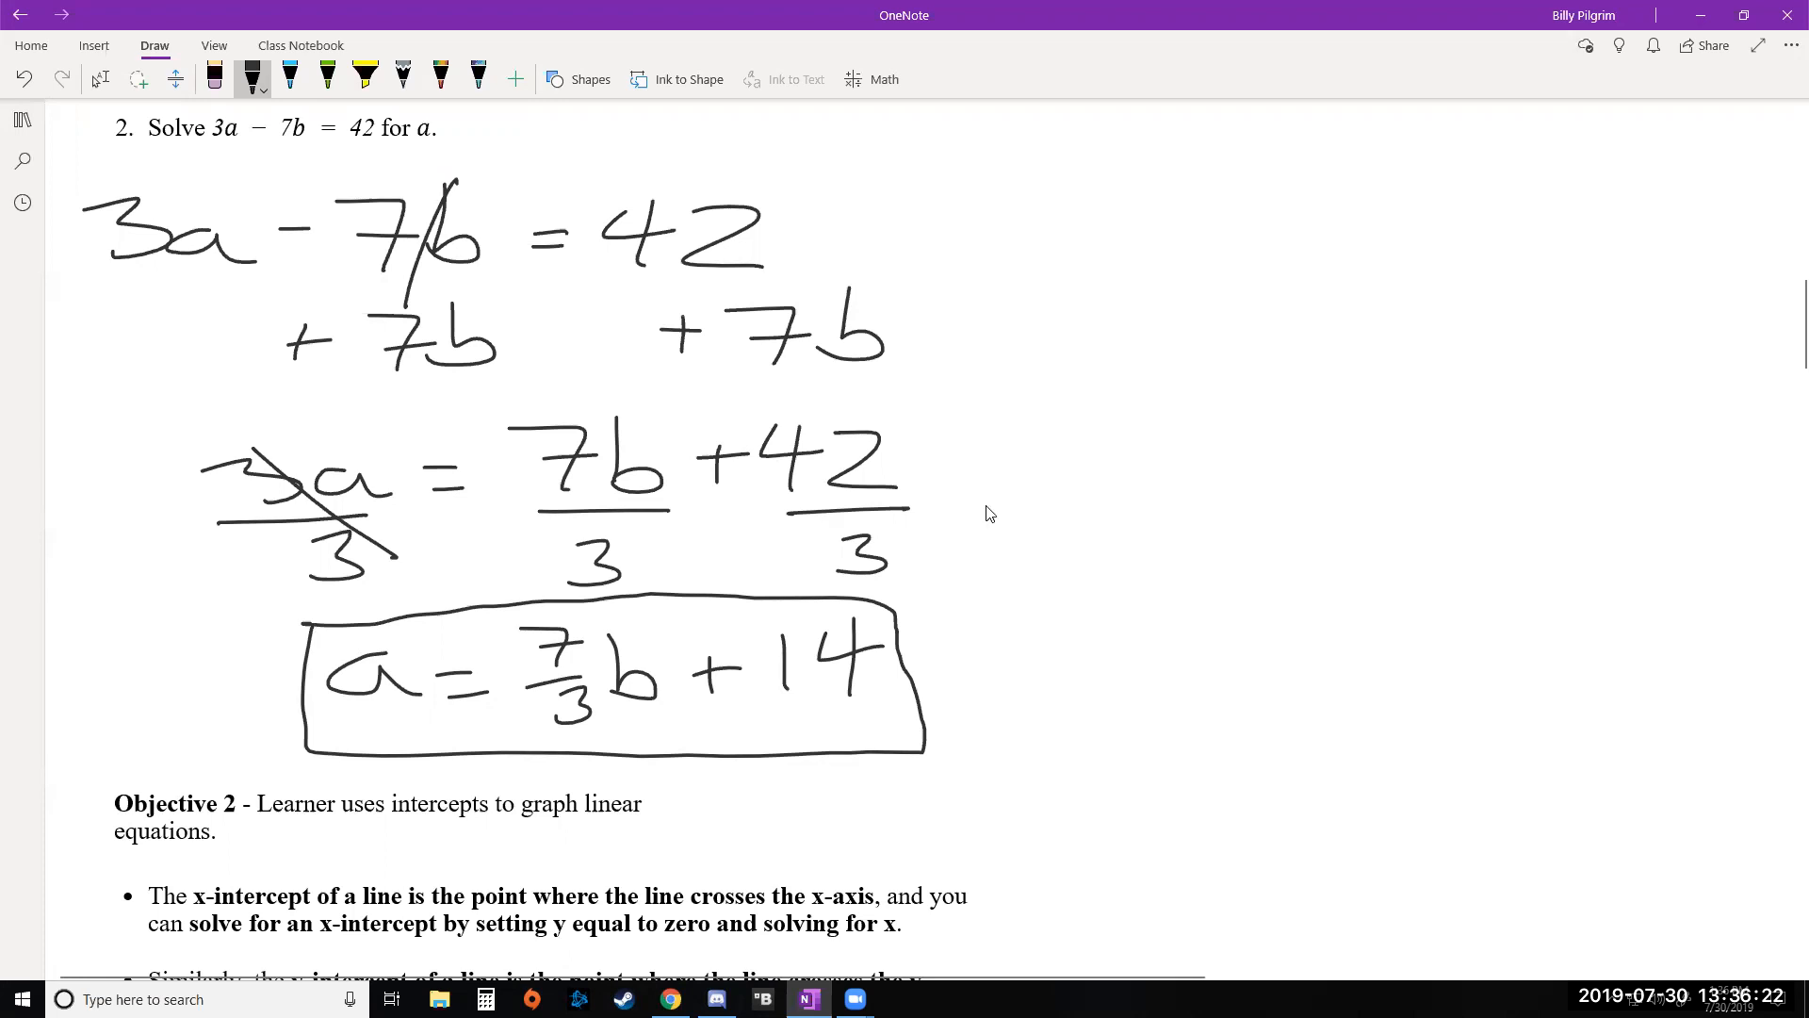
scroll(down, 3)
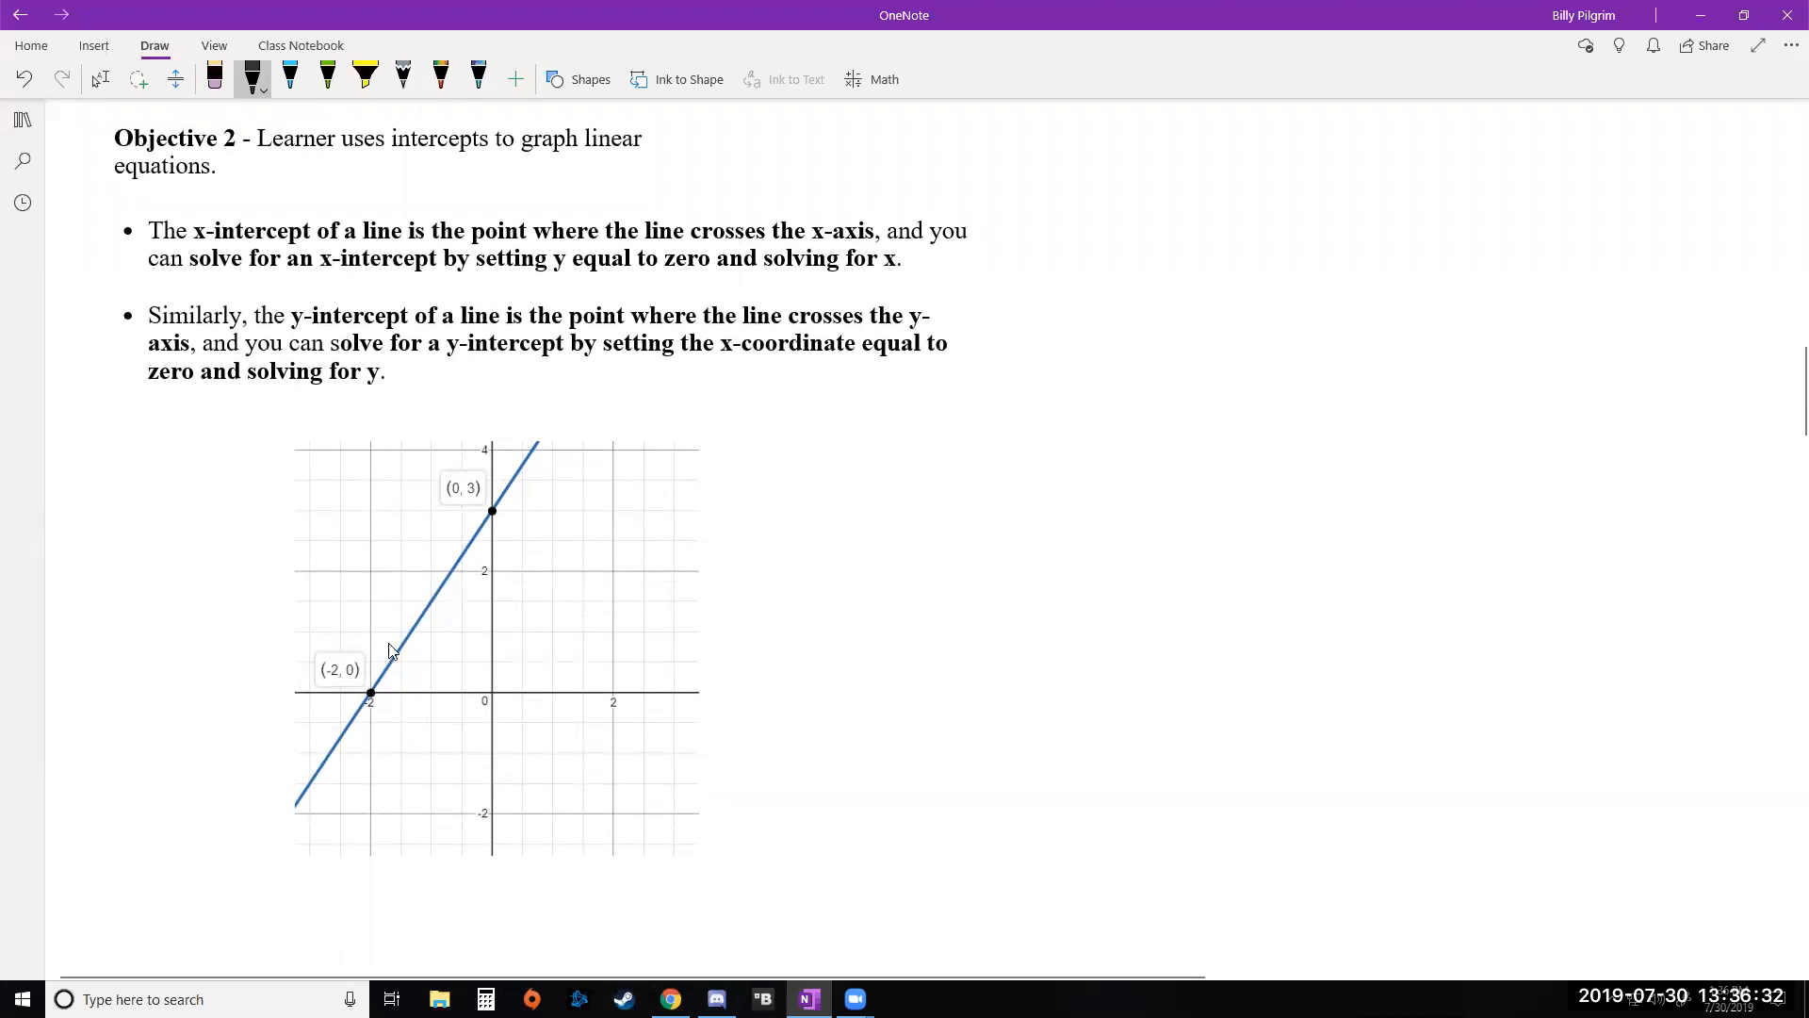
mouse_move(482, 577)
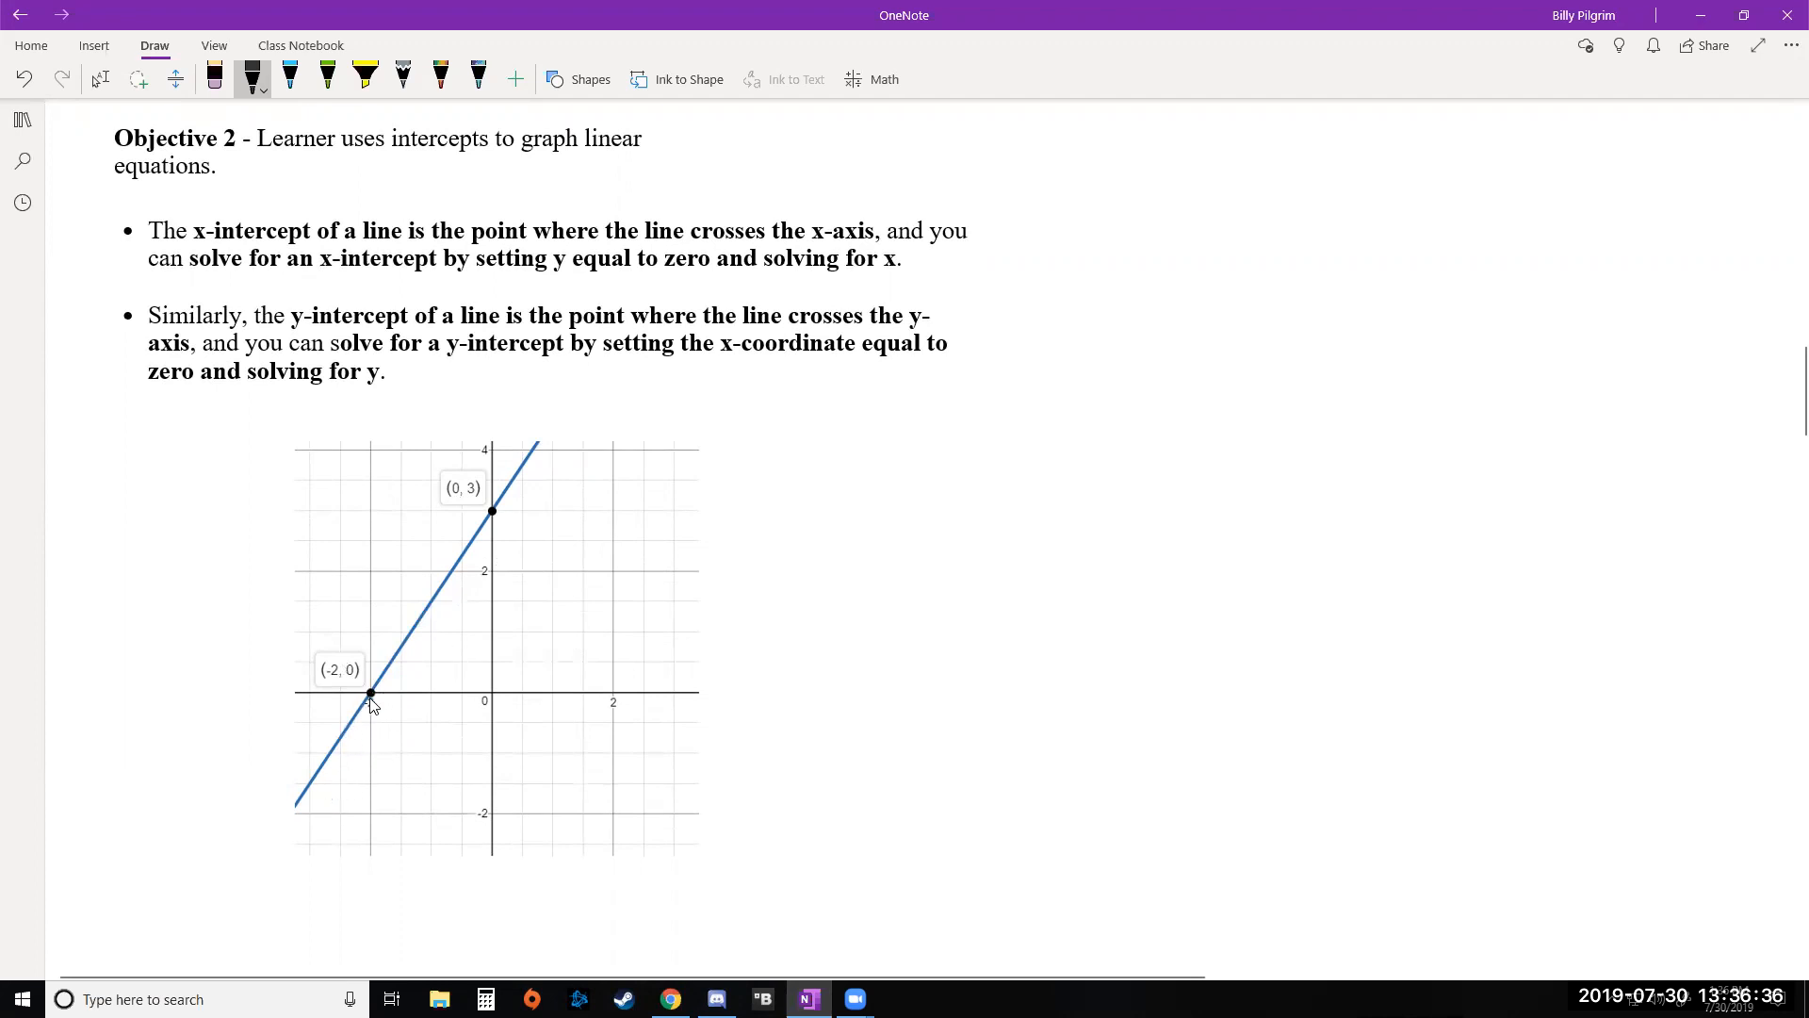
mouse_move(384, 710)
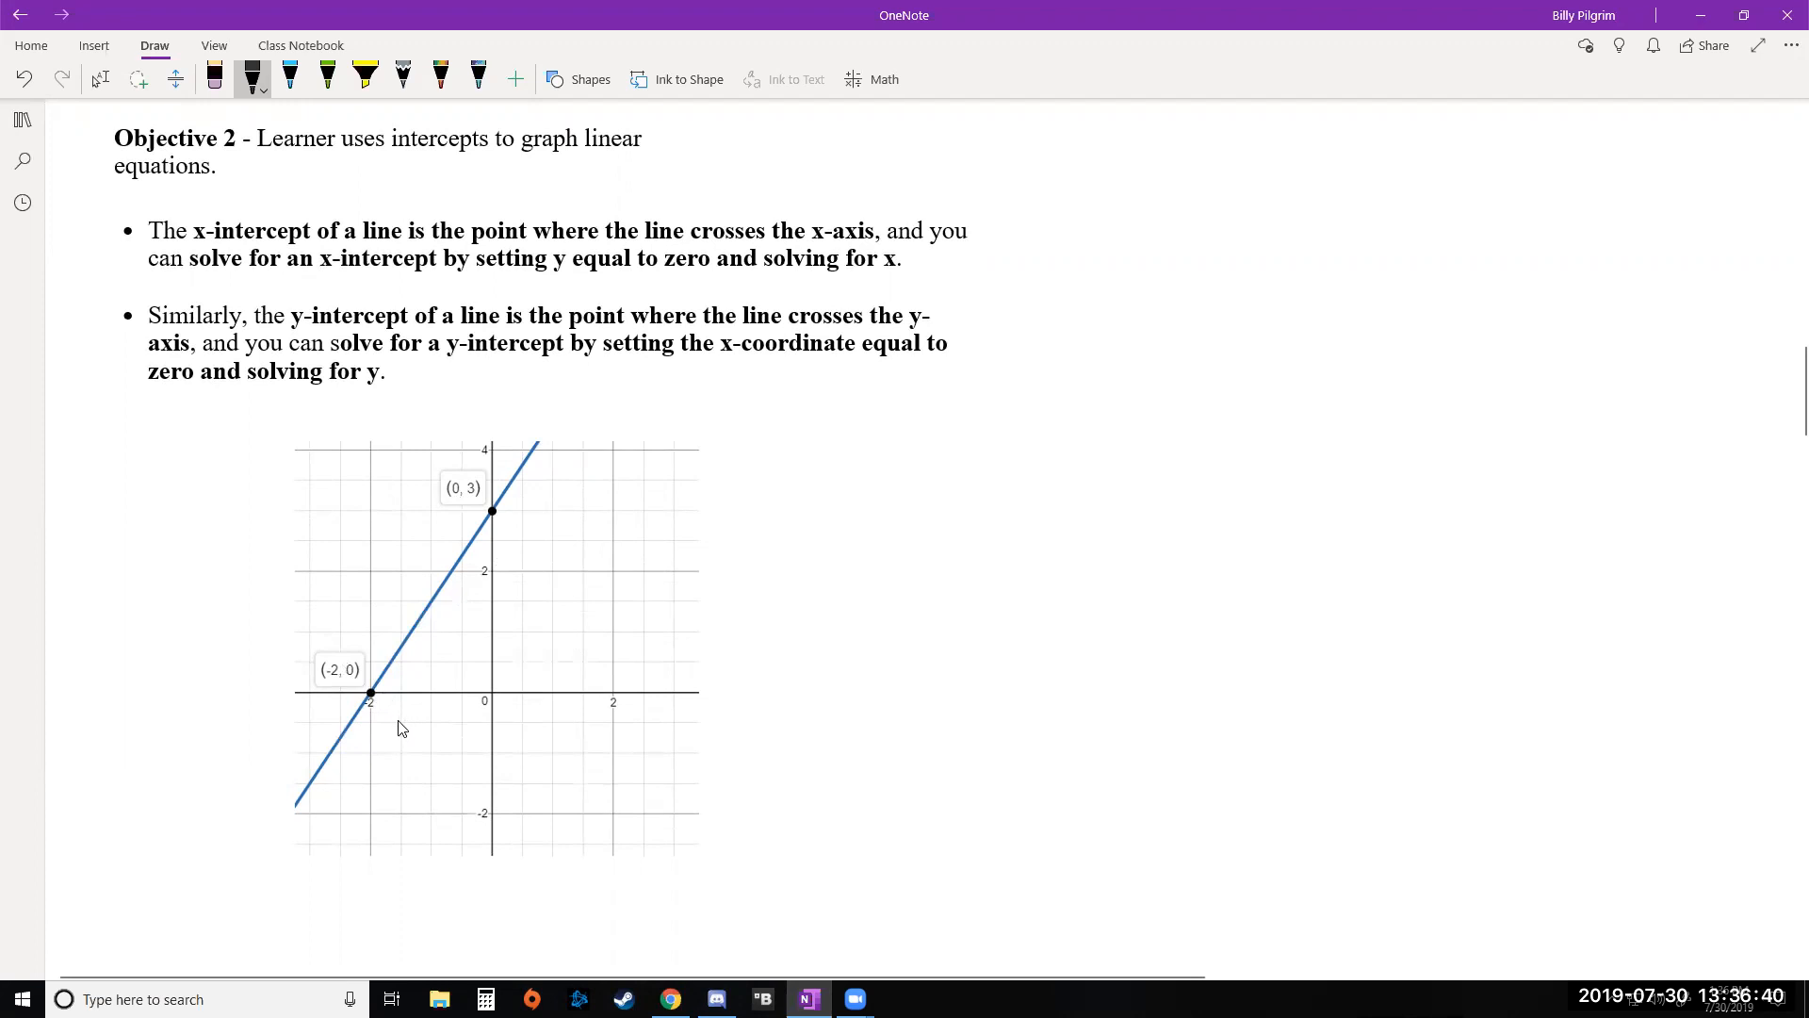
mouse_move(486, 613)
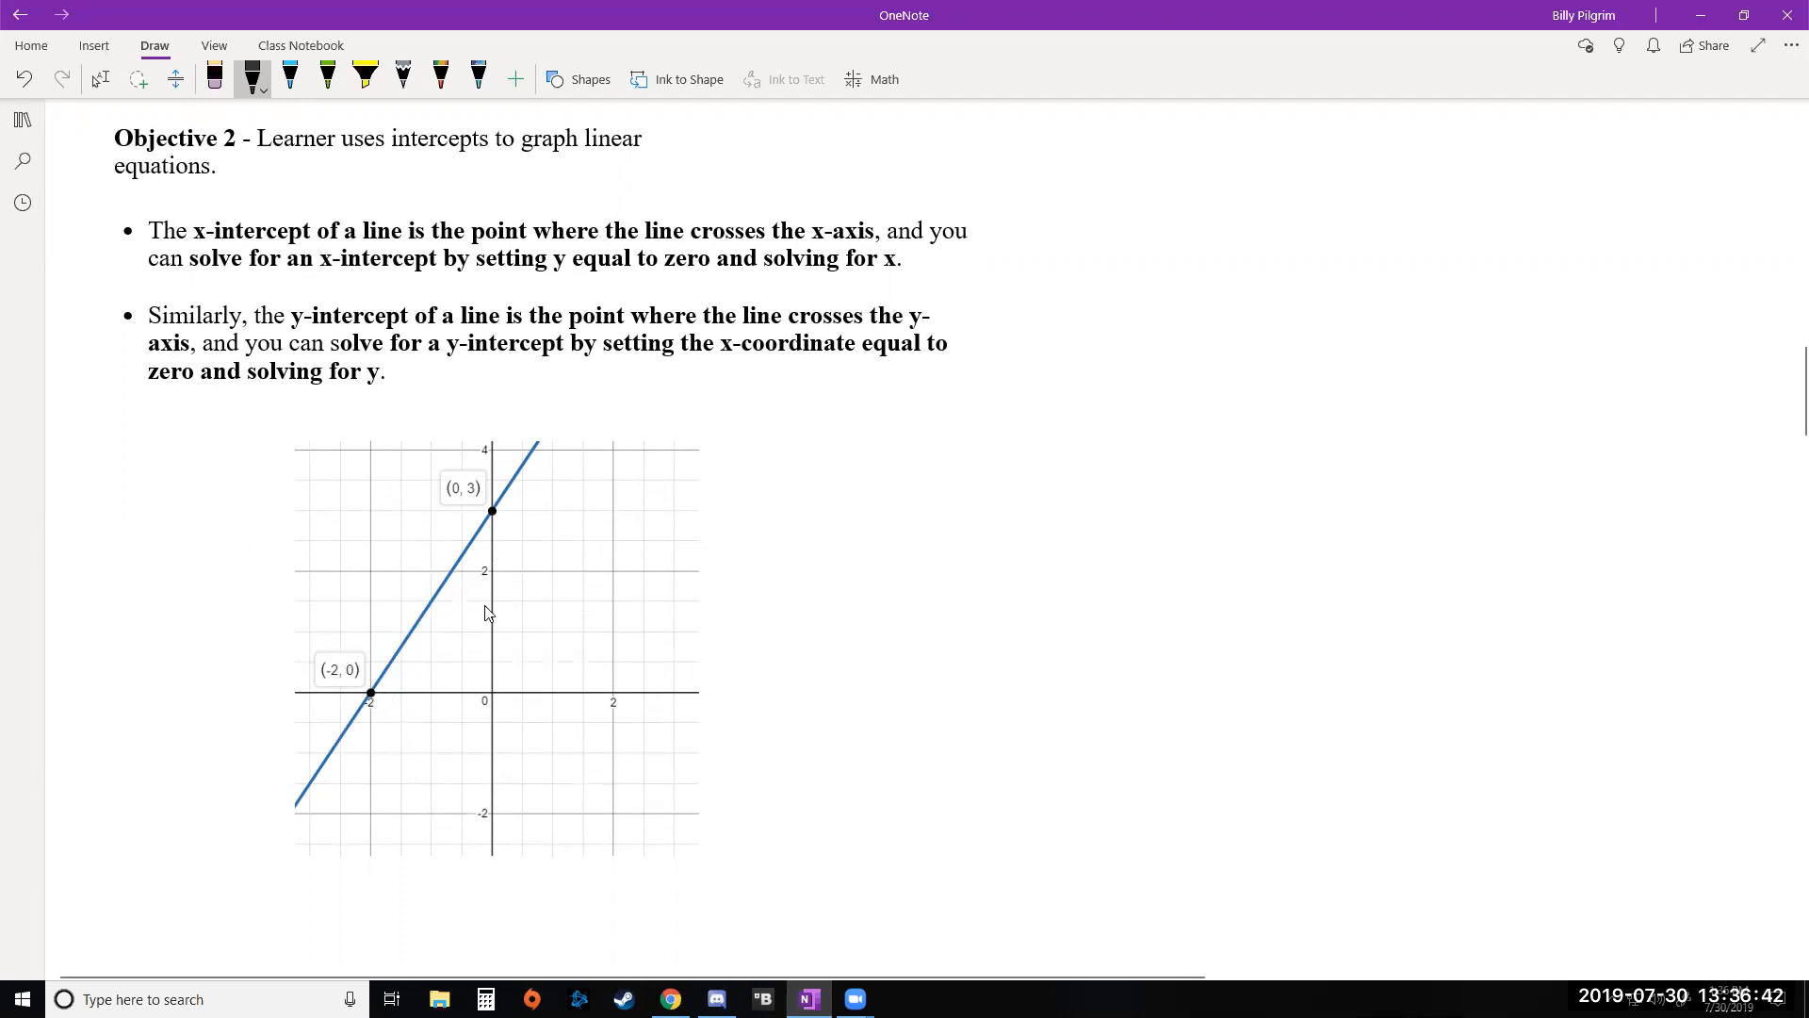
mouse_move(497, 523)
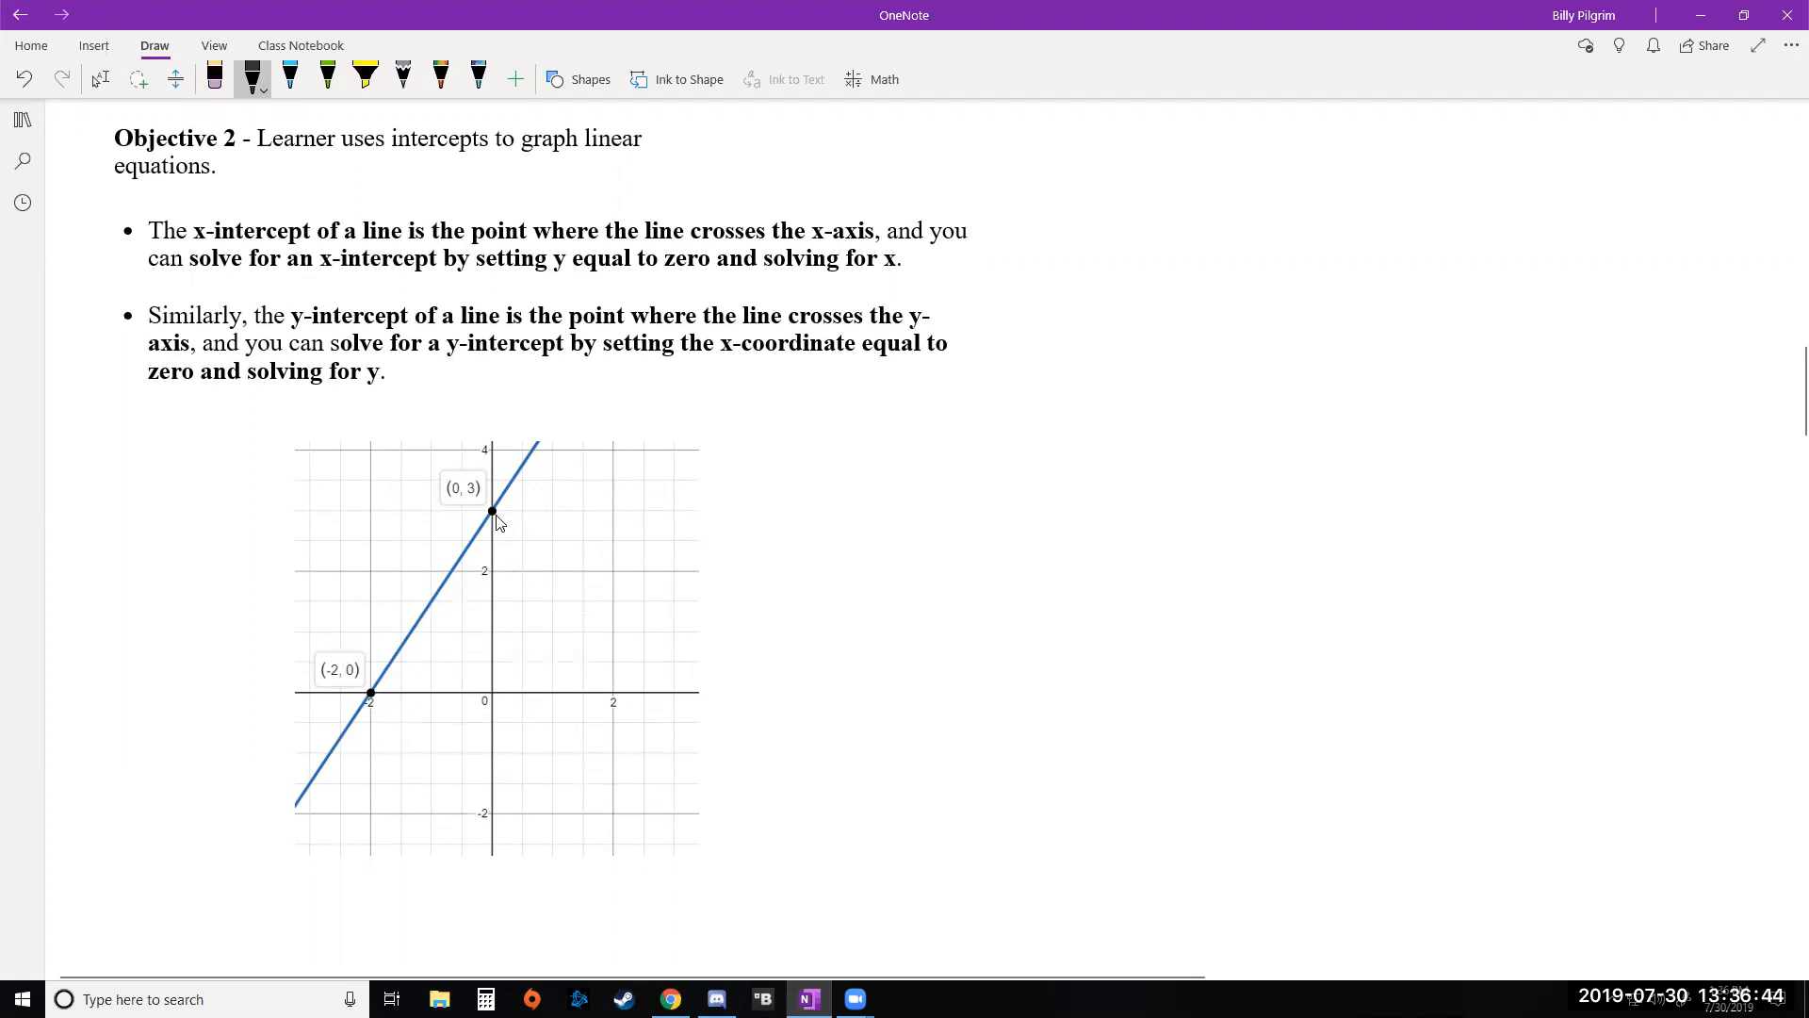
mouse_move(504, 543)
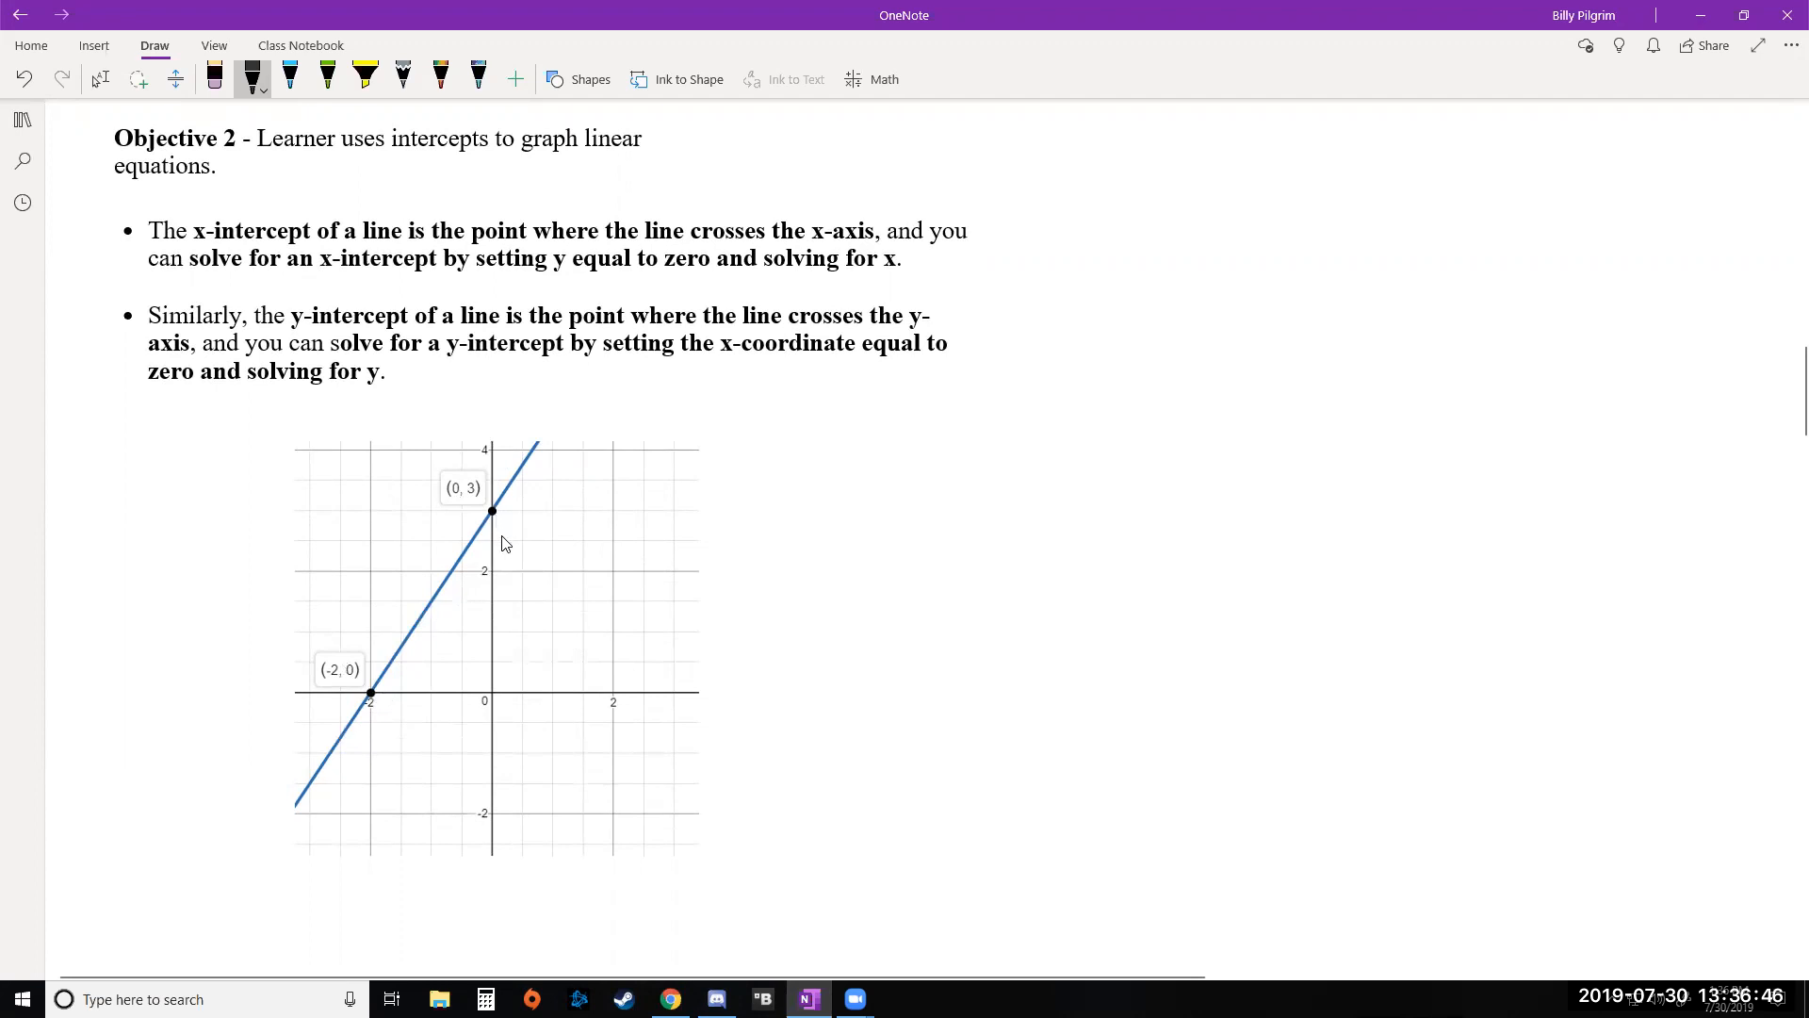
mouse_move(469, 546)
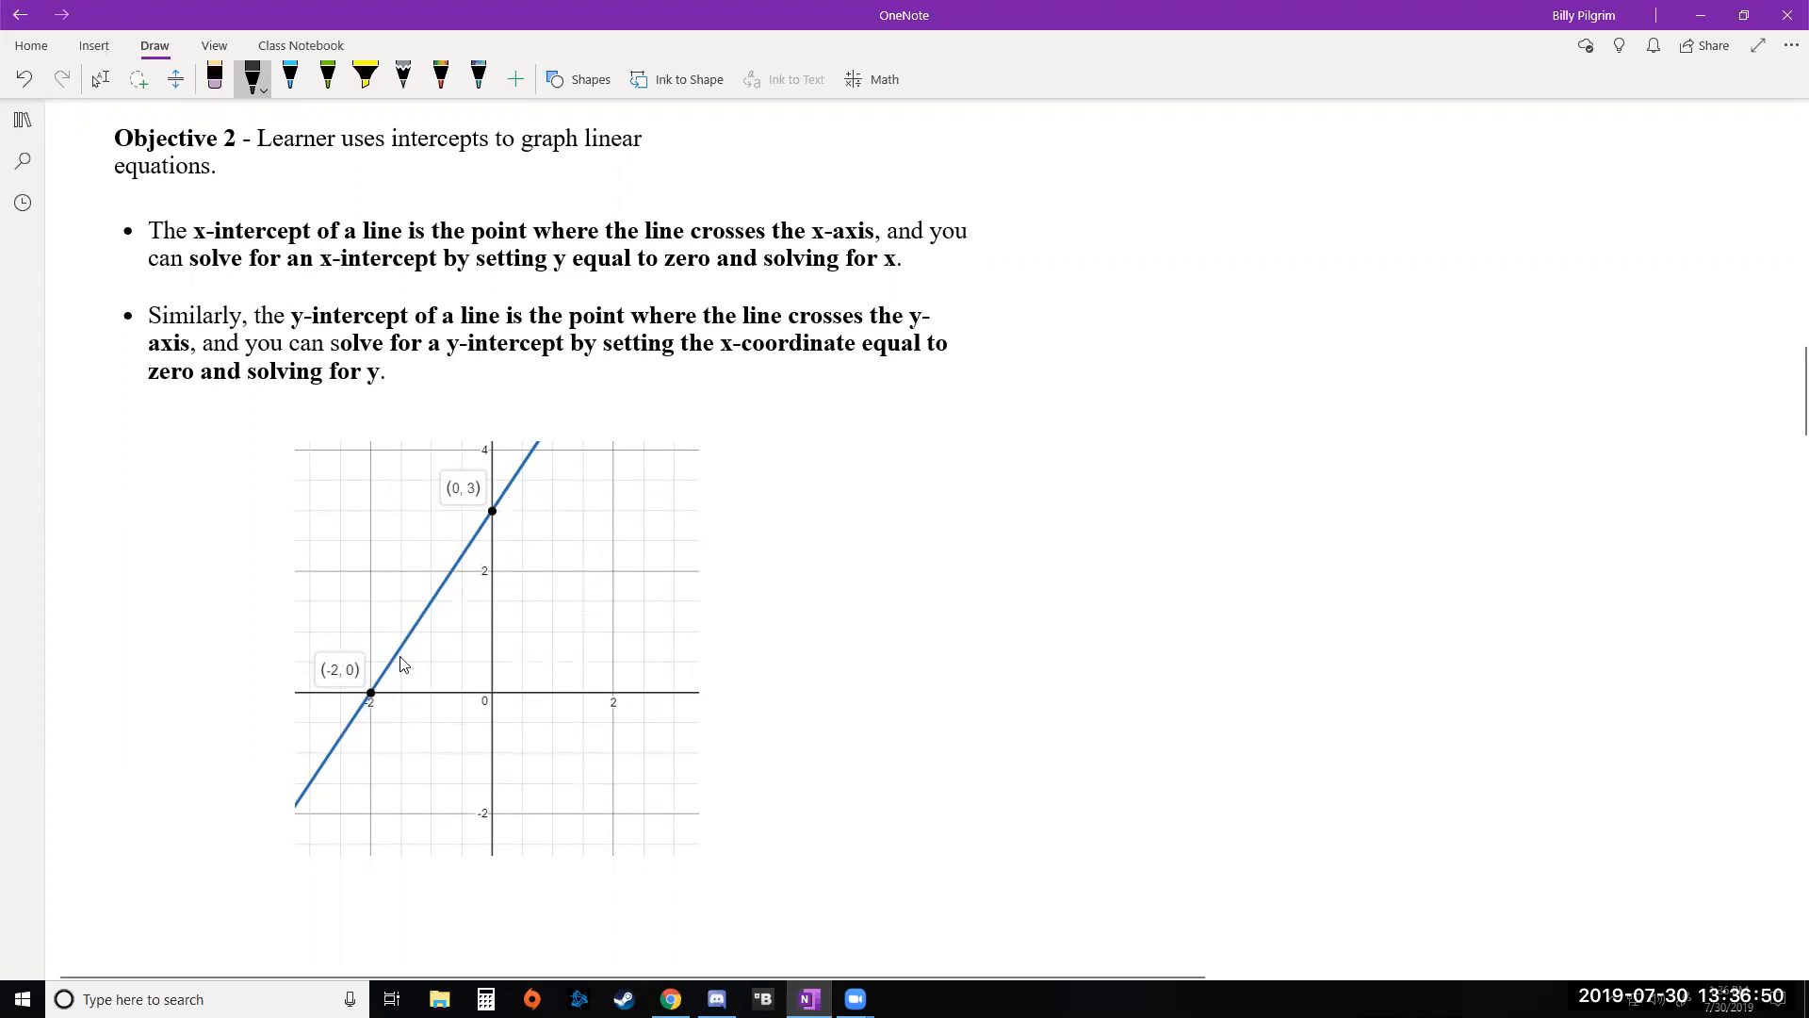
mouse_move(413, 673)
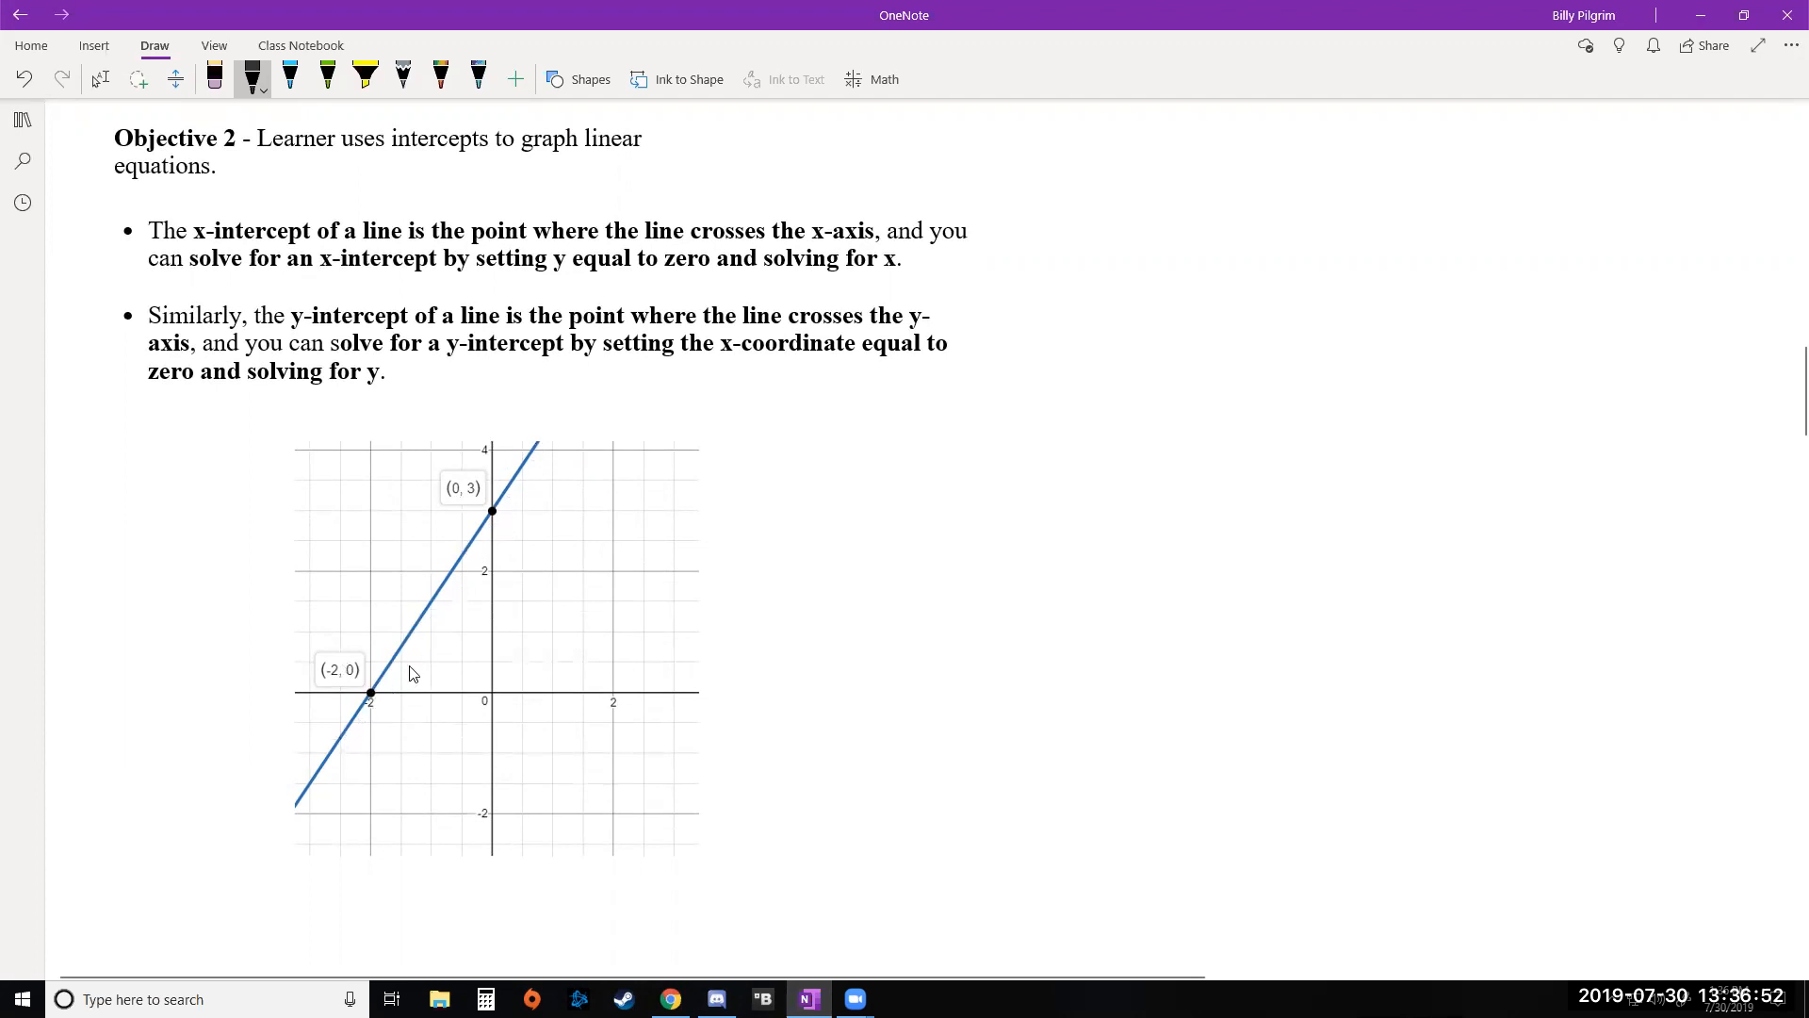
mouse_move(518, 612)
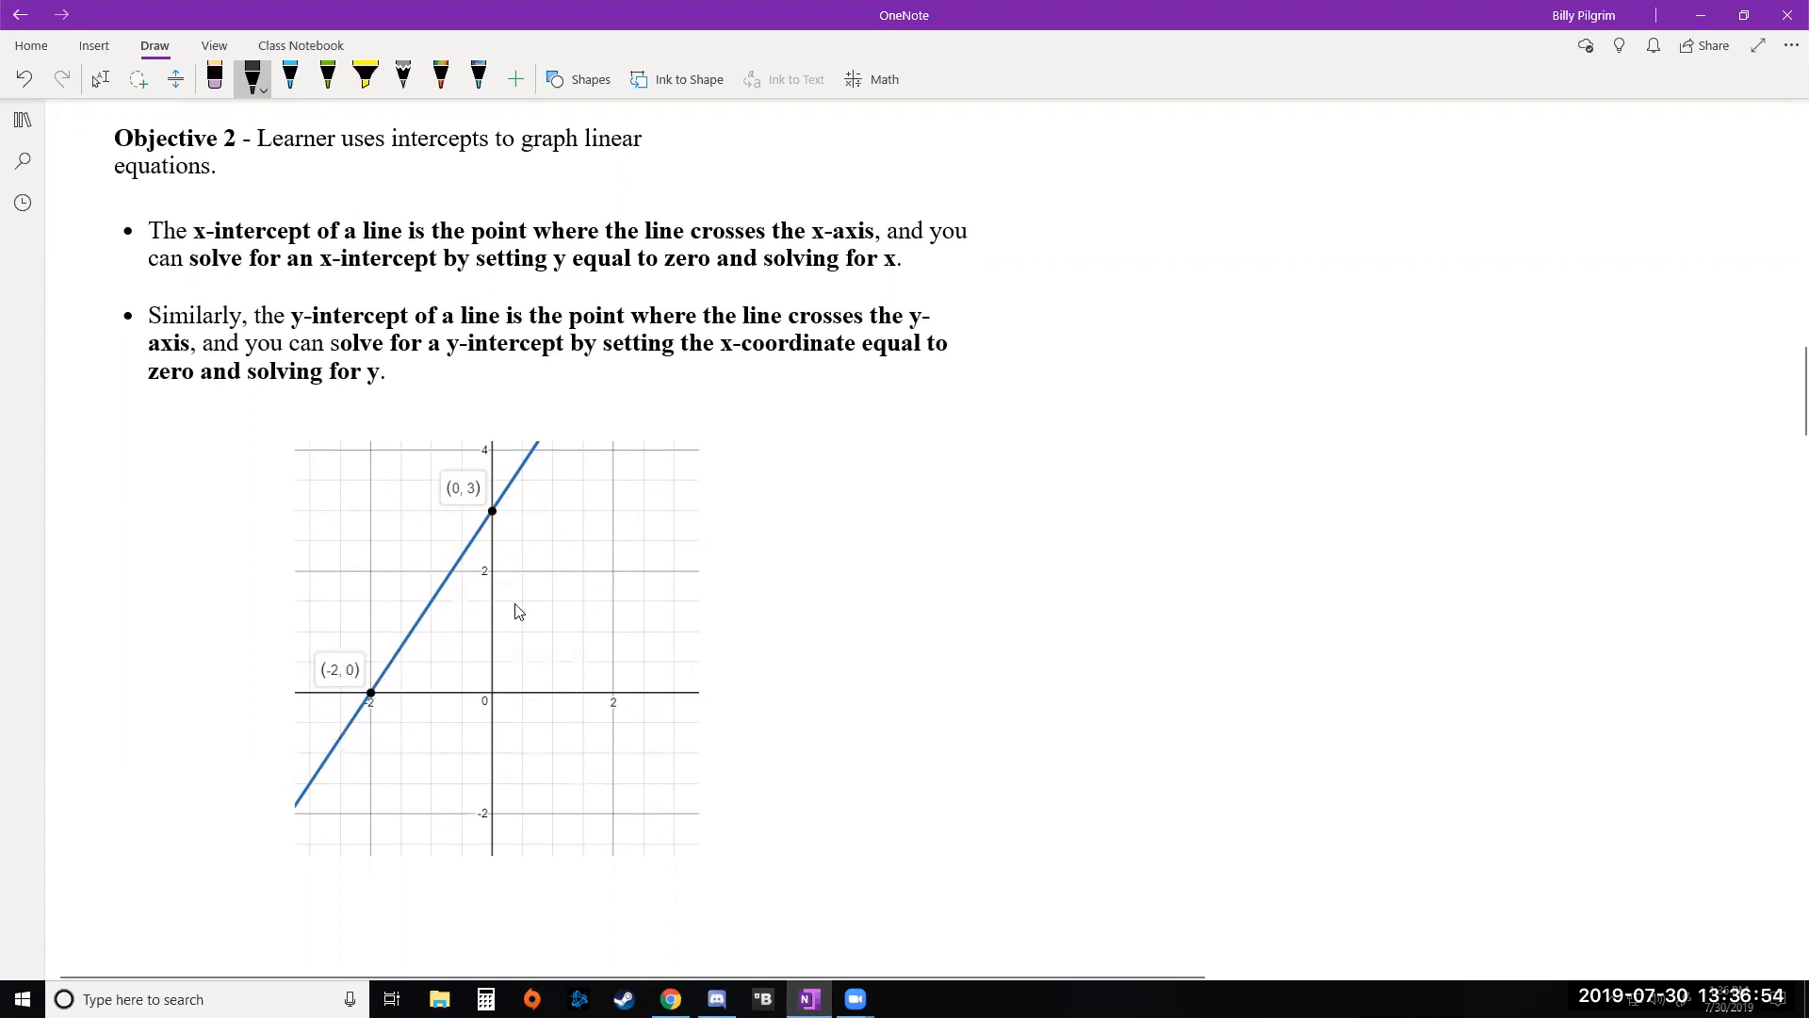
mouse_move(641, 543)
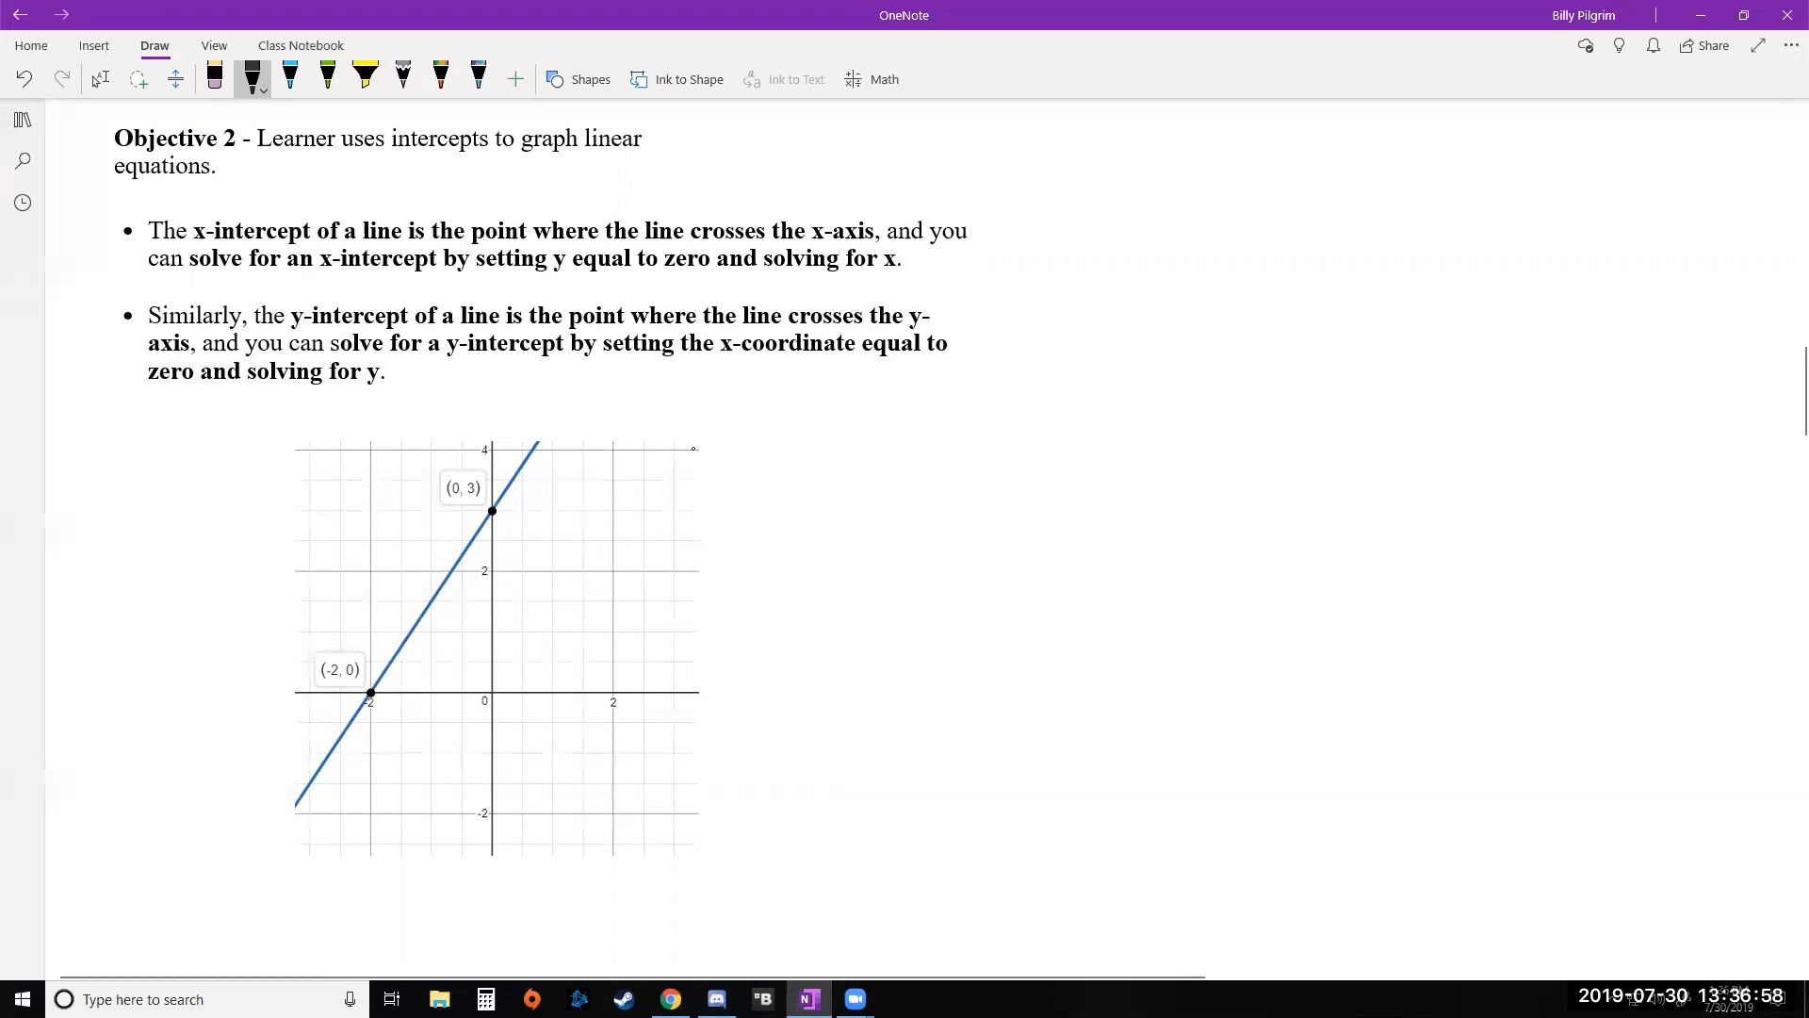
mouse_move(513, 597)
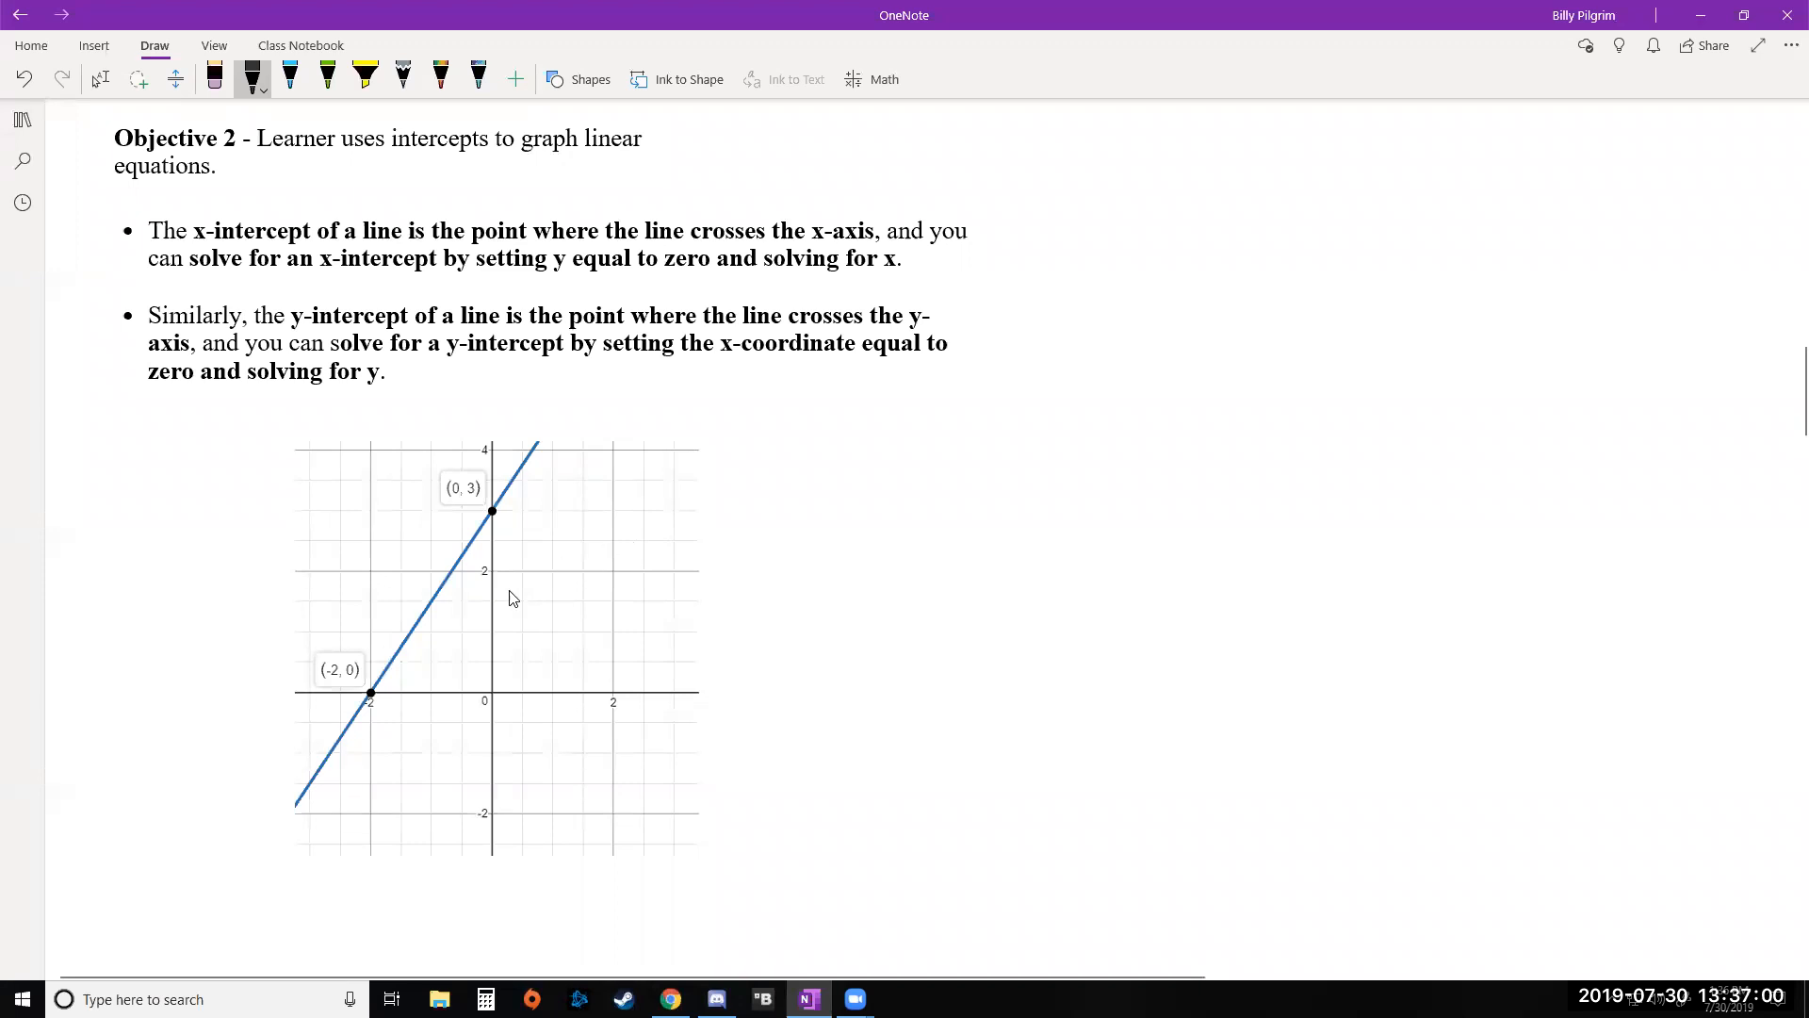
mouse_move(330, 708)
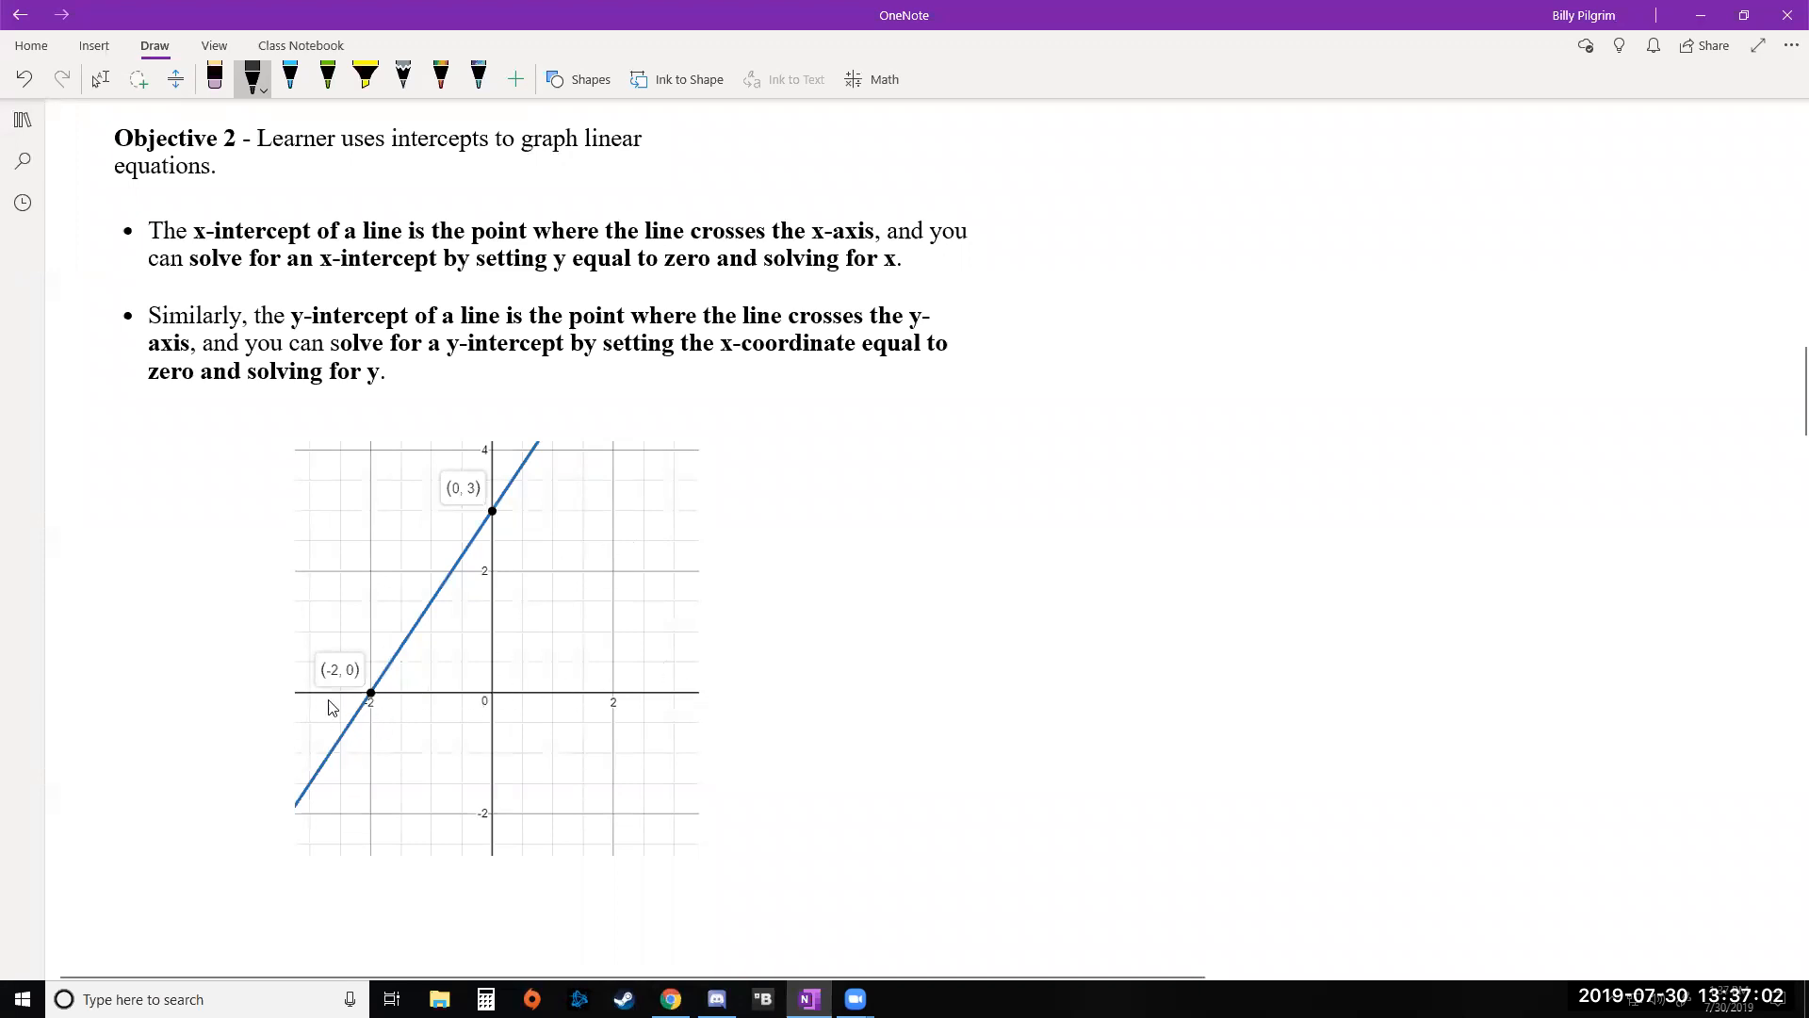
mouse_move(352, 713)
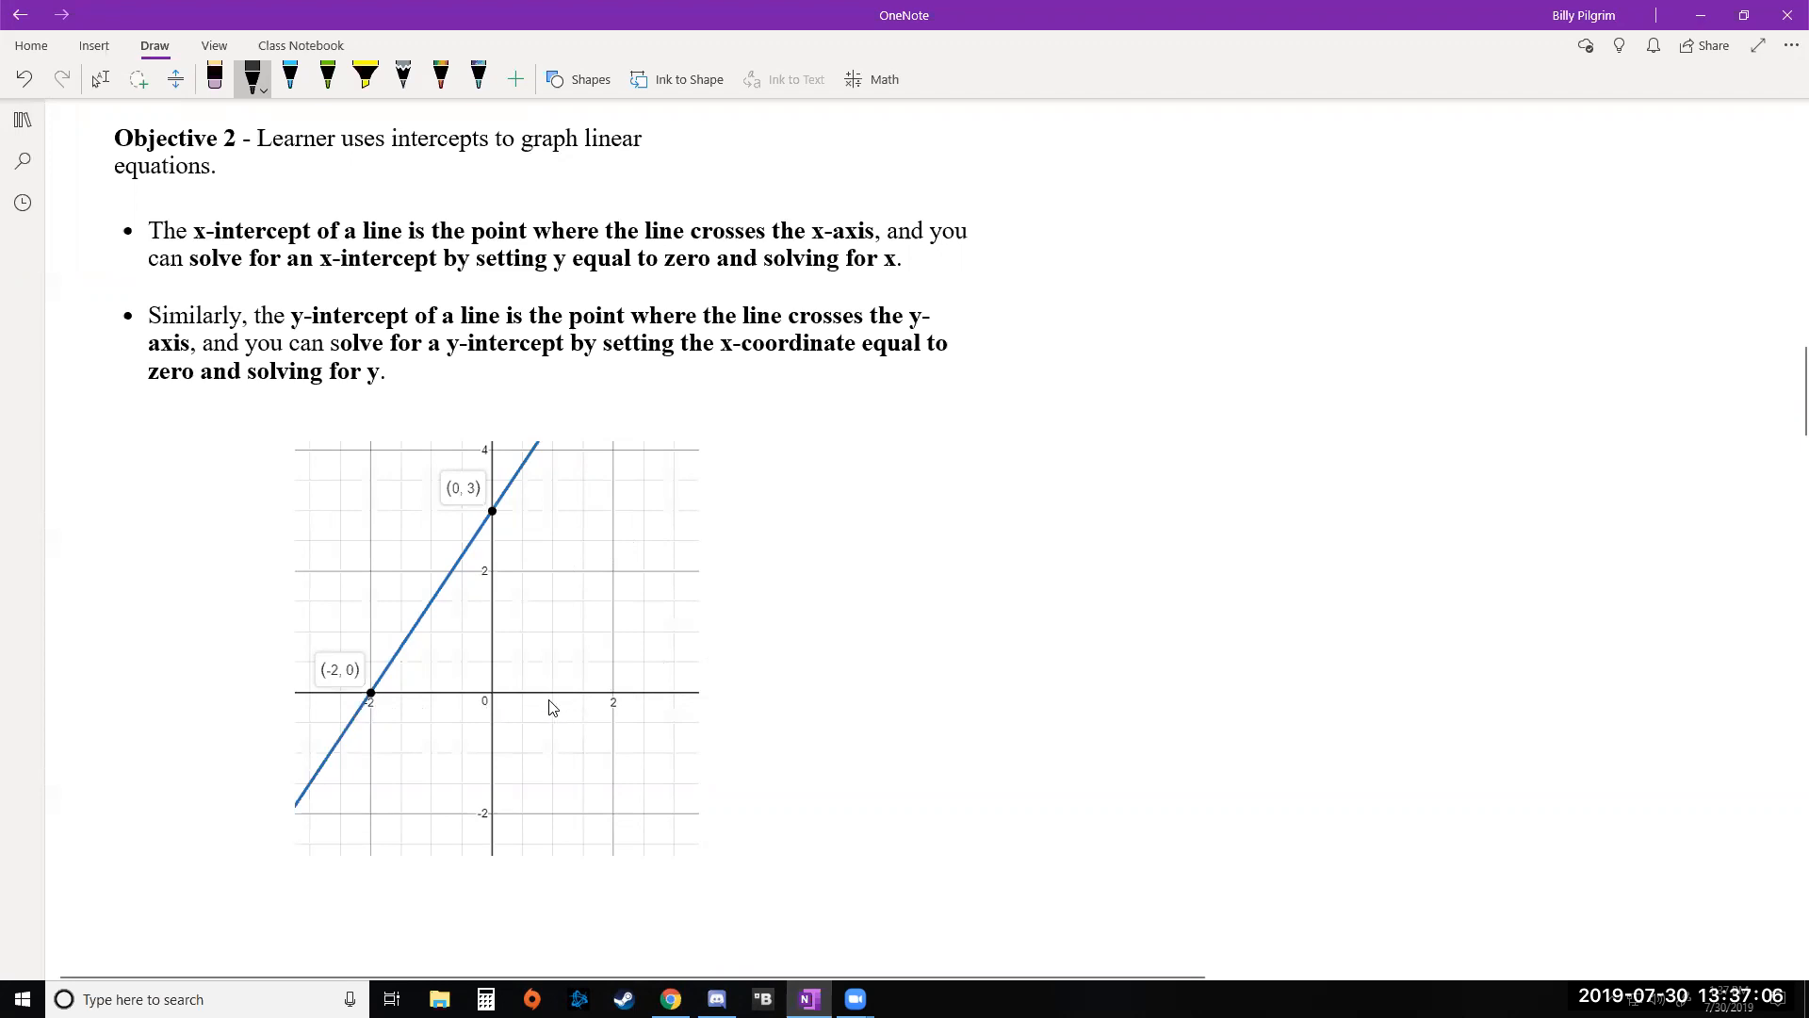
mouse_move(557, 704)
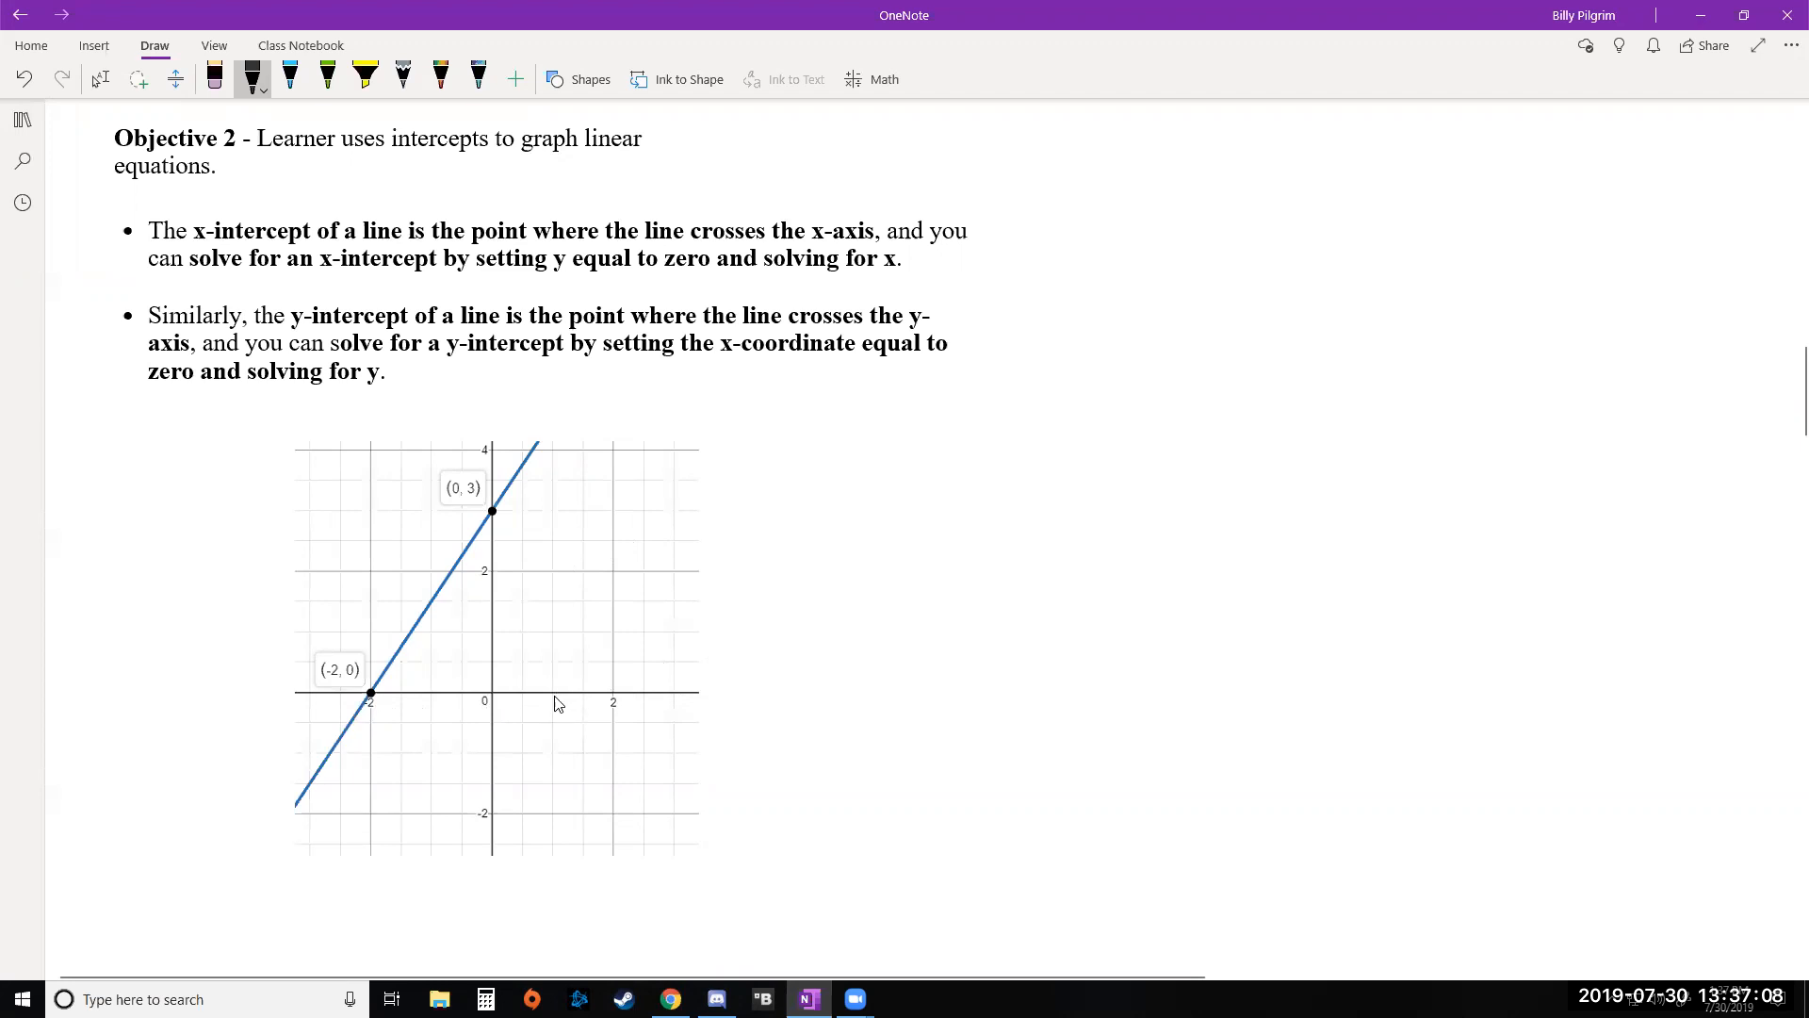
mouse_move(550, 711)
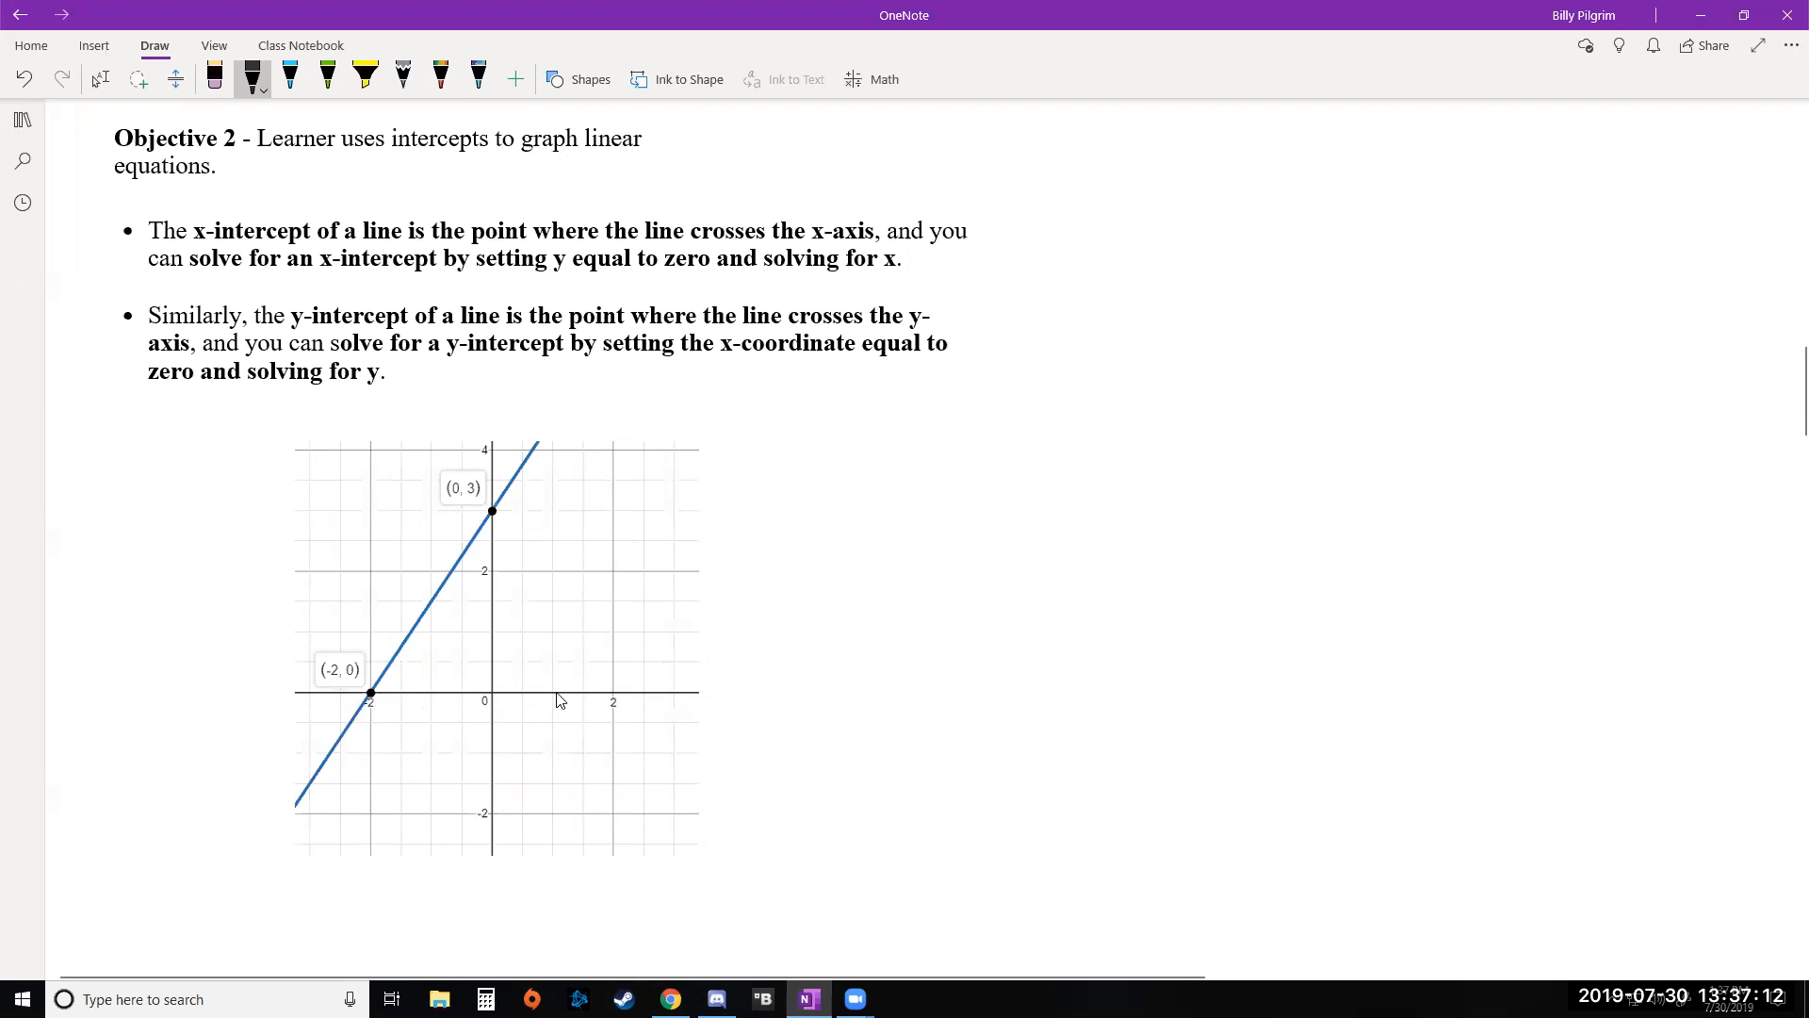
mouse_move(569, 699)
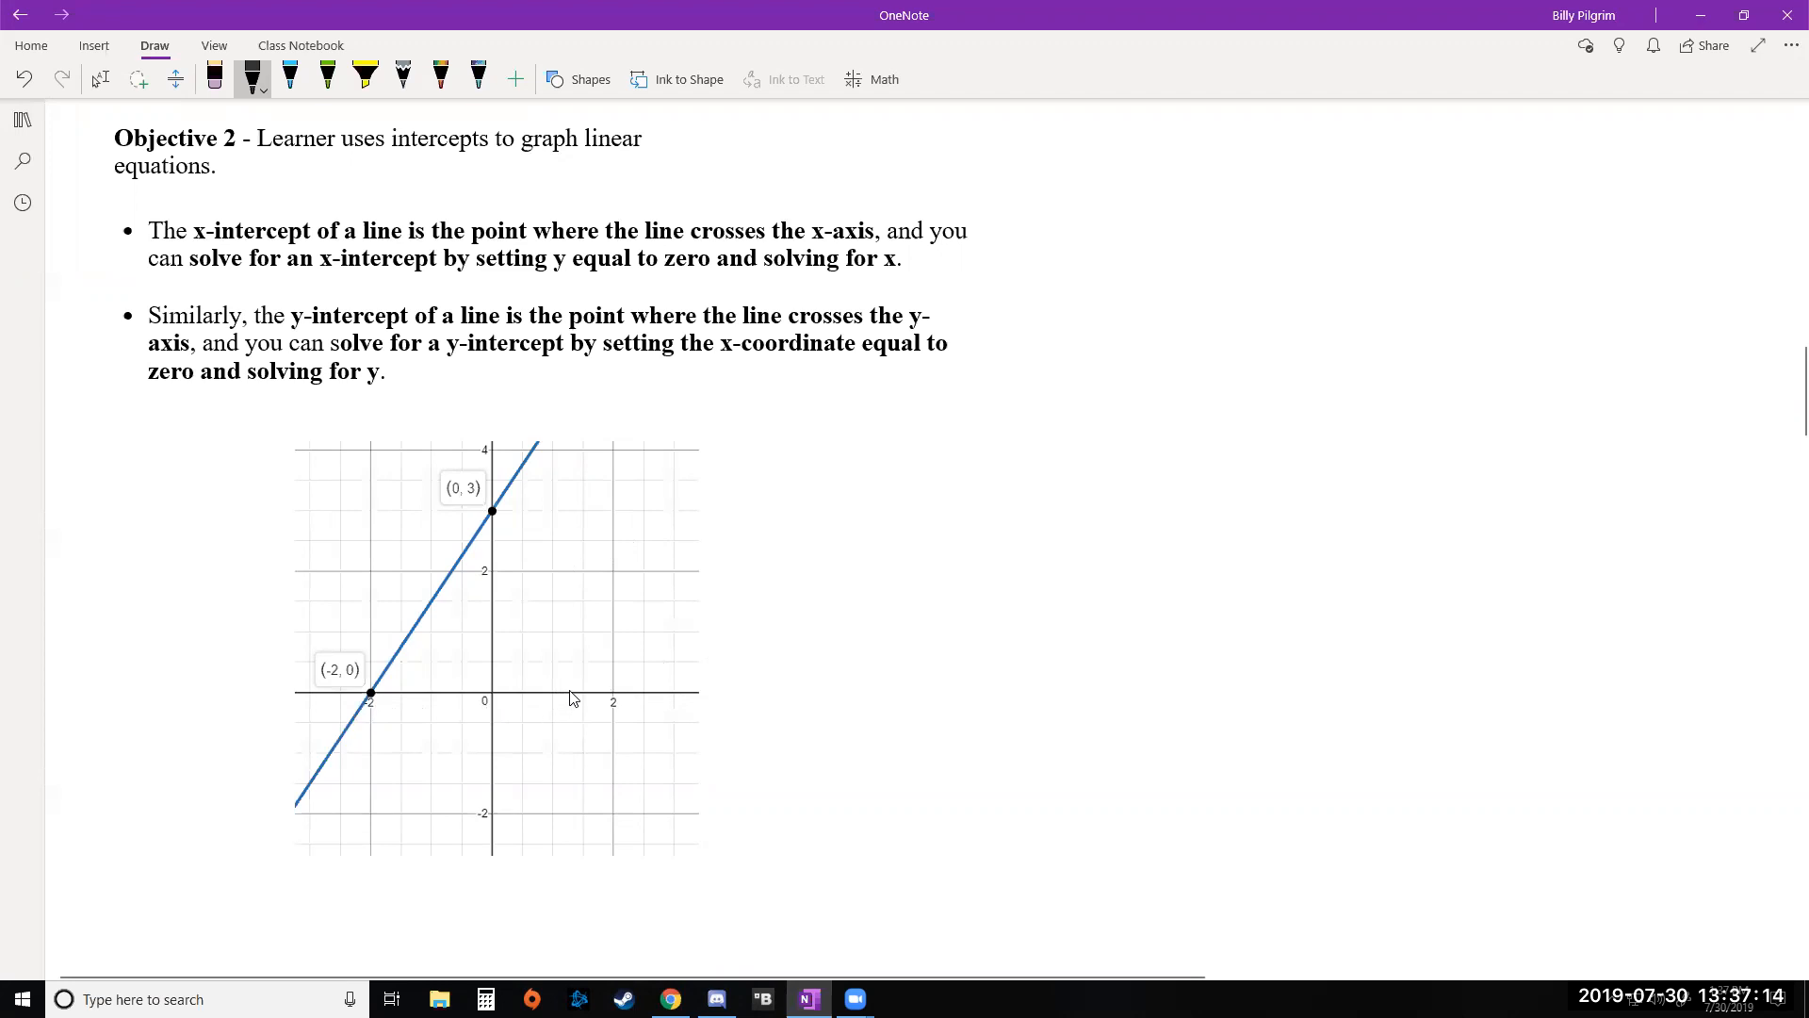
mouse_move(551, 714)
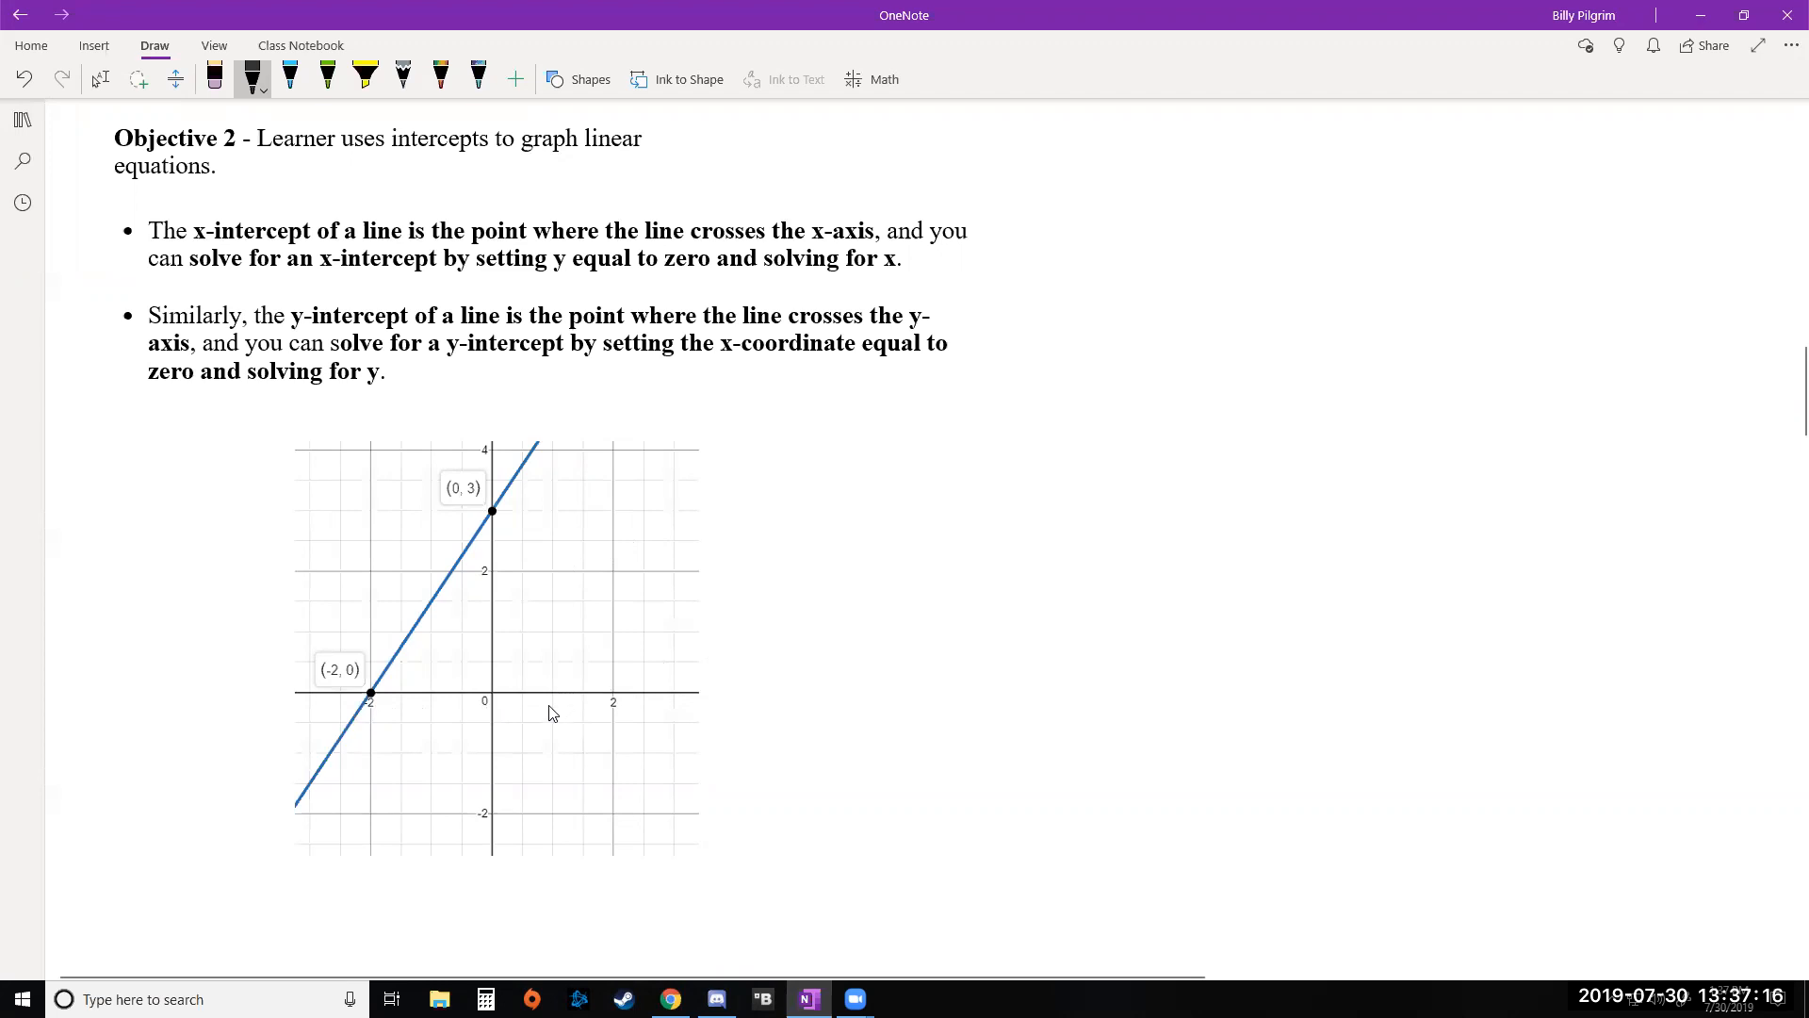
mouse_move(479, 597)
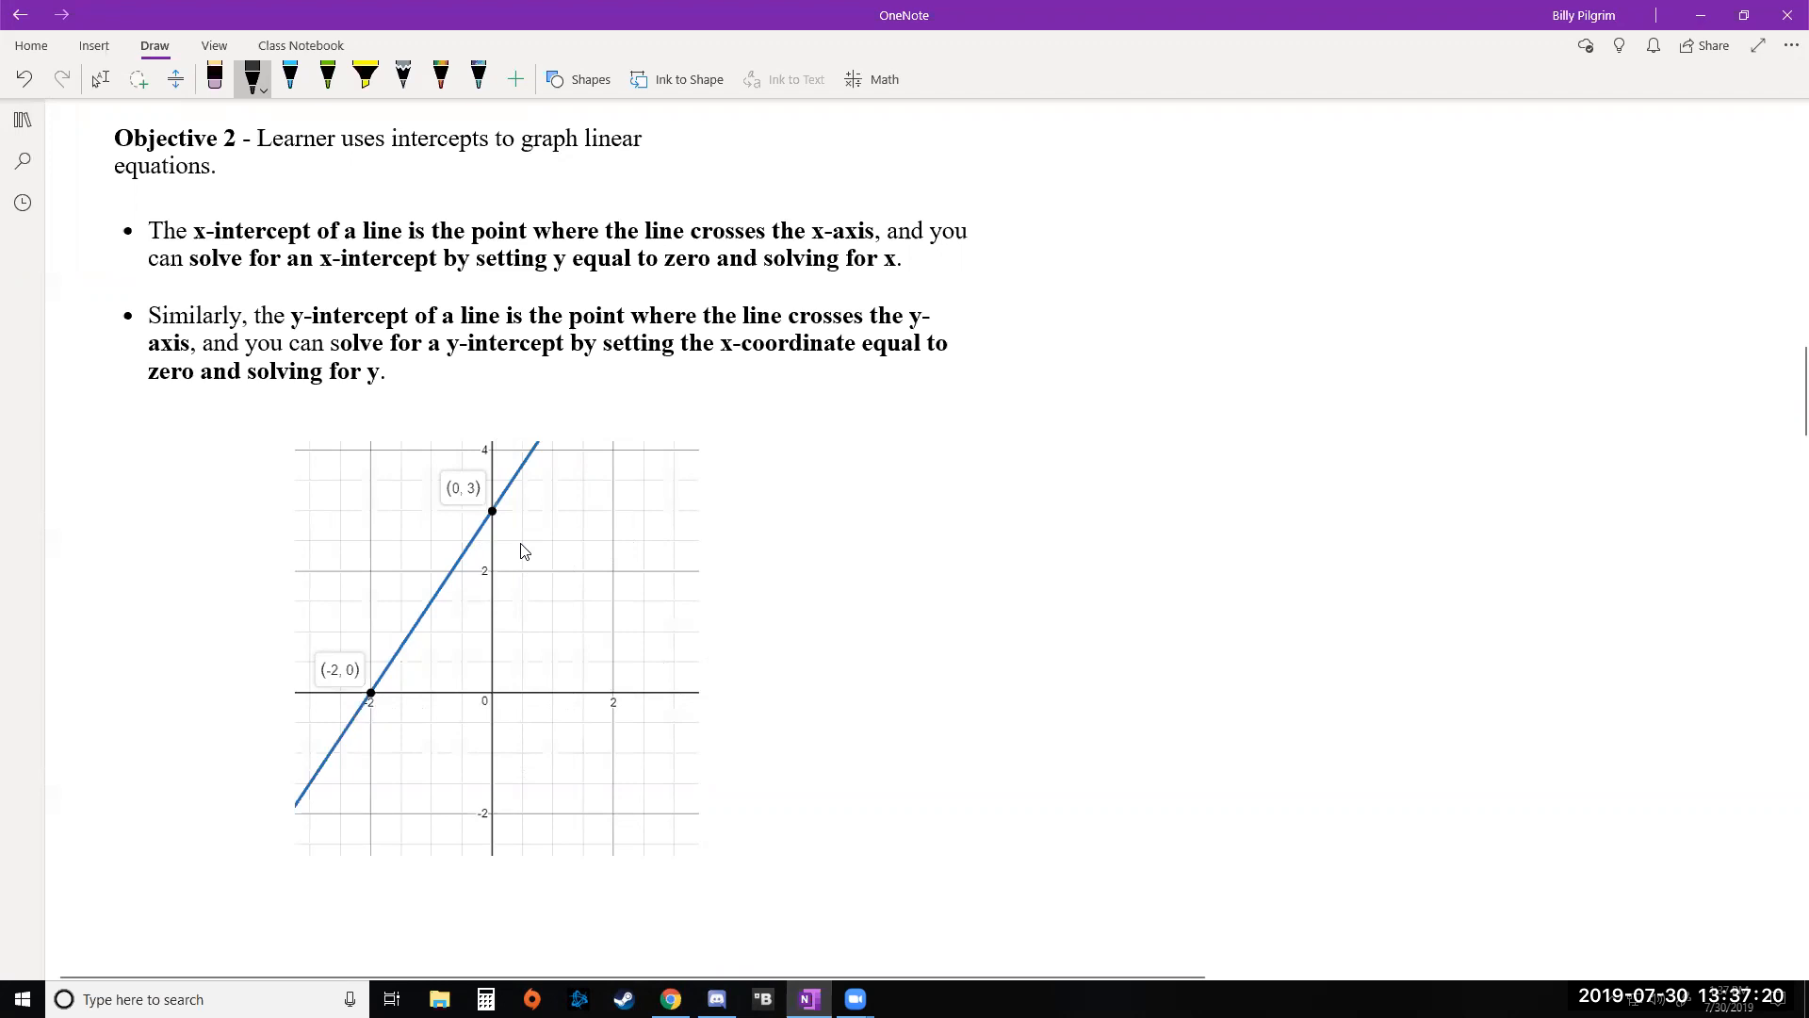
mouse_move(508, 731)
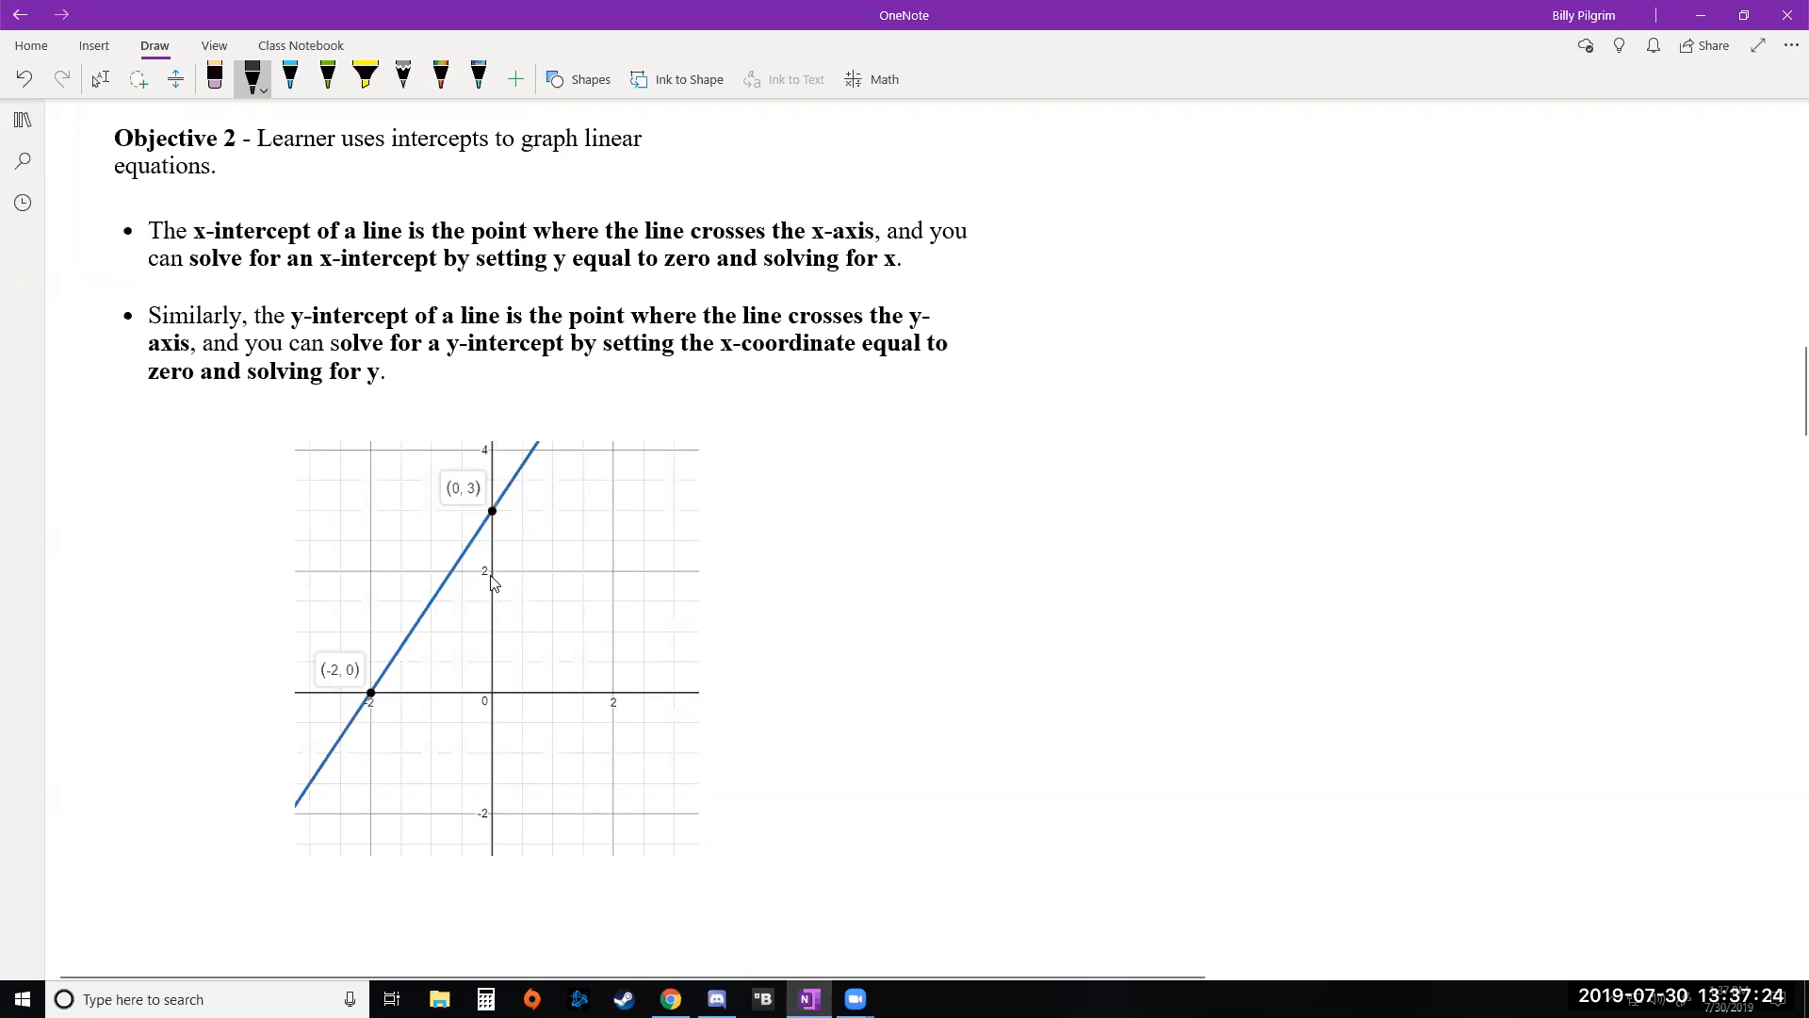
mouse_move(485, 607)
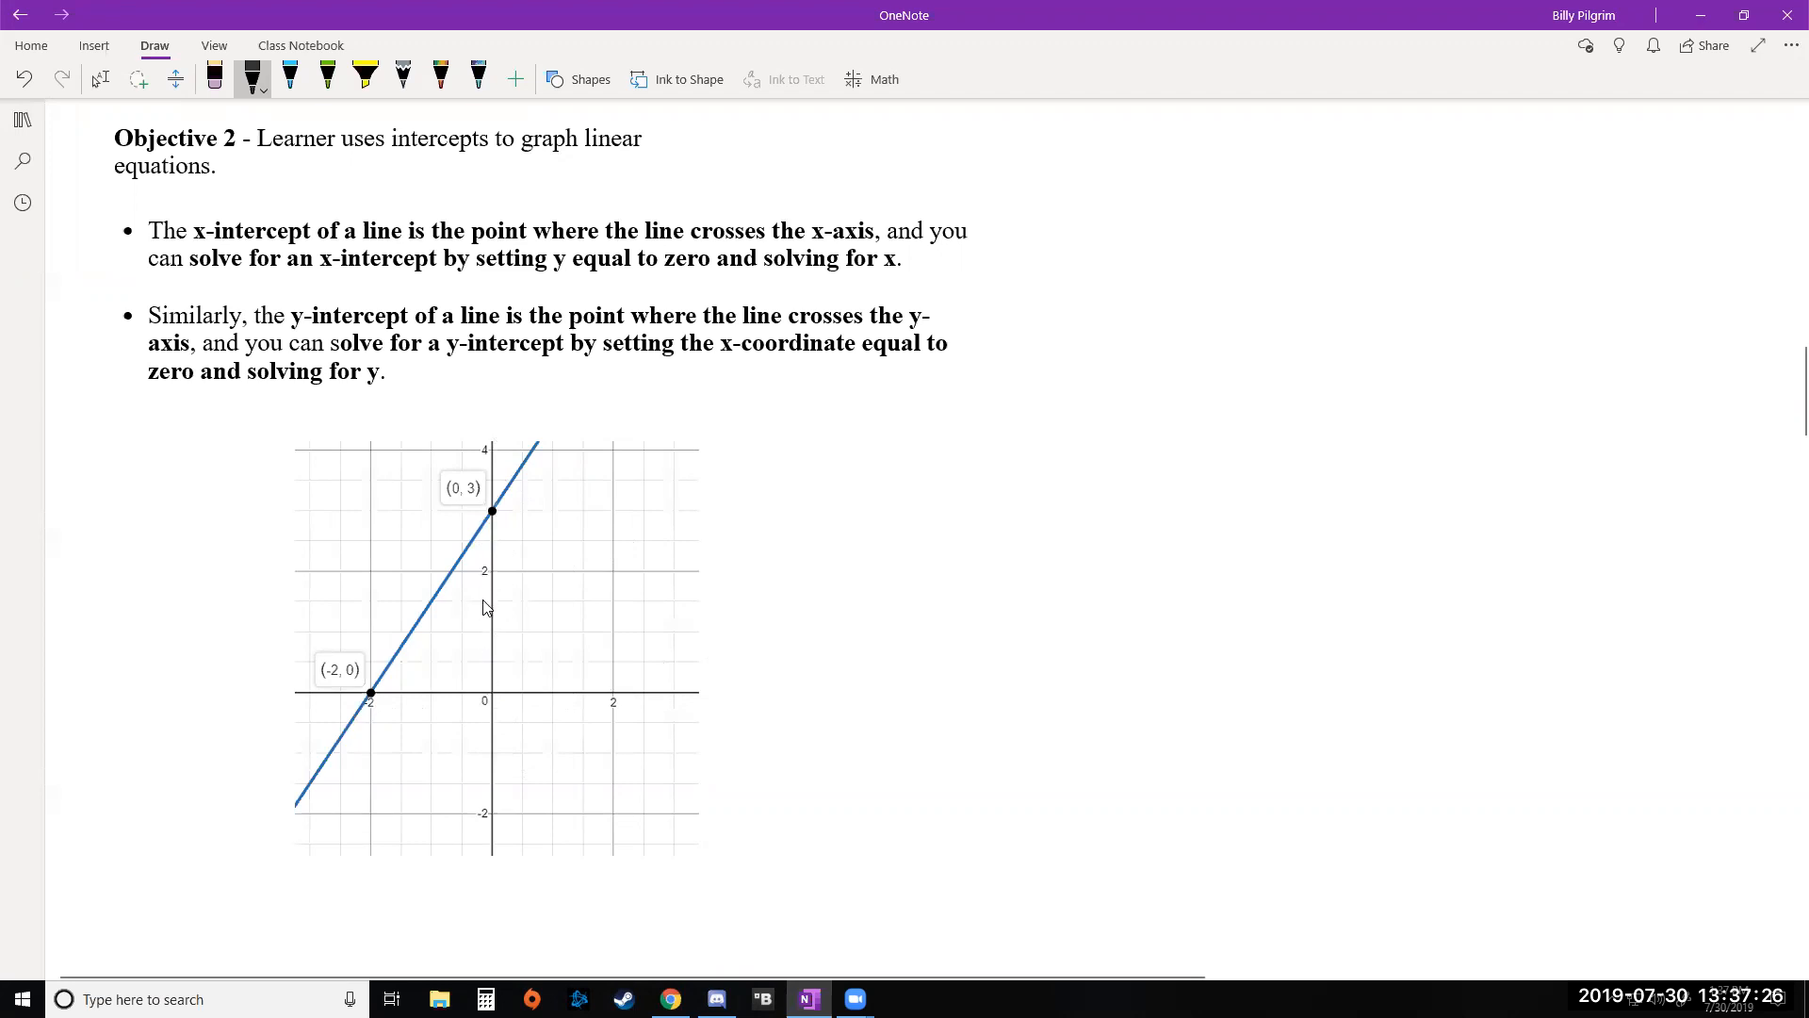
mouse_move(500, 658)
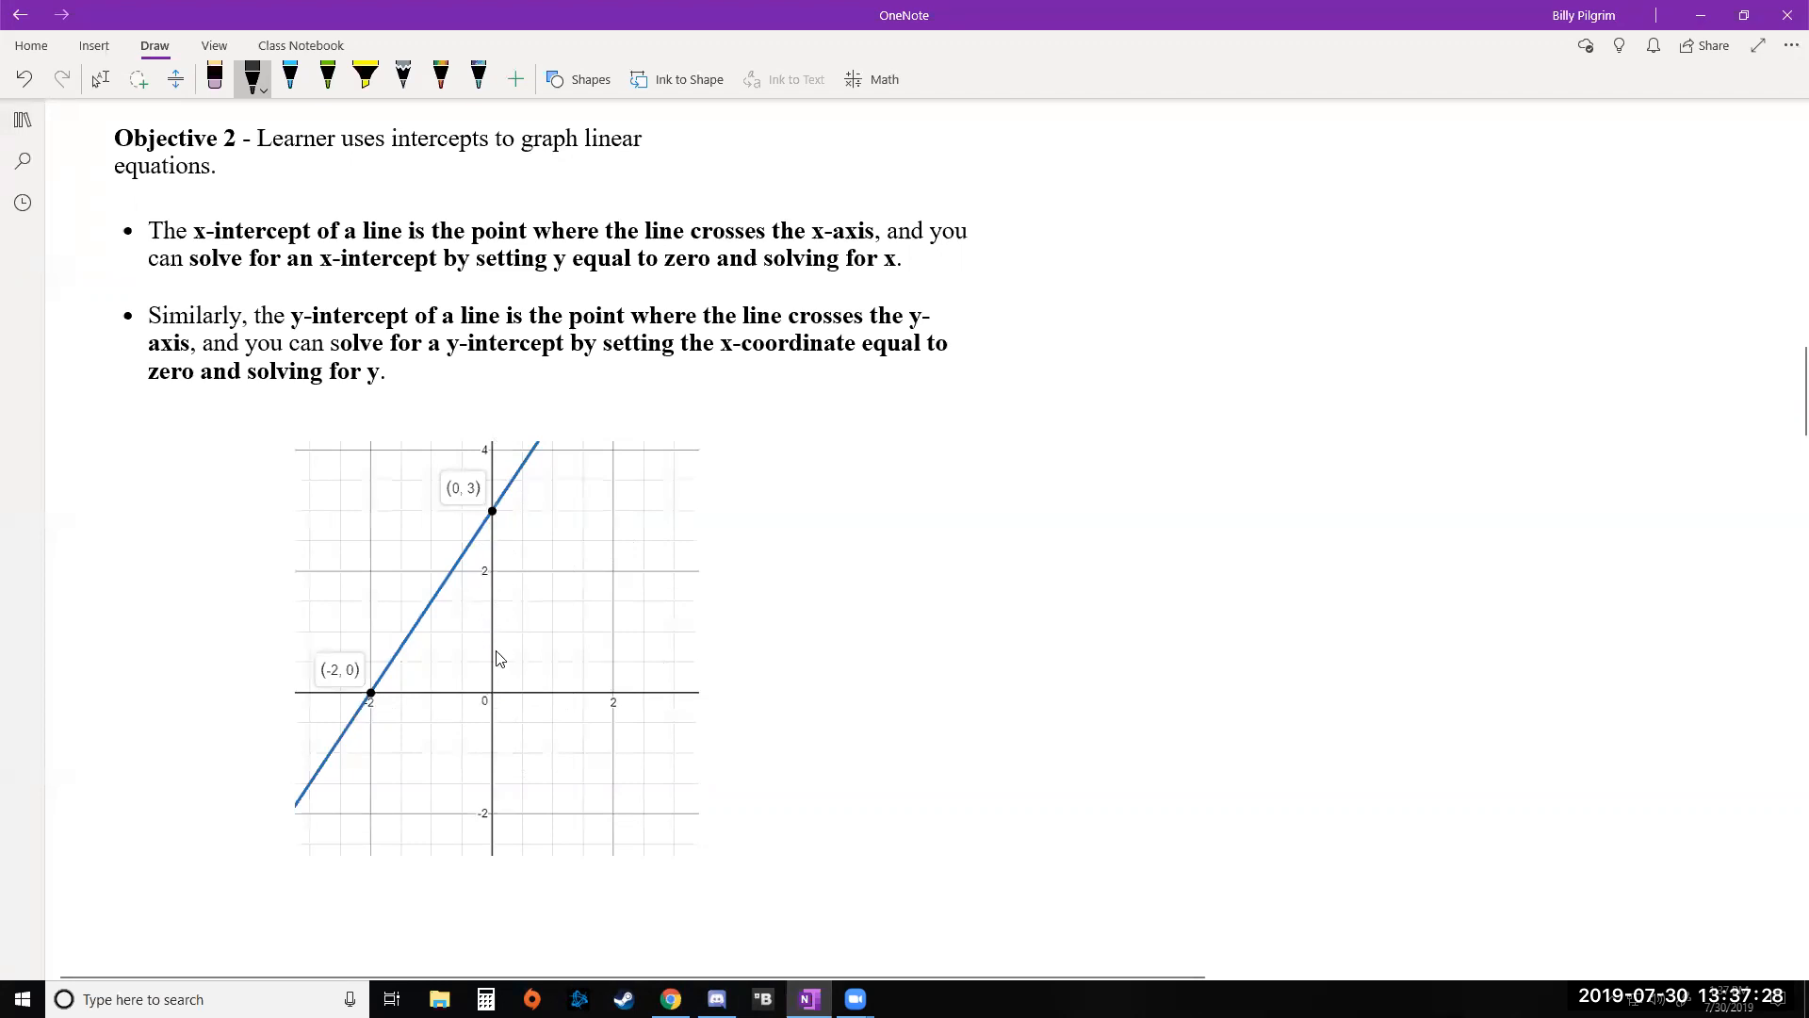
mouse_move(528, 580)
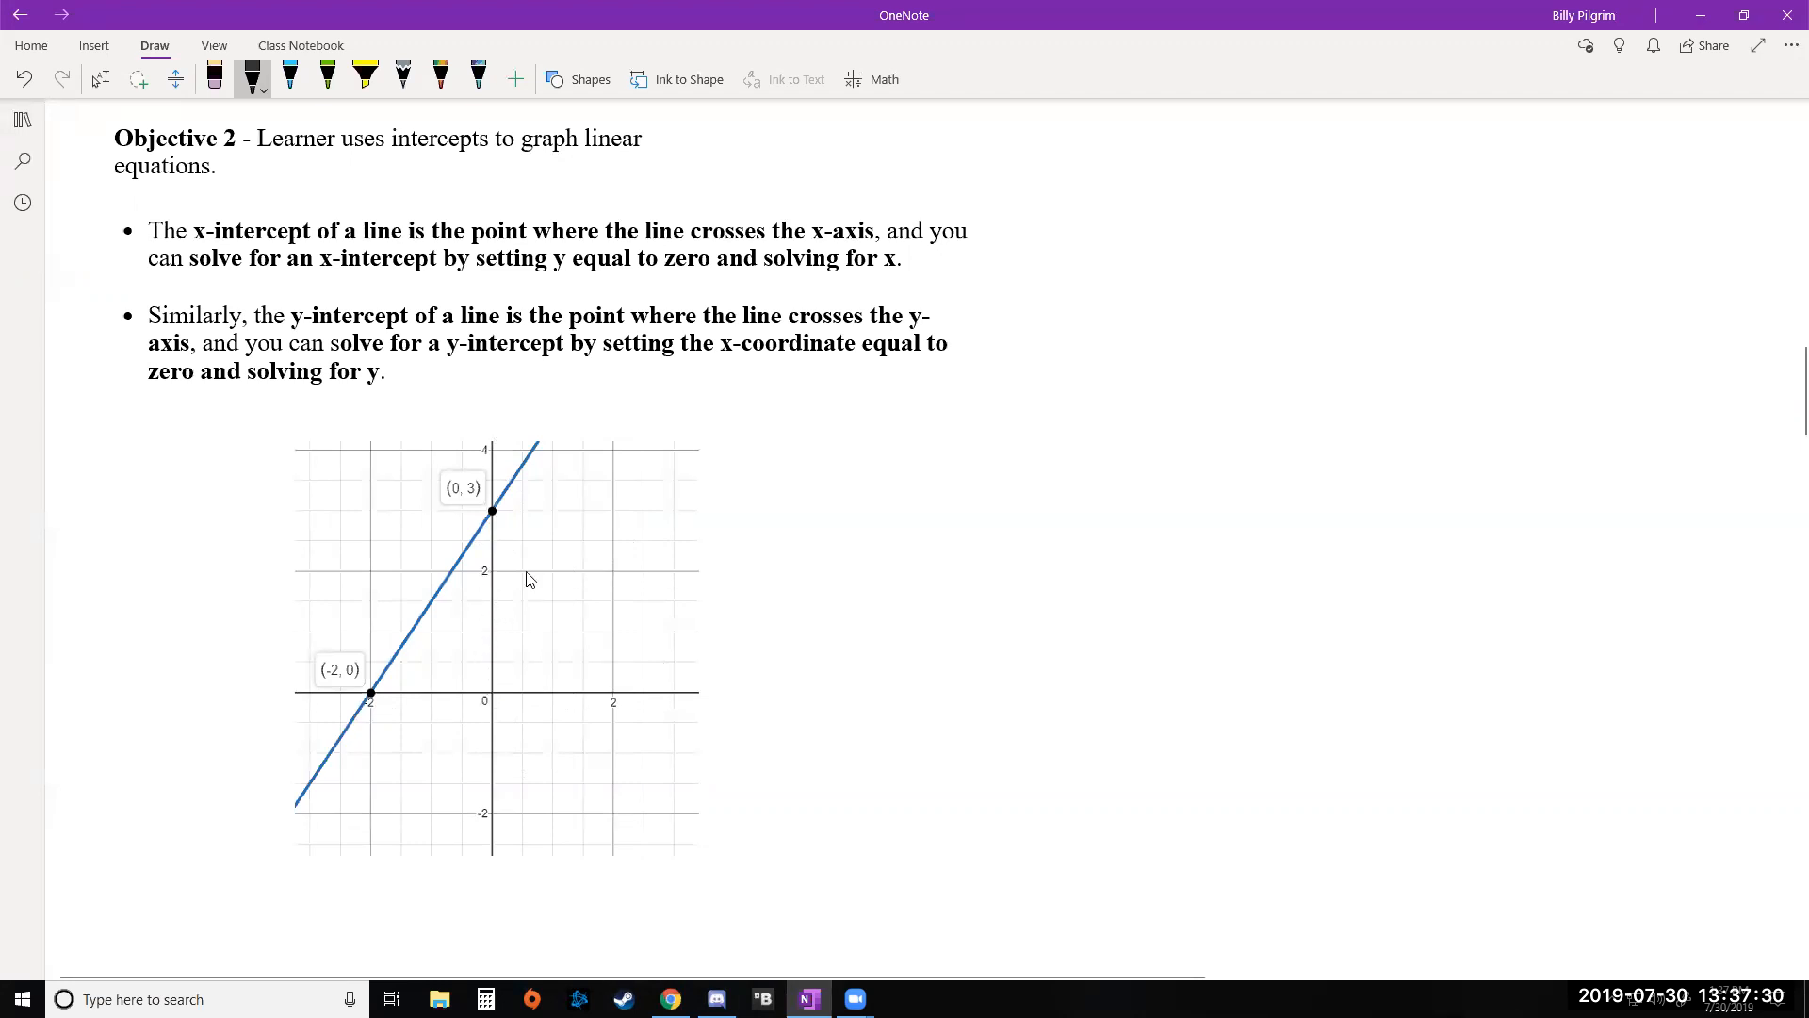
scroll(down, 3)
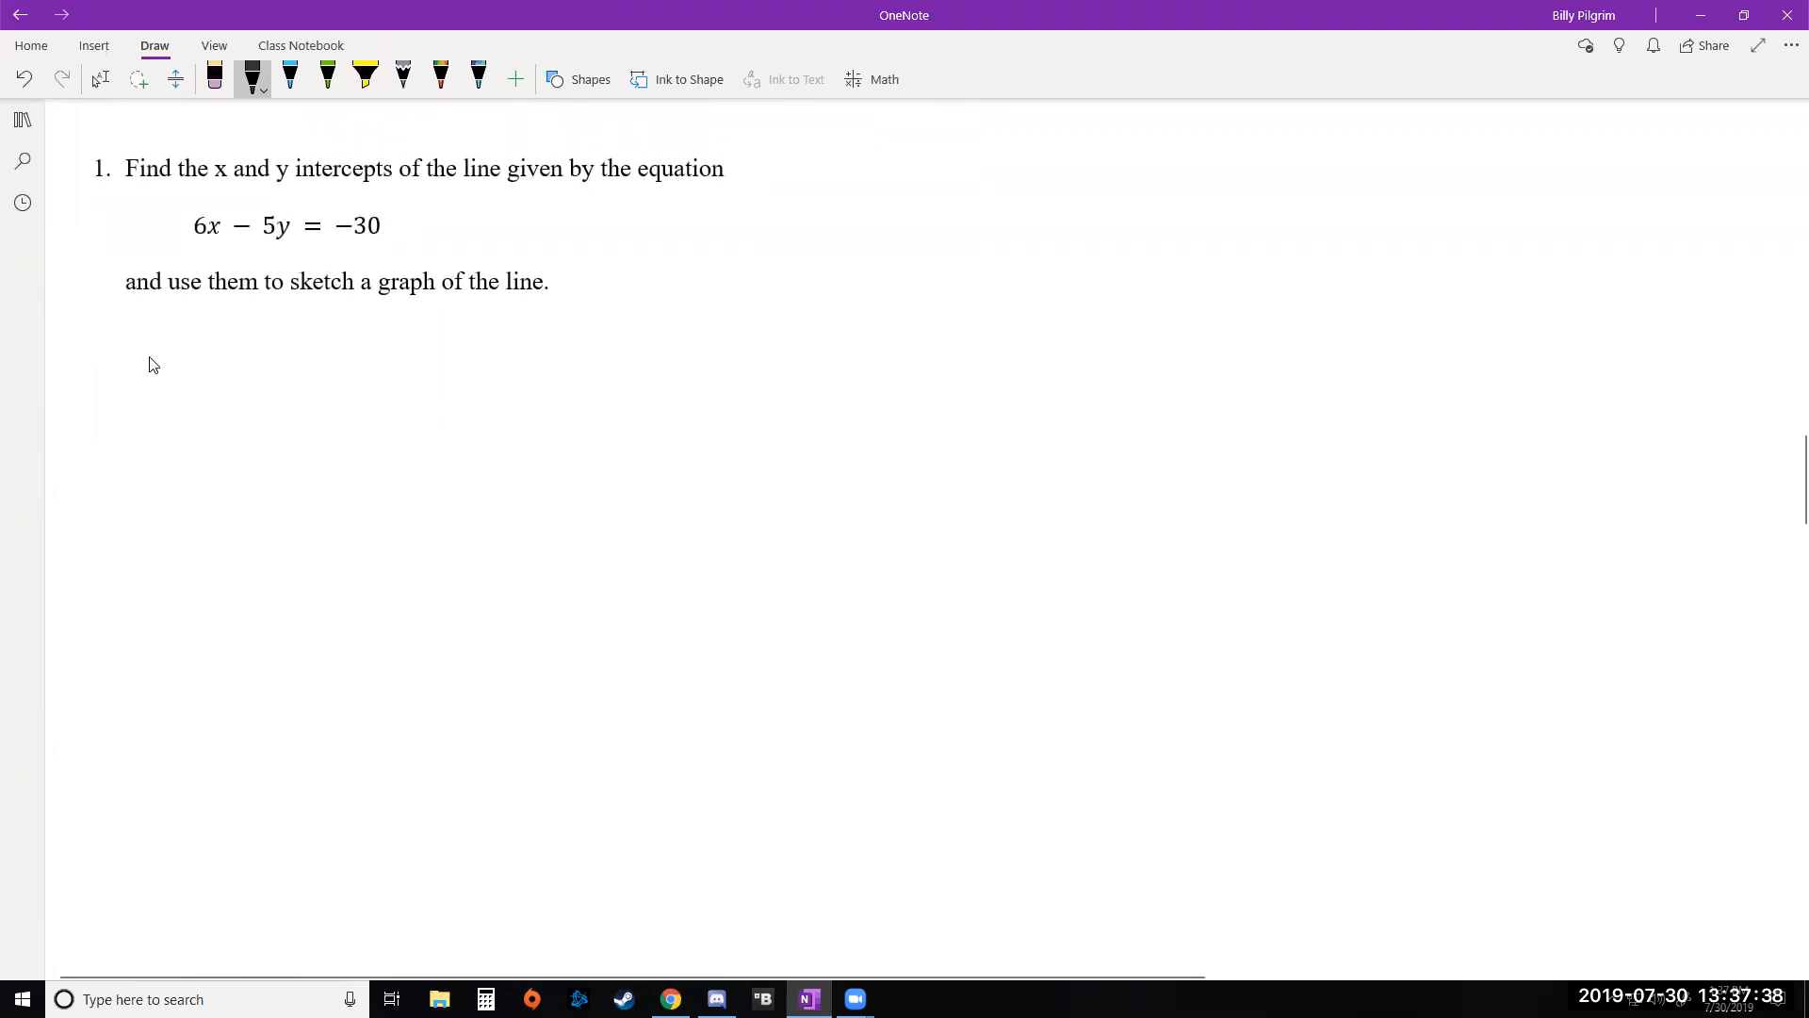
Ink the x-int label and the substituted equation 6x − 5(0) = −30.
click(133, 365)
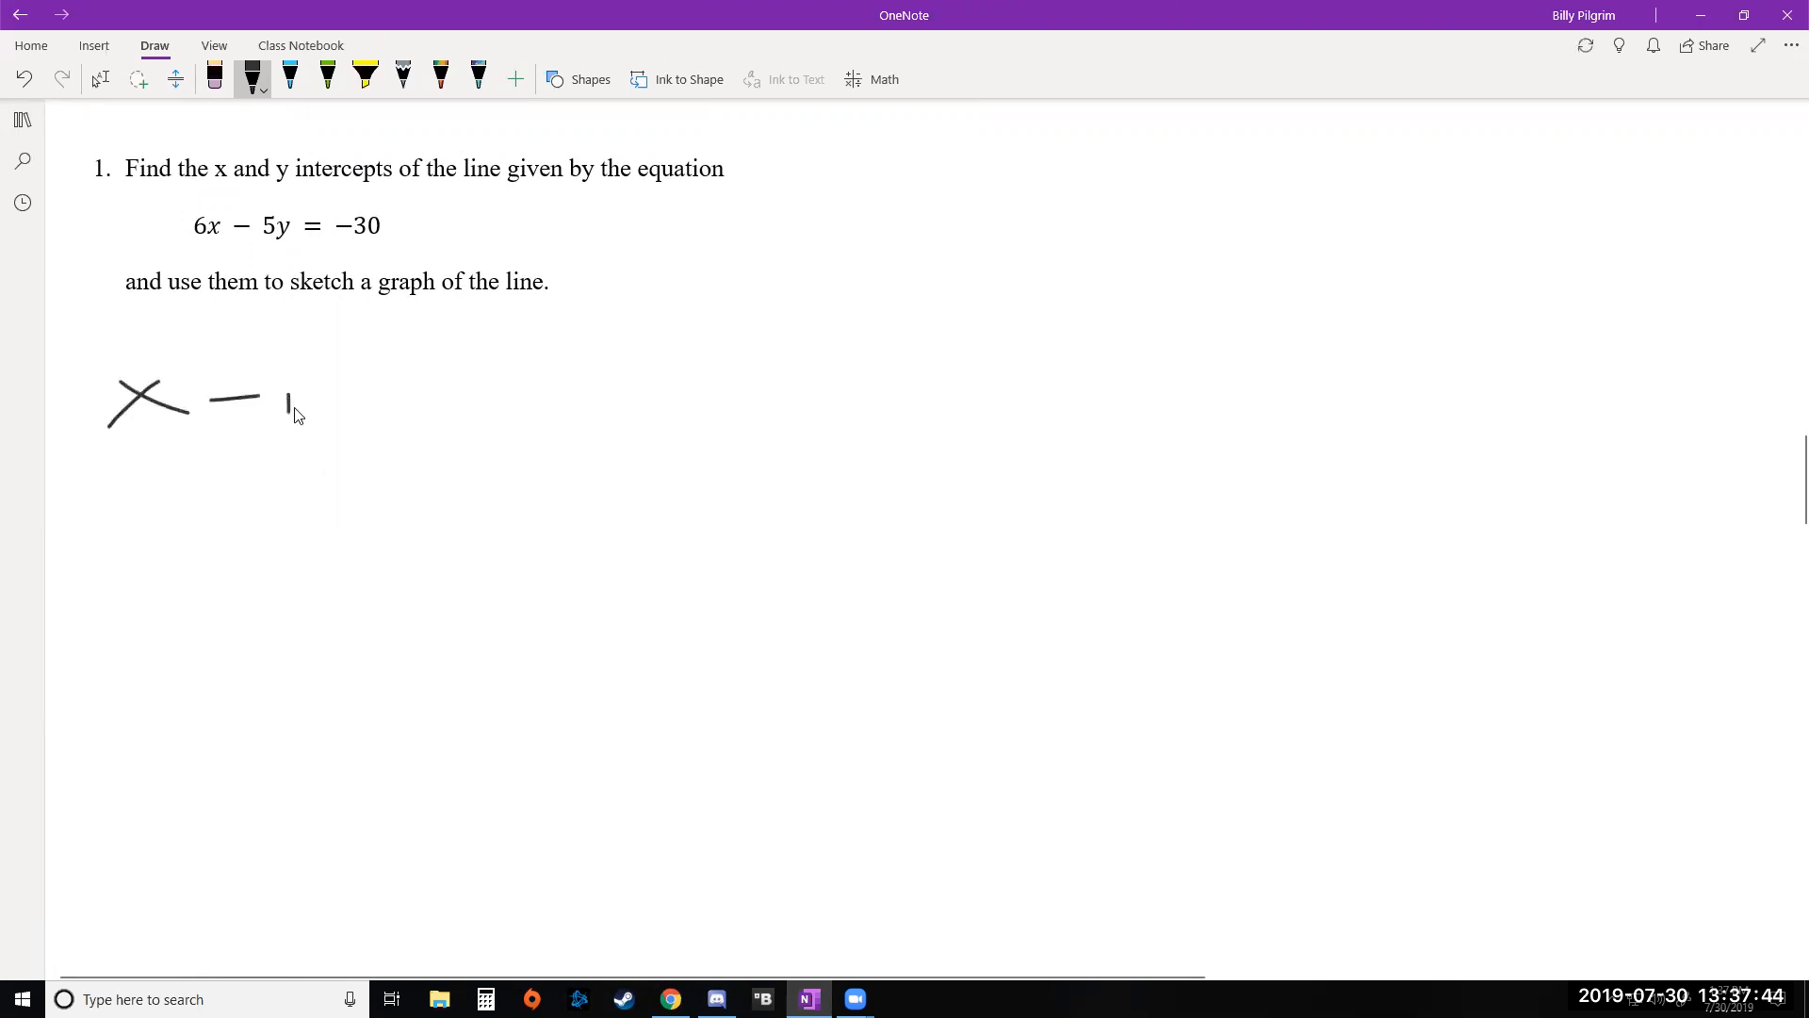
drag(288, 397, 462, 398)
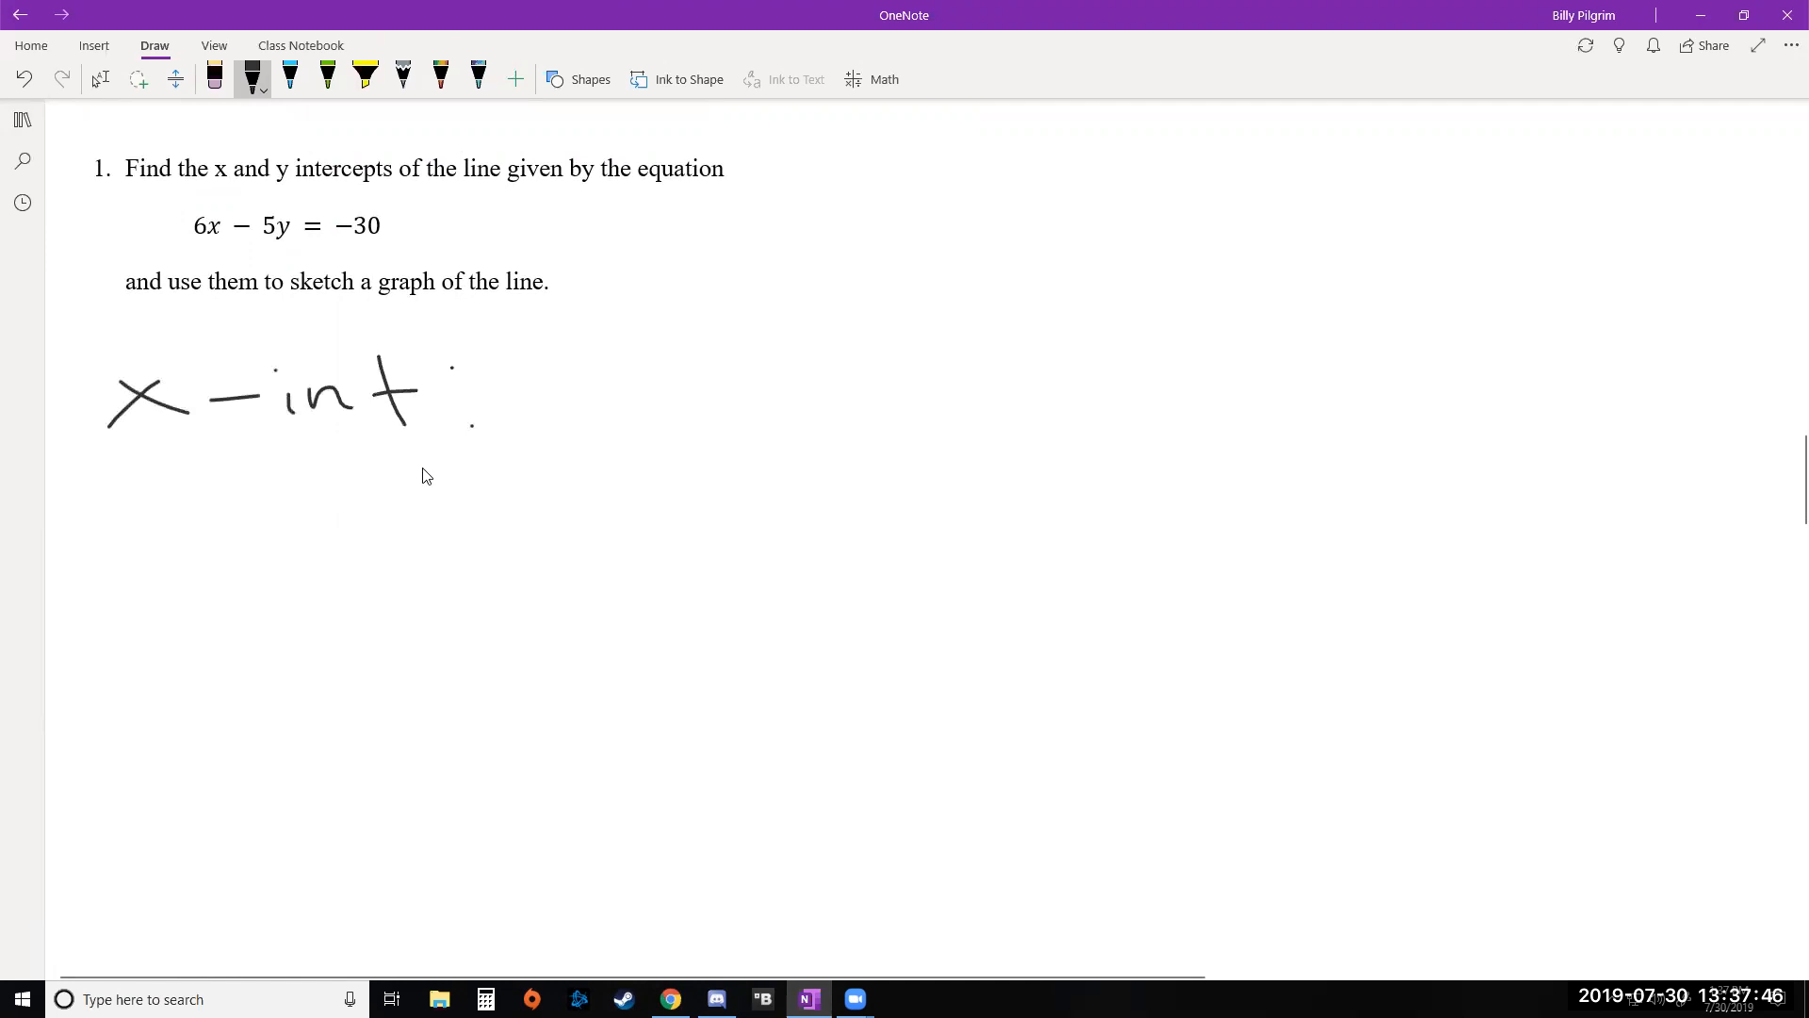
mouse_move(485, 488)
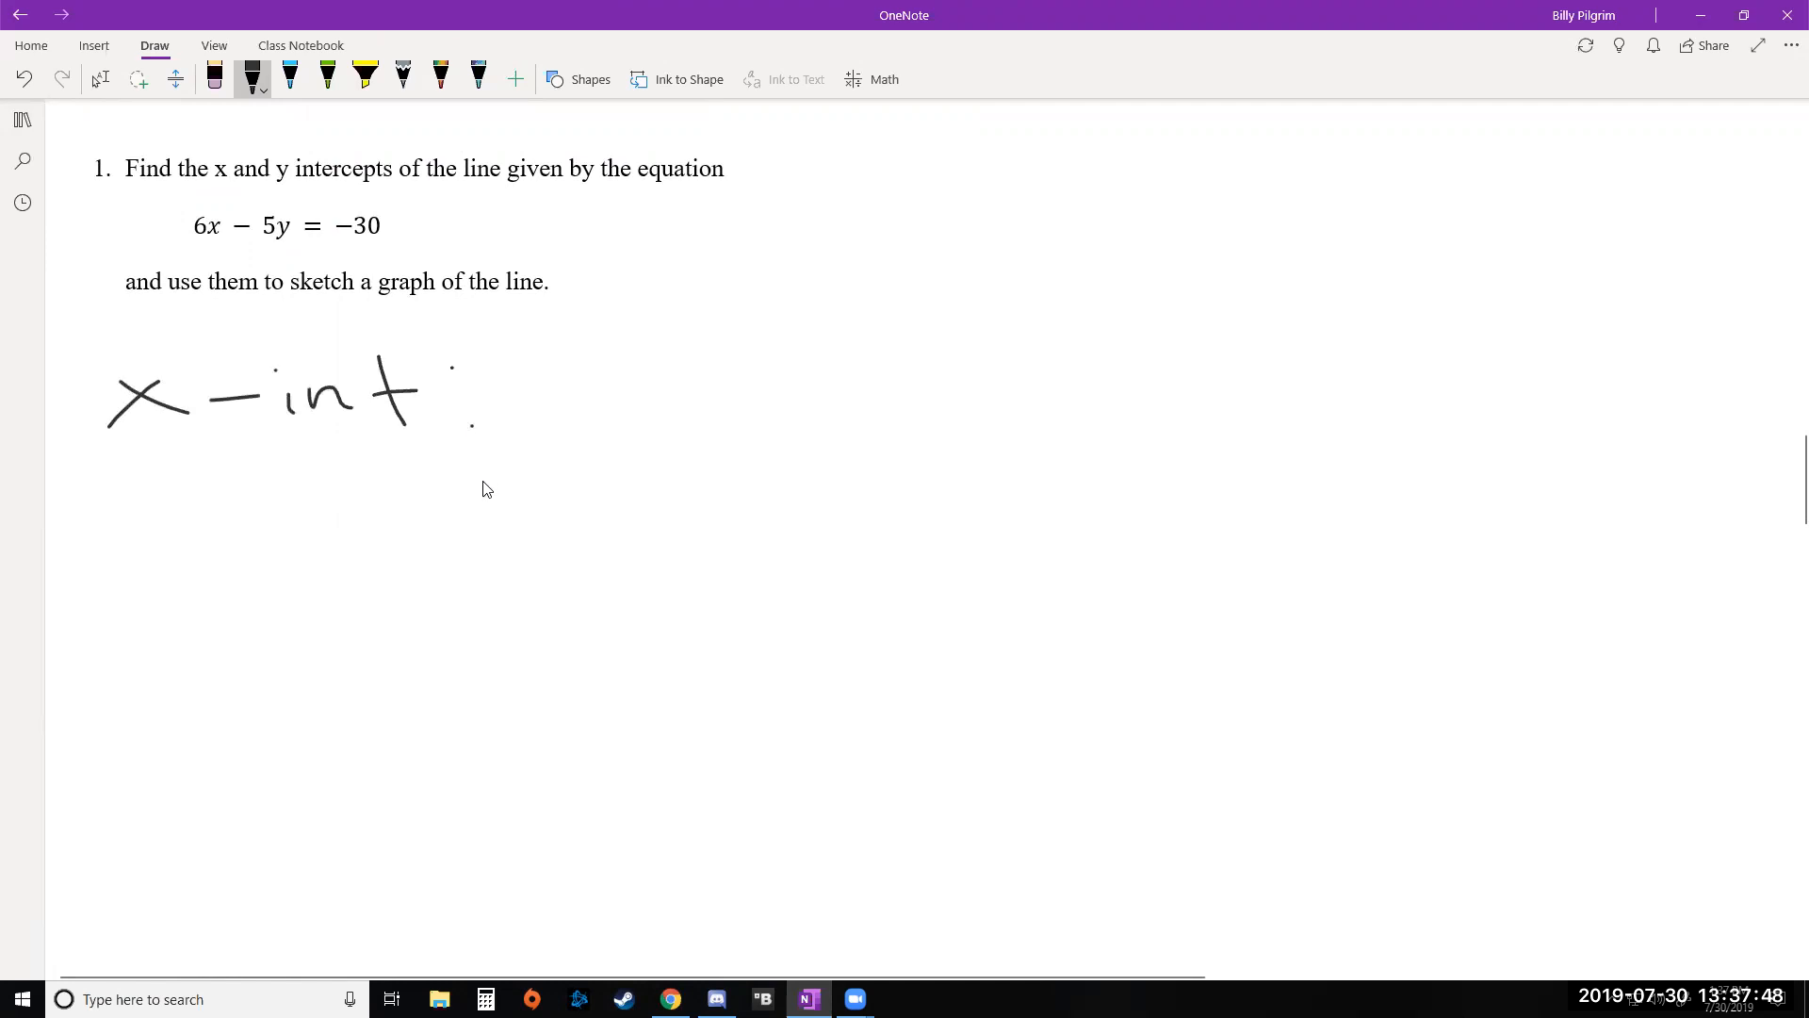
mouse_move(576, 418)
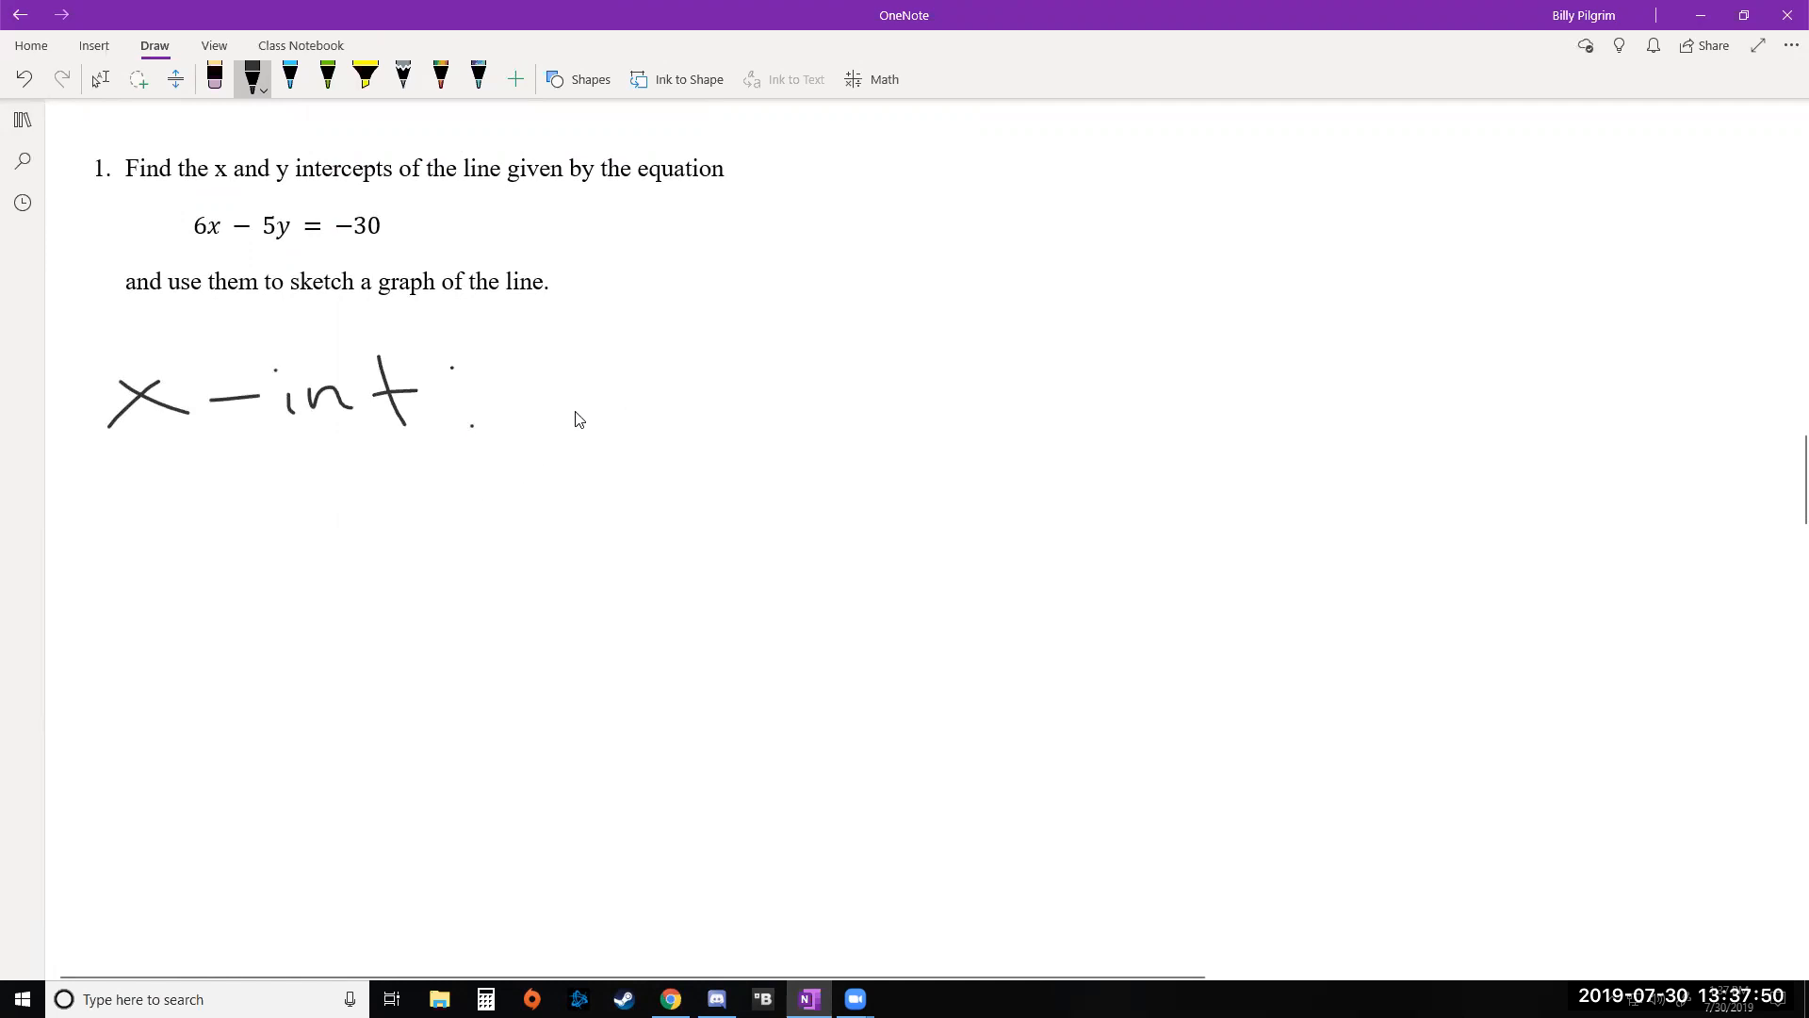
drag(623, 346, 664, 415)
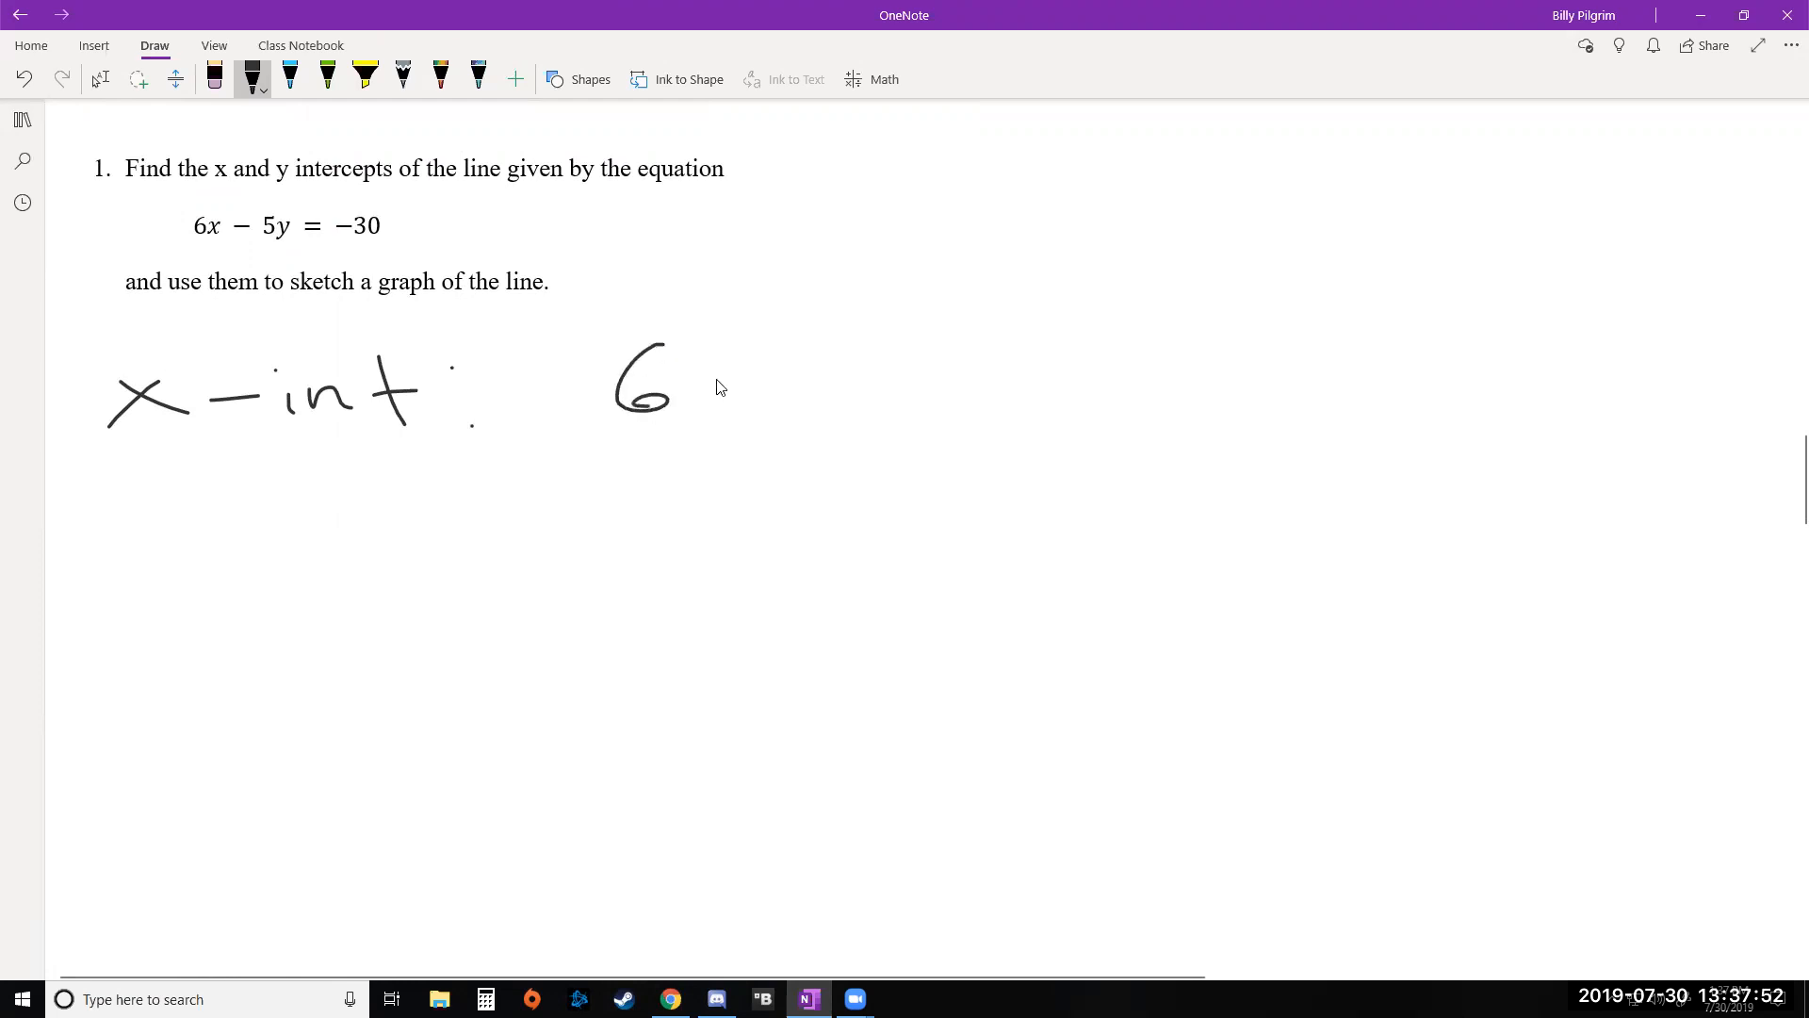
drag(687, 392, 946, 392)
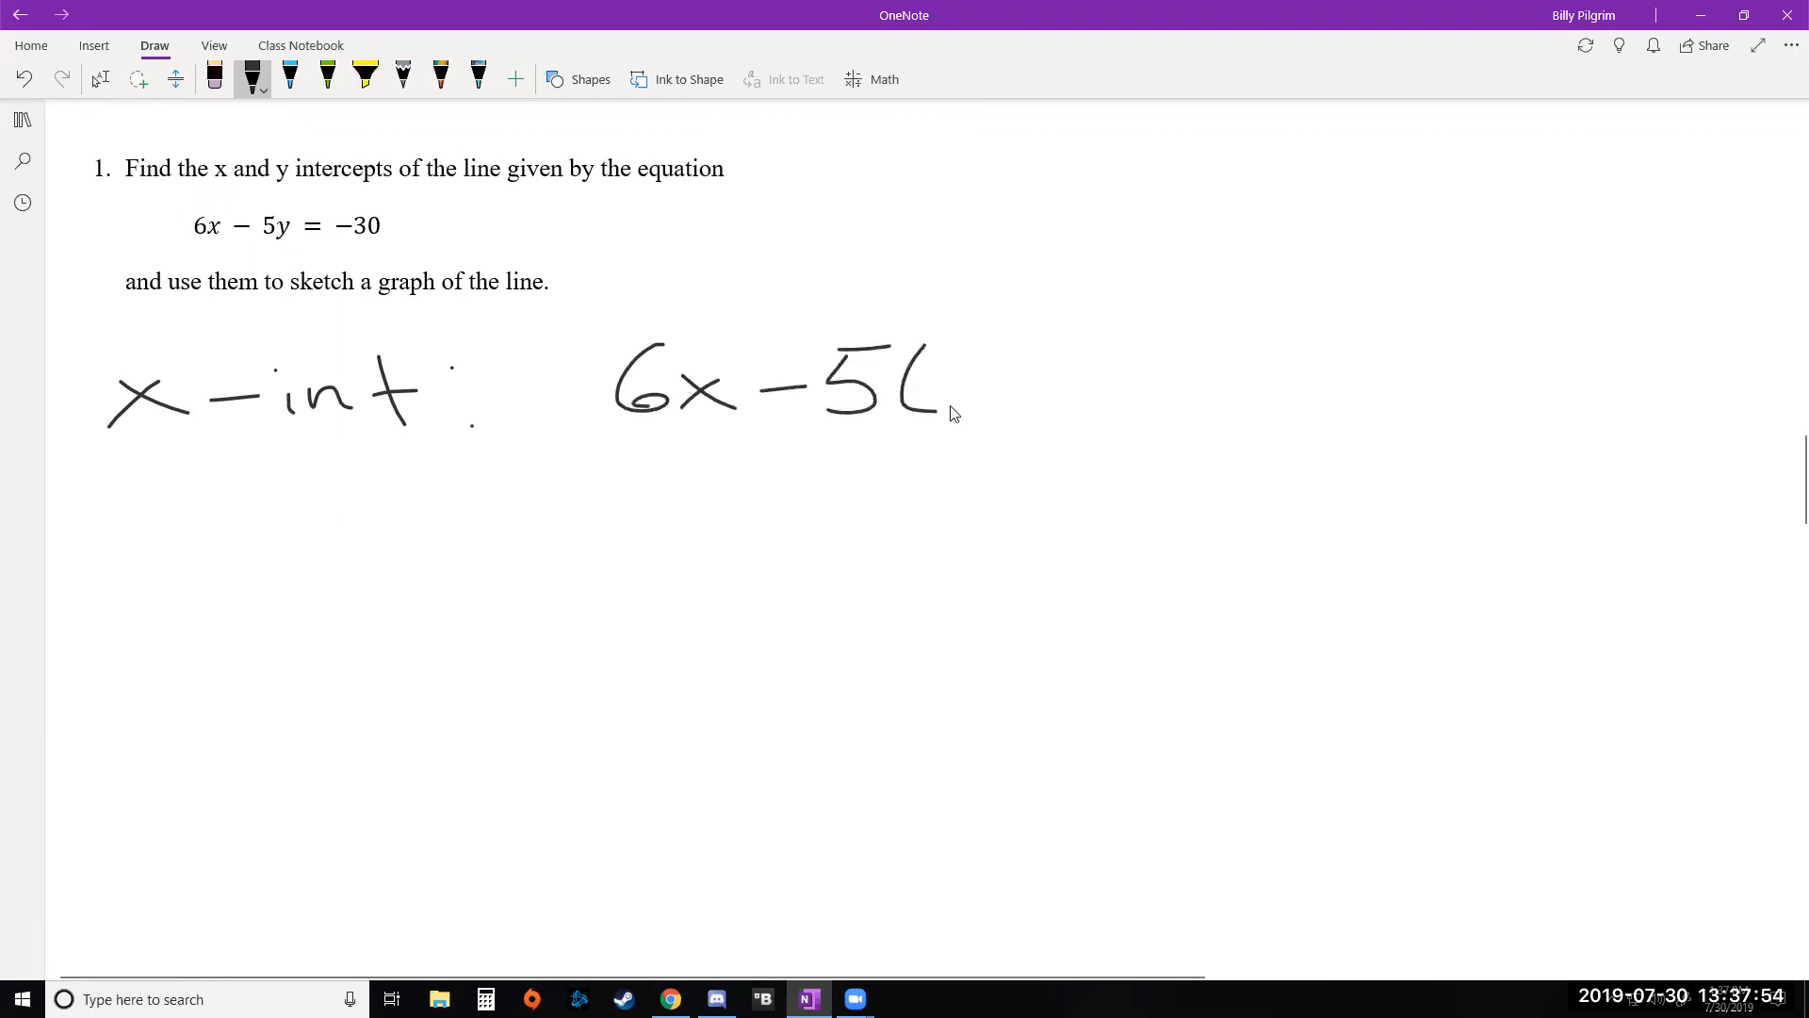
drag(946, 392, 1212, 380)
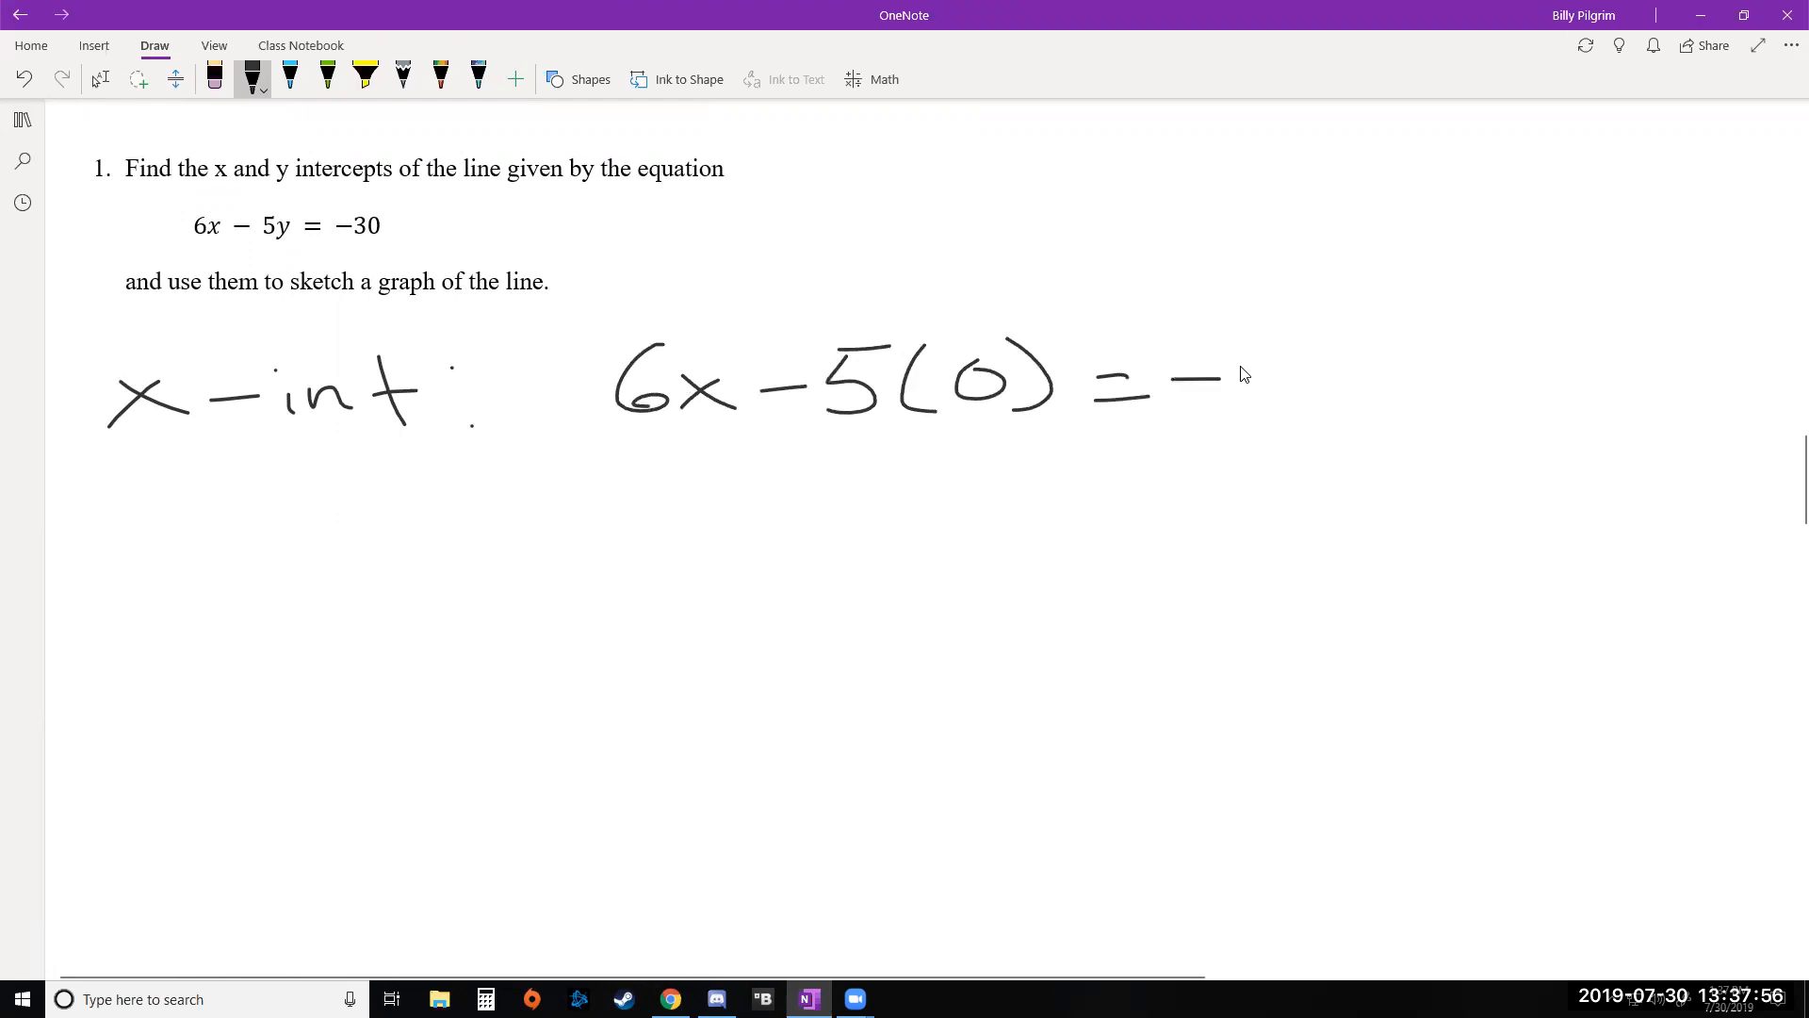
drag(1245, 370, 1402, 392)
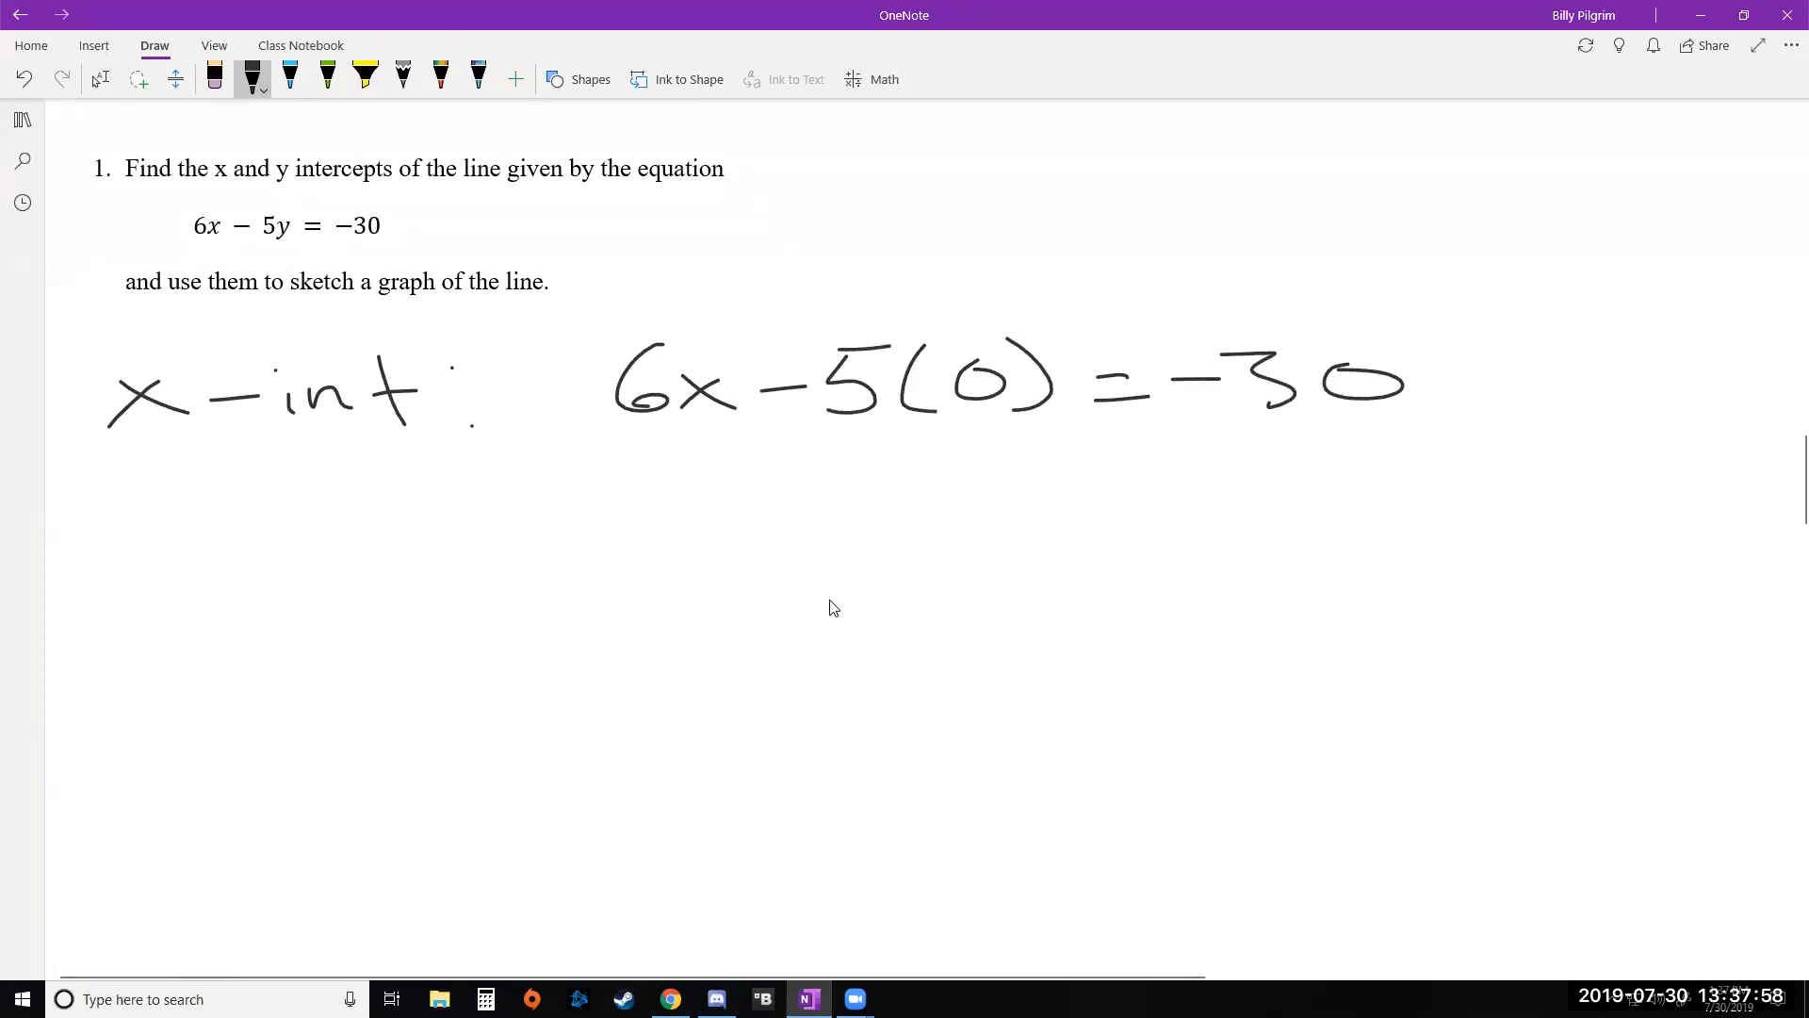
mouse_move(842, 437)
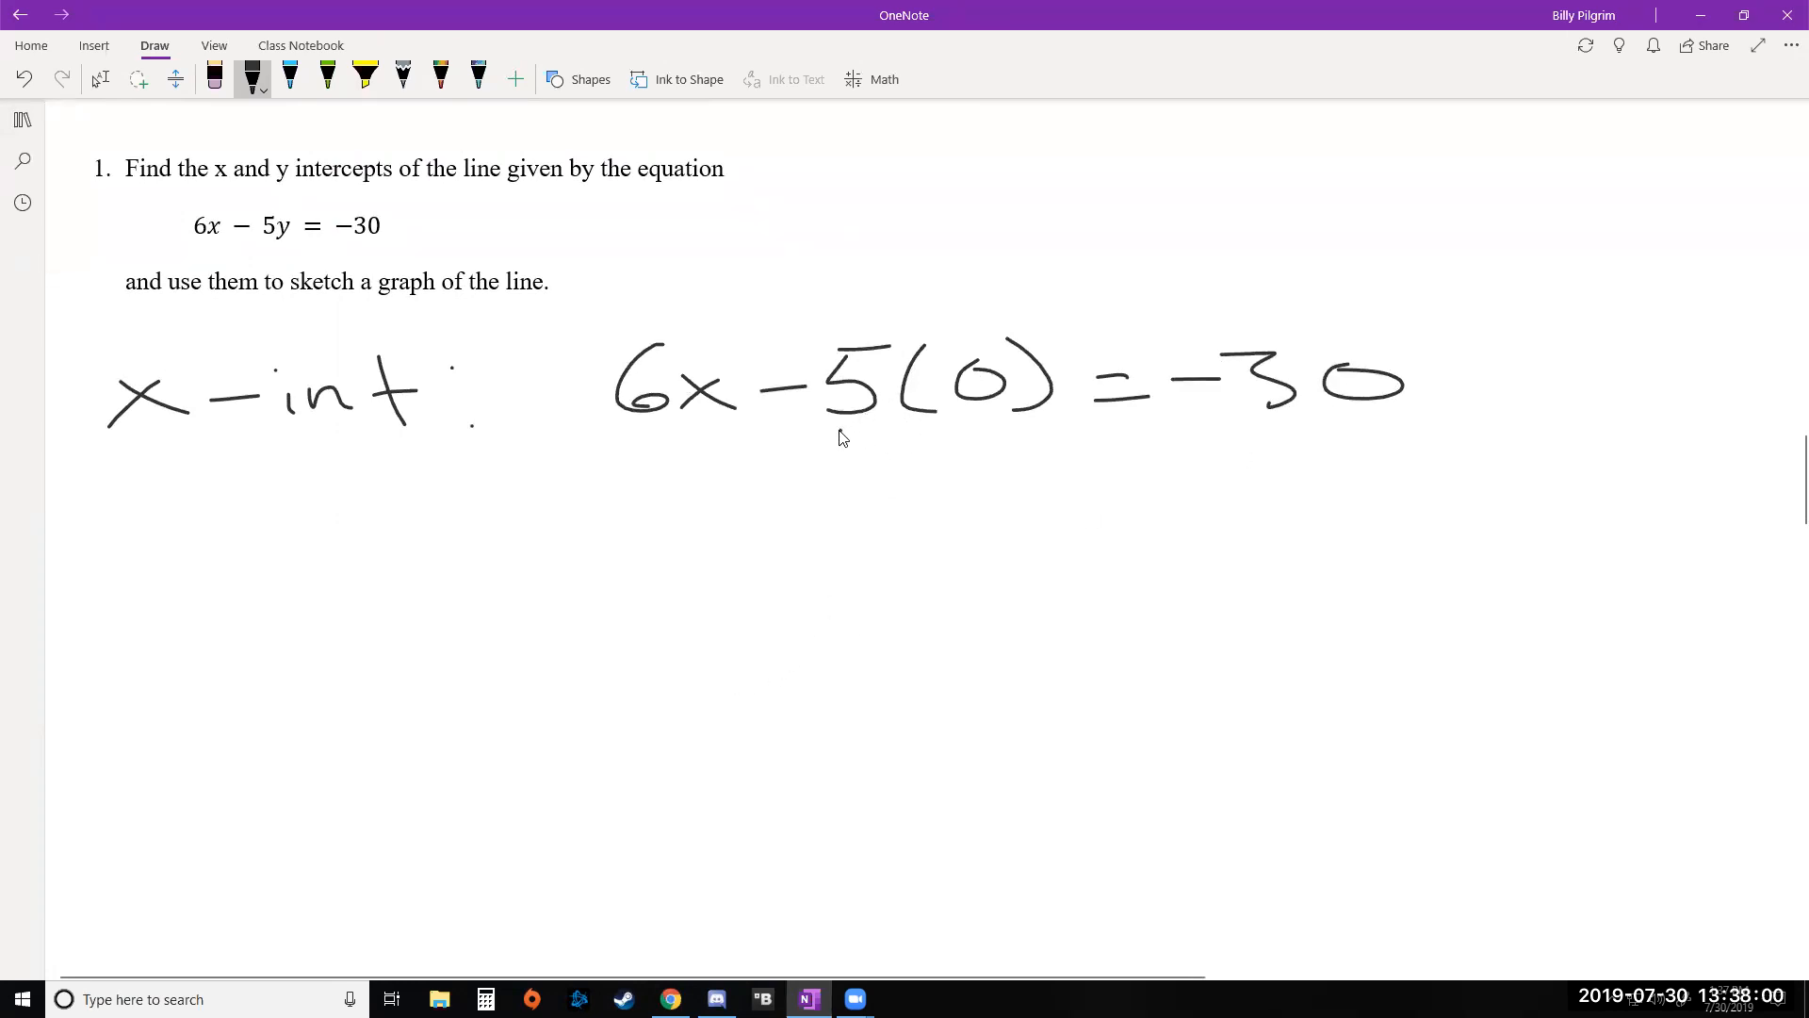
Cross out the zero term, divide by 6, and write x = −5 and (−5,0).
drag(840, 440, 1044, 349)
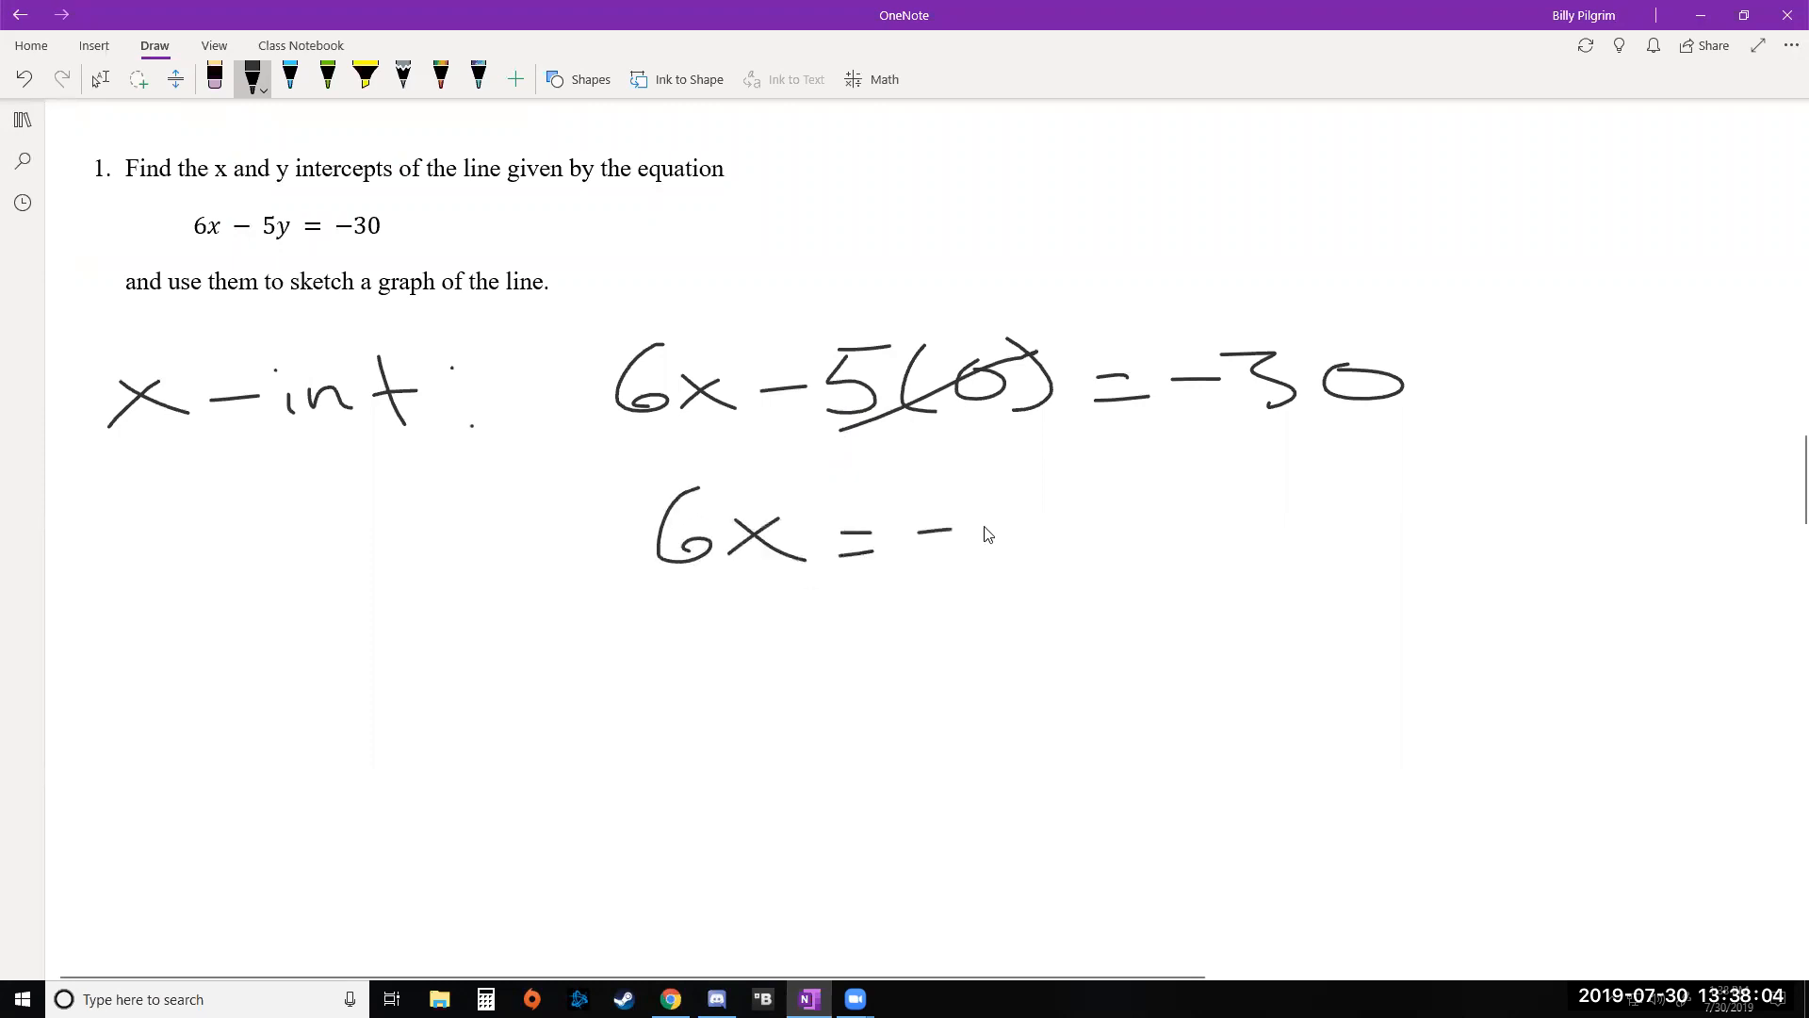
drag(963, 520, 1130, 548)
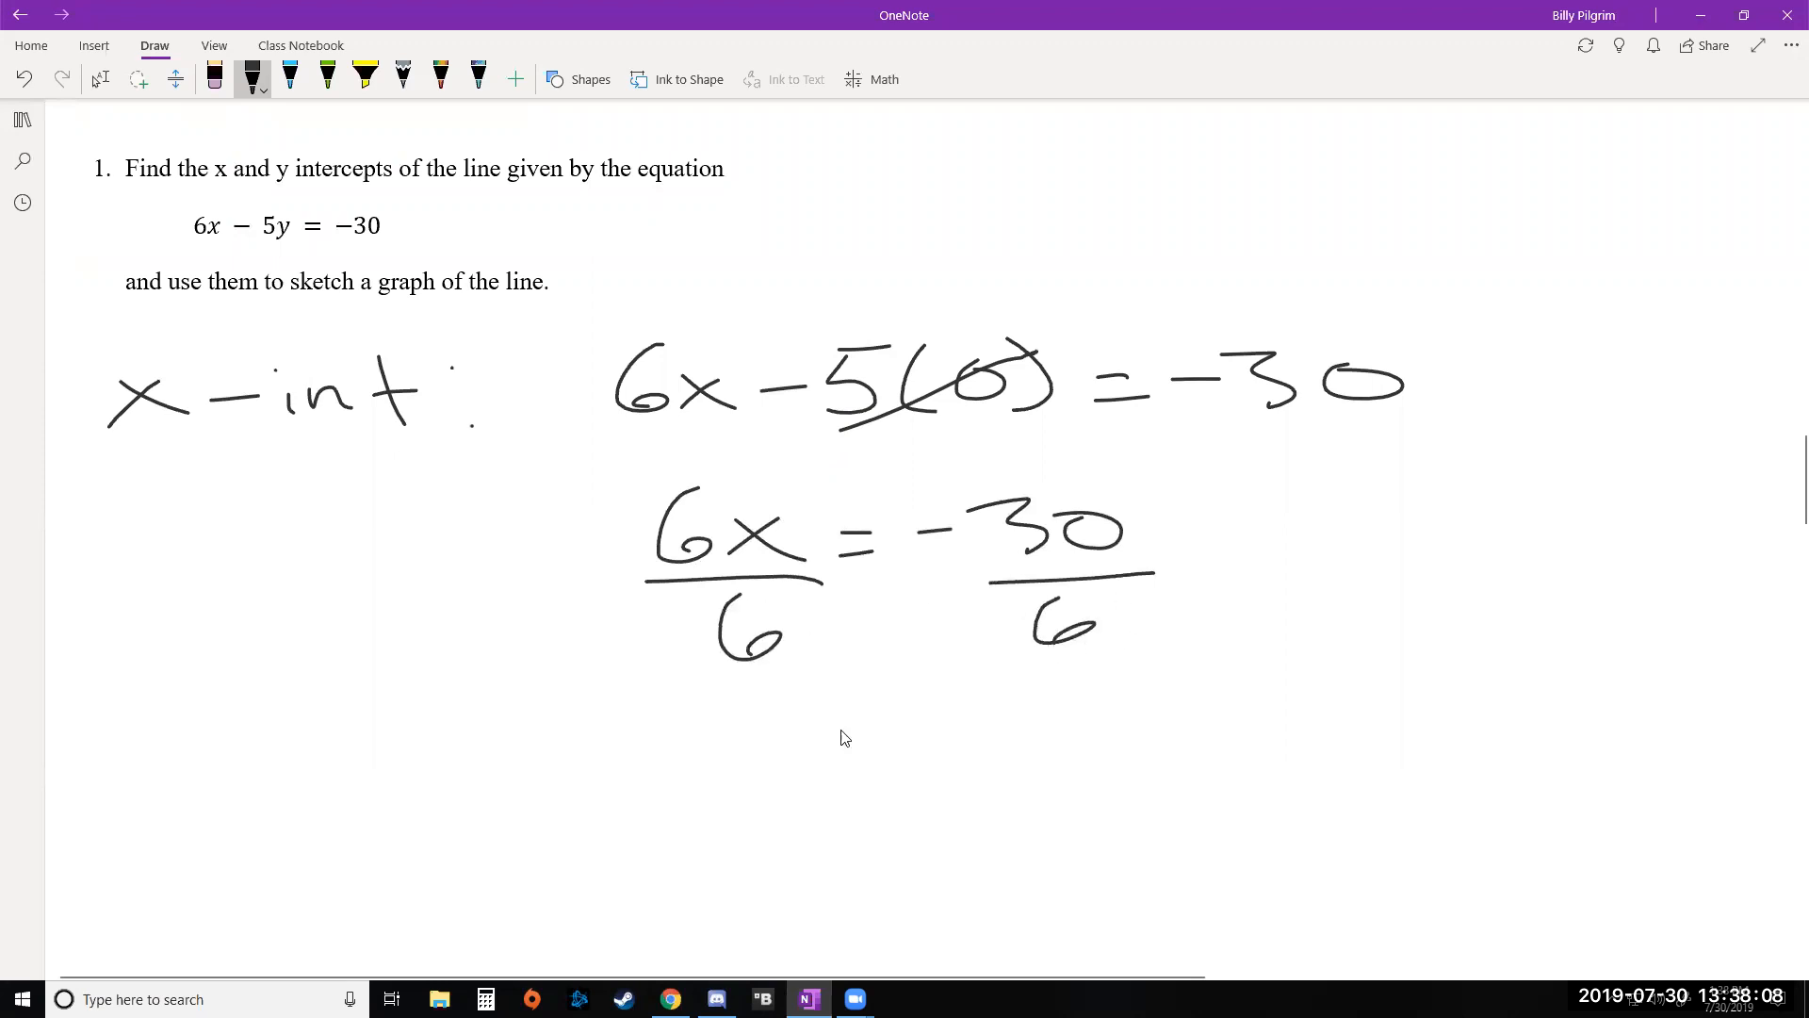
drag(739, 727, 889, 739)
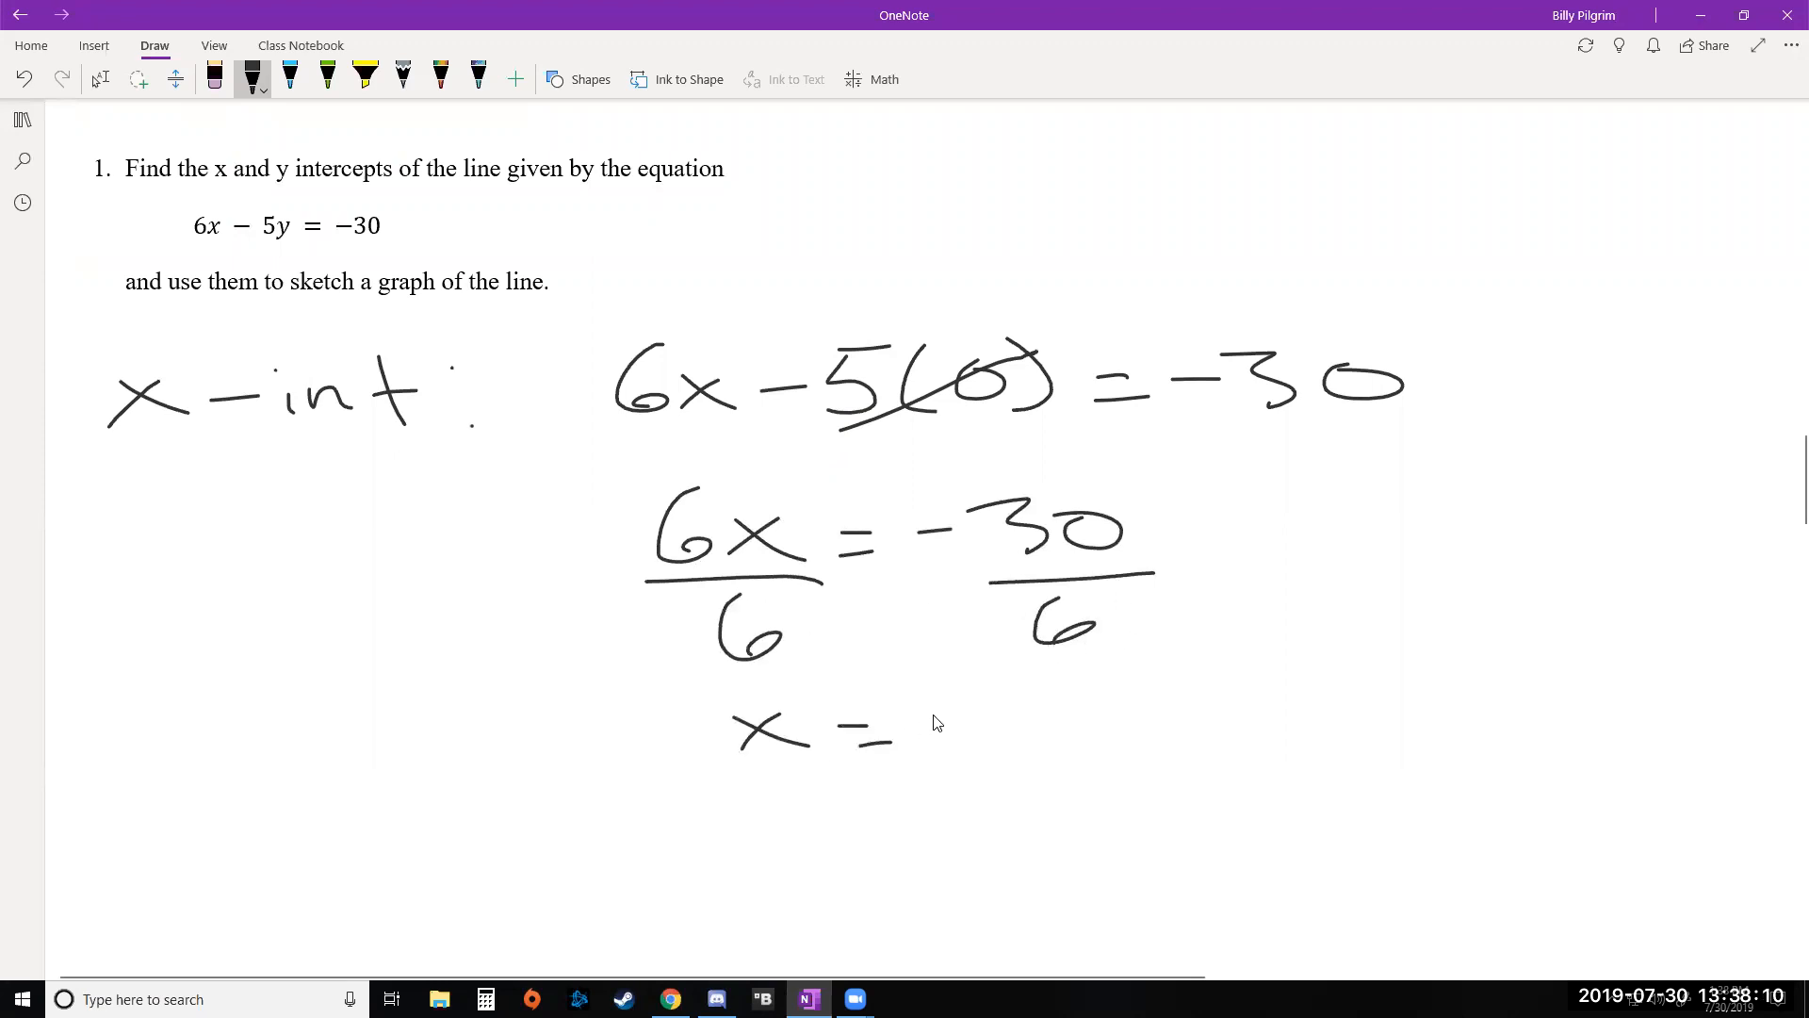
drag(935, 715, 1050, 715)
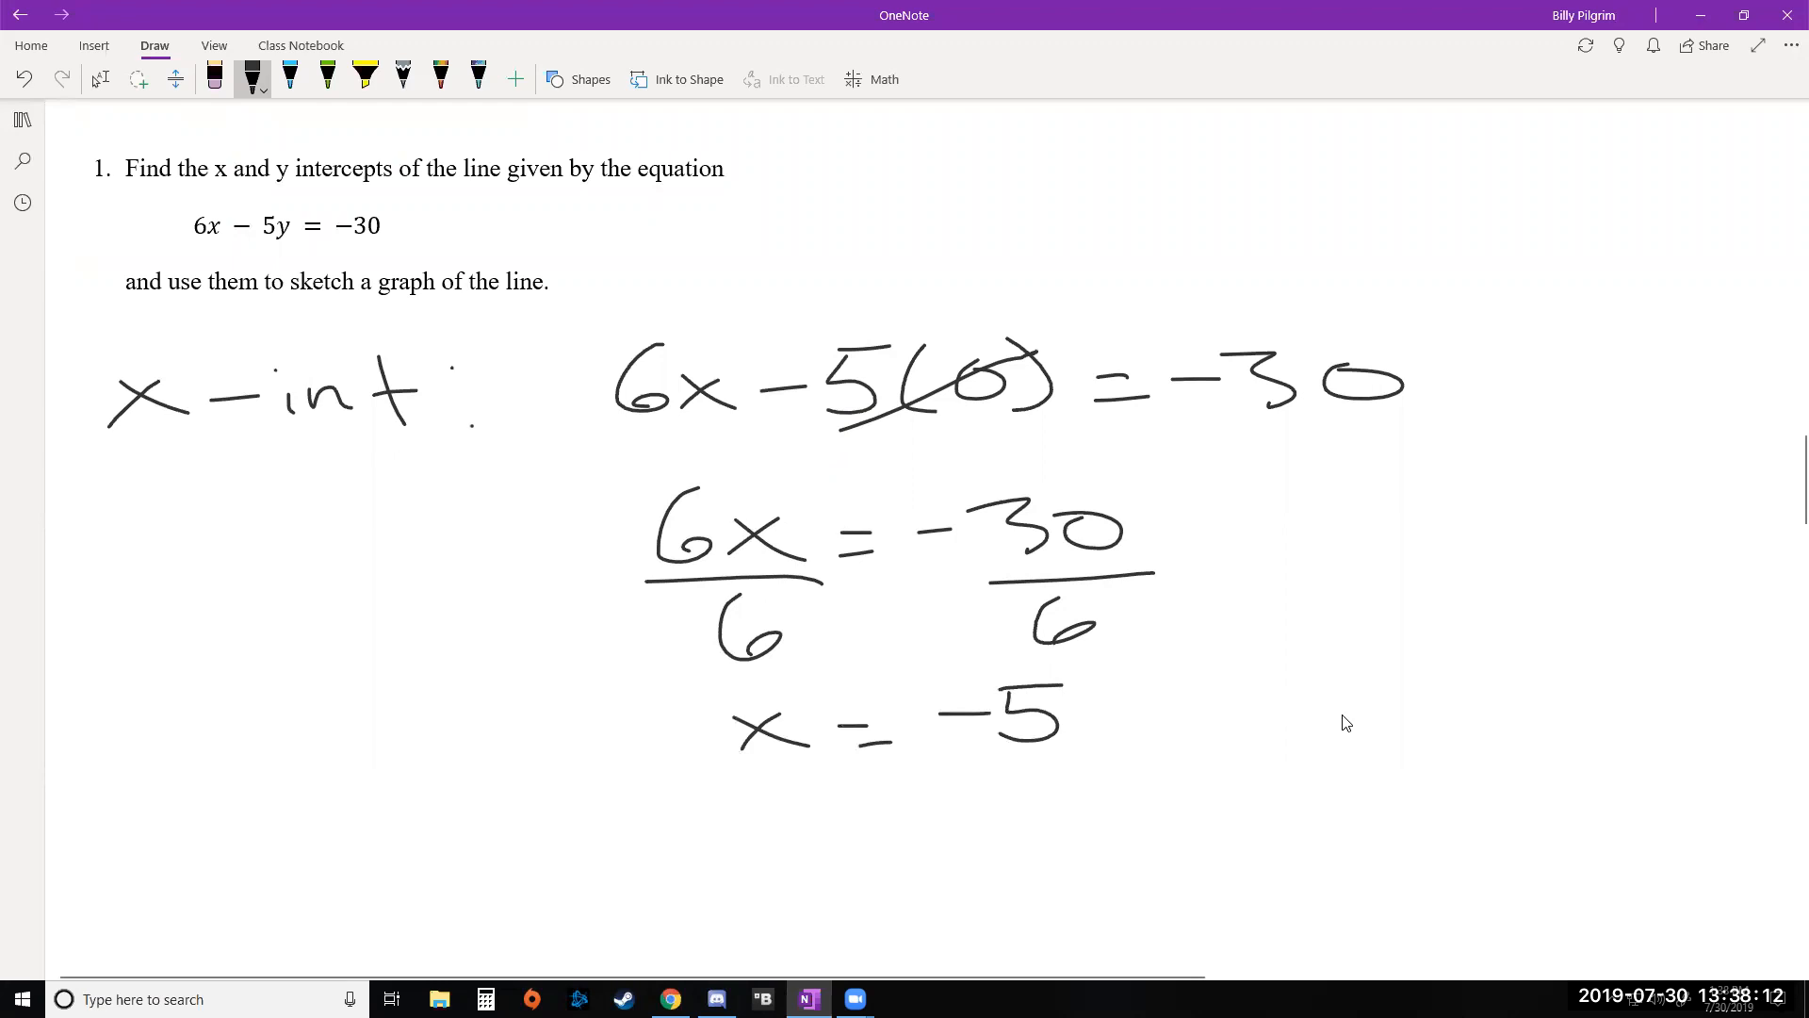
mouse_move(1329, 725)
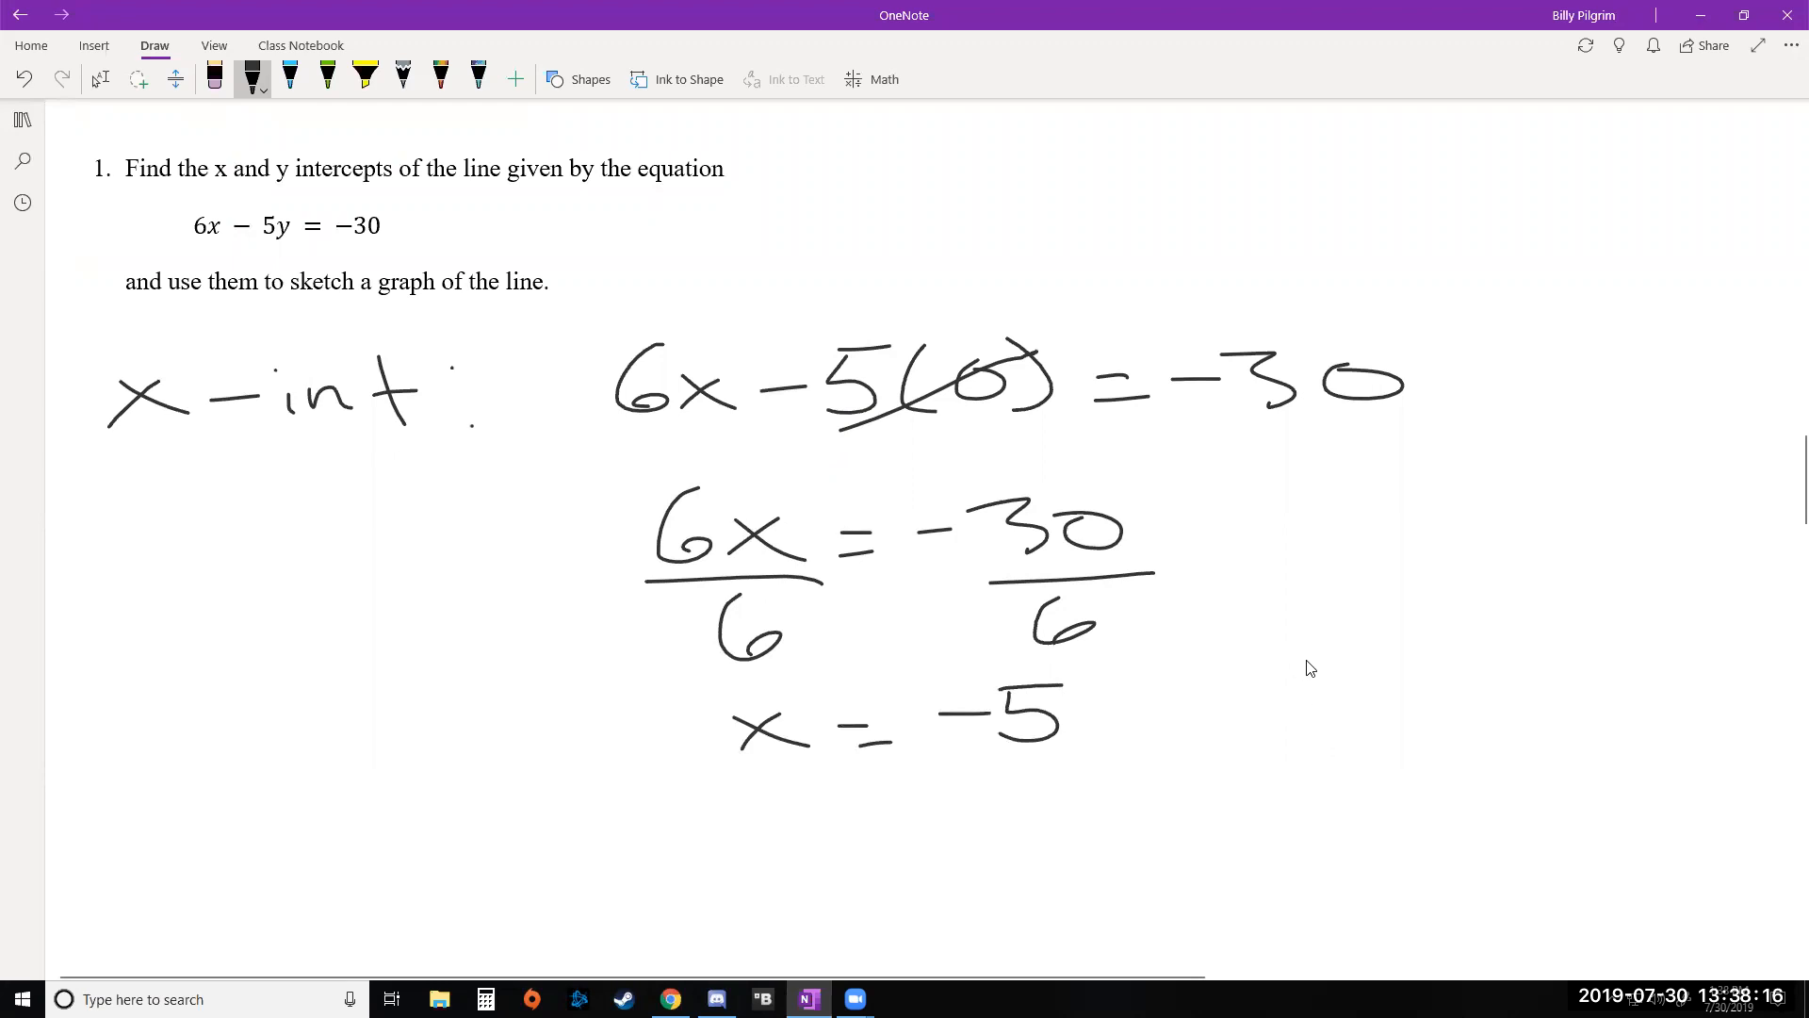
drag(1305, 646, 1419, 716)
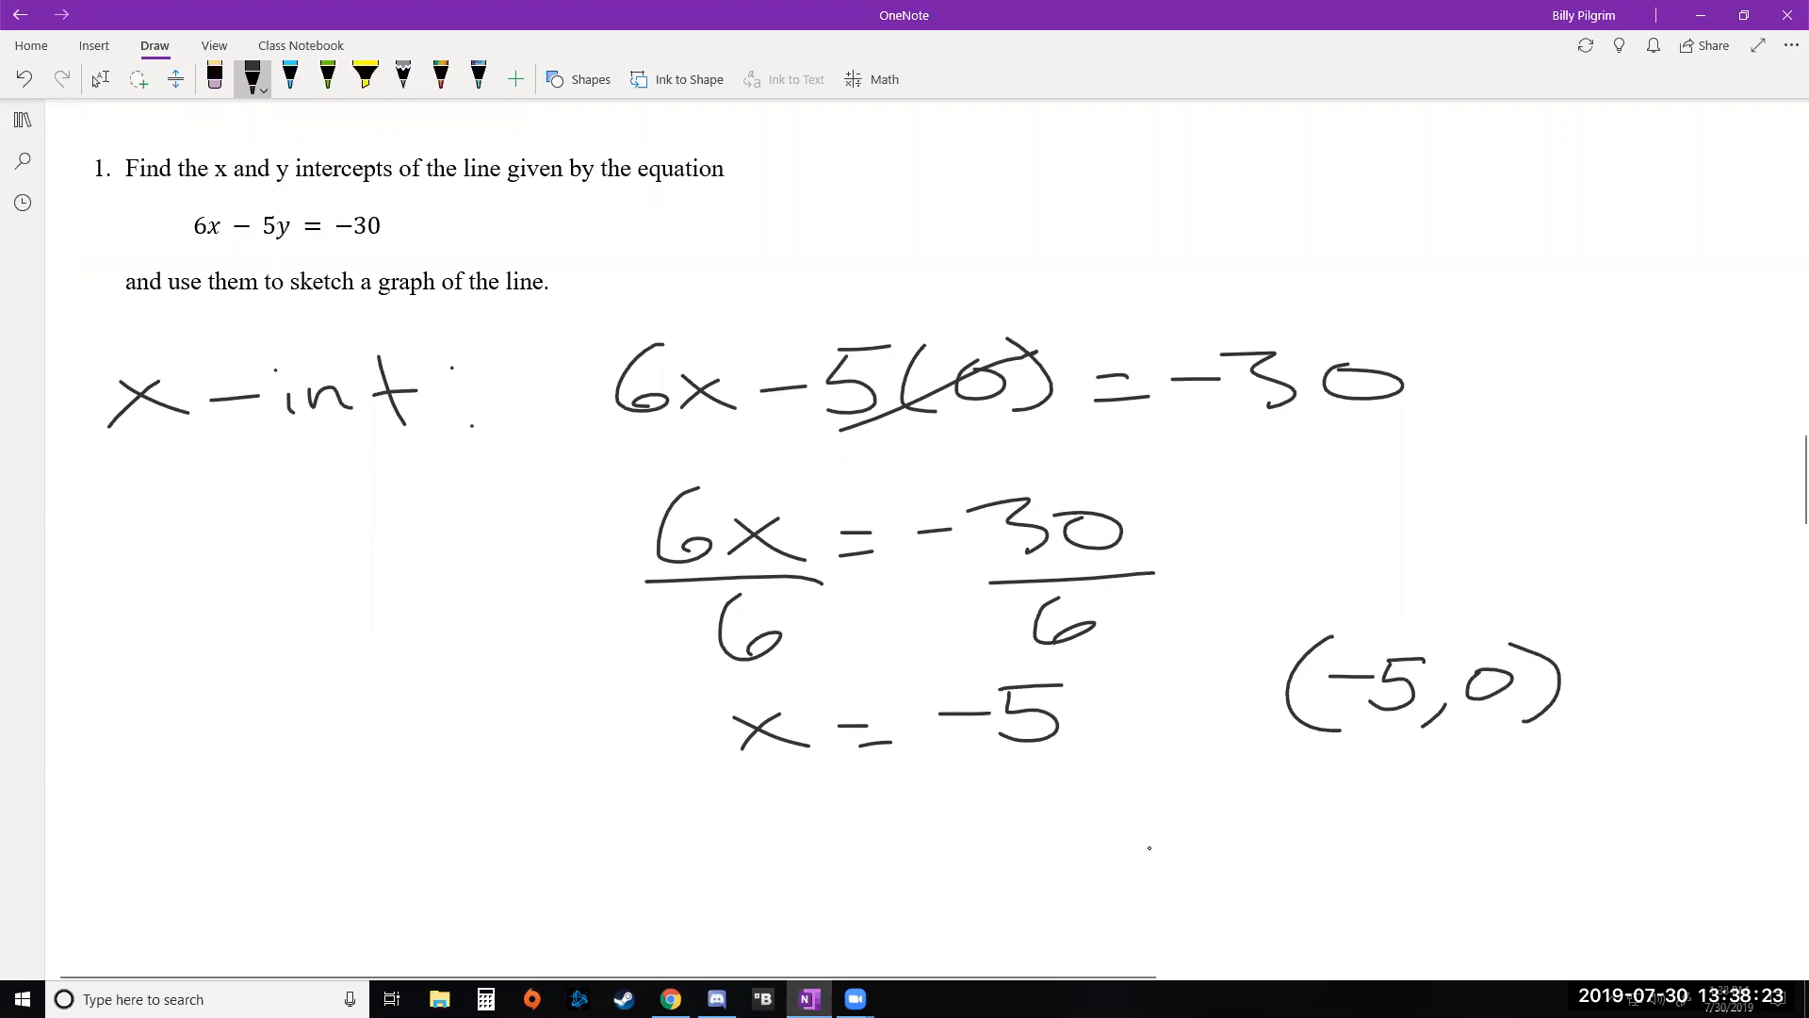
Ink the y-int label and substitute x = 0 as 6(0) in the equation.
scroll(down, 3)
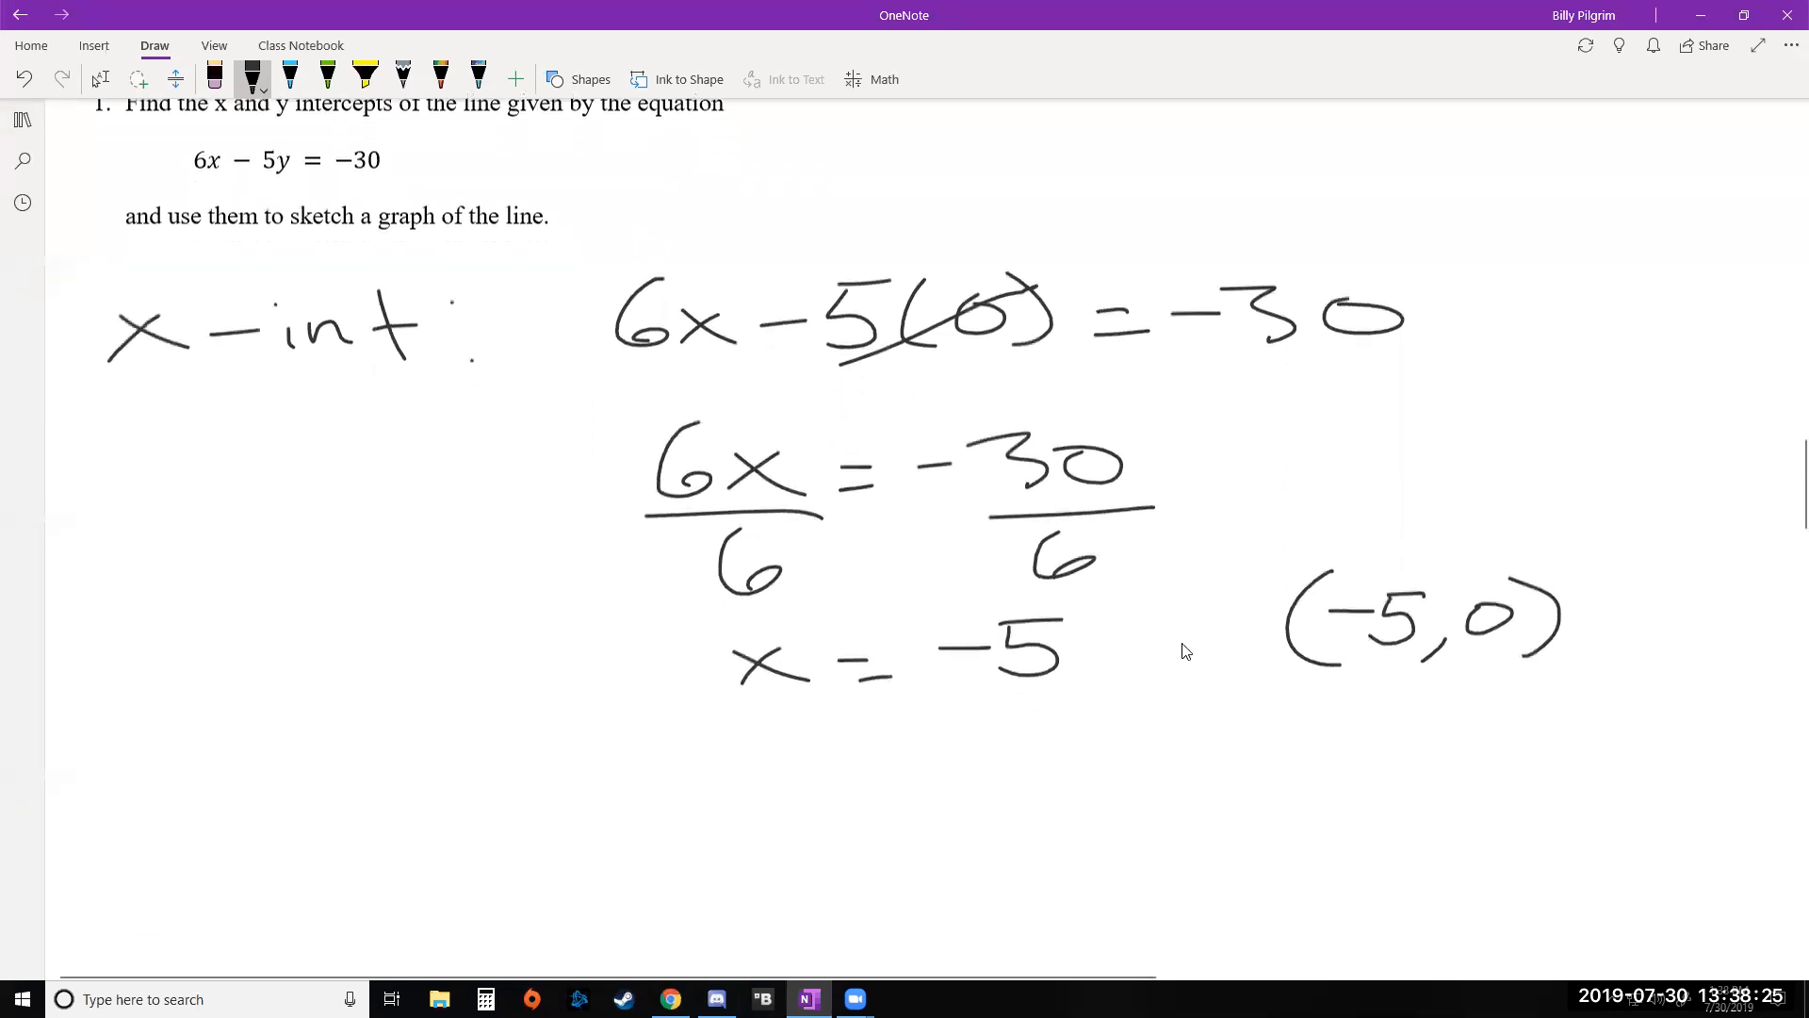
scroll(down, 3)
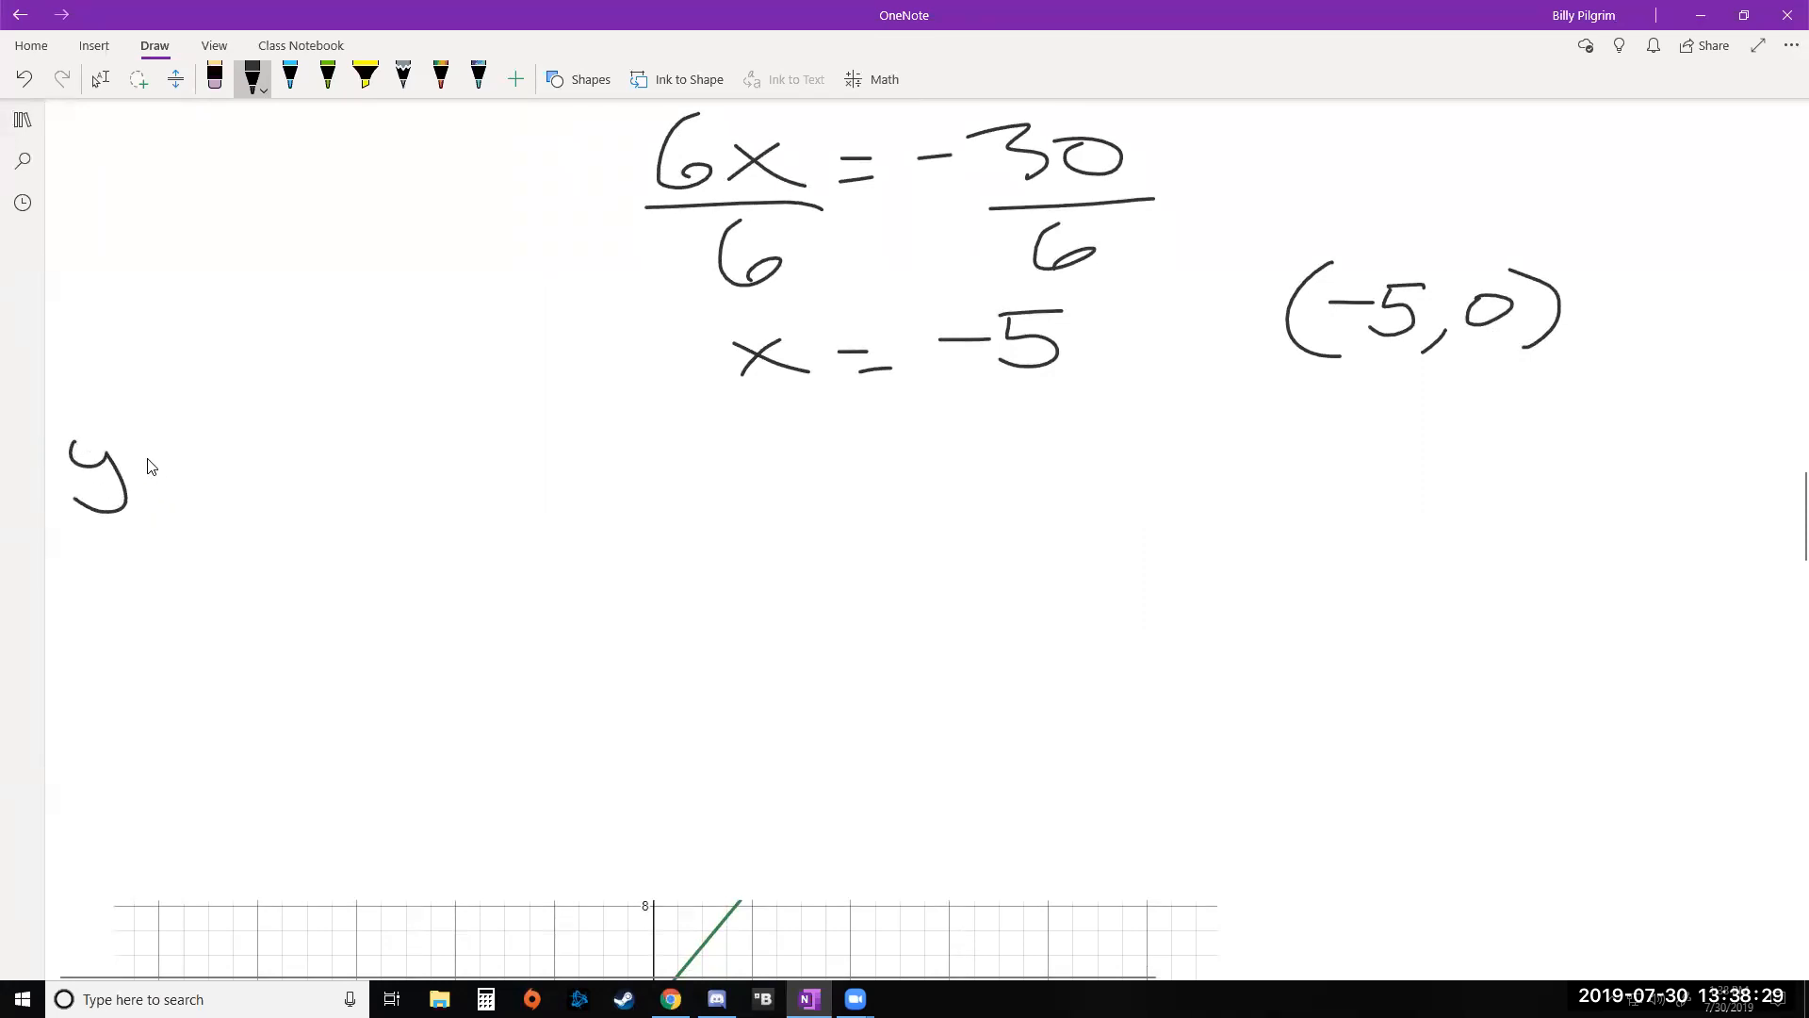
drag(150, 467, 346, 484)
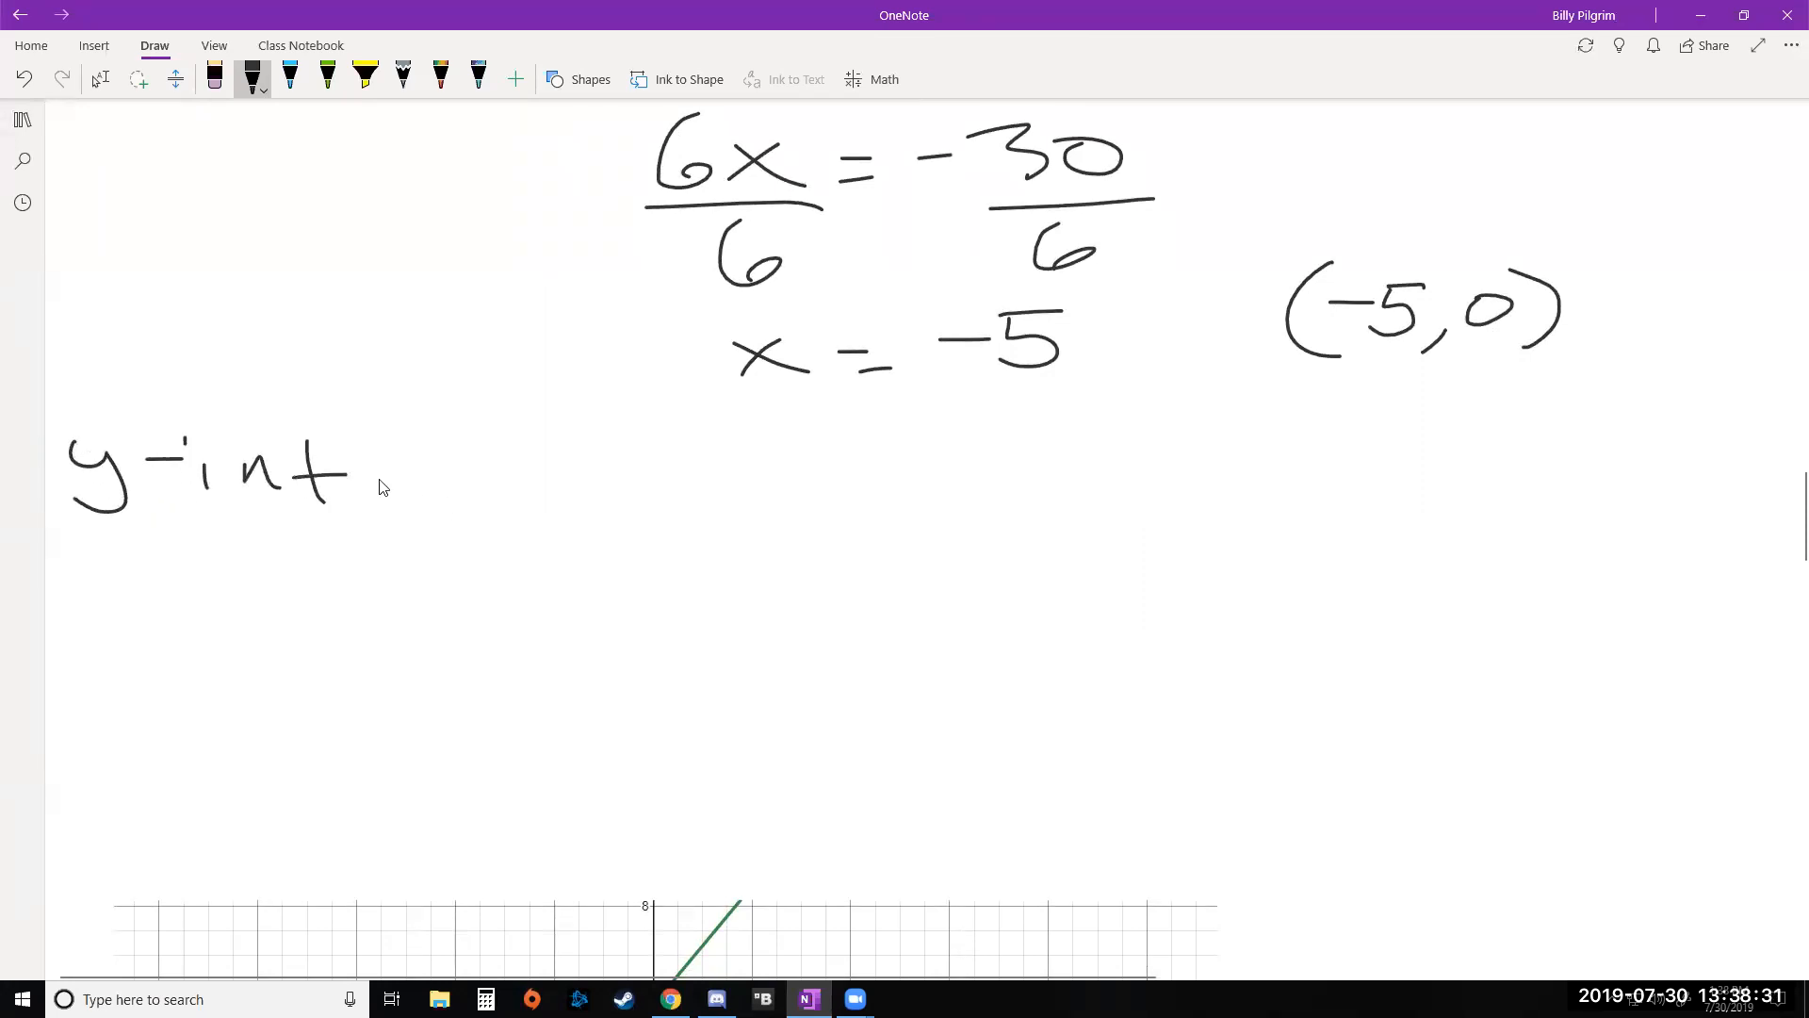
drag(375, 451, 375, 497)
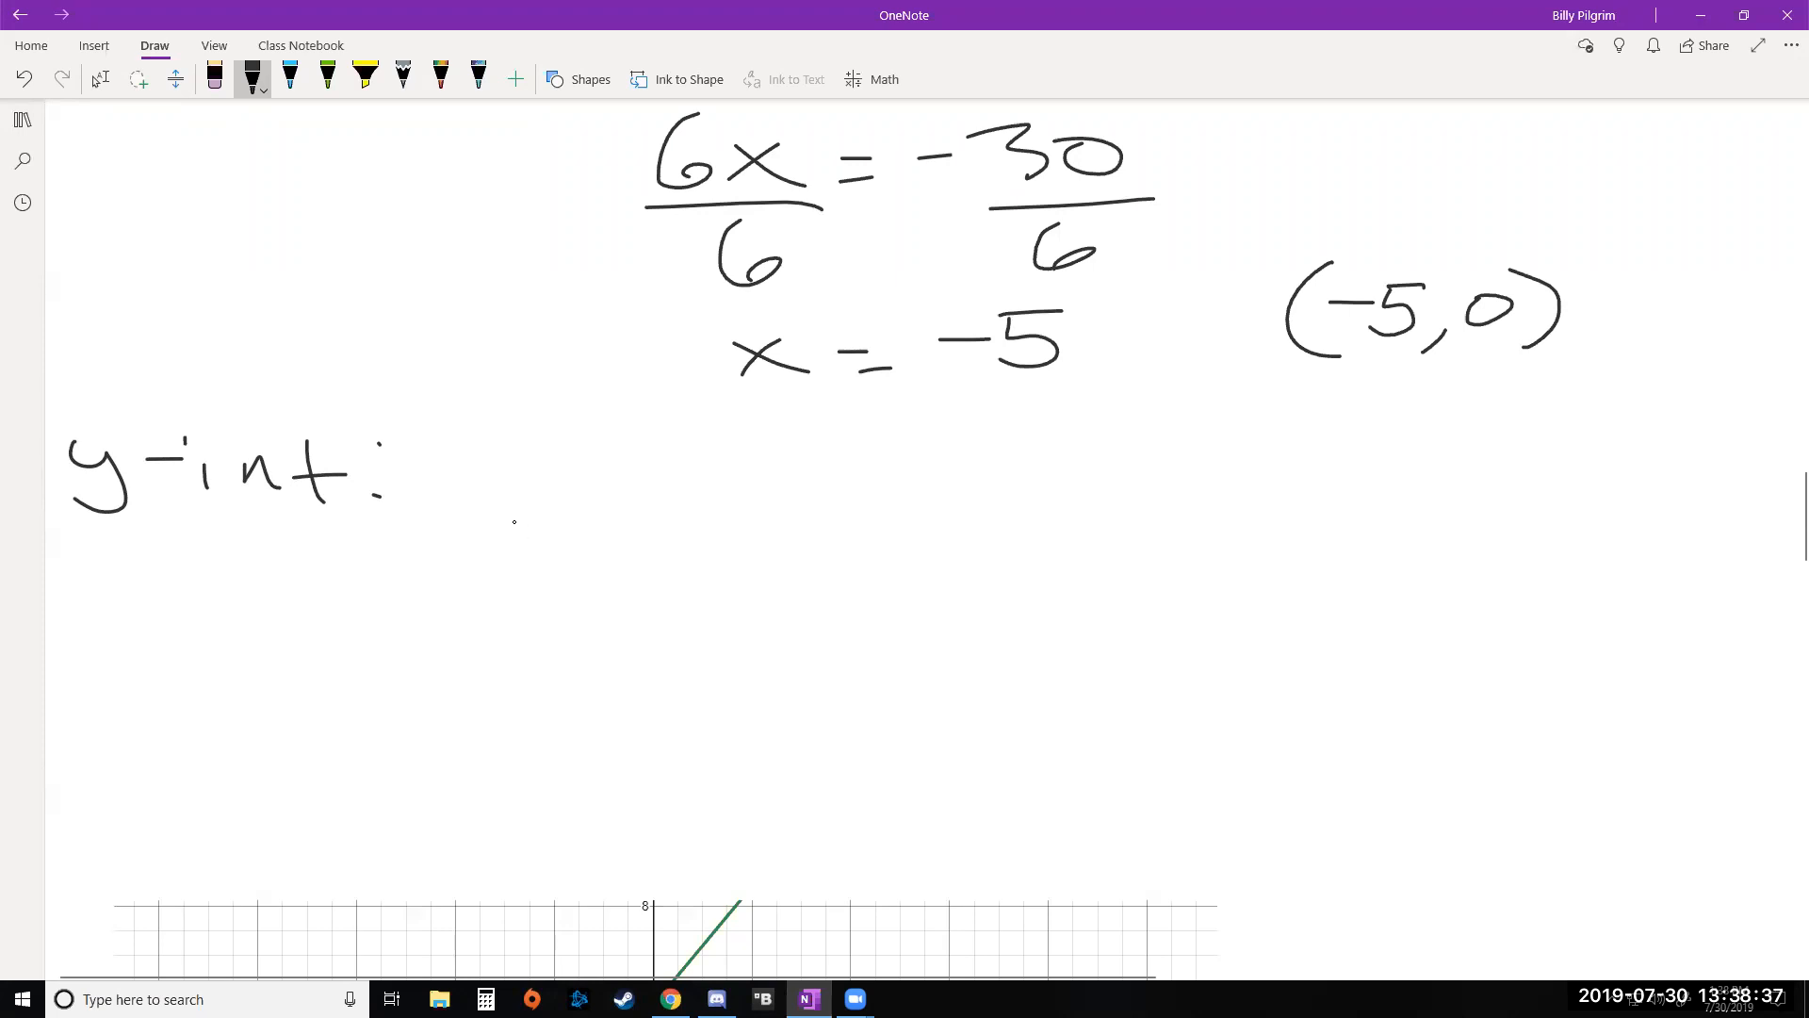
drag(508, 443, 496, 531)
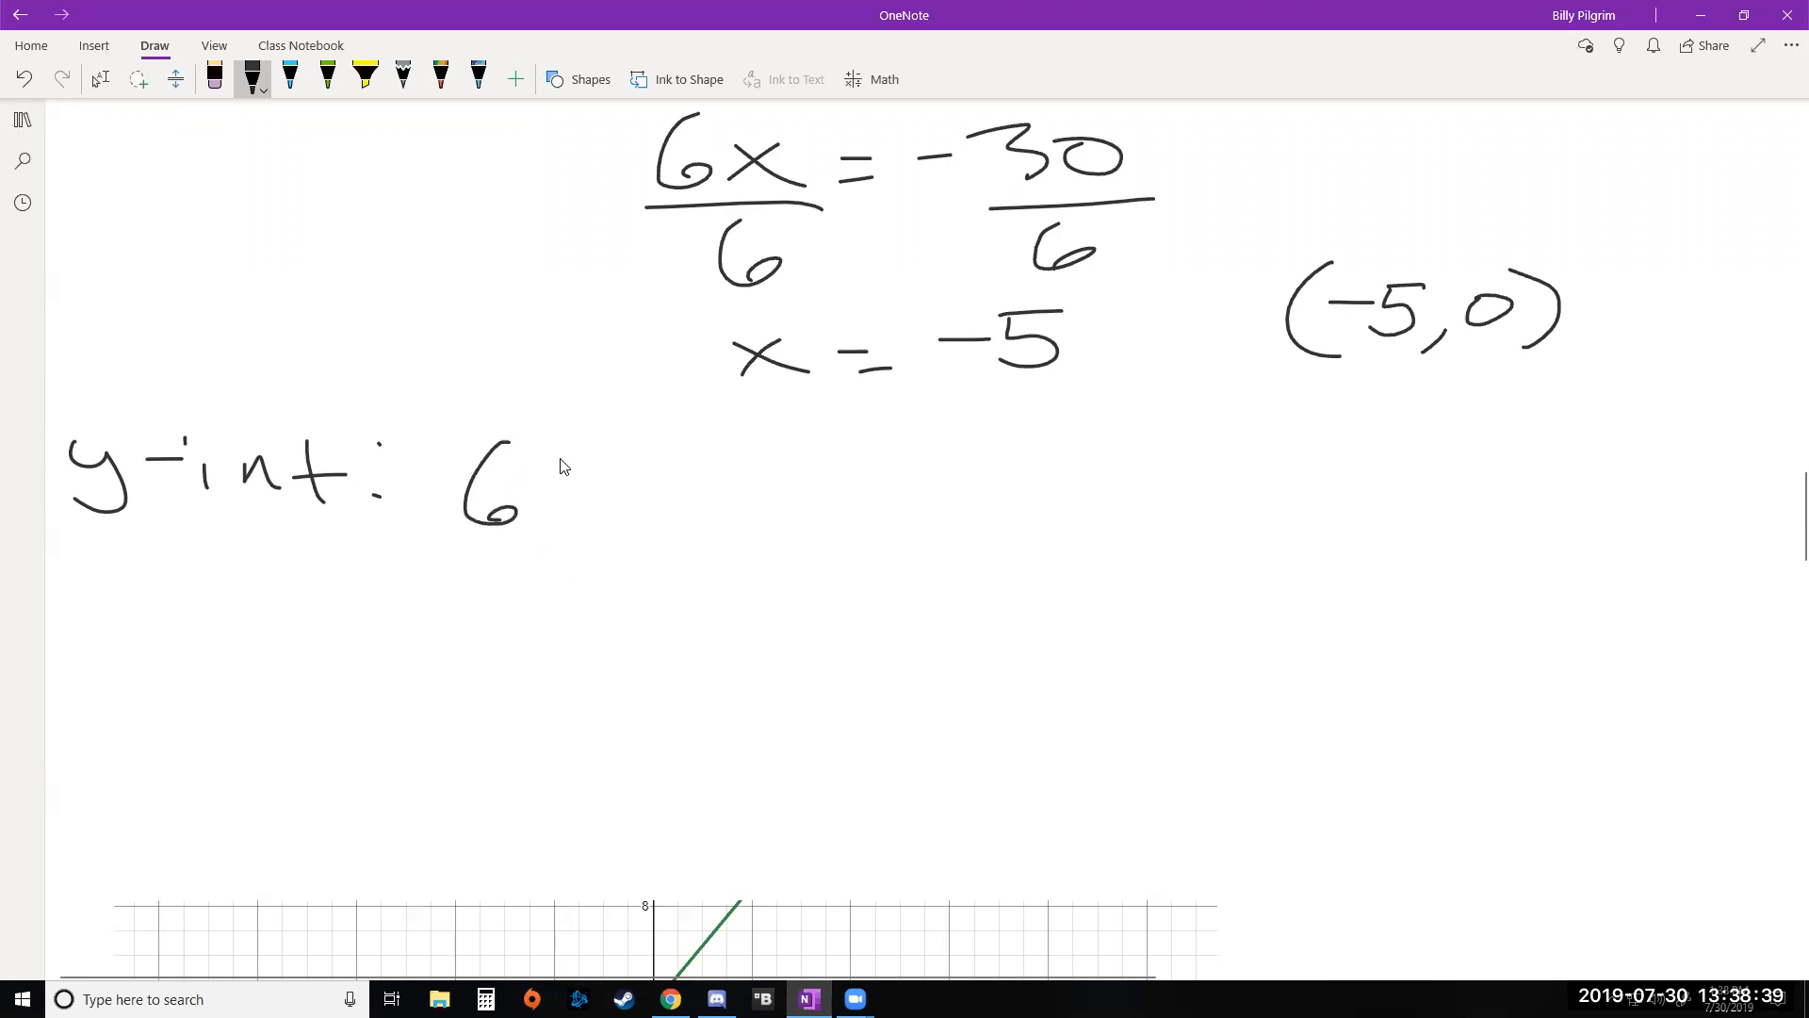
drag(566, 462, 709, 508)
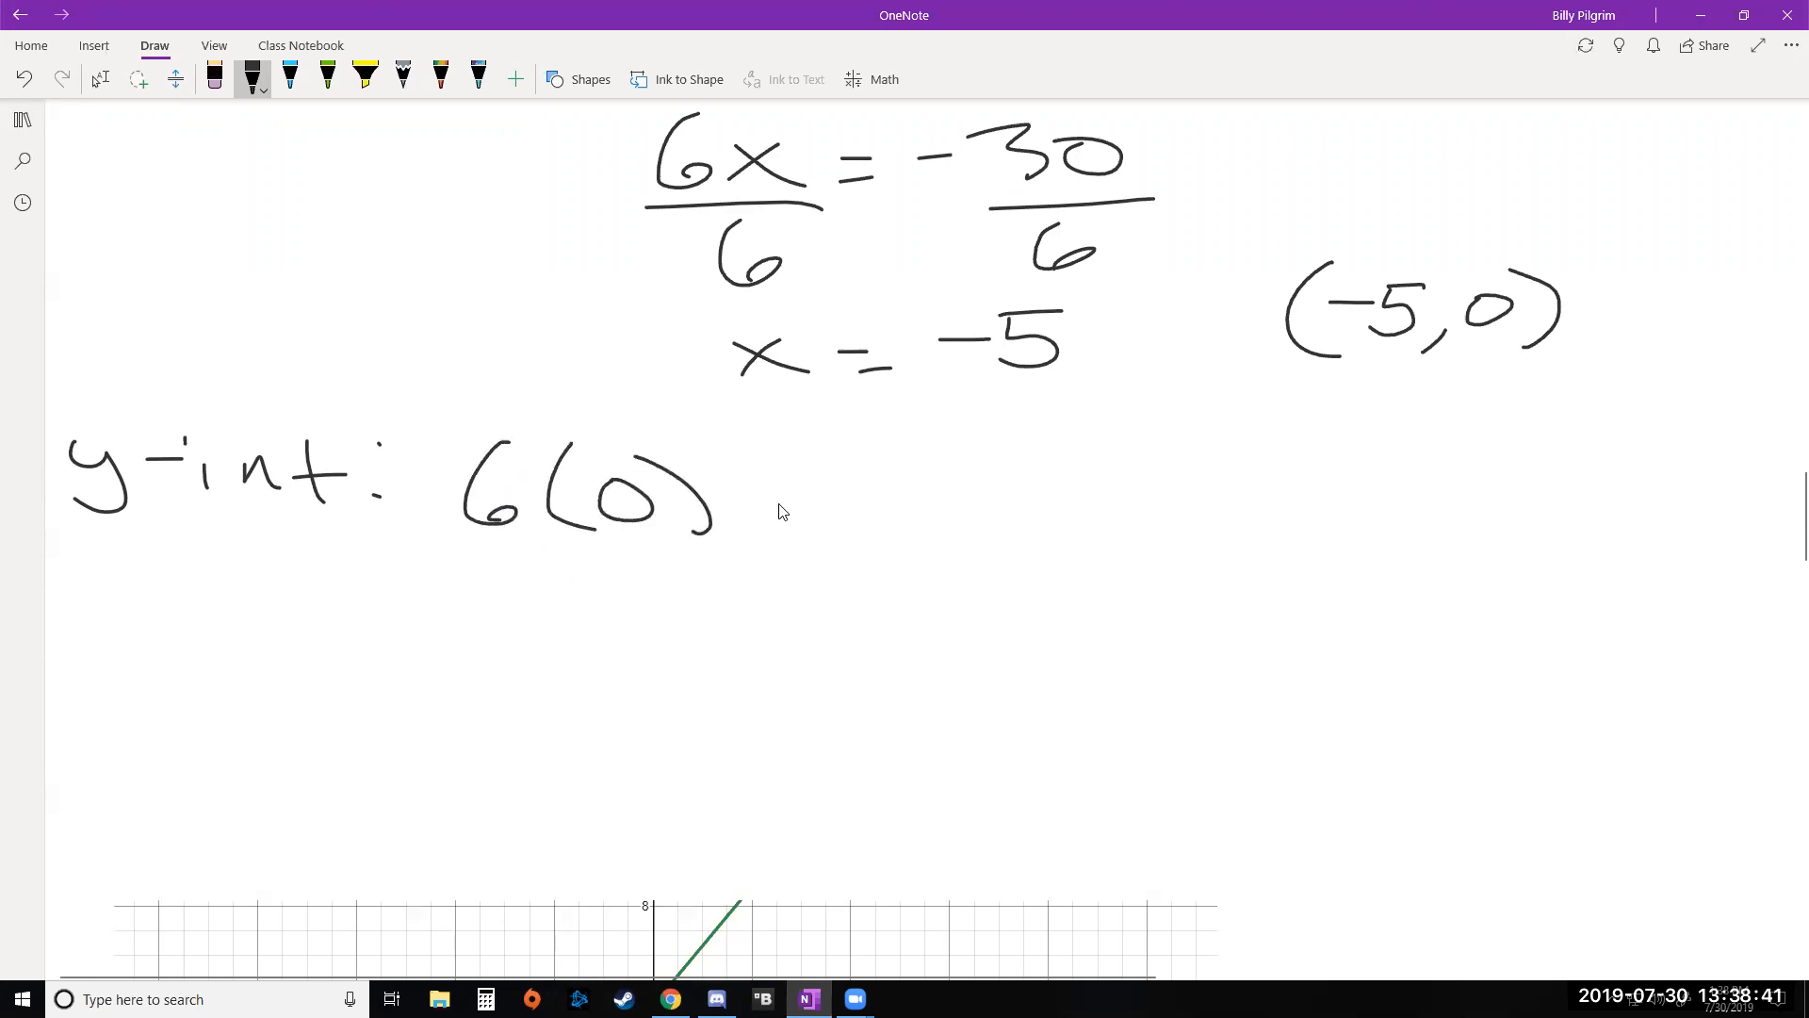
Write −5y = −30 and divide both sides by −5.
drag(761, 507, 1033, 525)
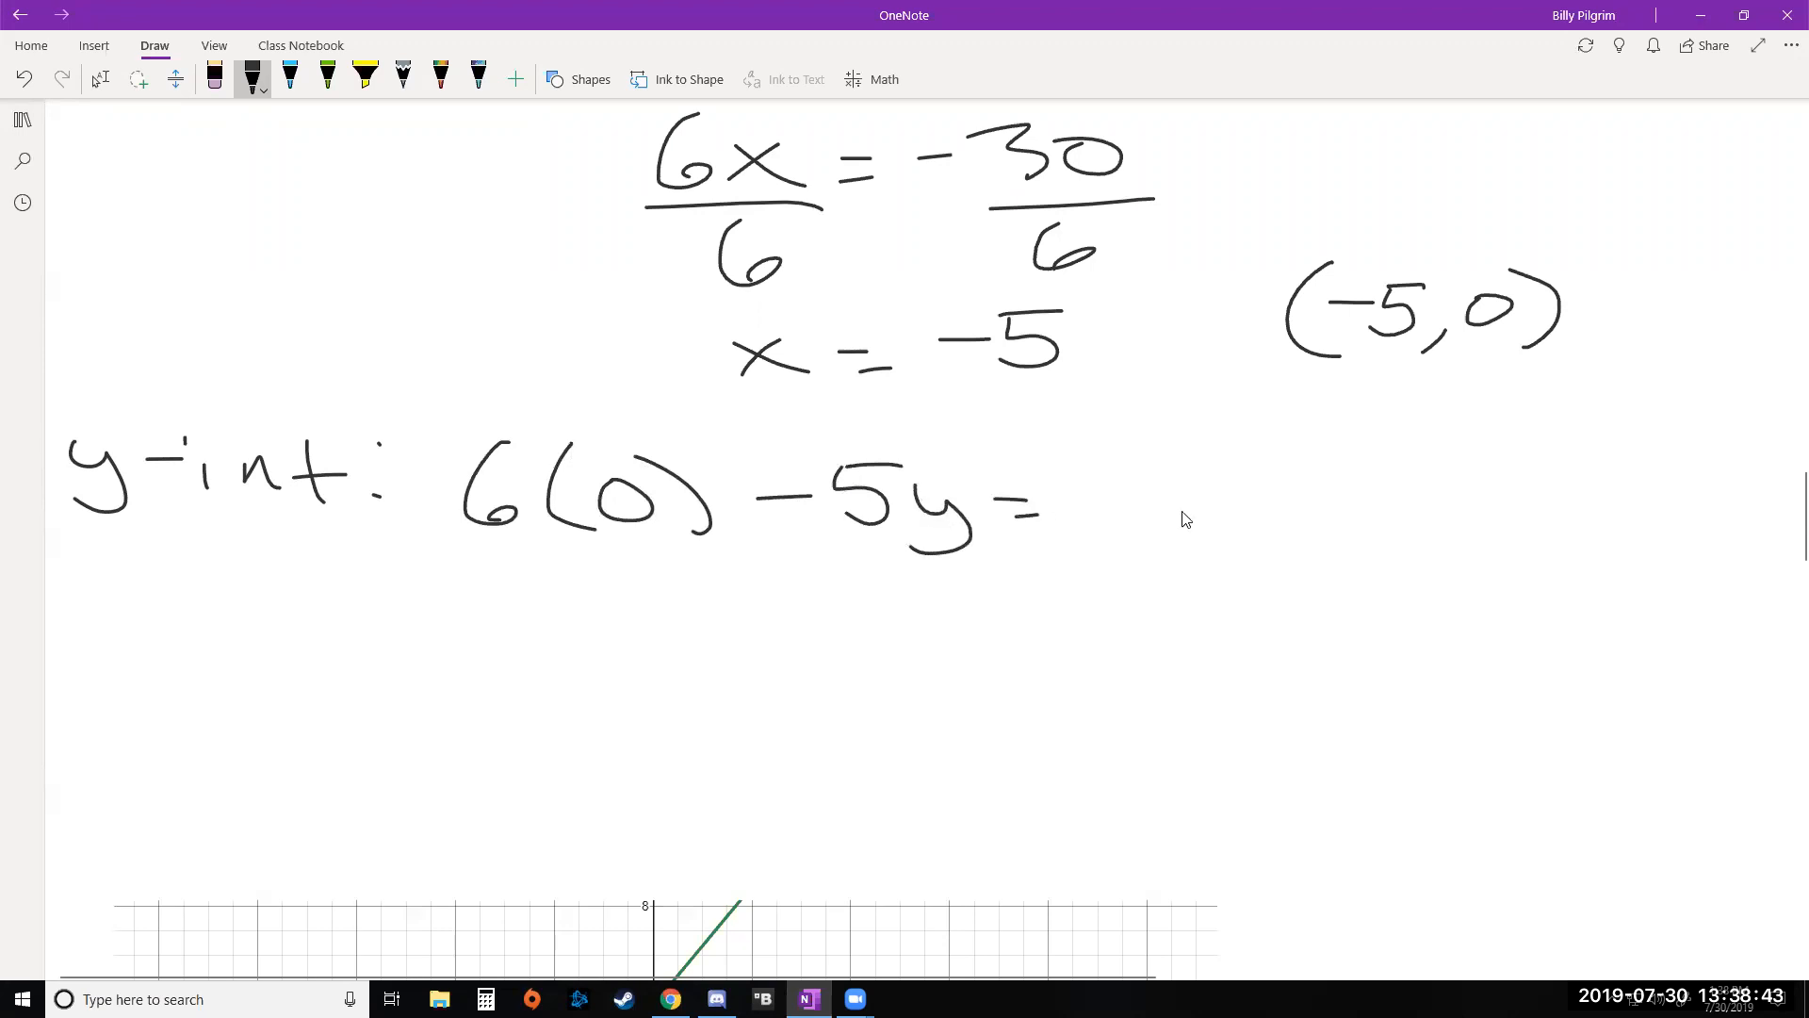
drag(1090, 479, 1309, 530)
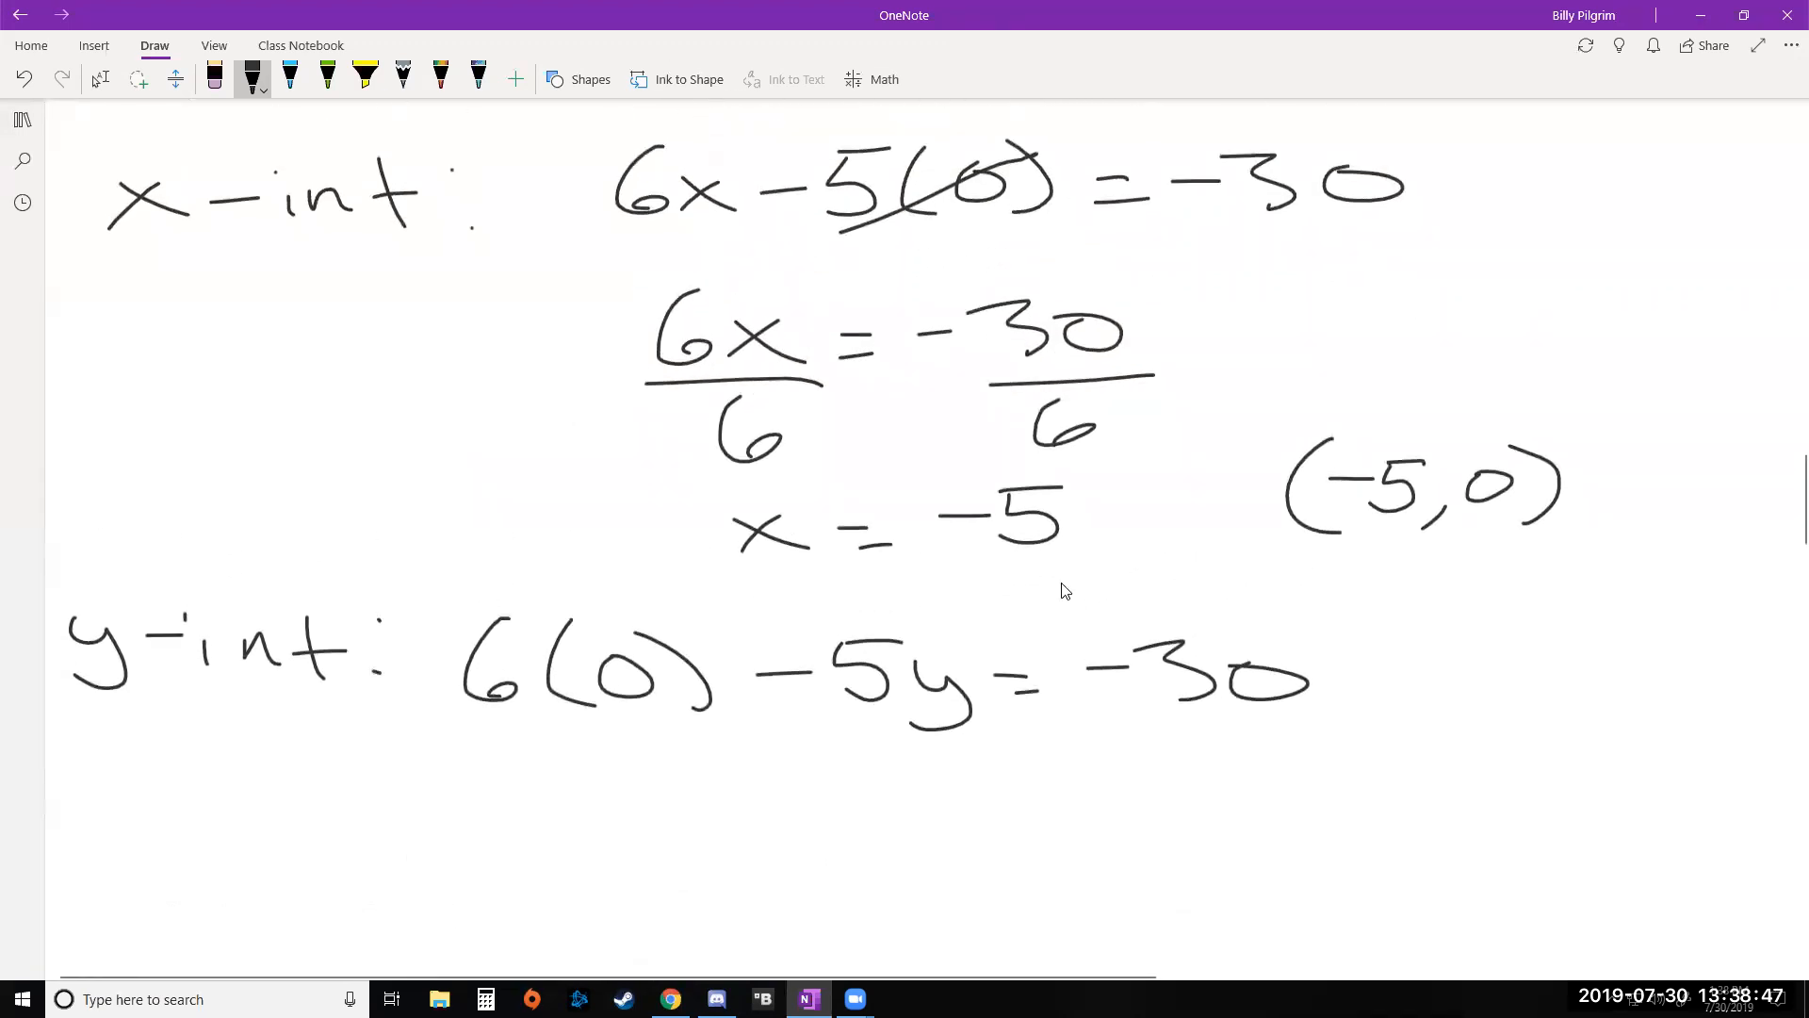
scroll(down, 3)
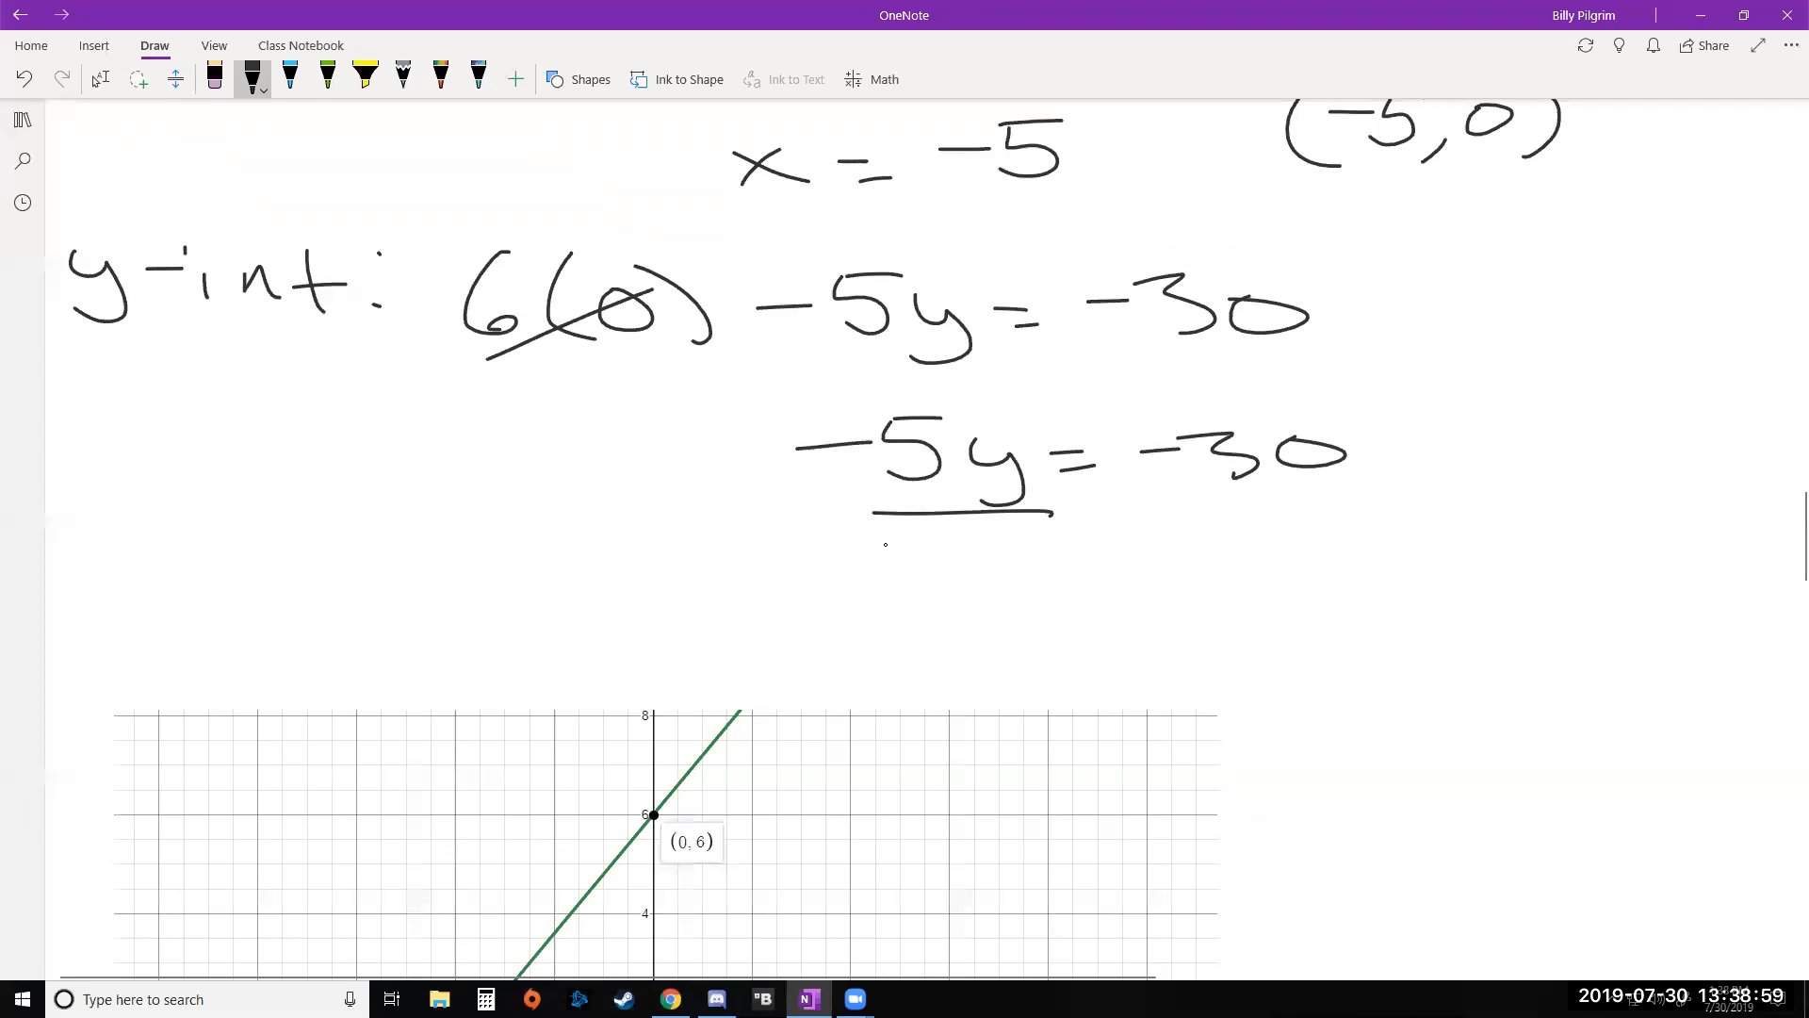
drag(888, 543, 1010, 577)
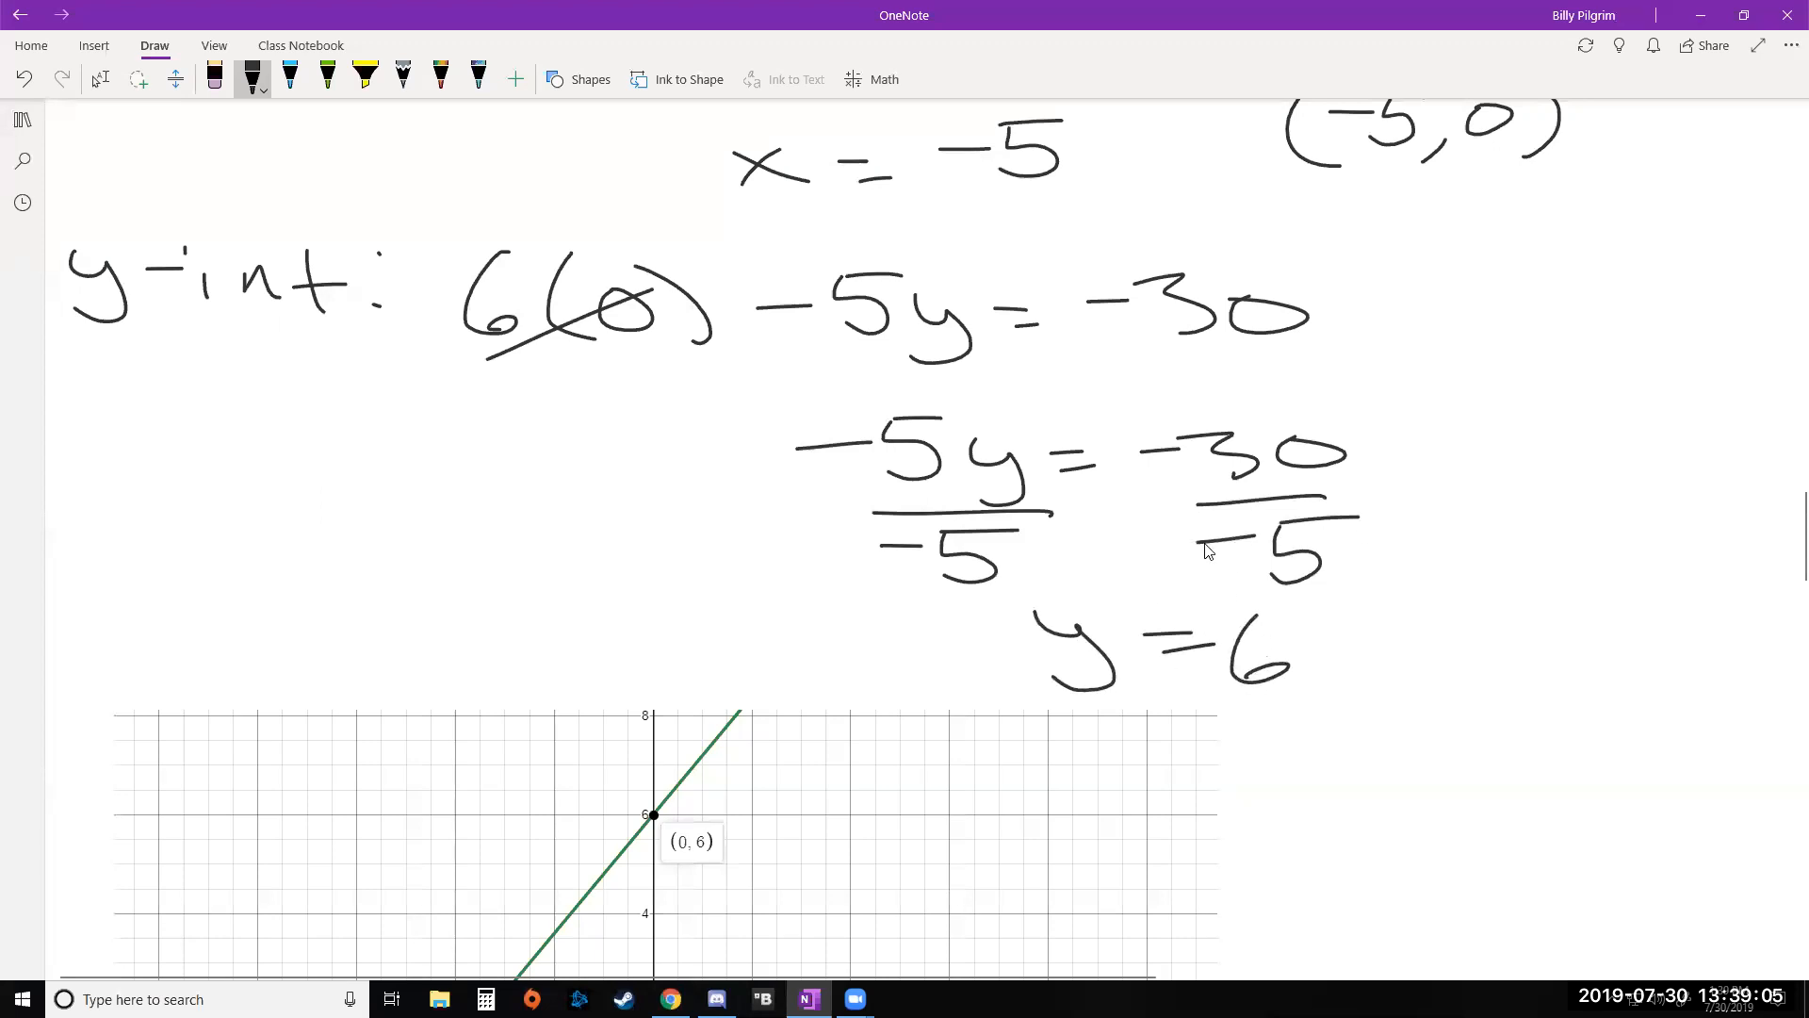
mouse_move(1501, 596)
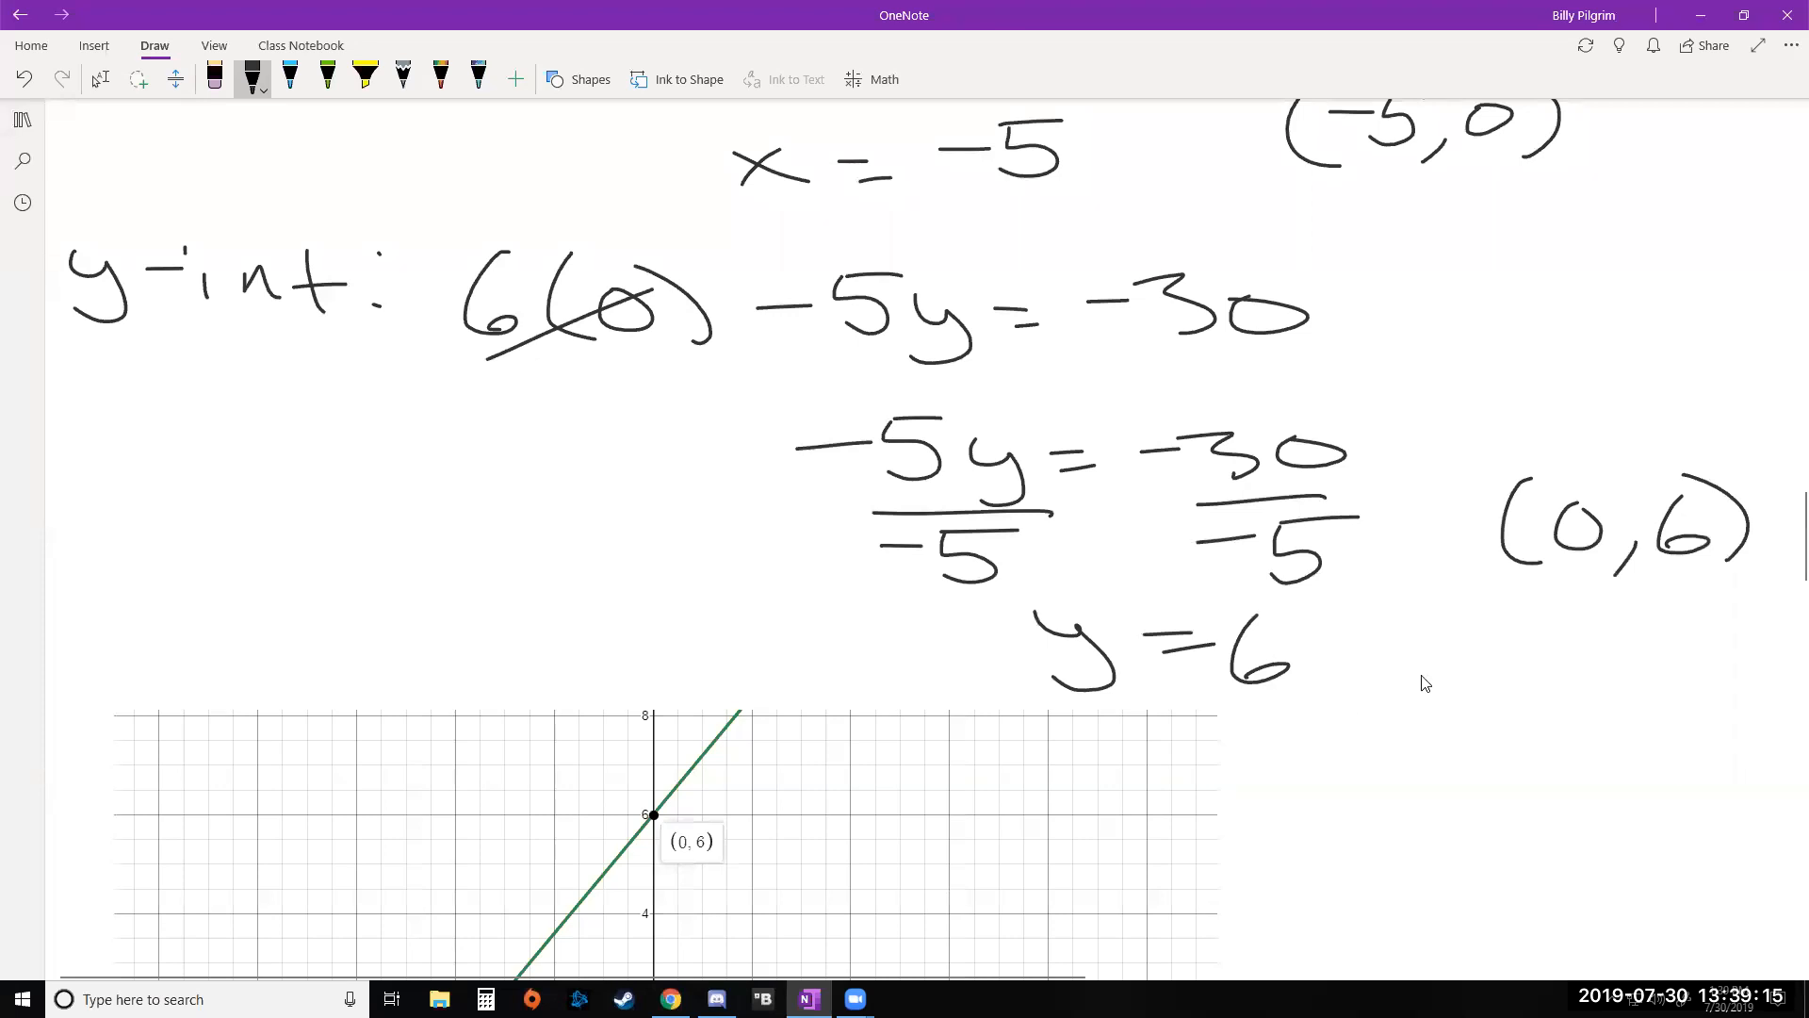
Scroll past the graph to problem 2, the pool model y = −500x + 2000.
scroll(down, 3)
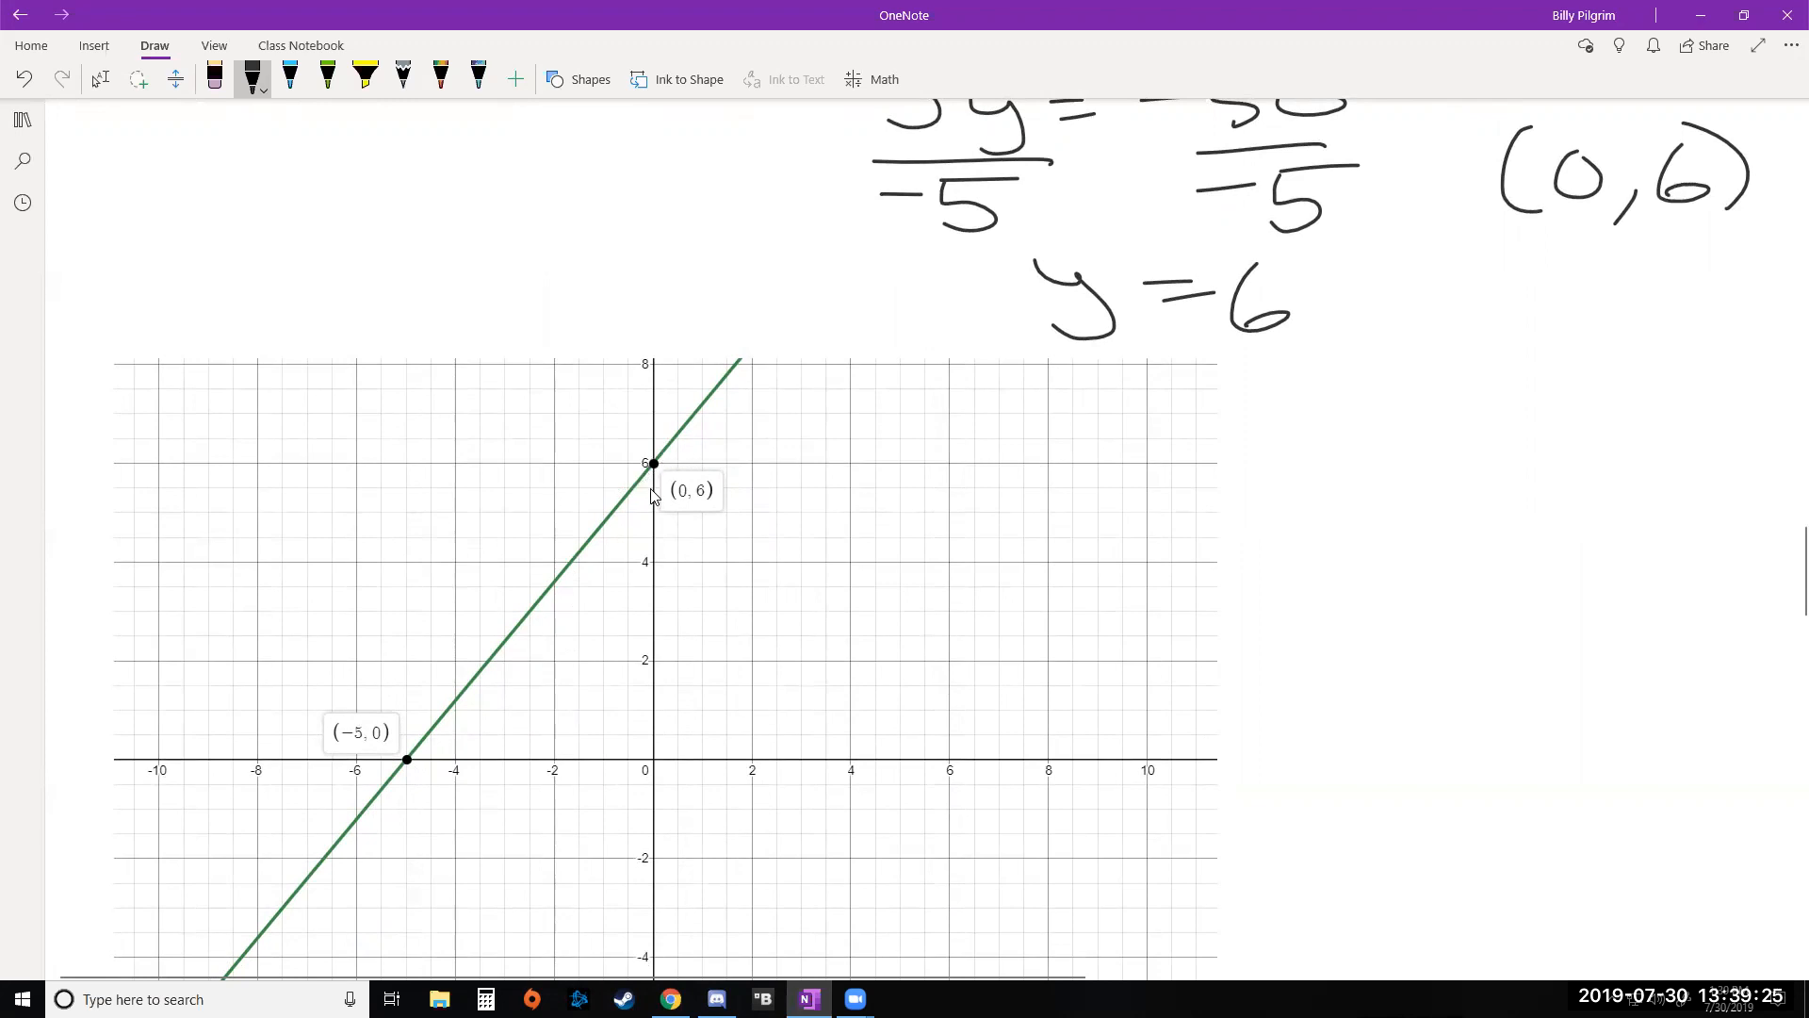
mouse_move(608, 524)
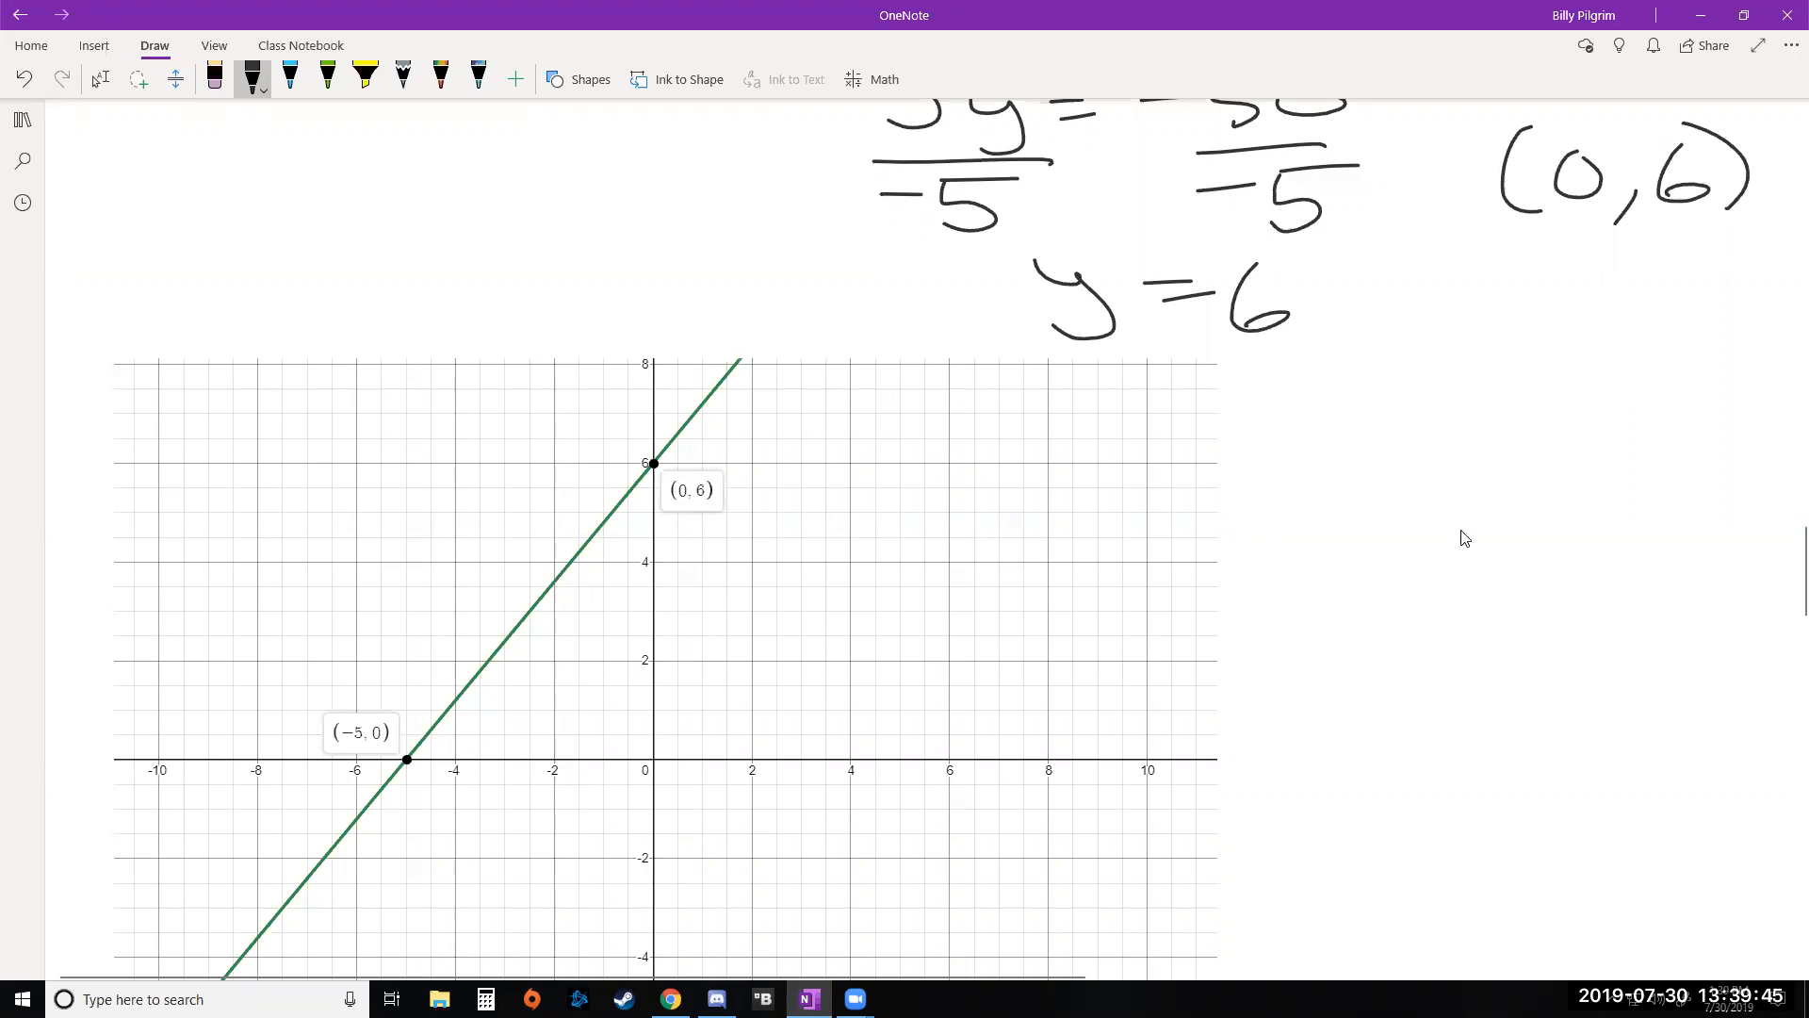
scroll(down, 3)
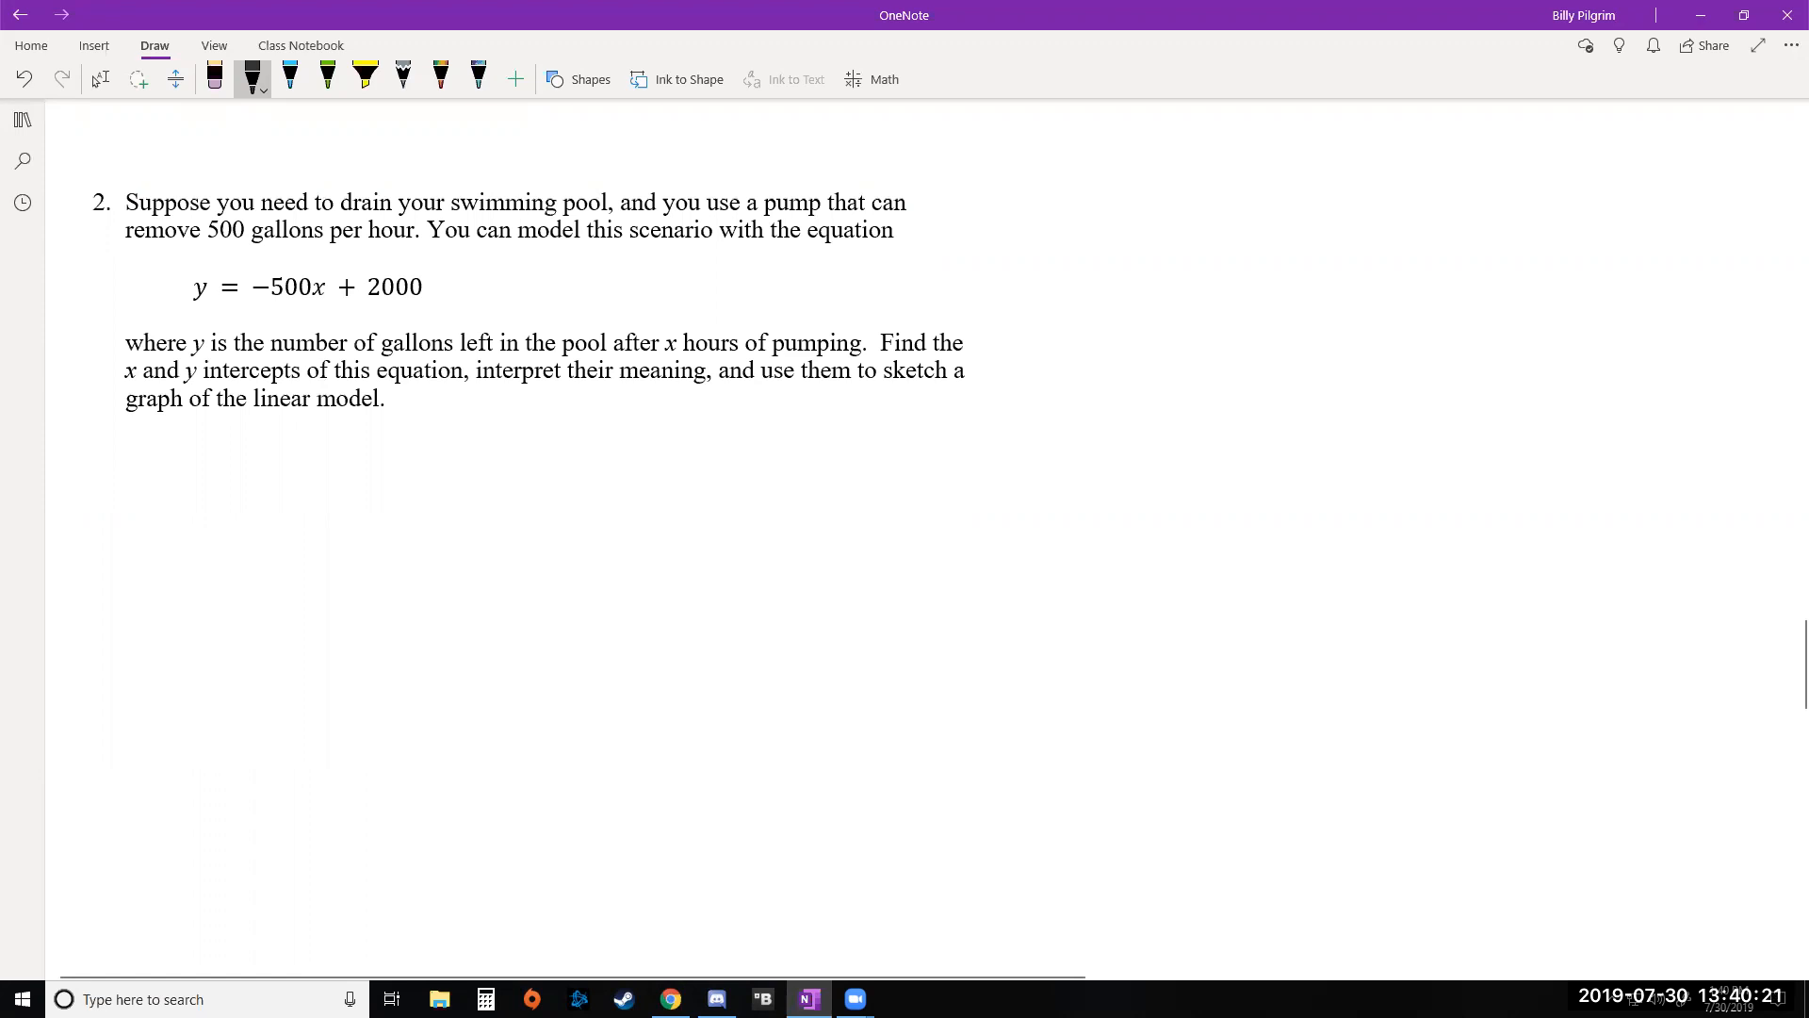
Ink the x-int label and the equation 0 = −500x + 2000.
drag(127, 467, 86, 520)
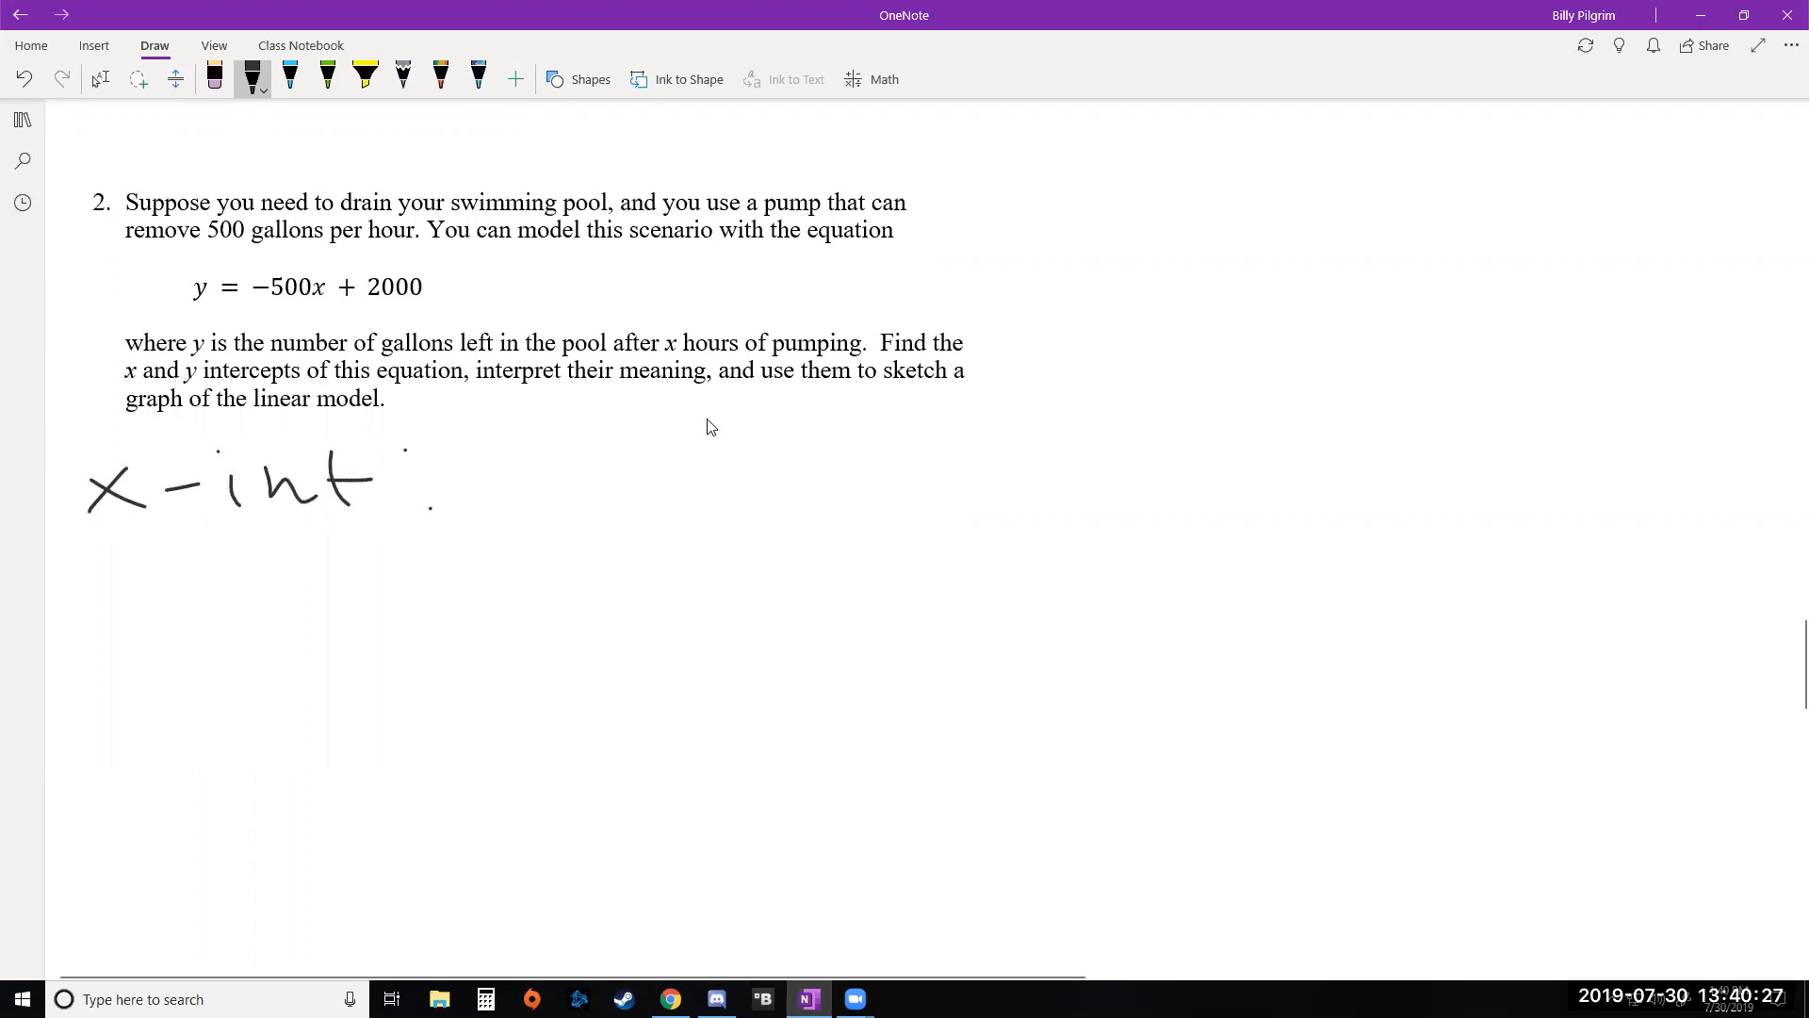
mouse_move(551, 466)
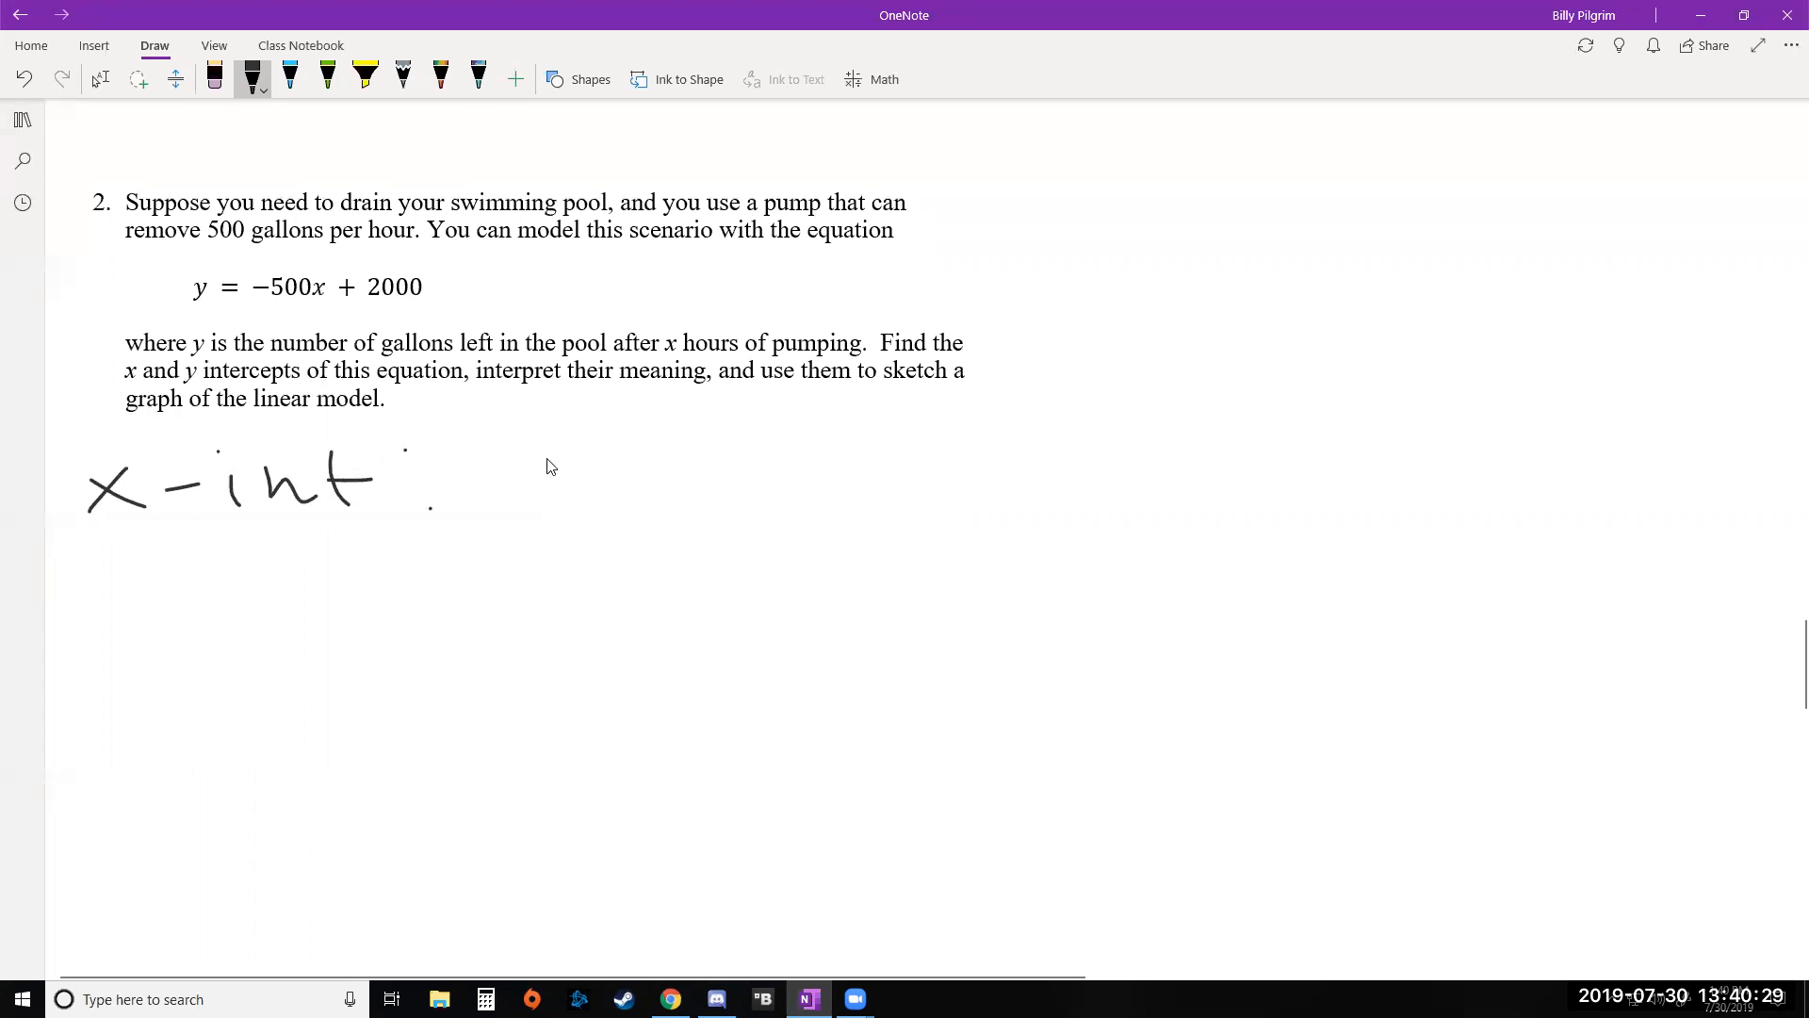
drag(525, 473, 693, 484)
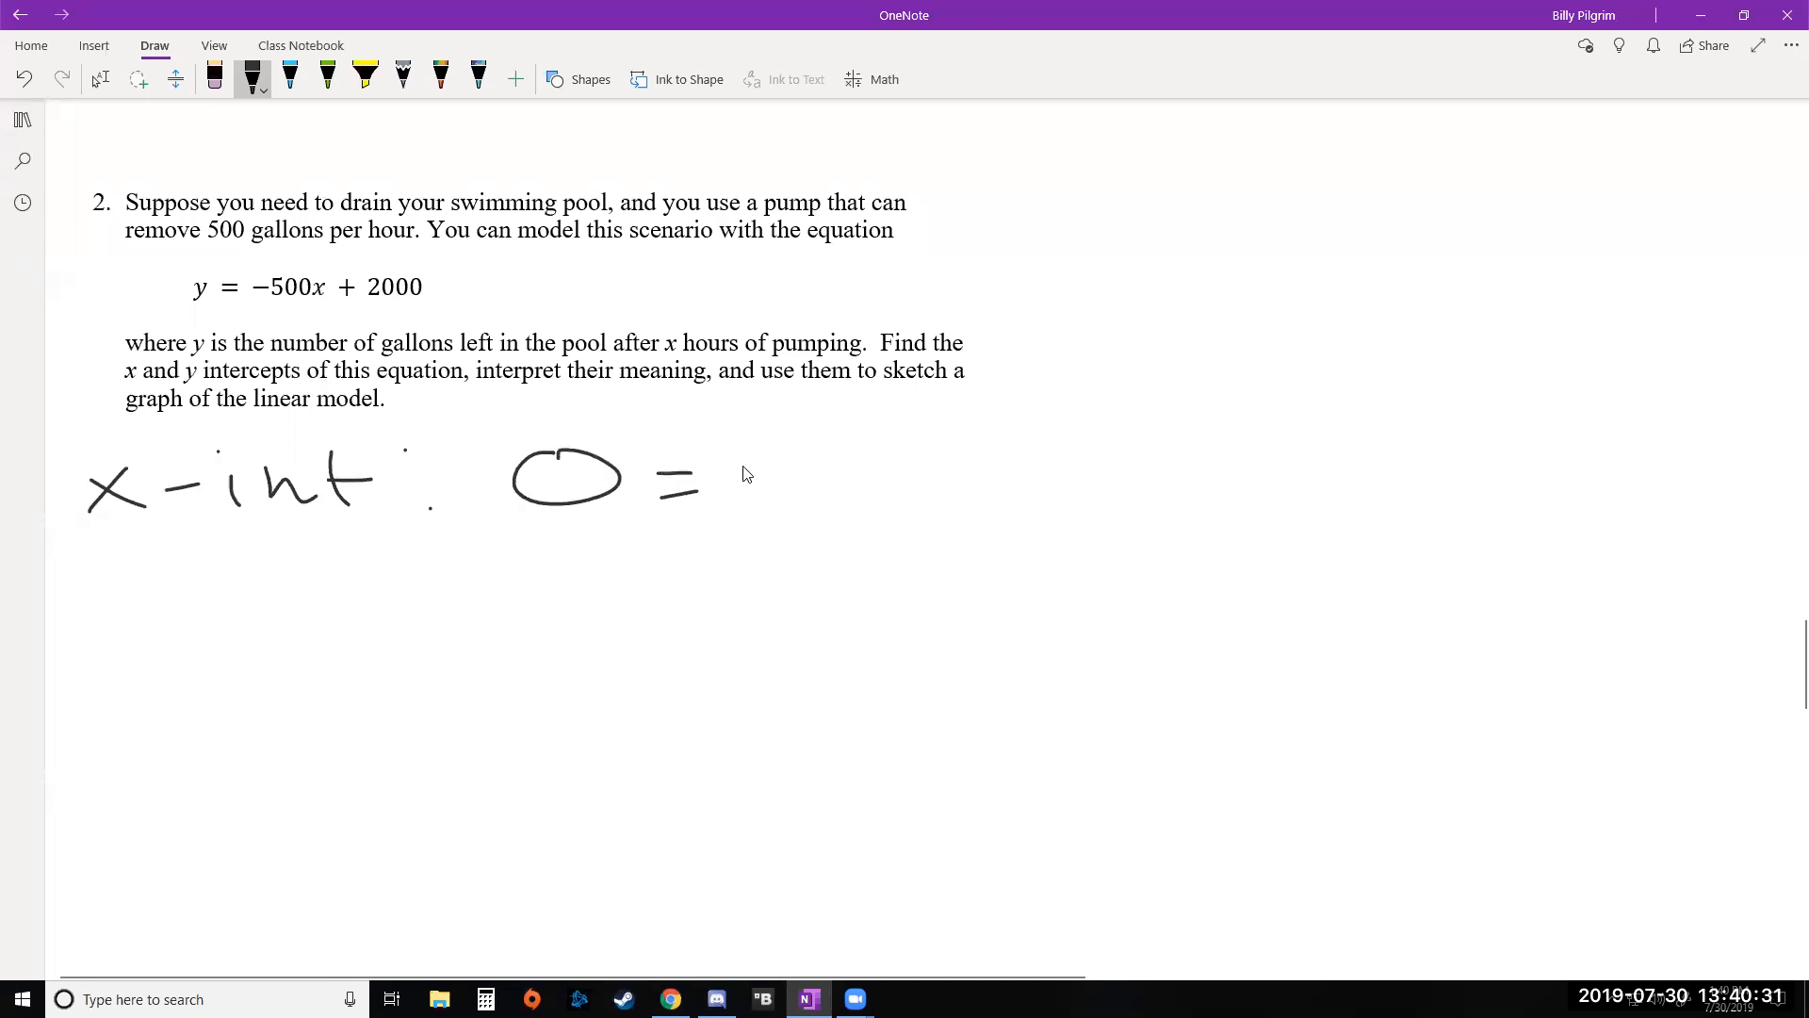
drag(750, 473, 976, 473)
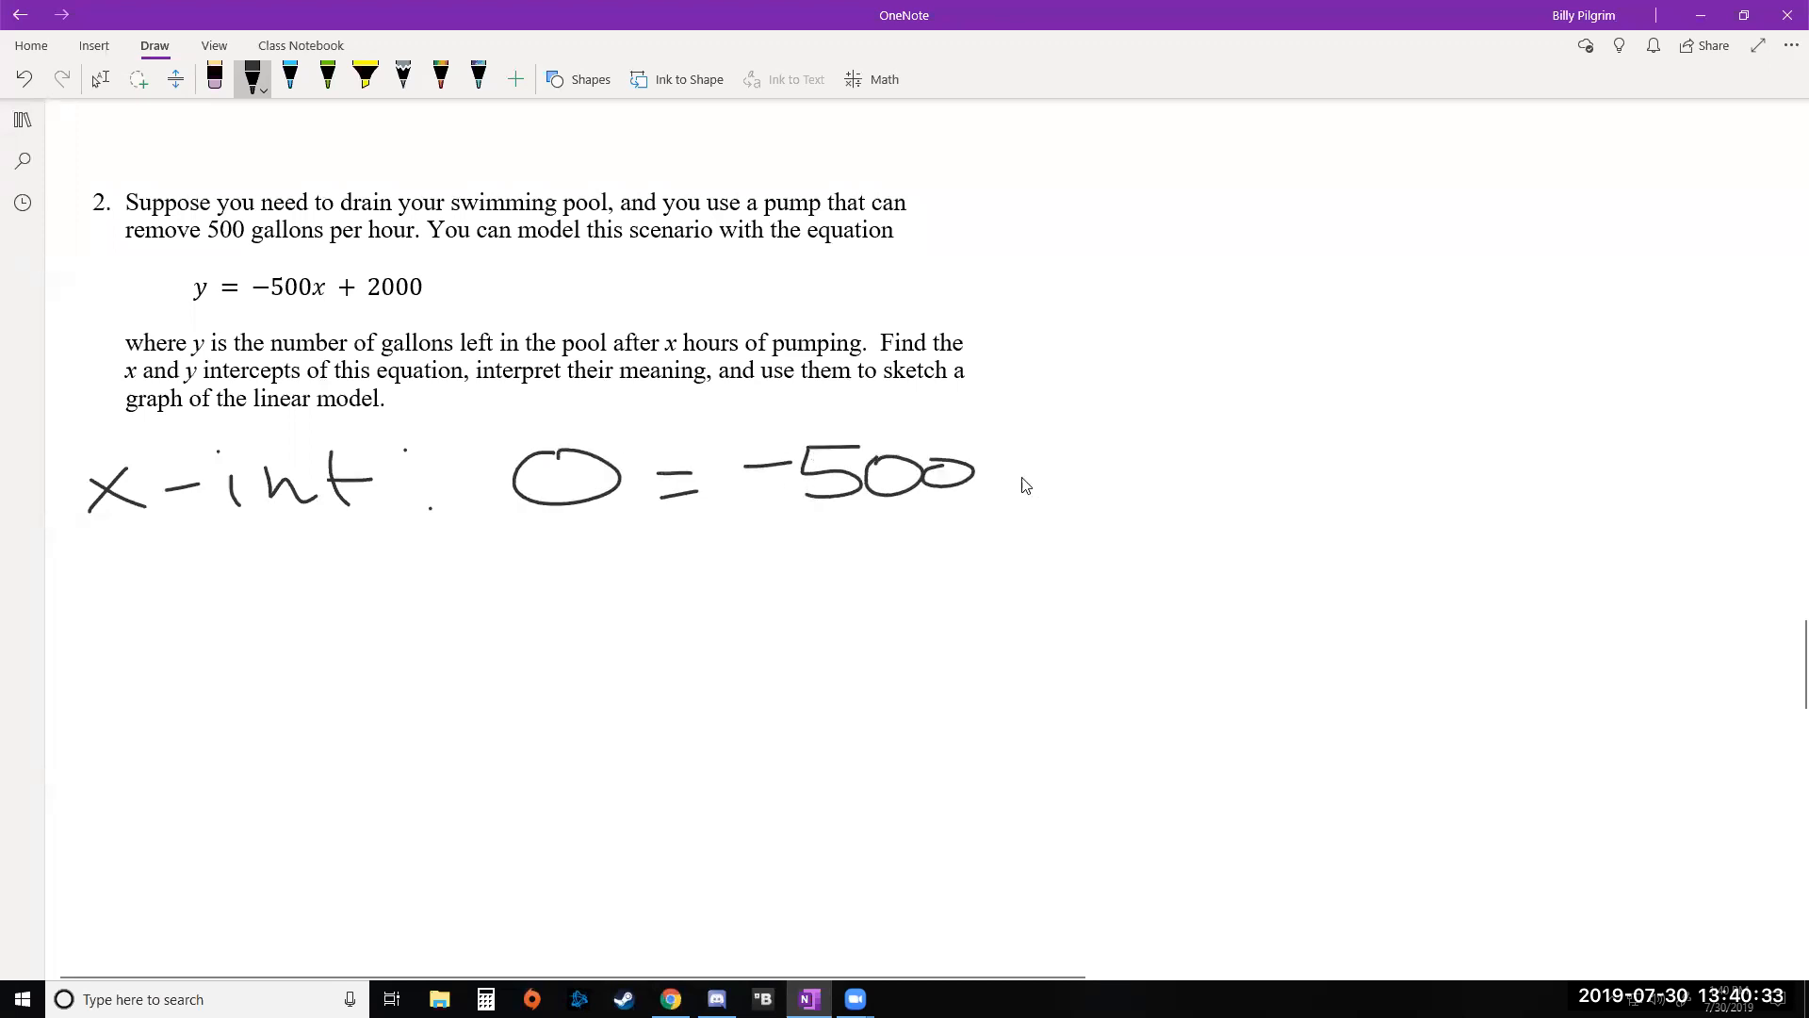
drag(993, 474, 1246, 473)
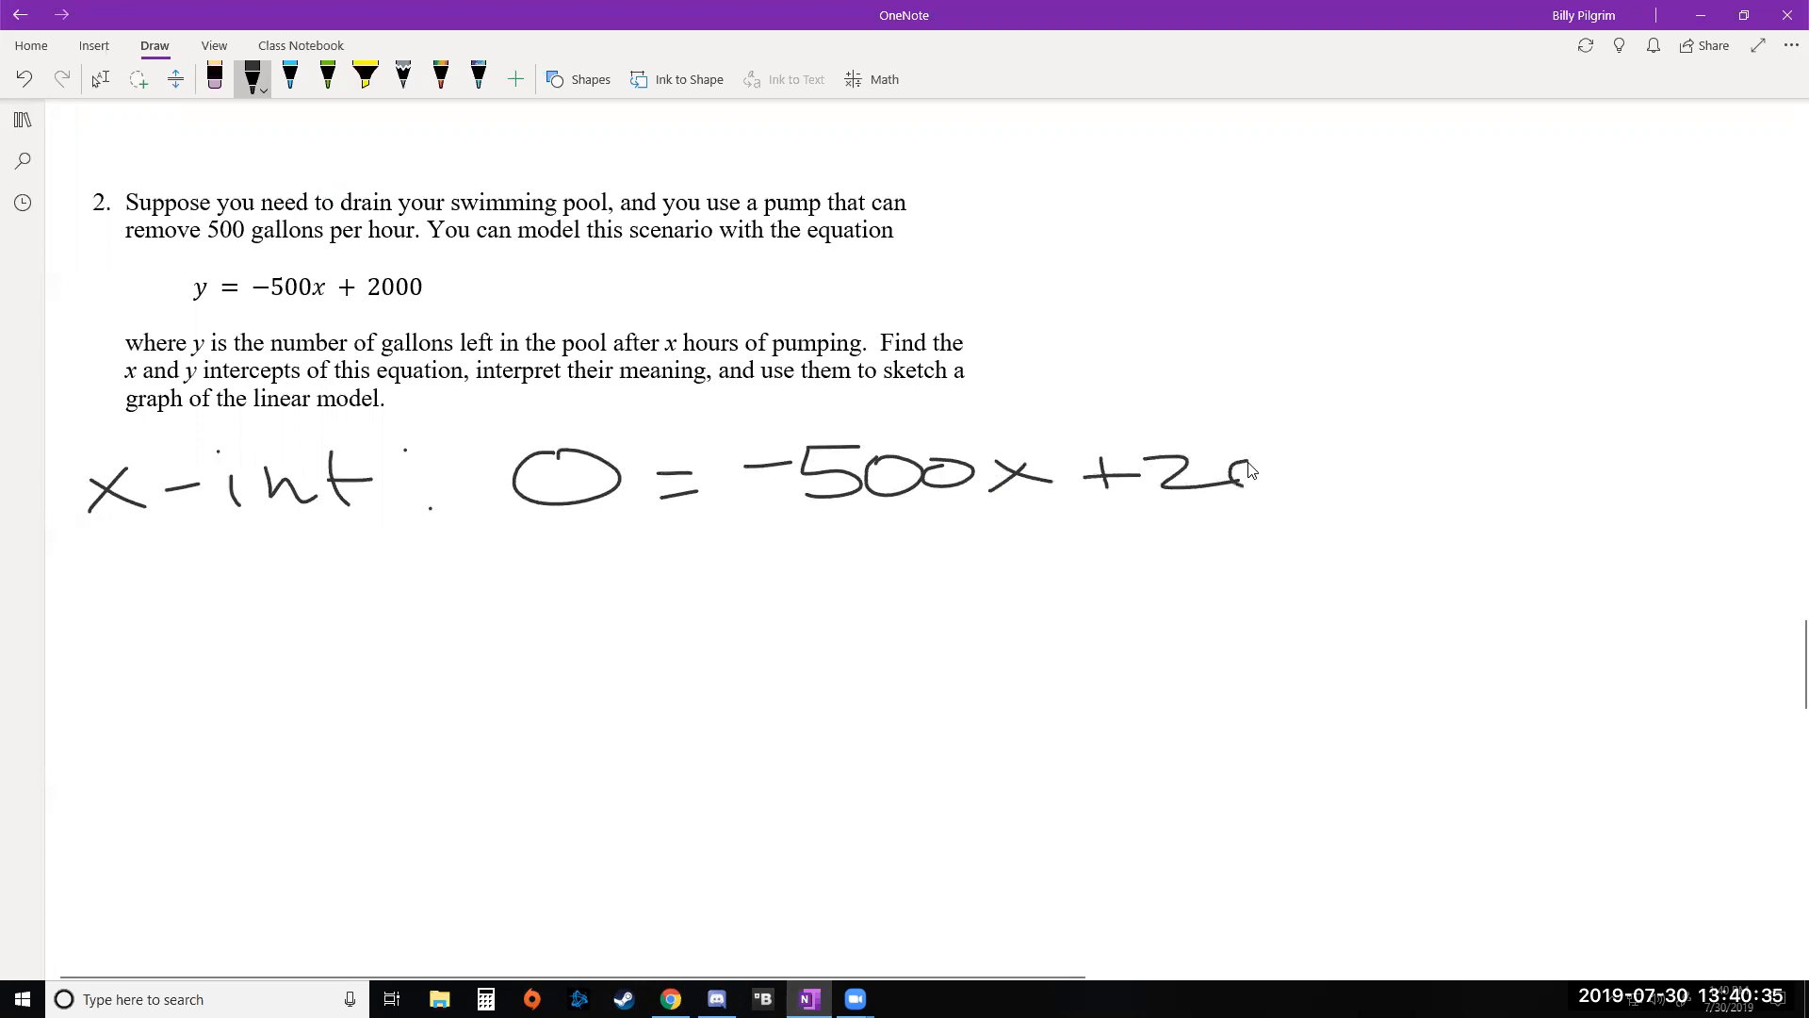
drag(1245, 471, 1403, 473)
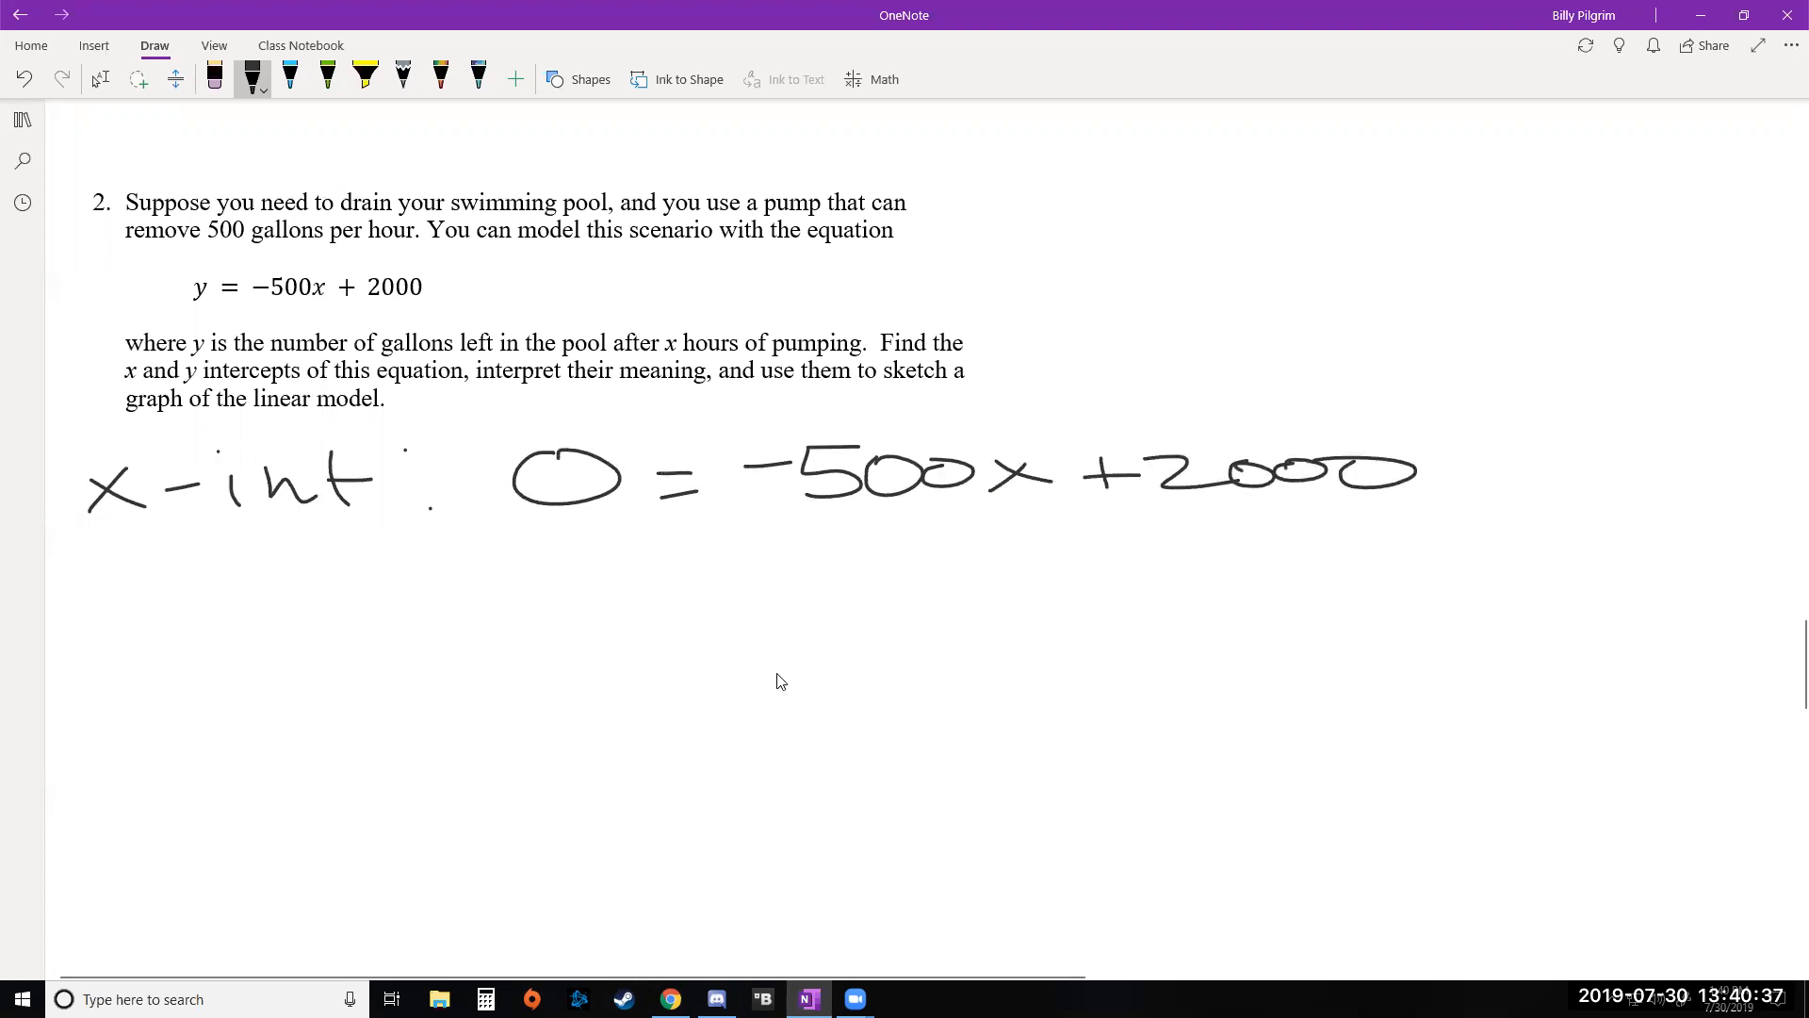
mouse_move(716, 566)
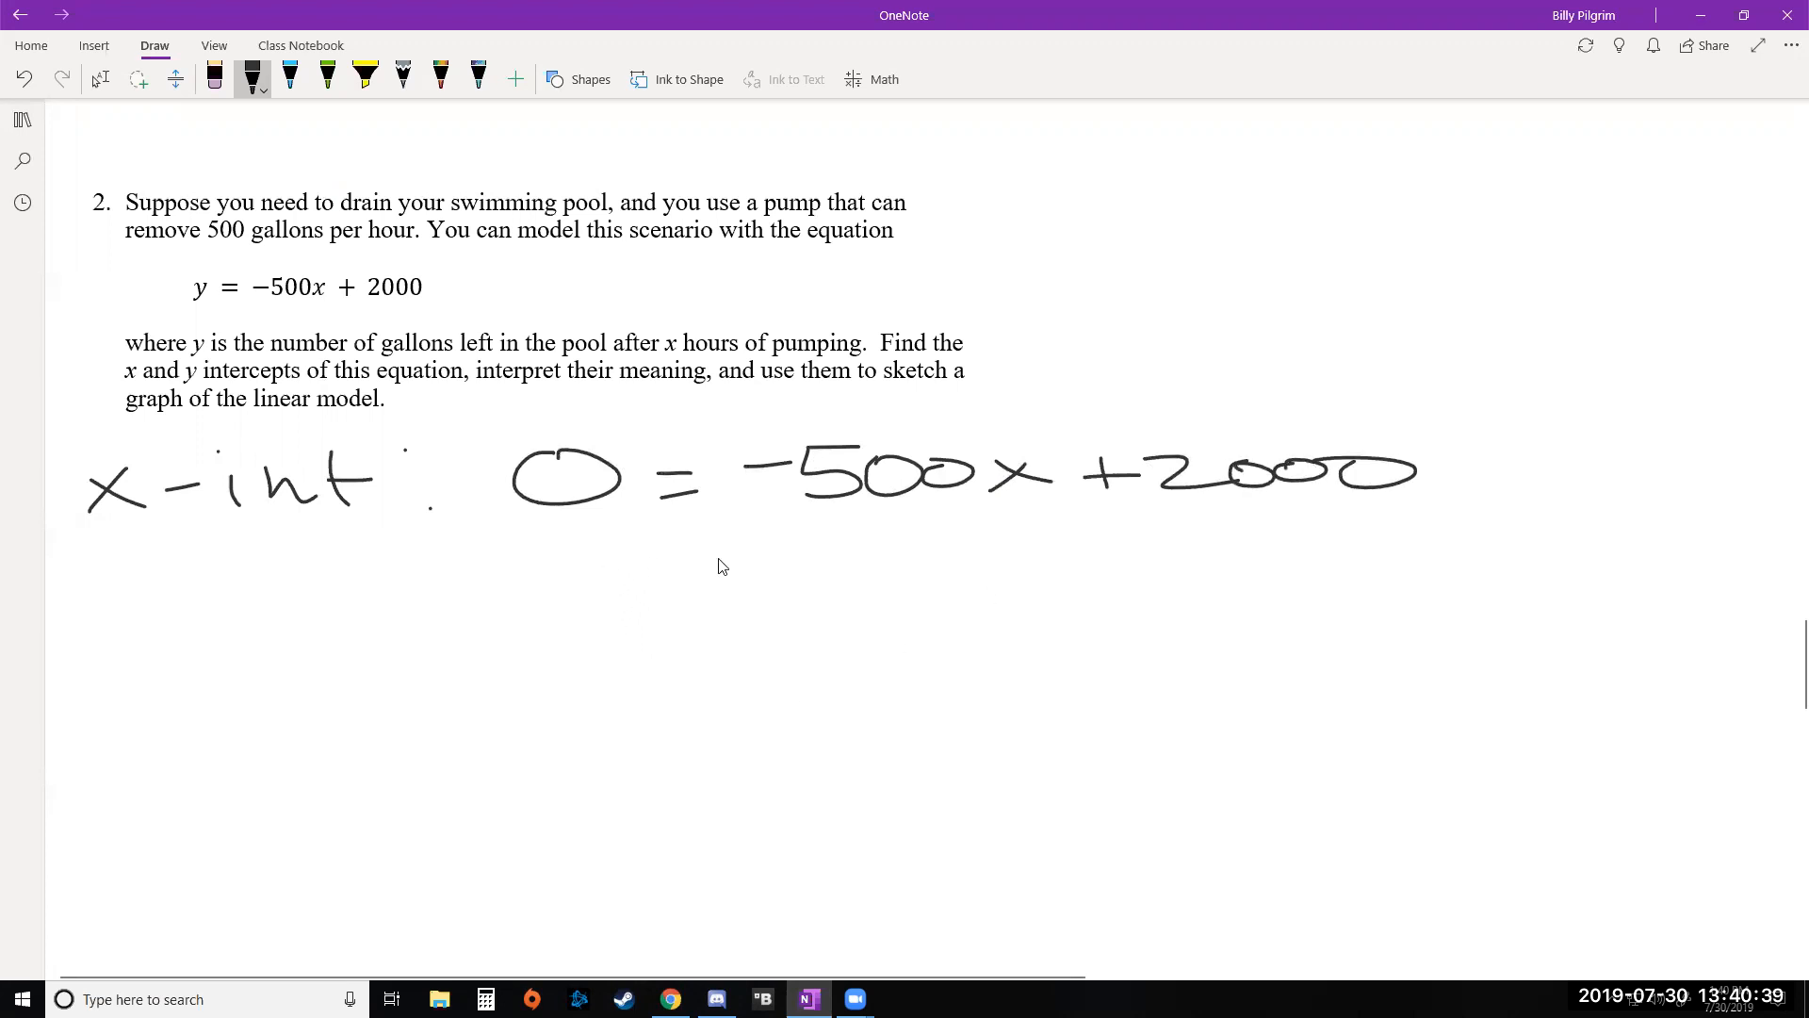
mouse_move(1069, 546)
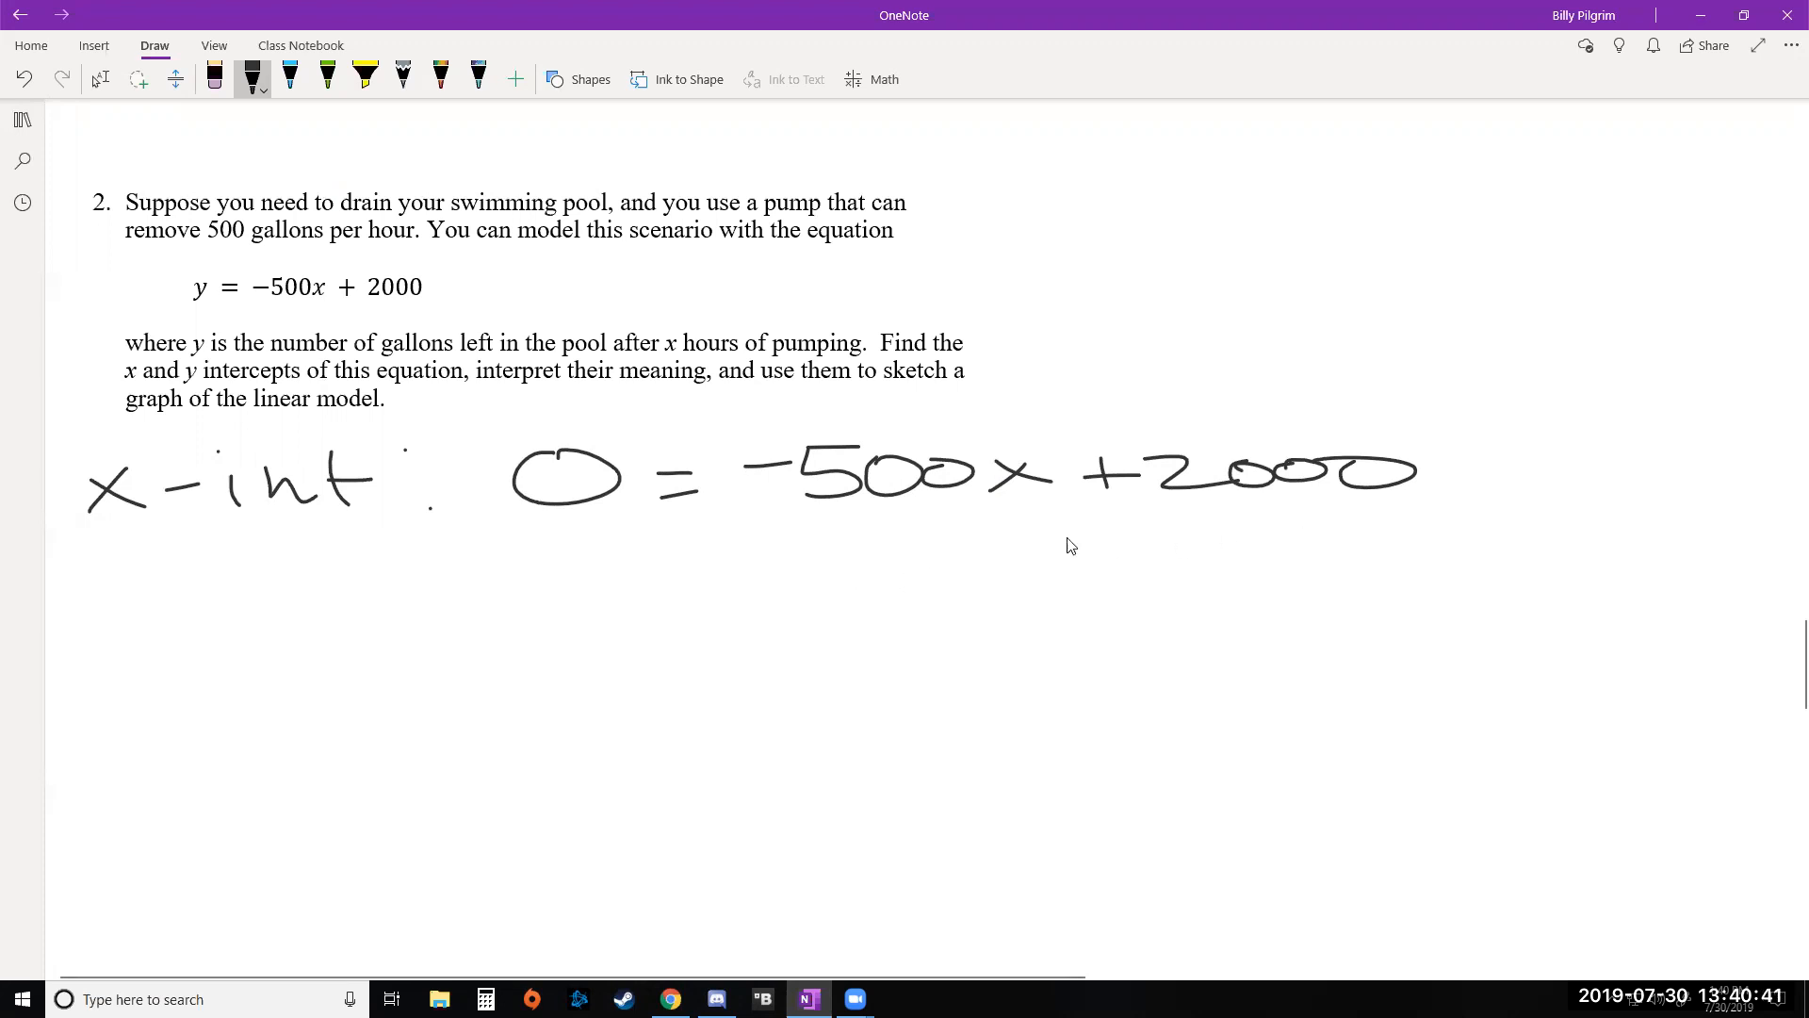
mouse_move(874, 689)
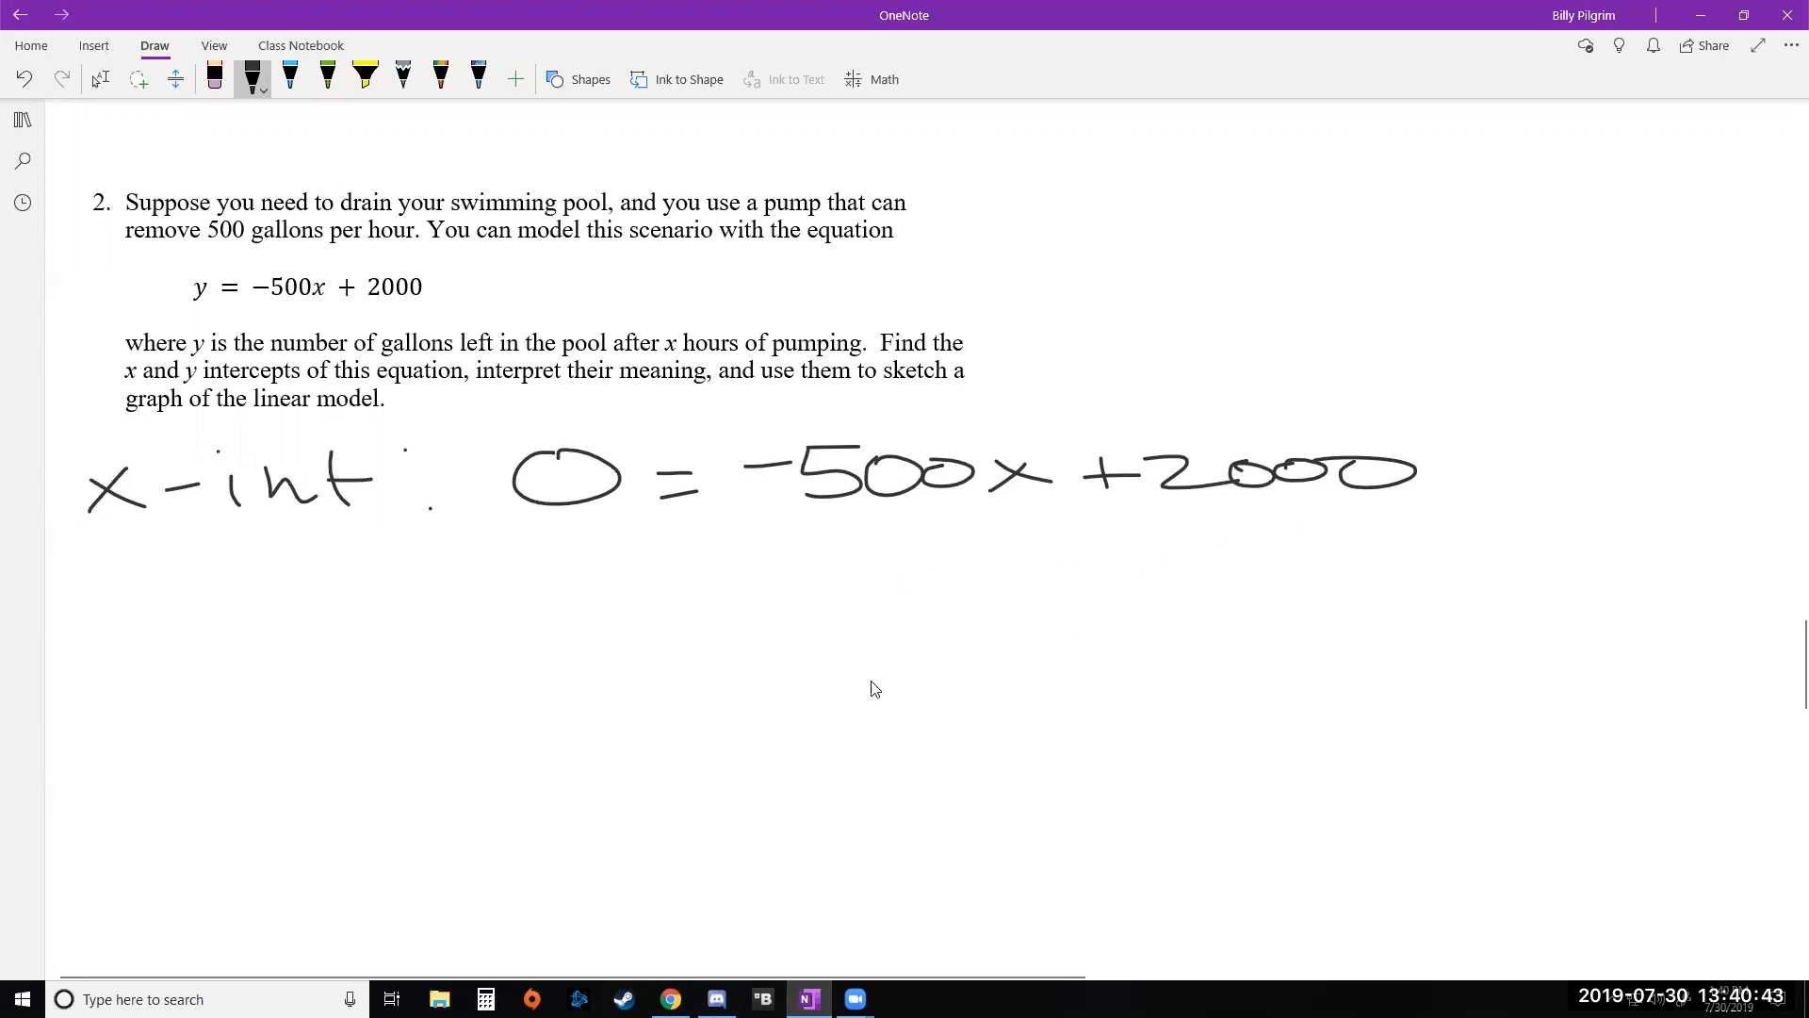
mouse_move(816, 553)
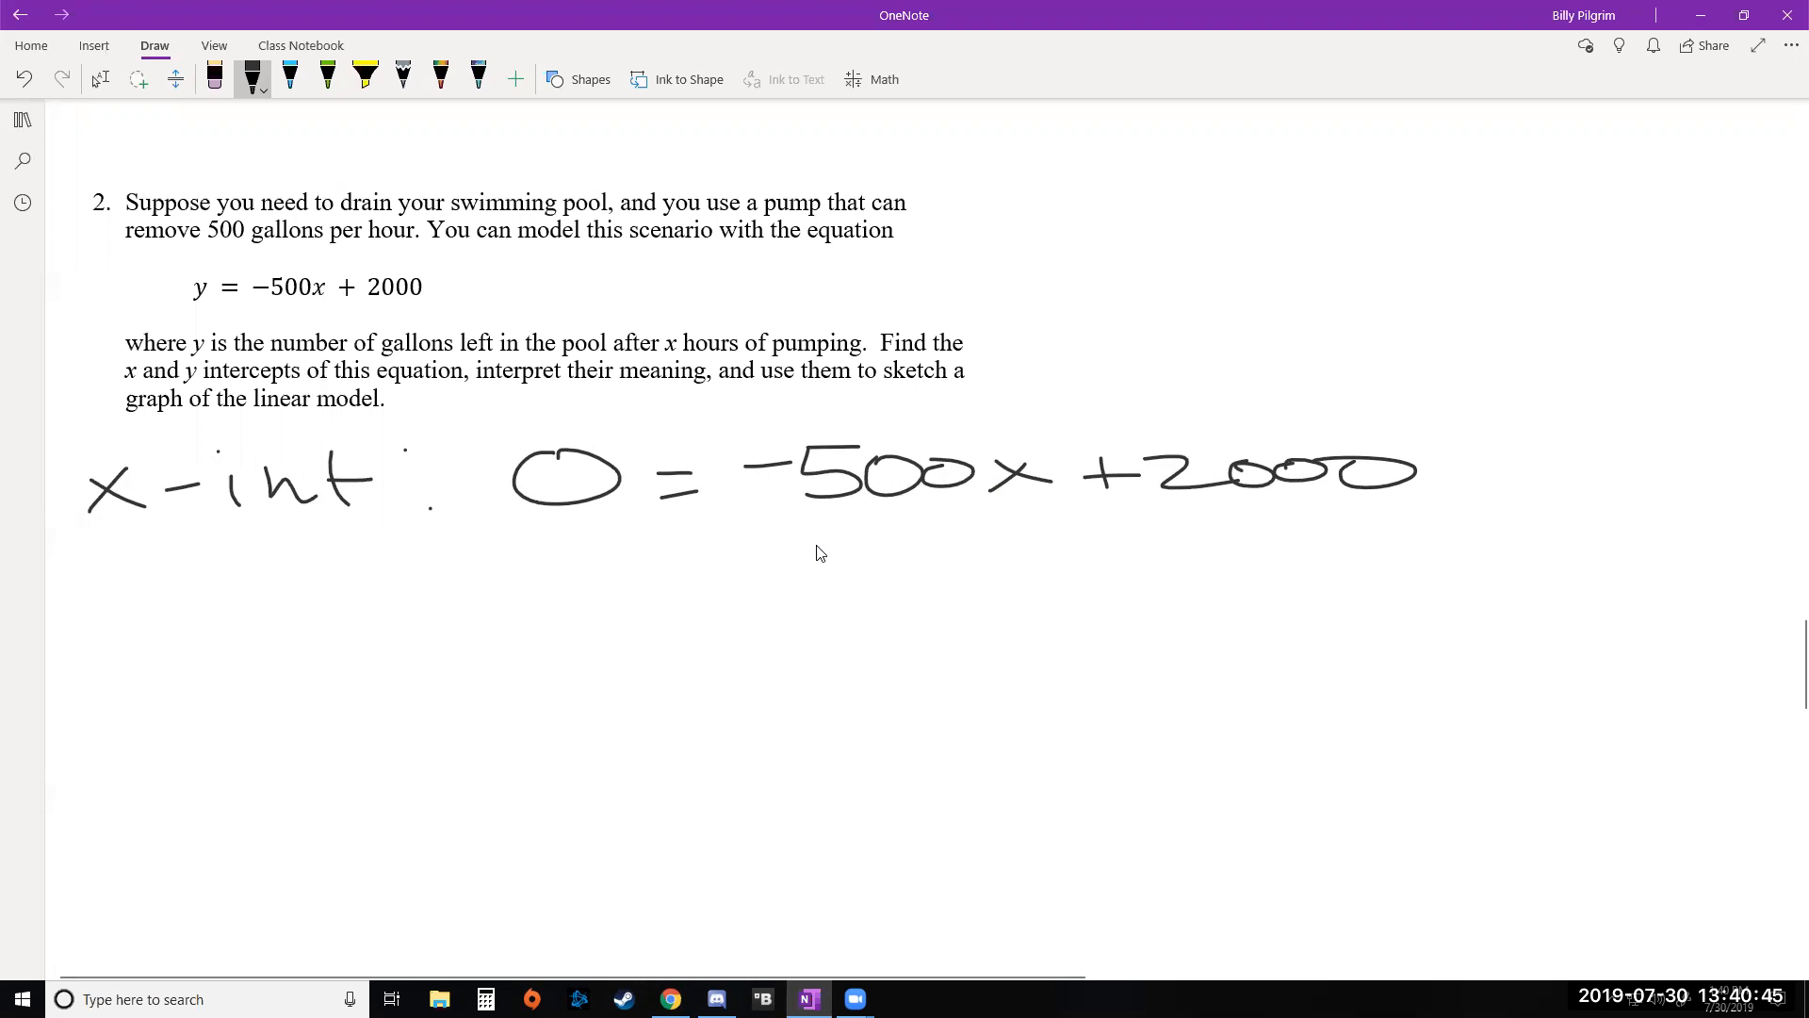
mouse_move(984, 504)
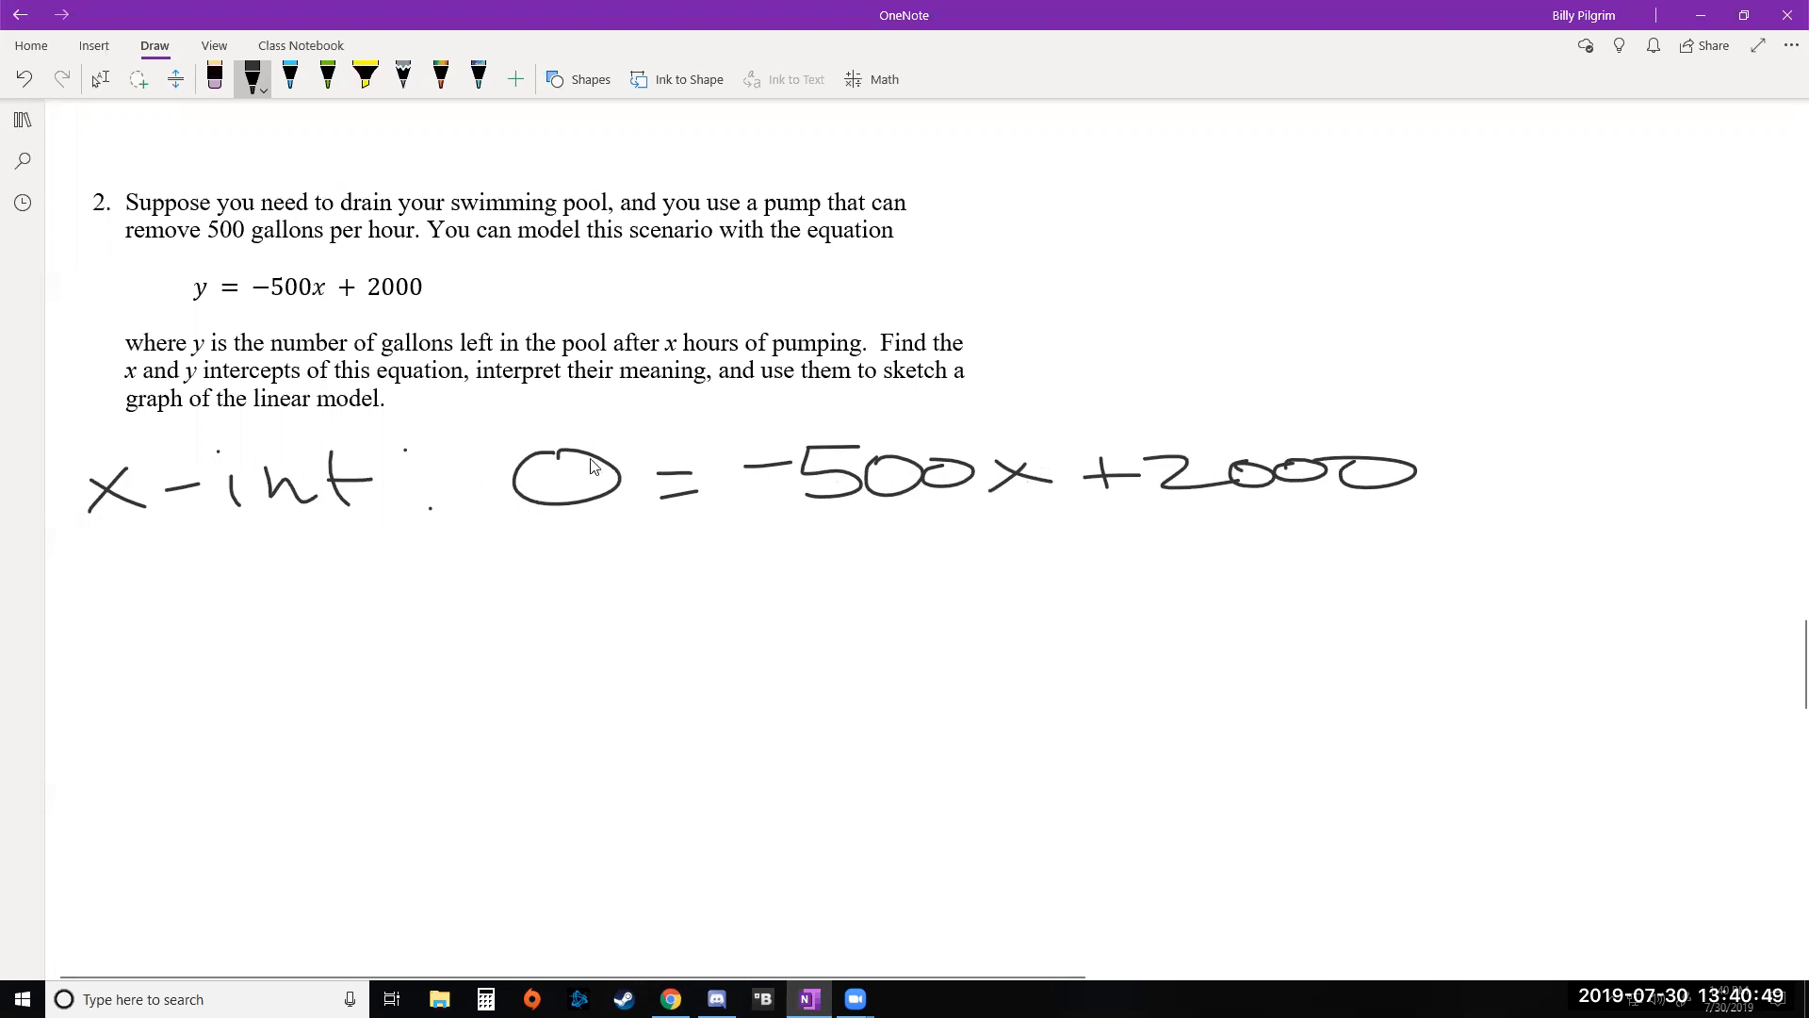
Add 500x to both sides, get 500x = 2000, then write x = 4 and (4,0).
drag(773, 576, 776, 551)
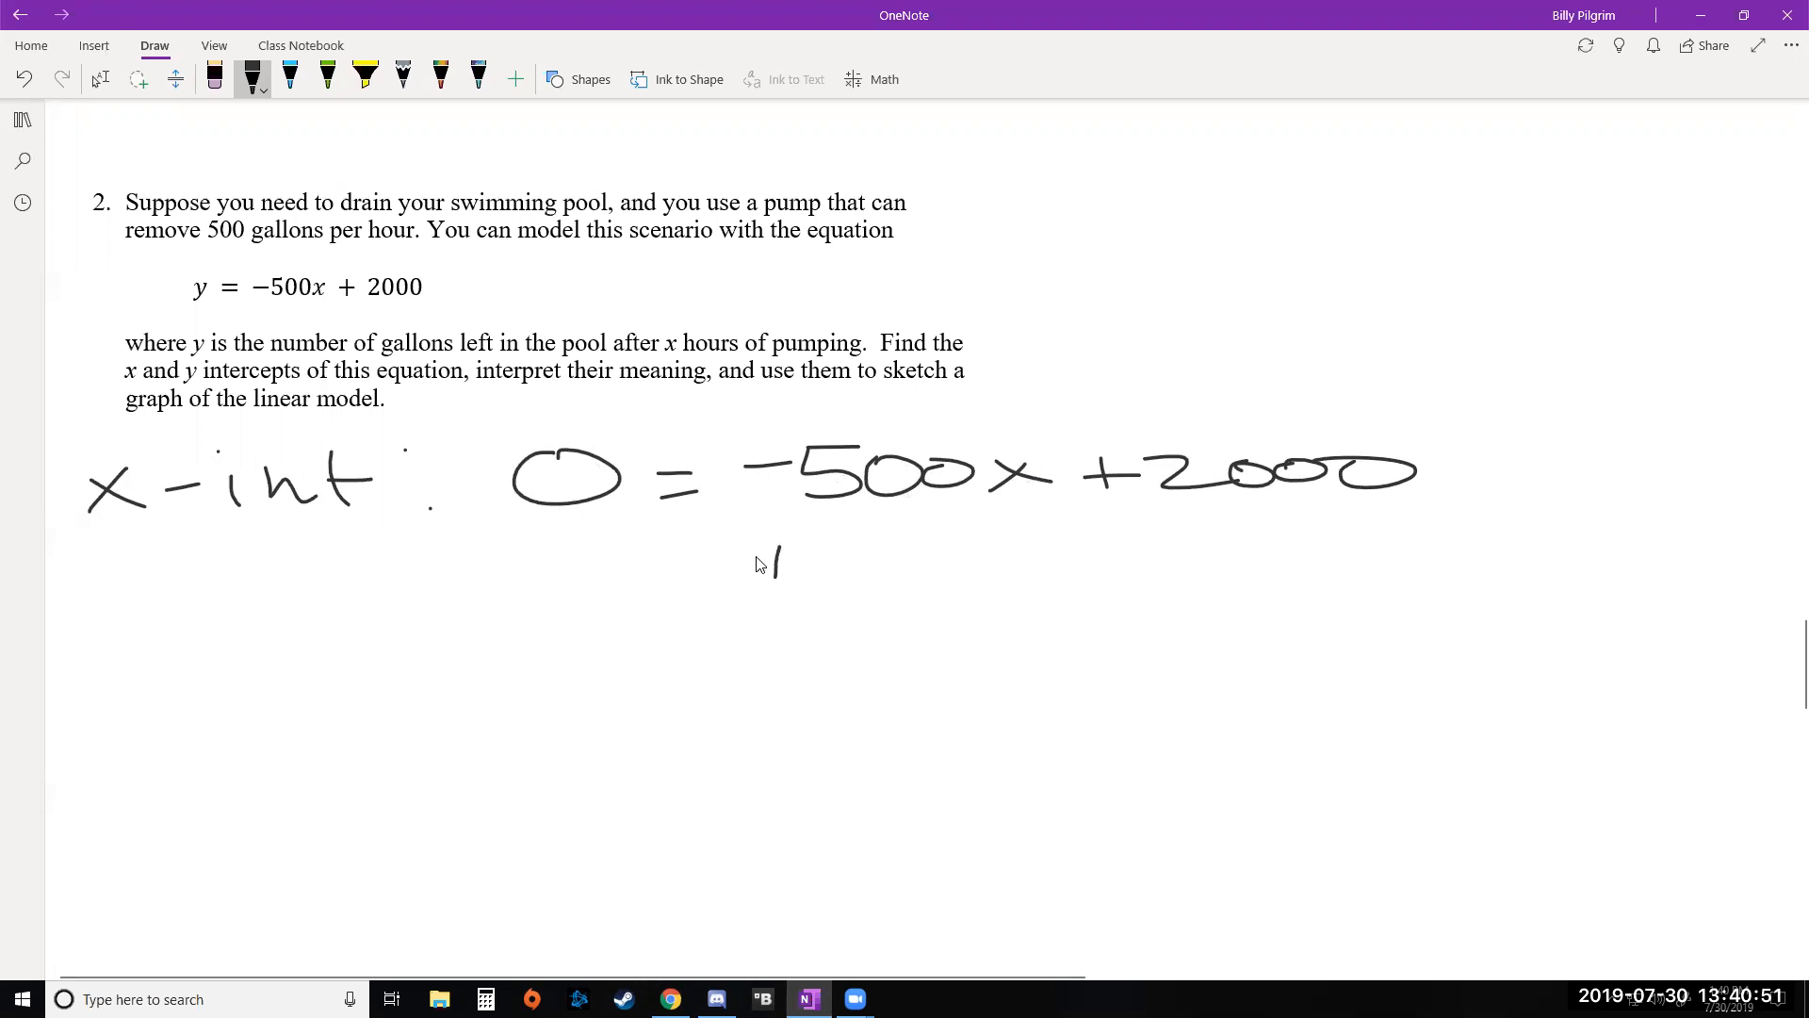
drag(756, 560, 1073, 565)
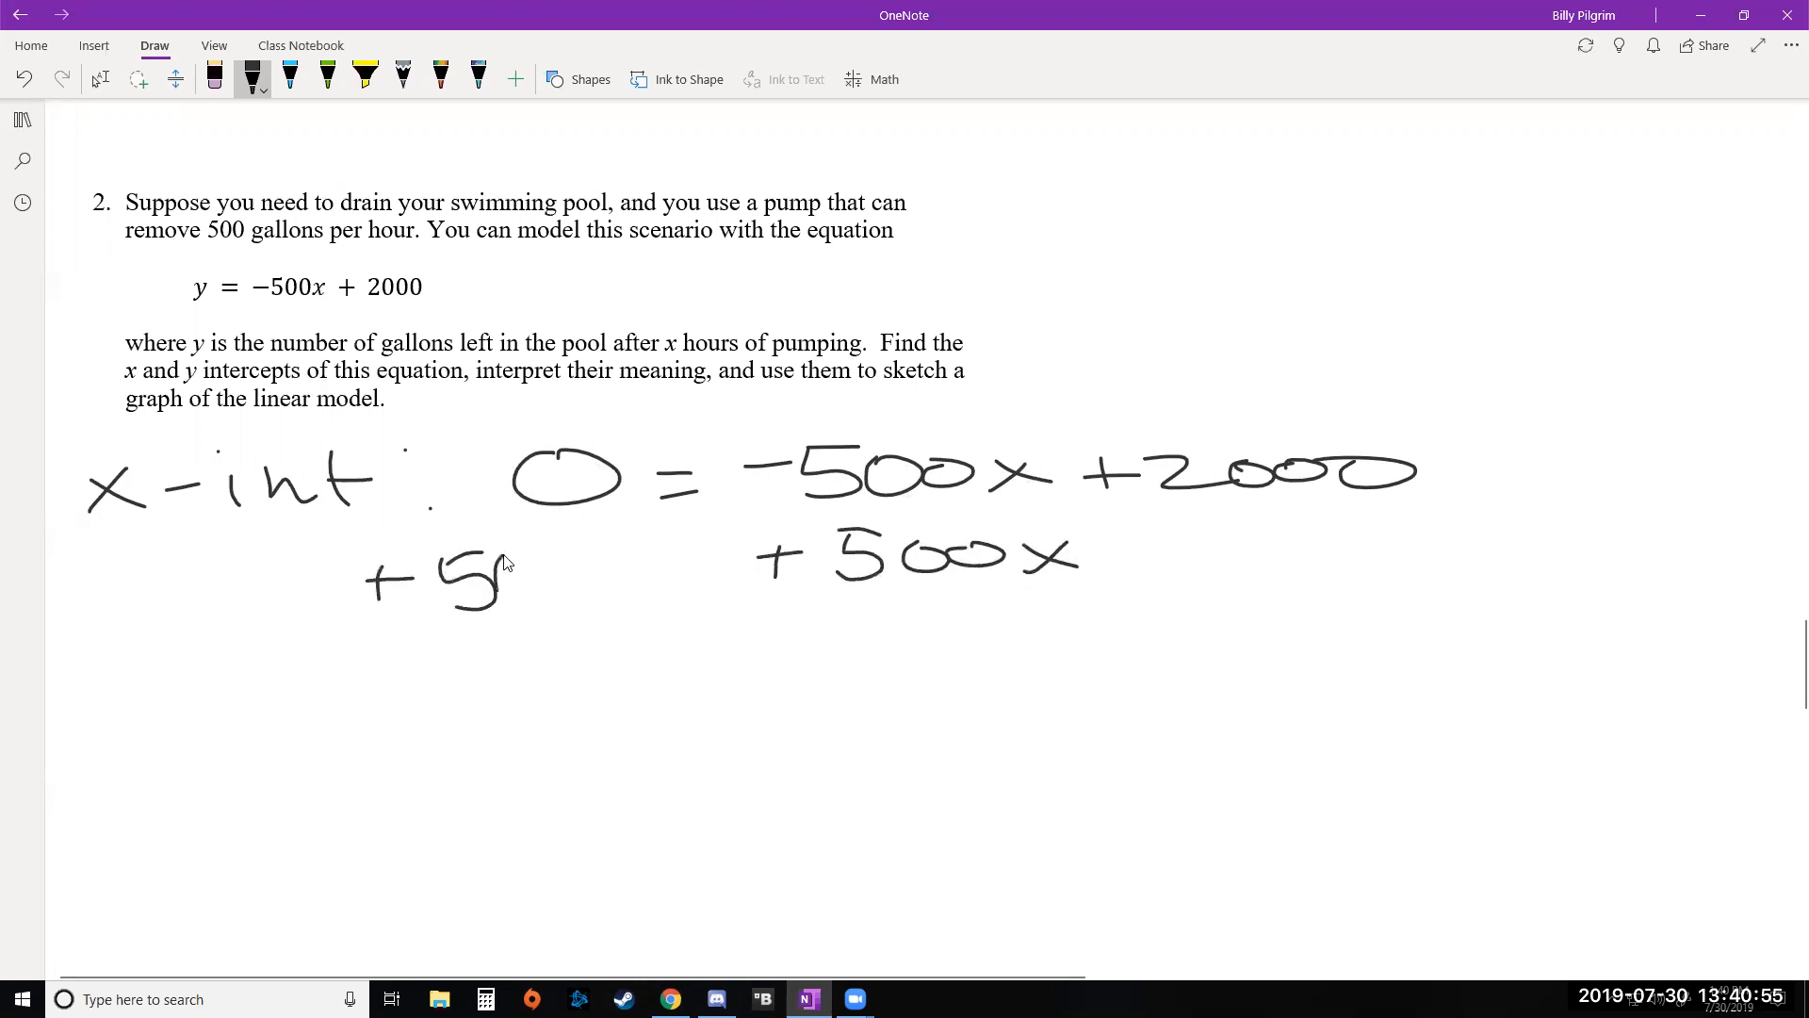
drag(438, 576, 670, 588)
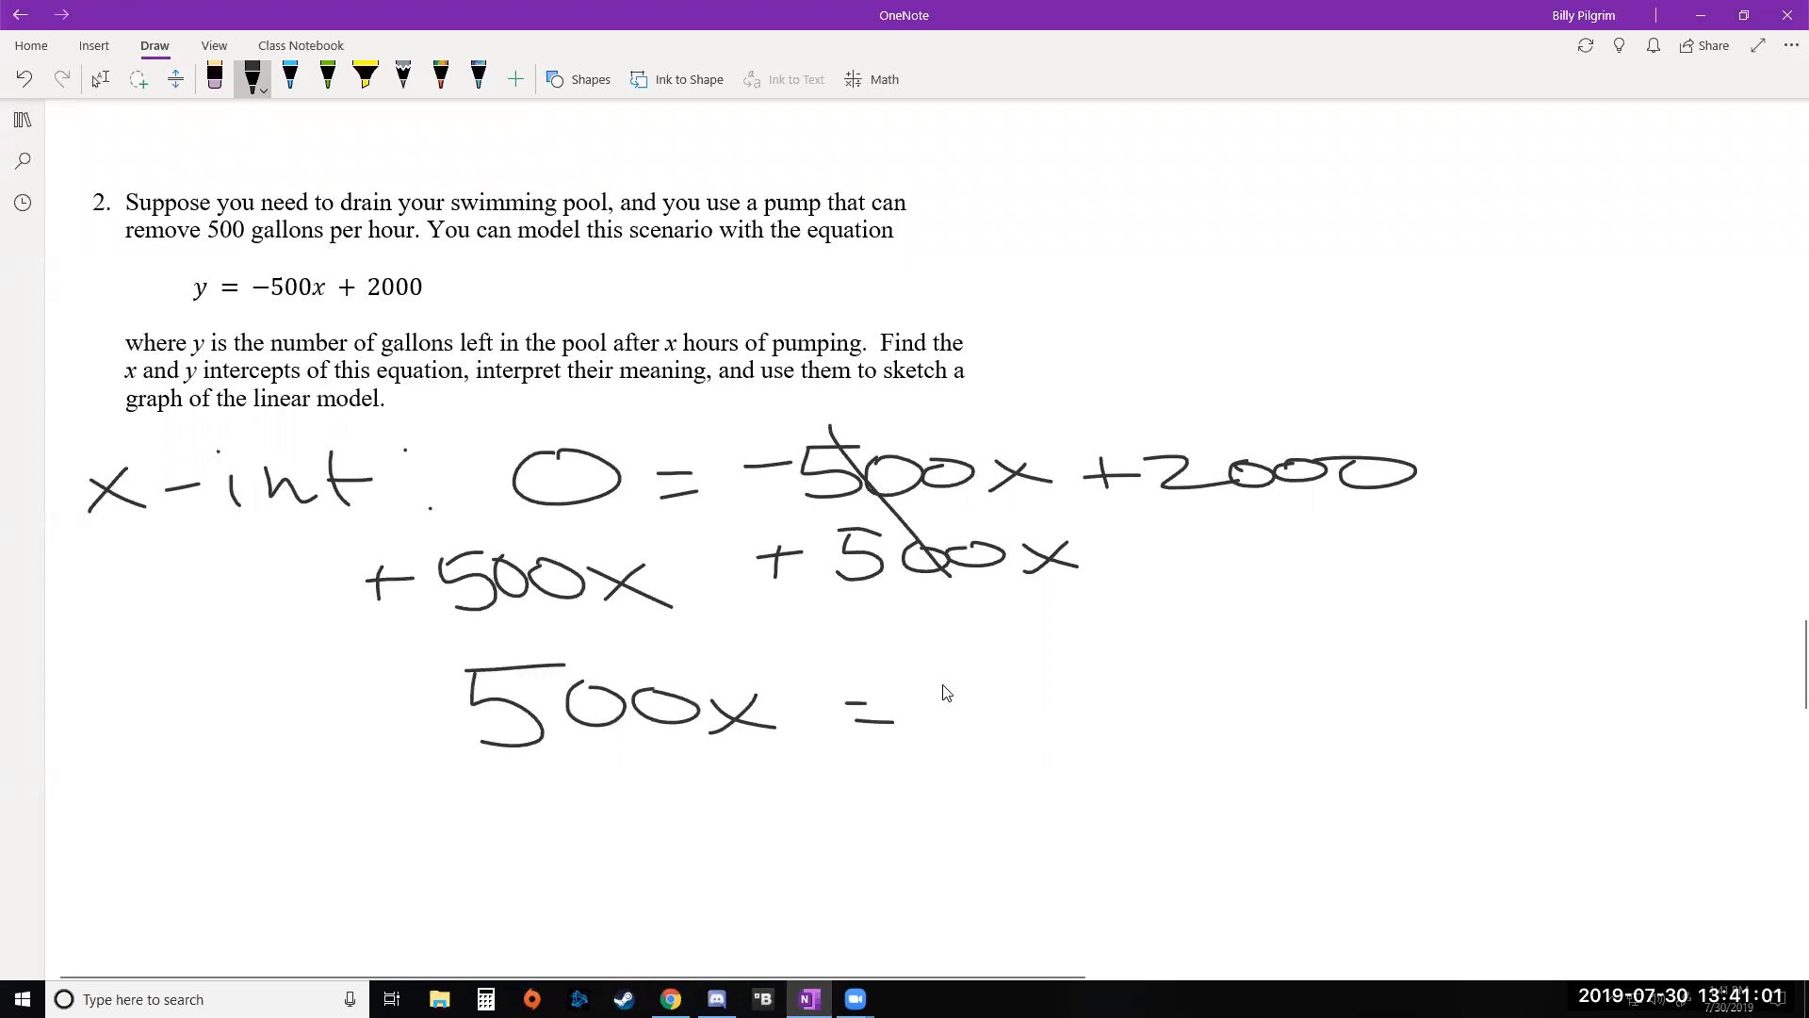
drag(946, 698, 1229, 709)
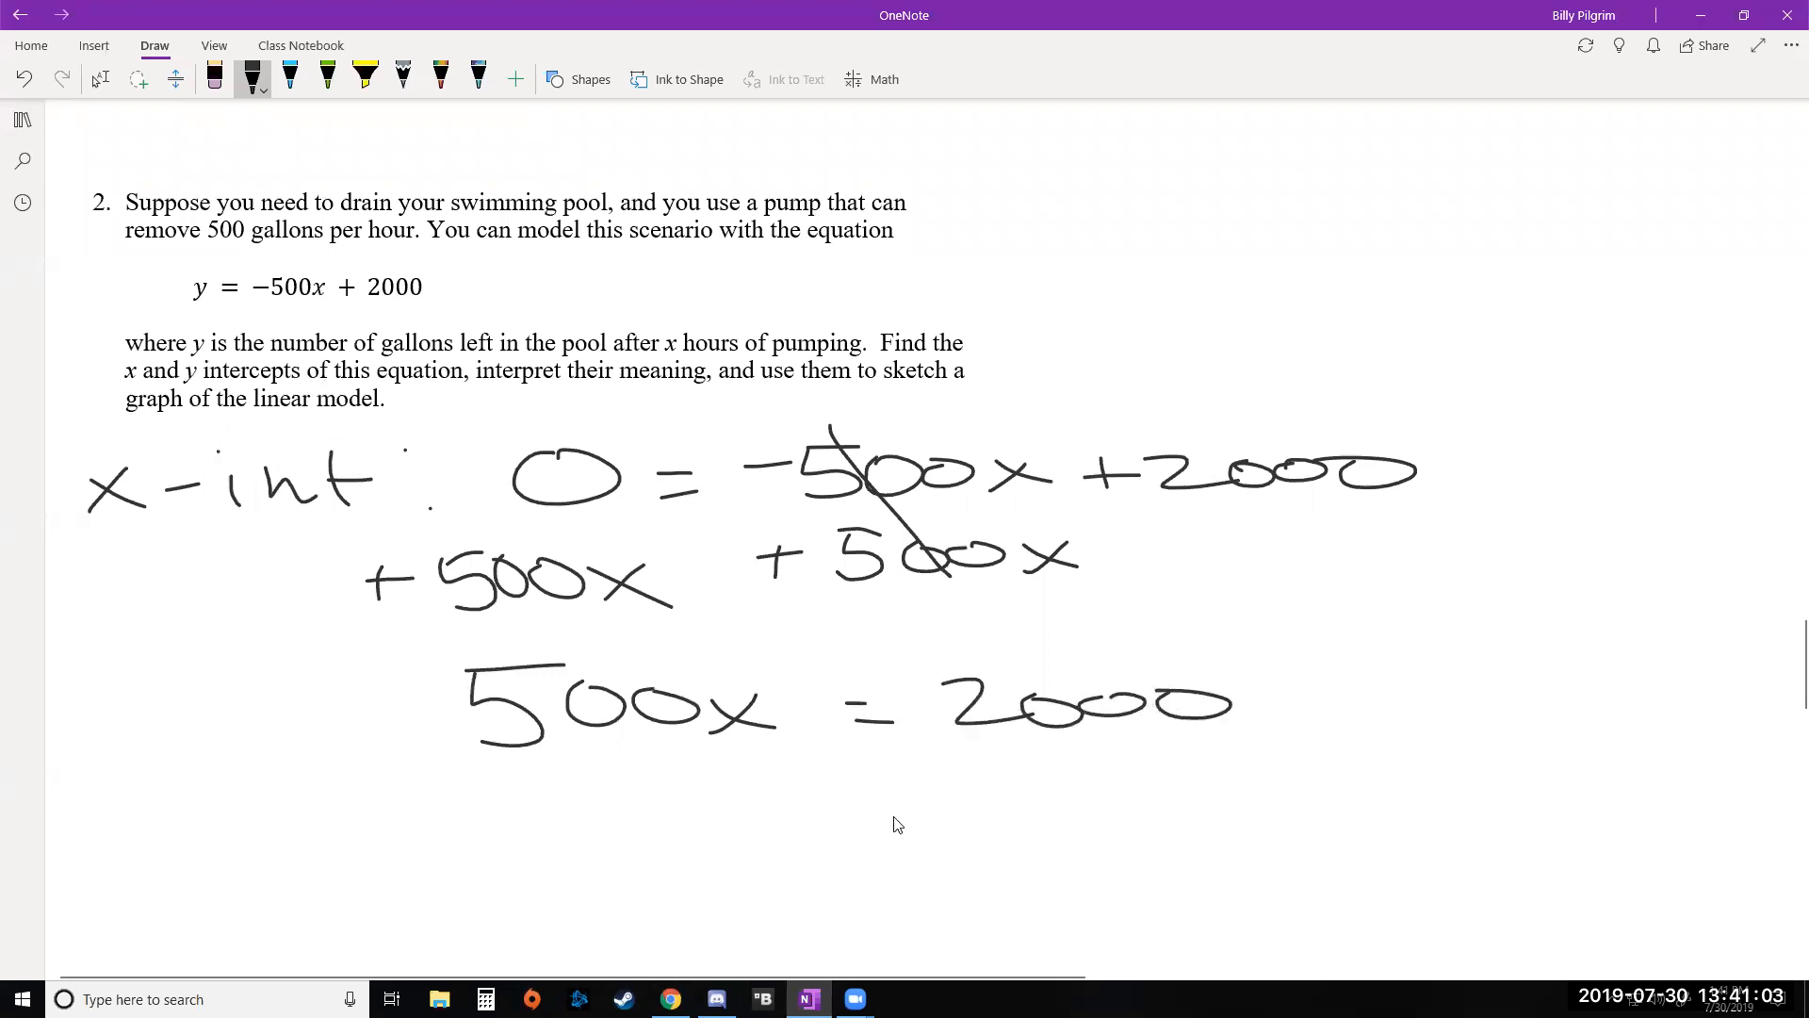
mouse_move(534, 767)
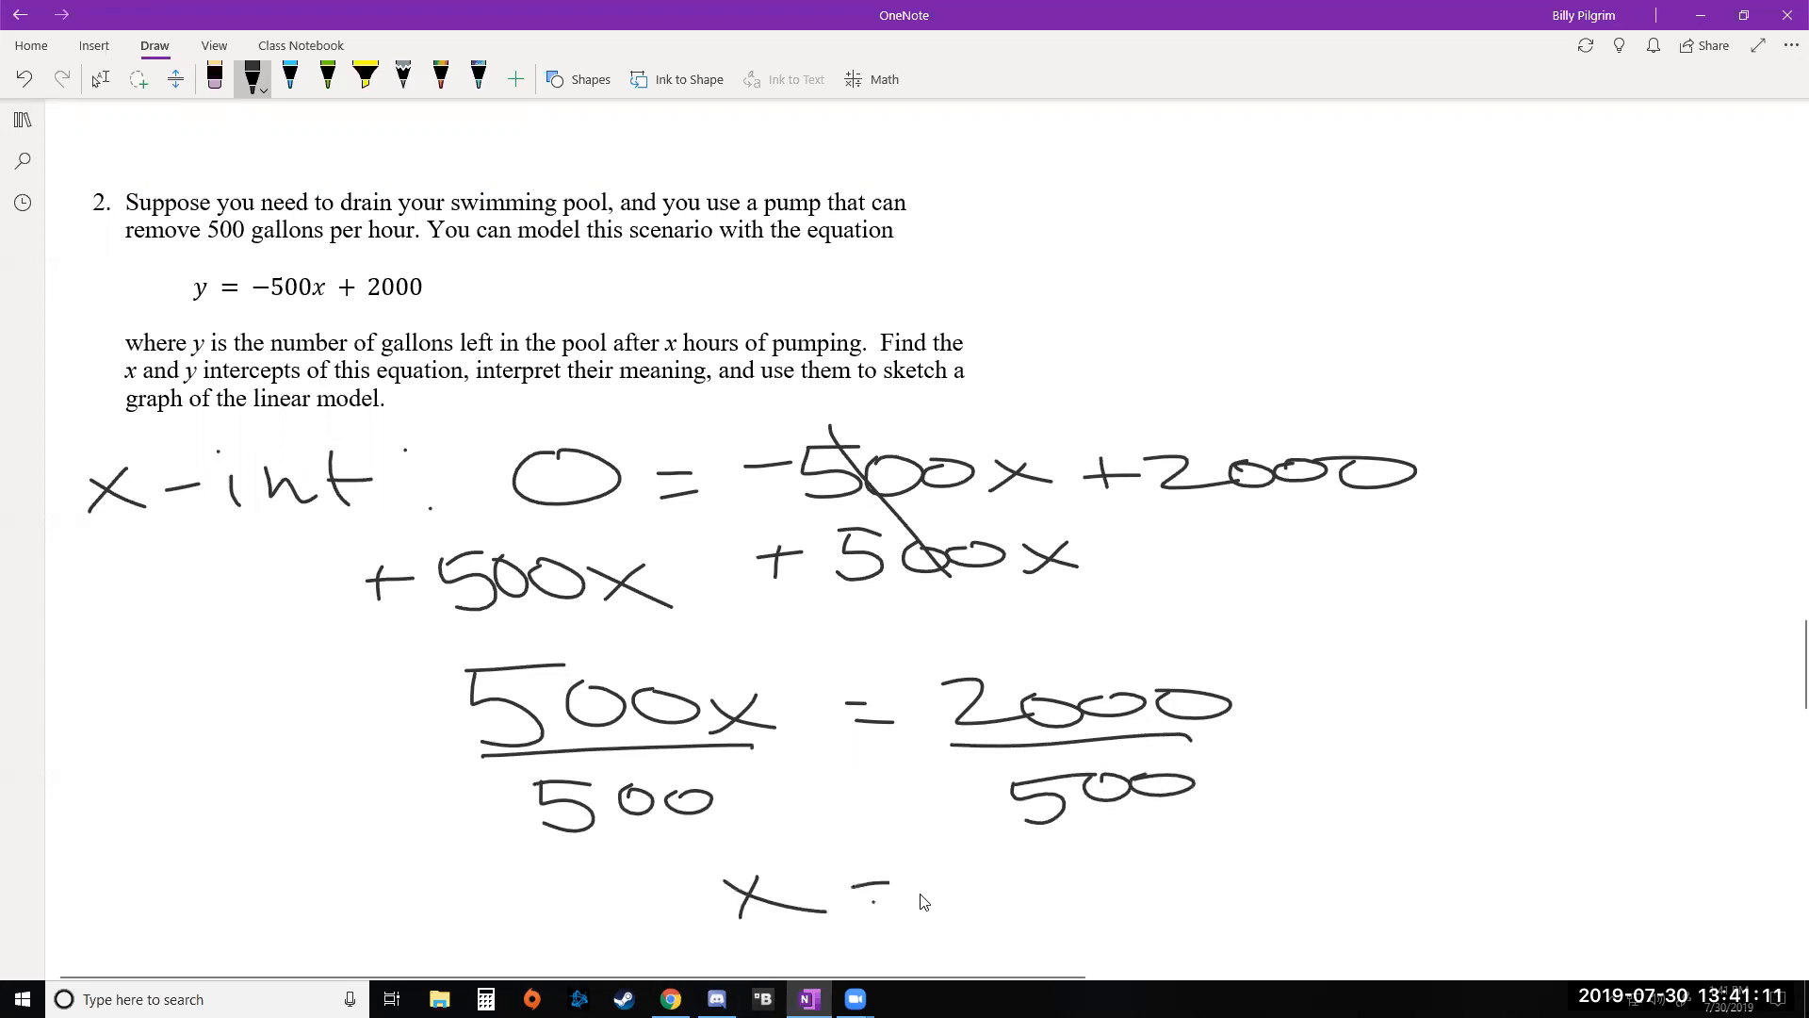
drag(854, 903, 911, 890)
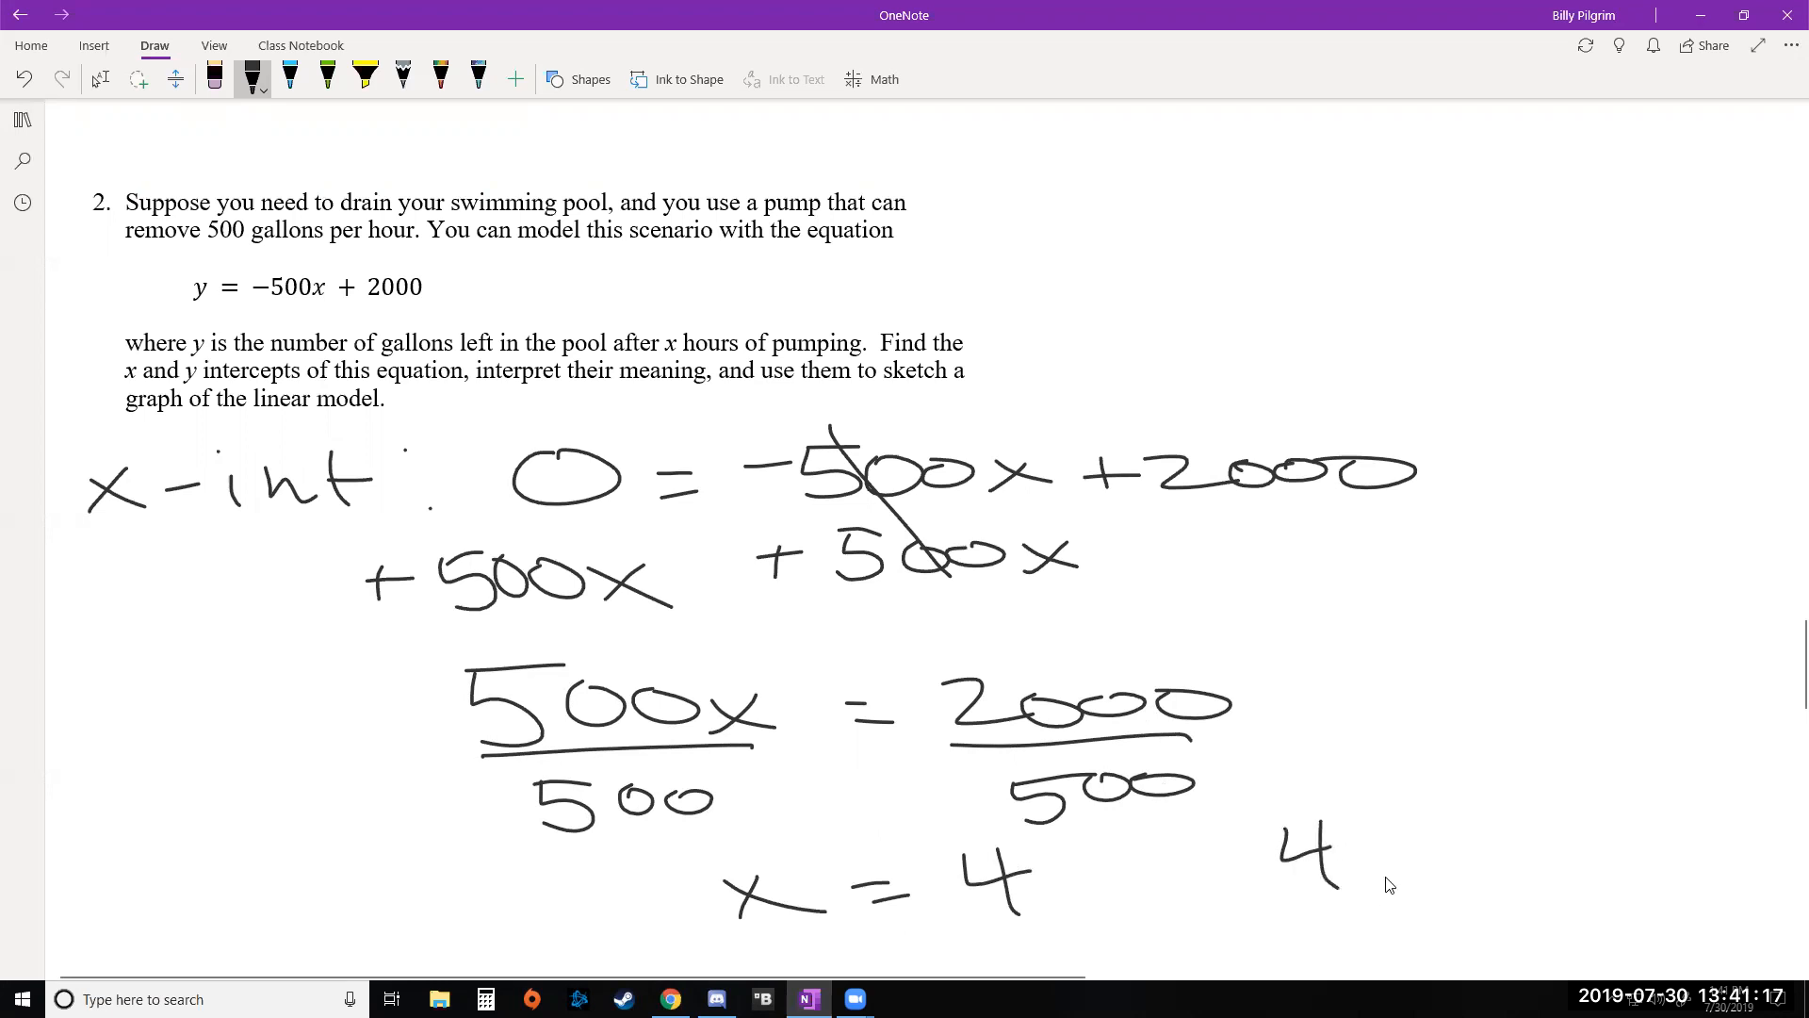
drag(1269, 854, 1501, 877)
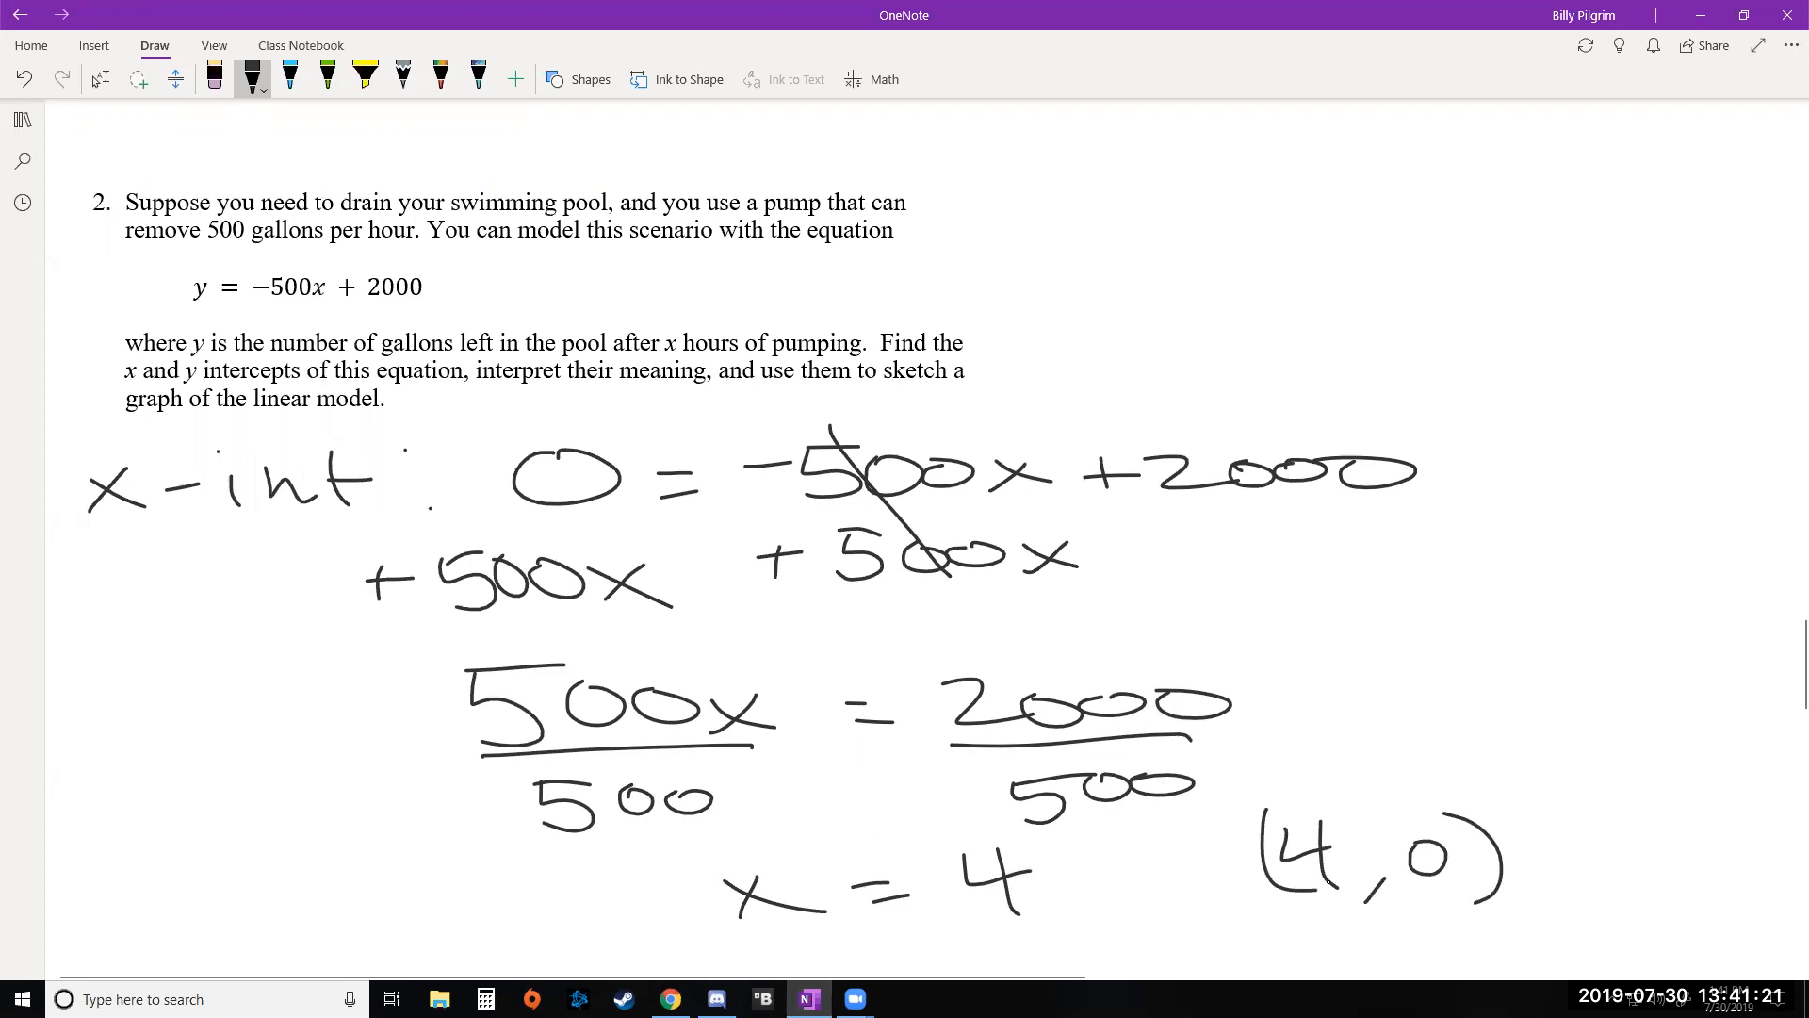
scroll(down, 3)
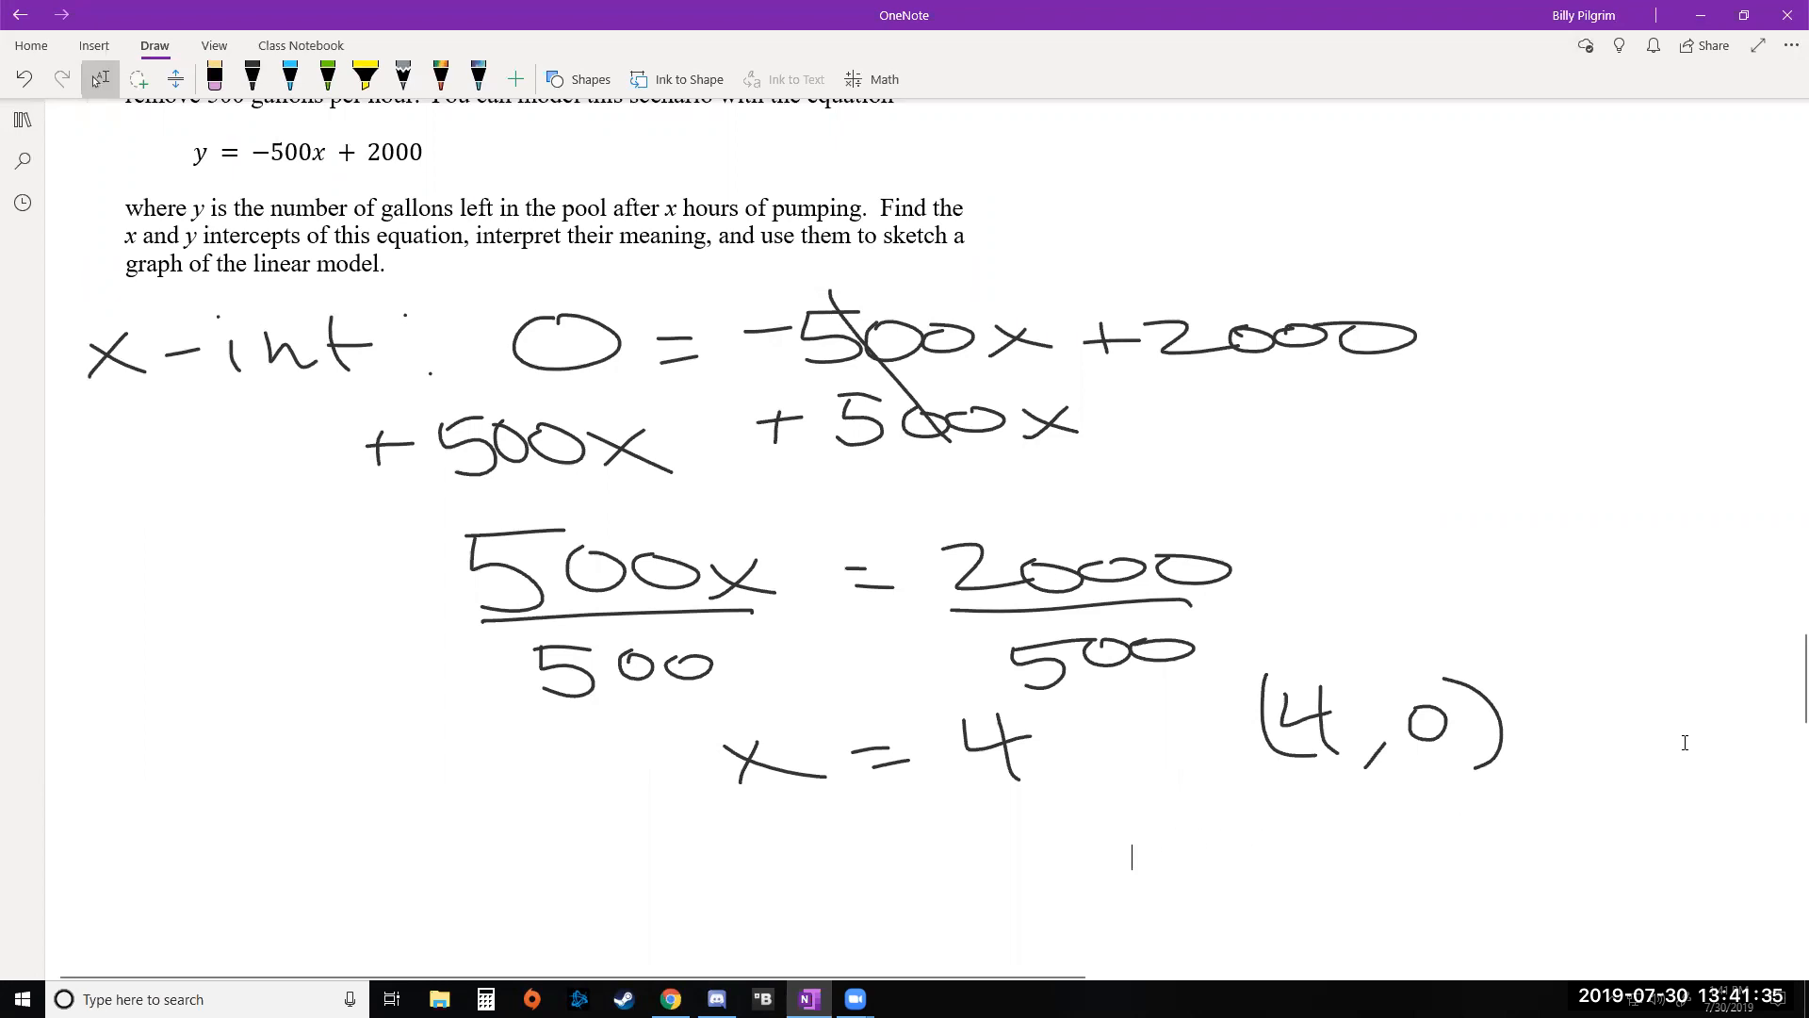
Type 'After 4 hours of pumping, there are zero gallons left in' the pool beside (4,0).
text(After 4 hours of)
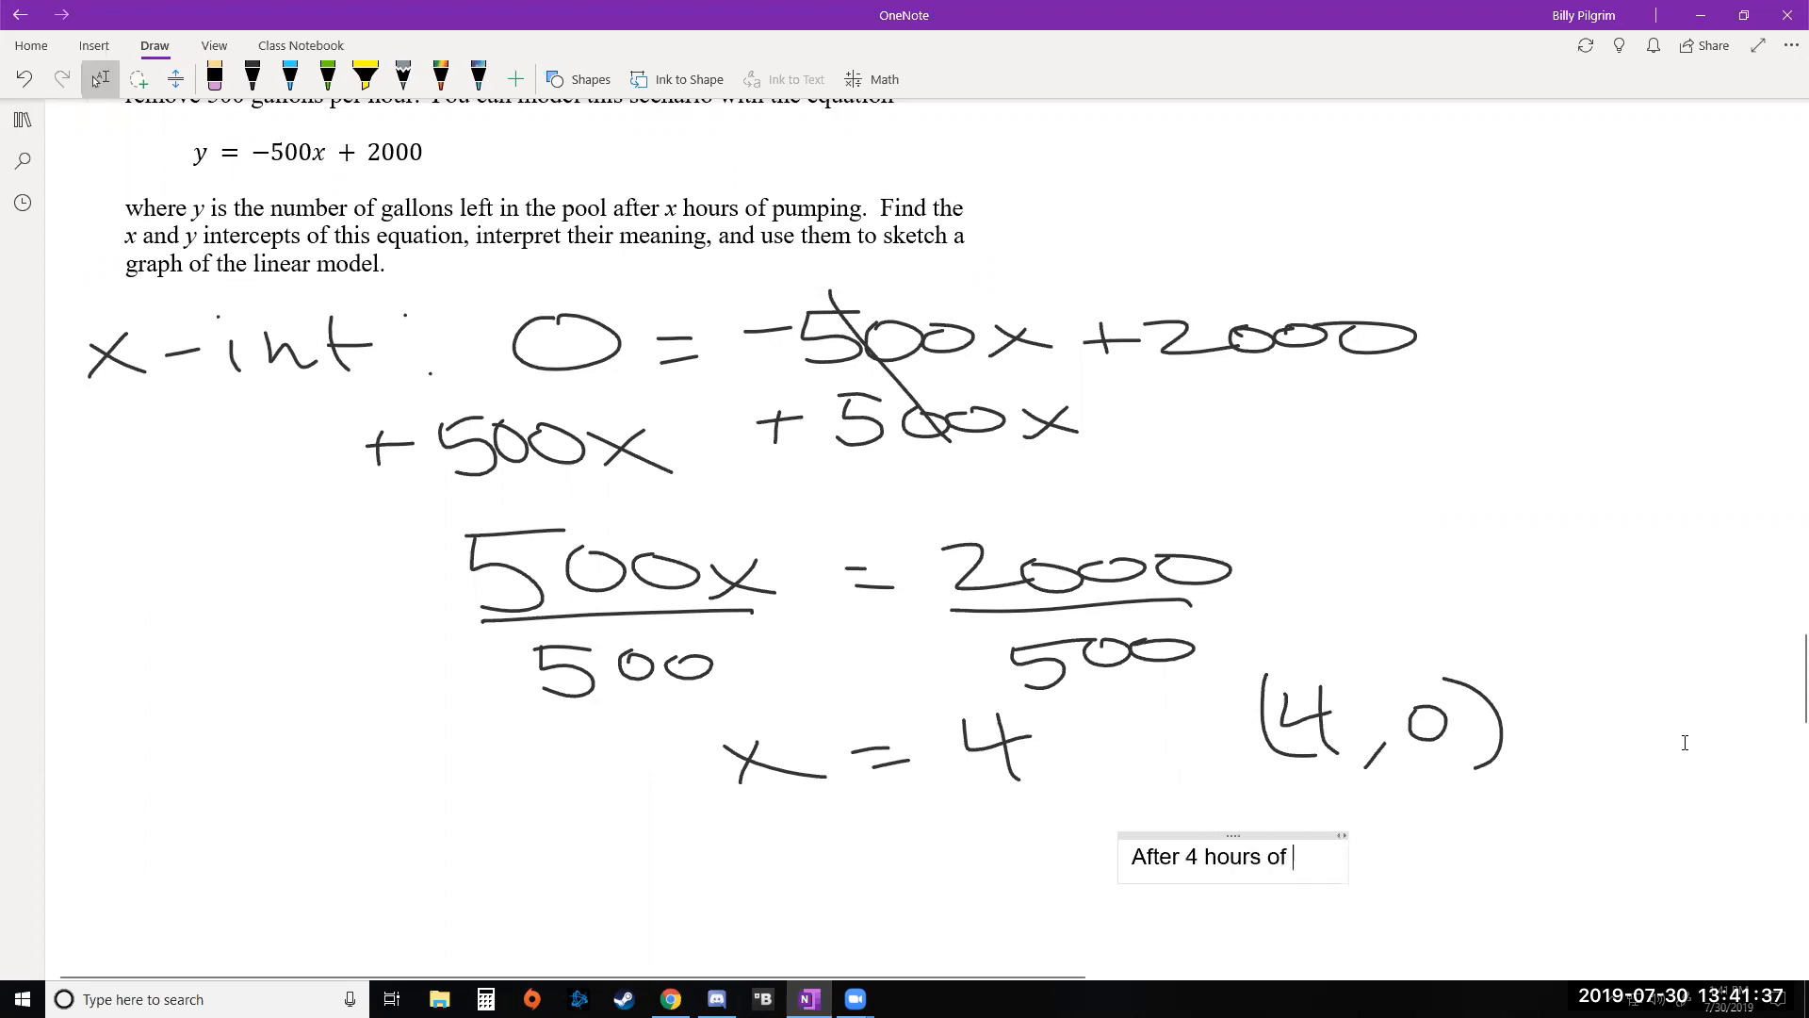
text(pumping,)
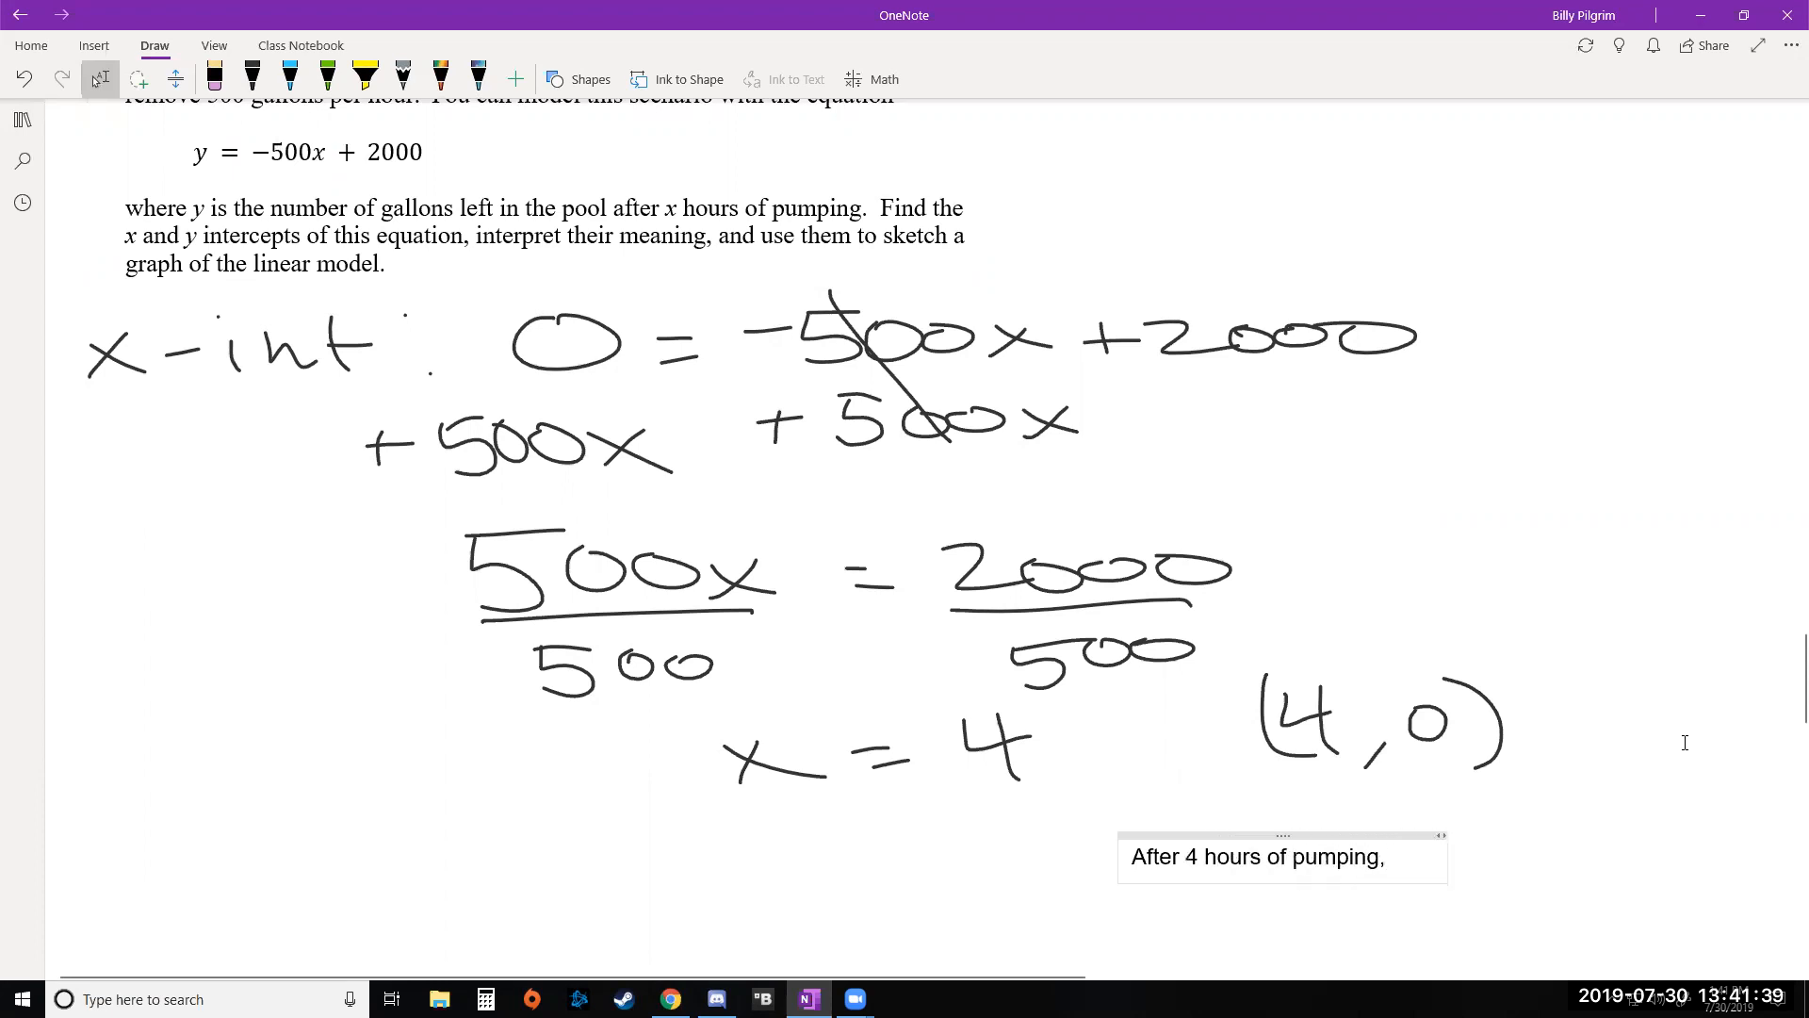
text(there are zero)
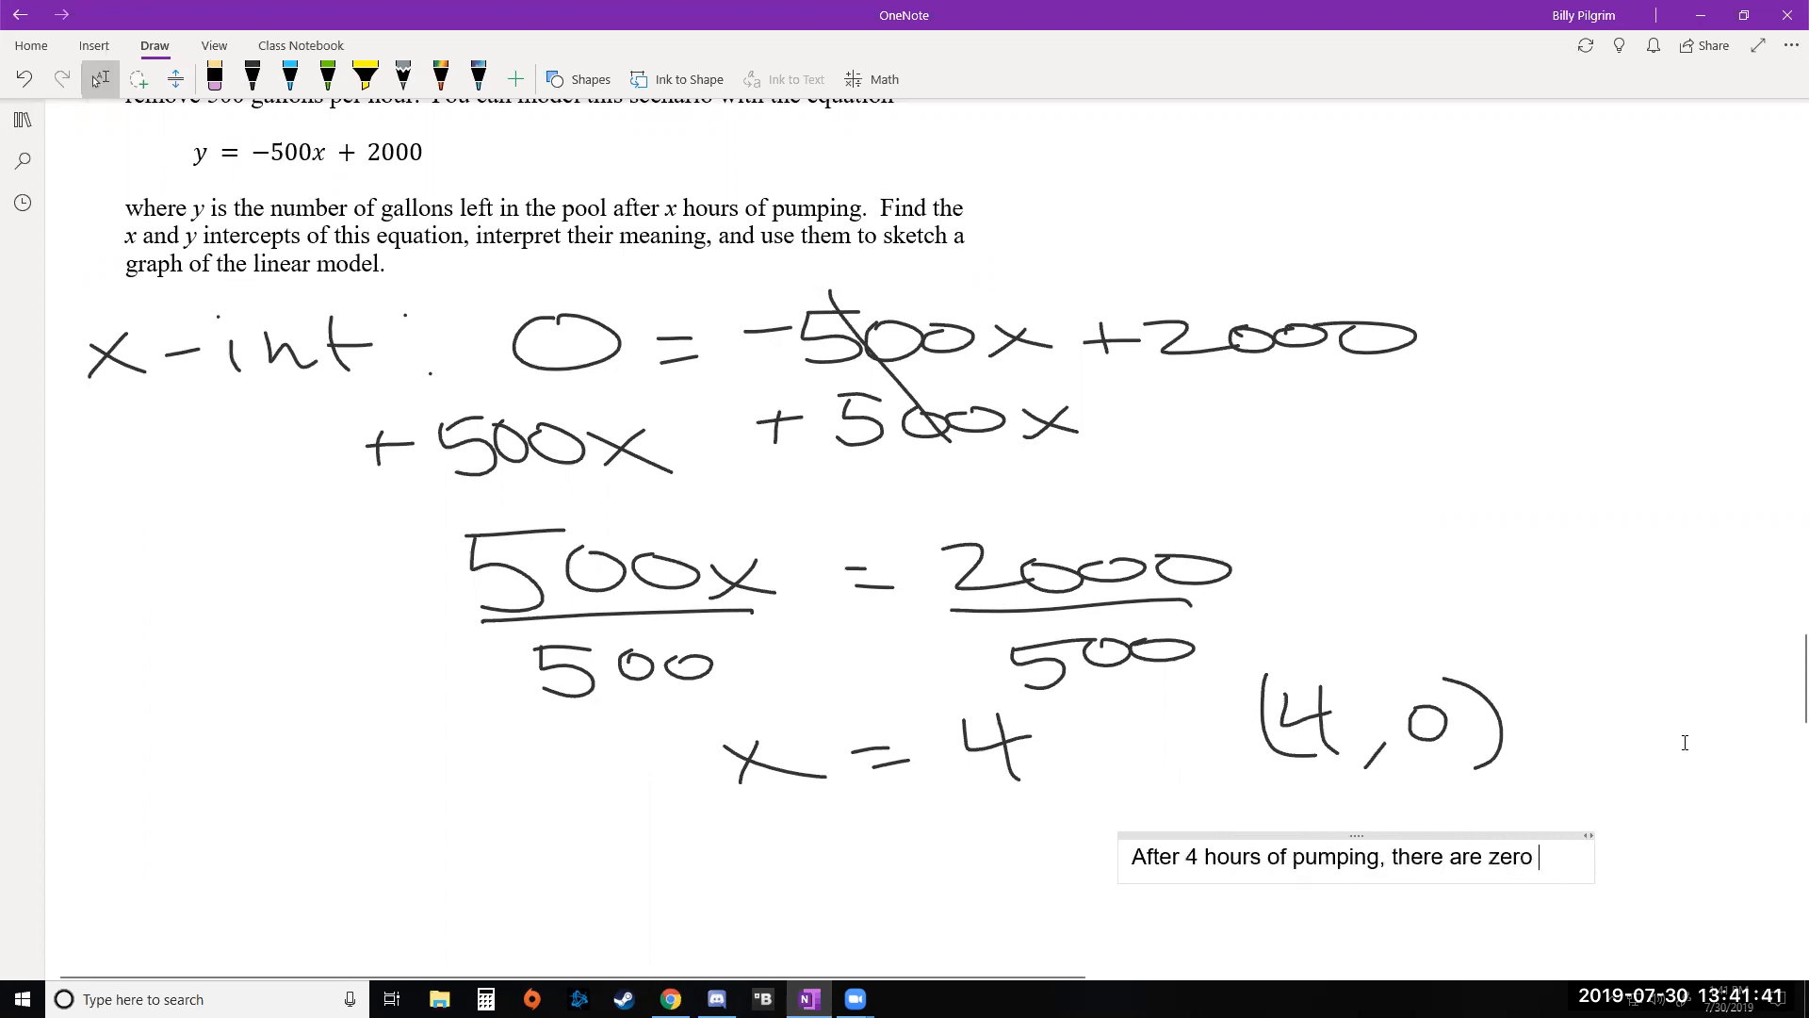
text(gallons left int)
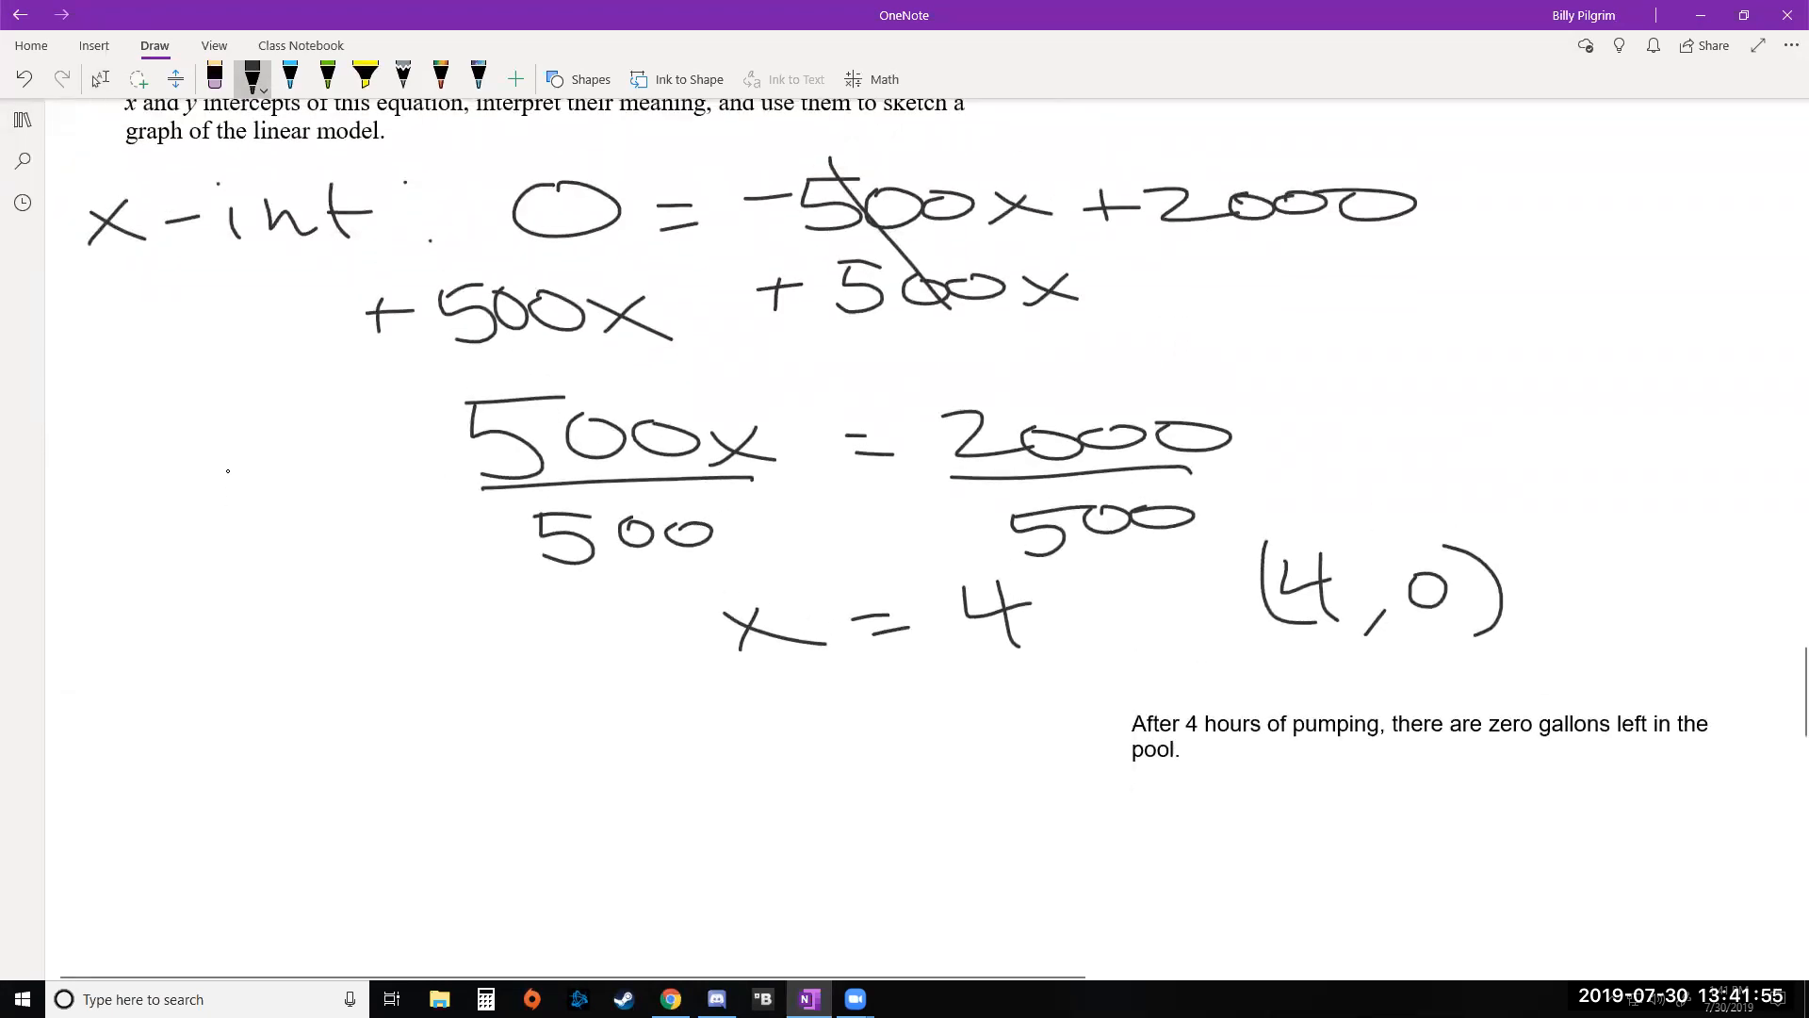
Ink the y-int label and the equation y = −500(0) + 2000.
scroll(down, 3)
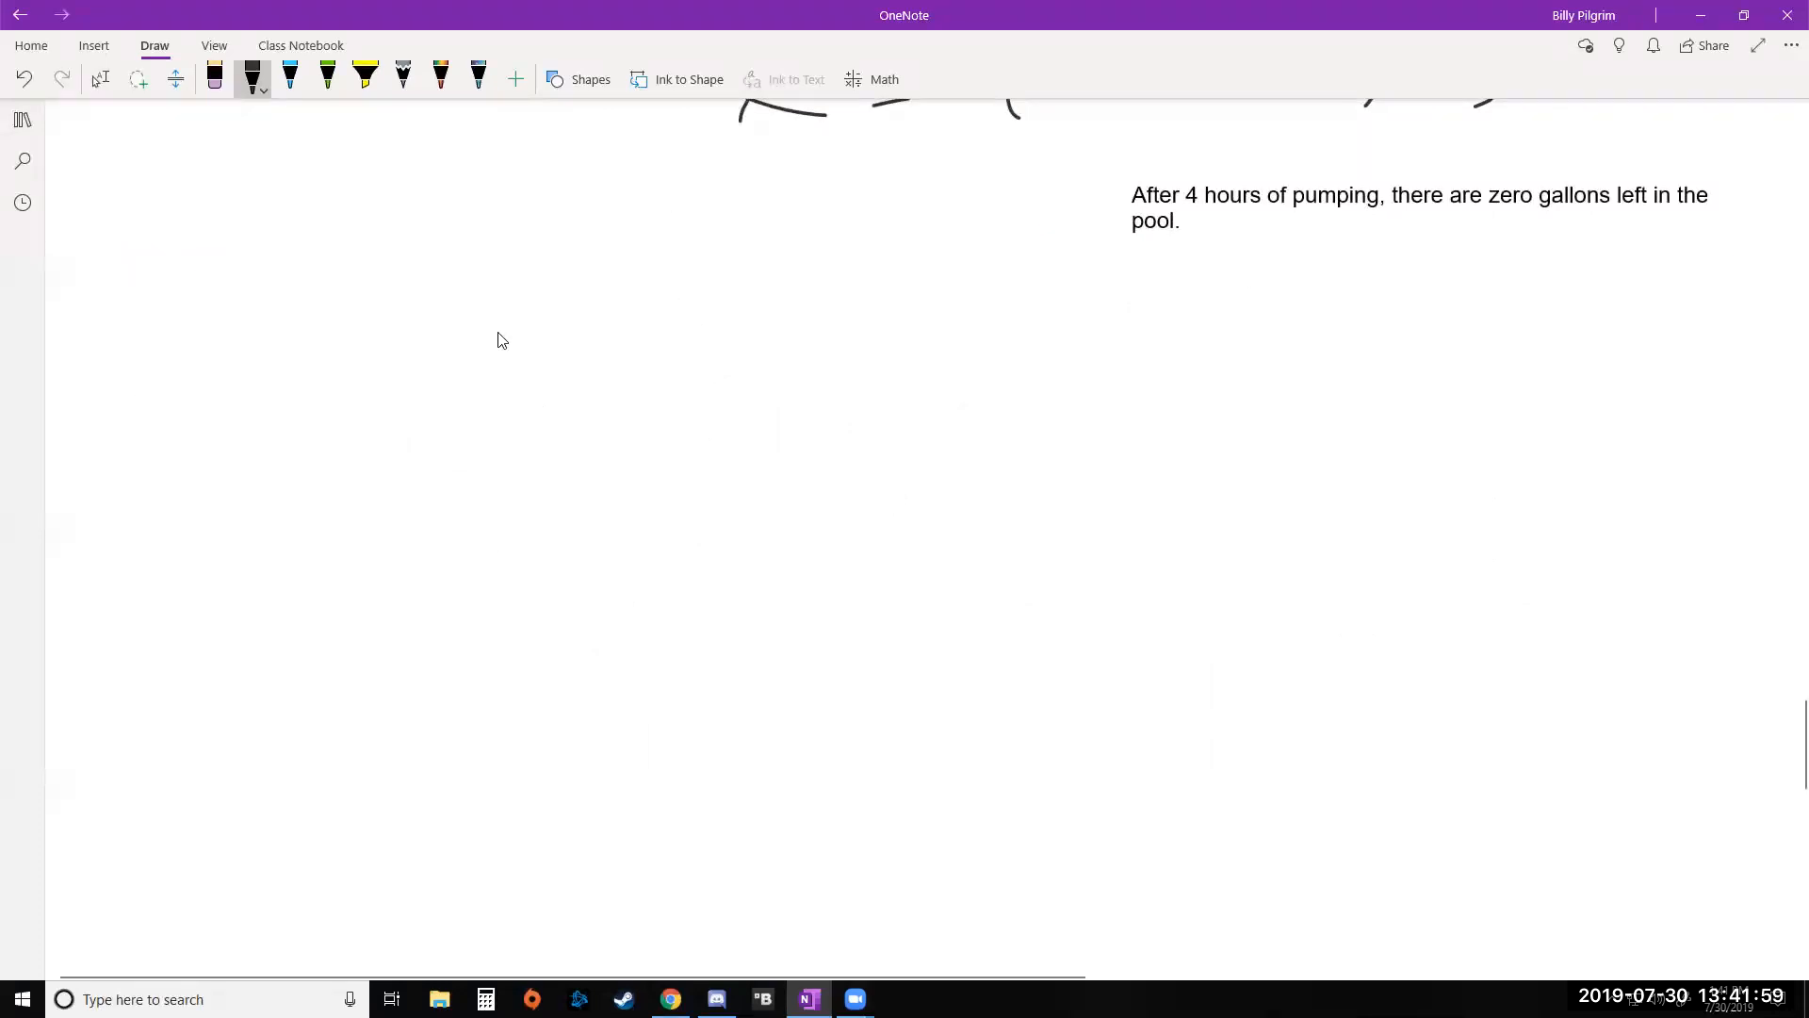
mouse_move(63, 339)
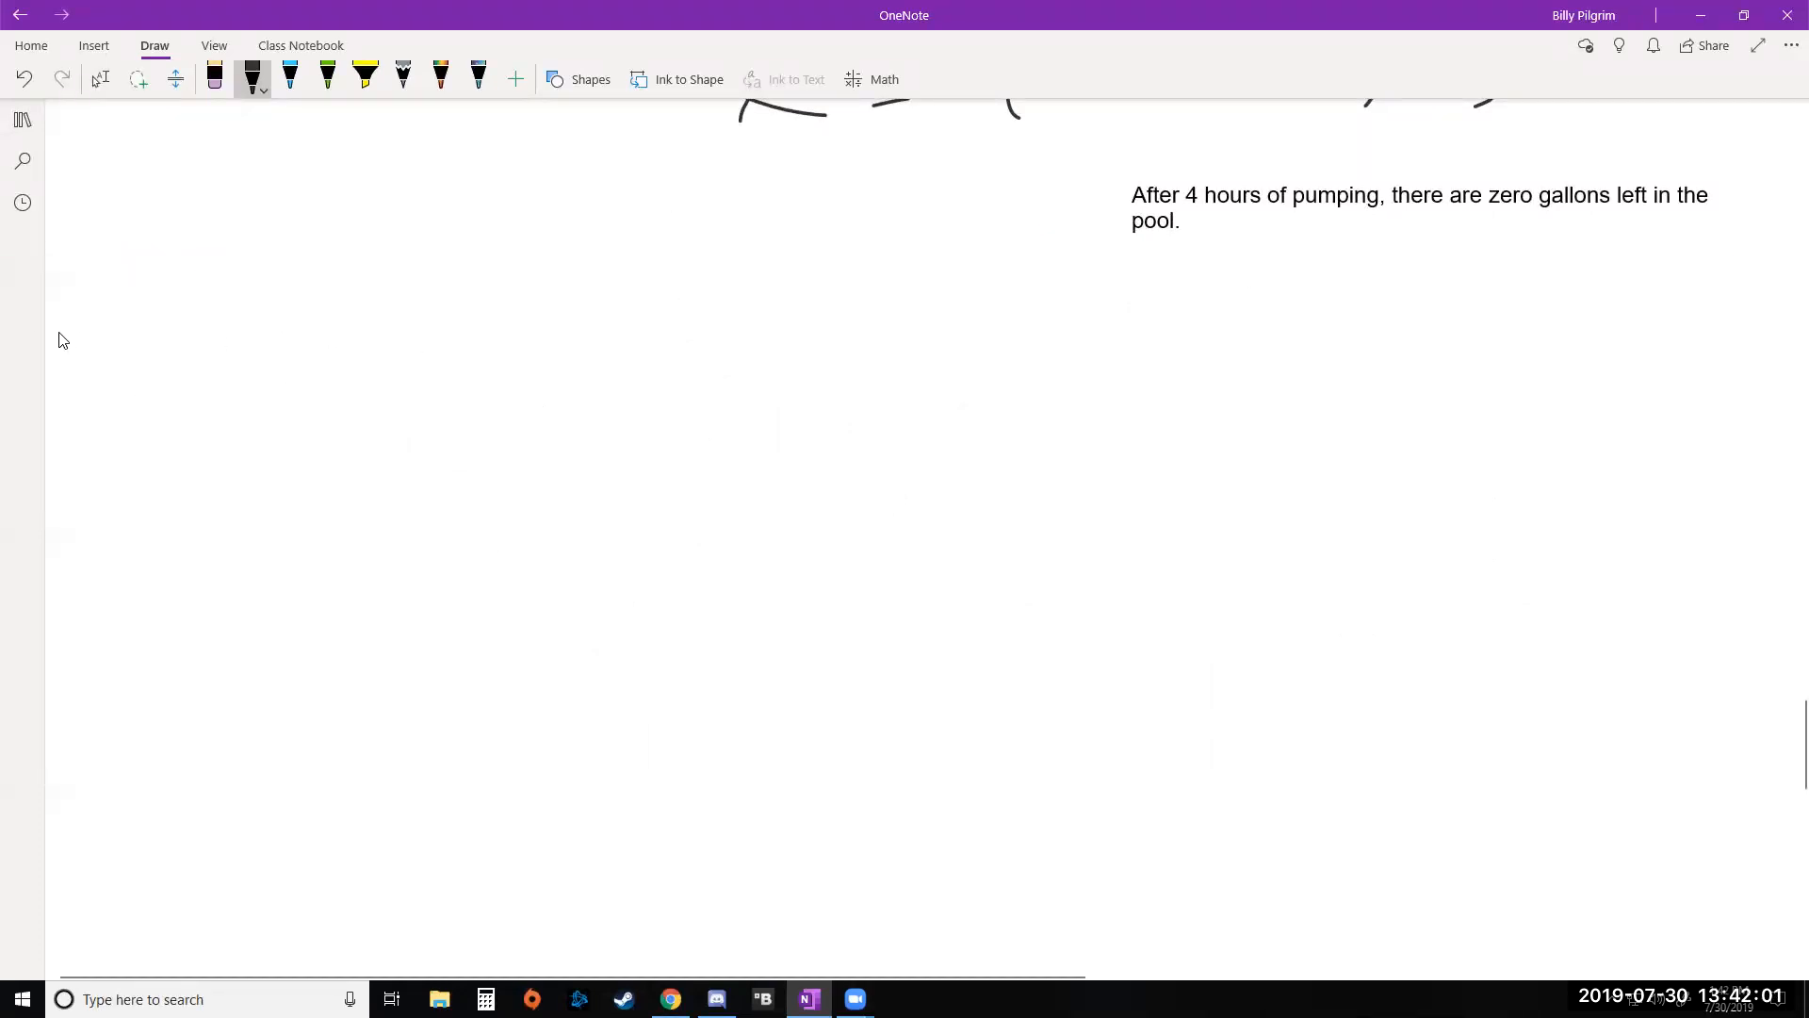
drag(86, 334, 312, 346)
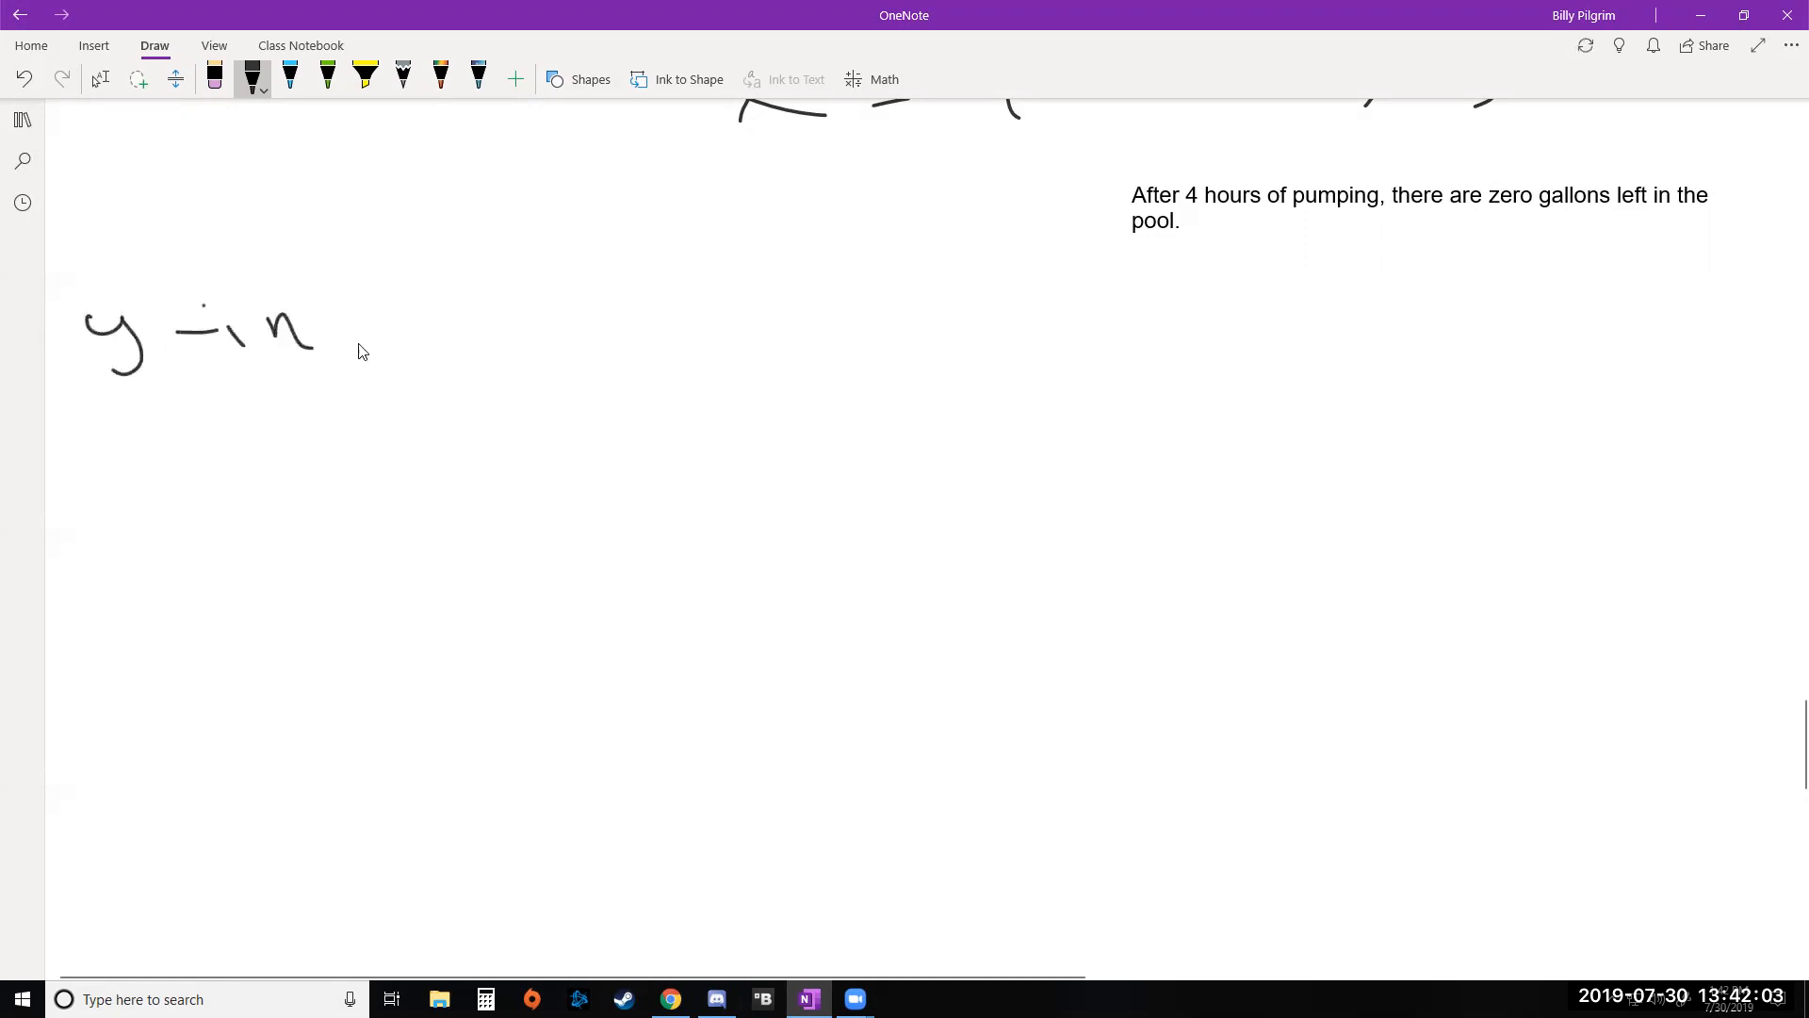
drag(345, 300, 358, 358)
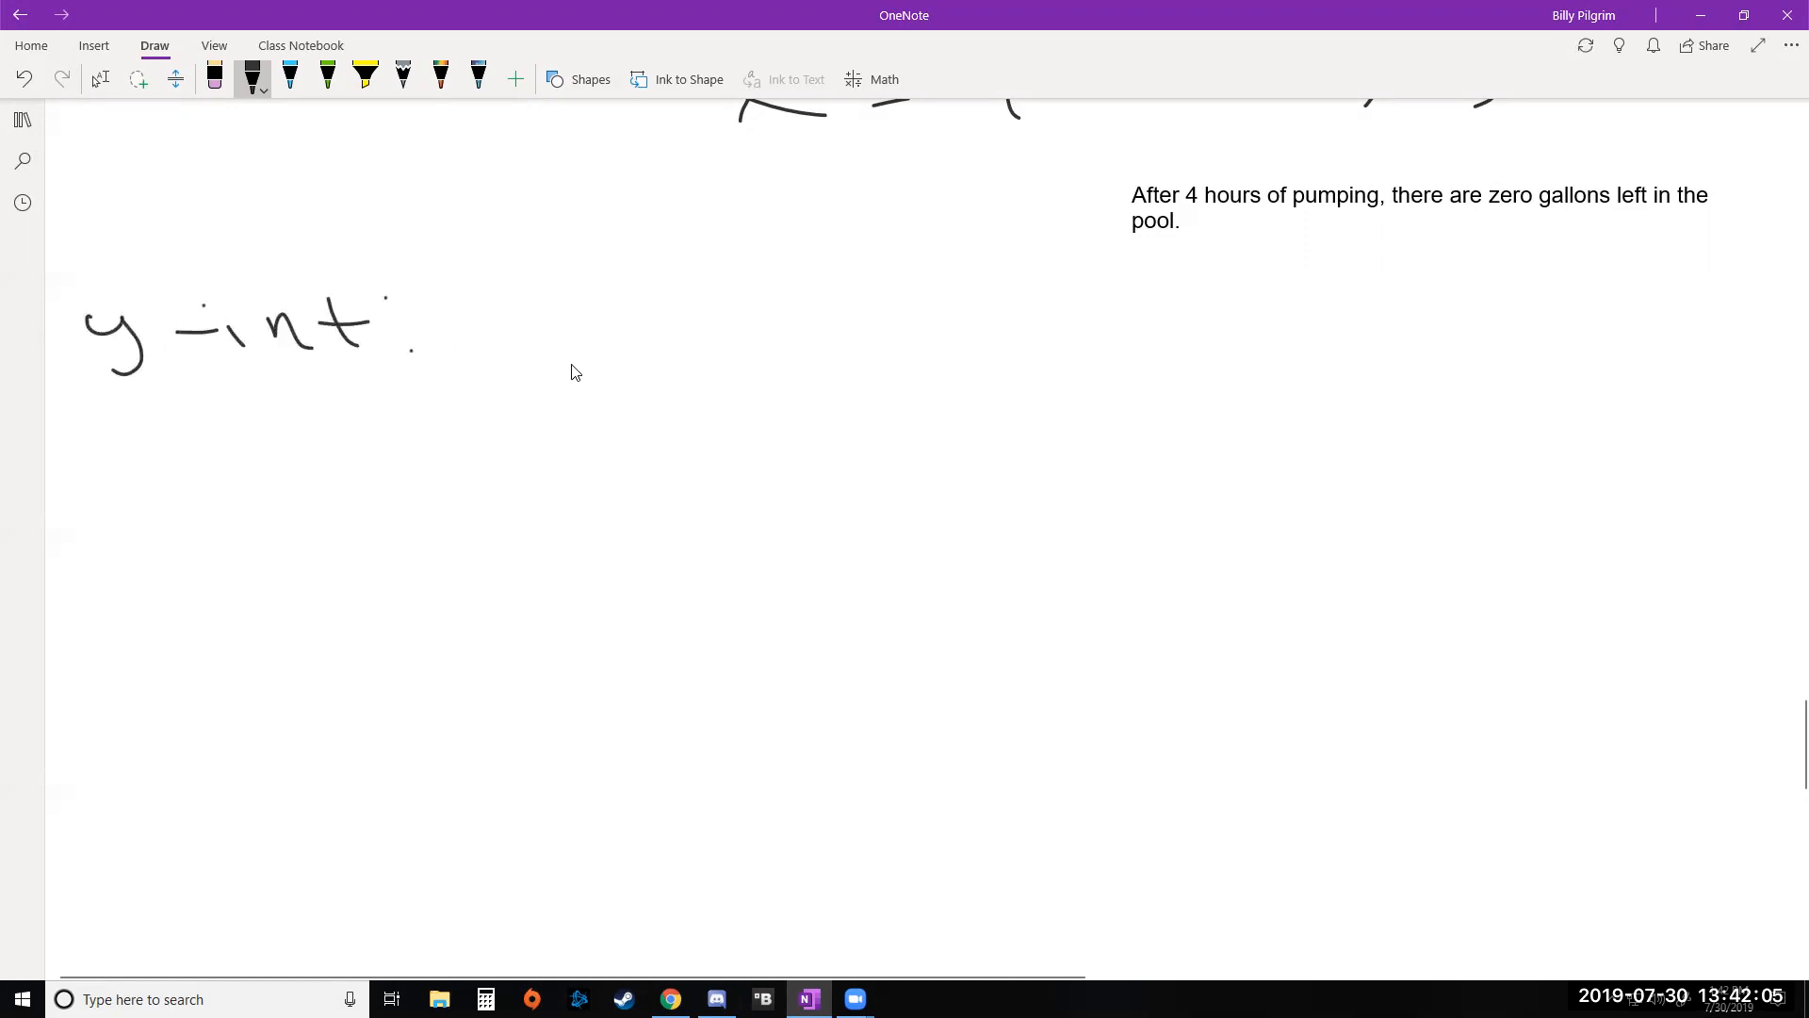
mouse_move(528, 384)
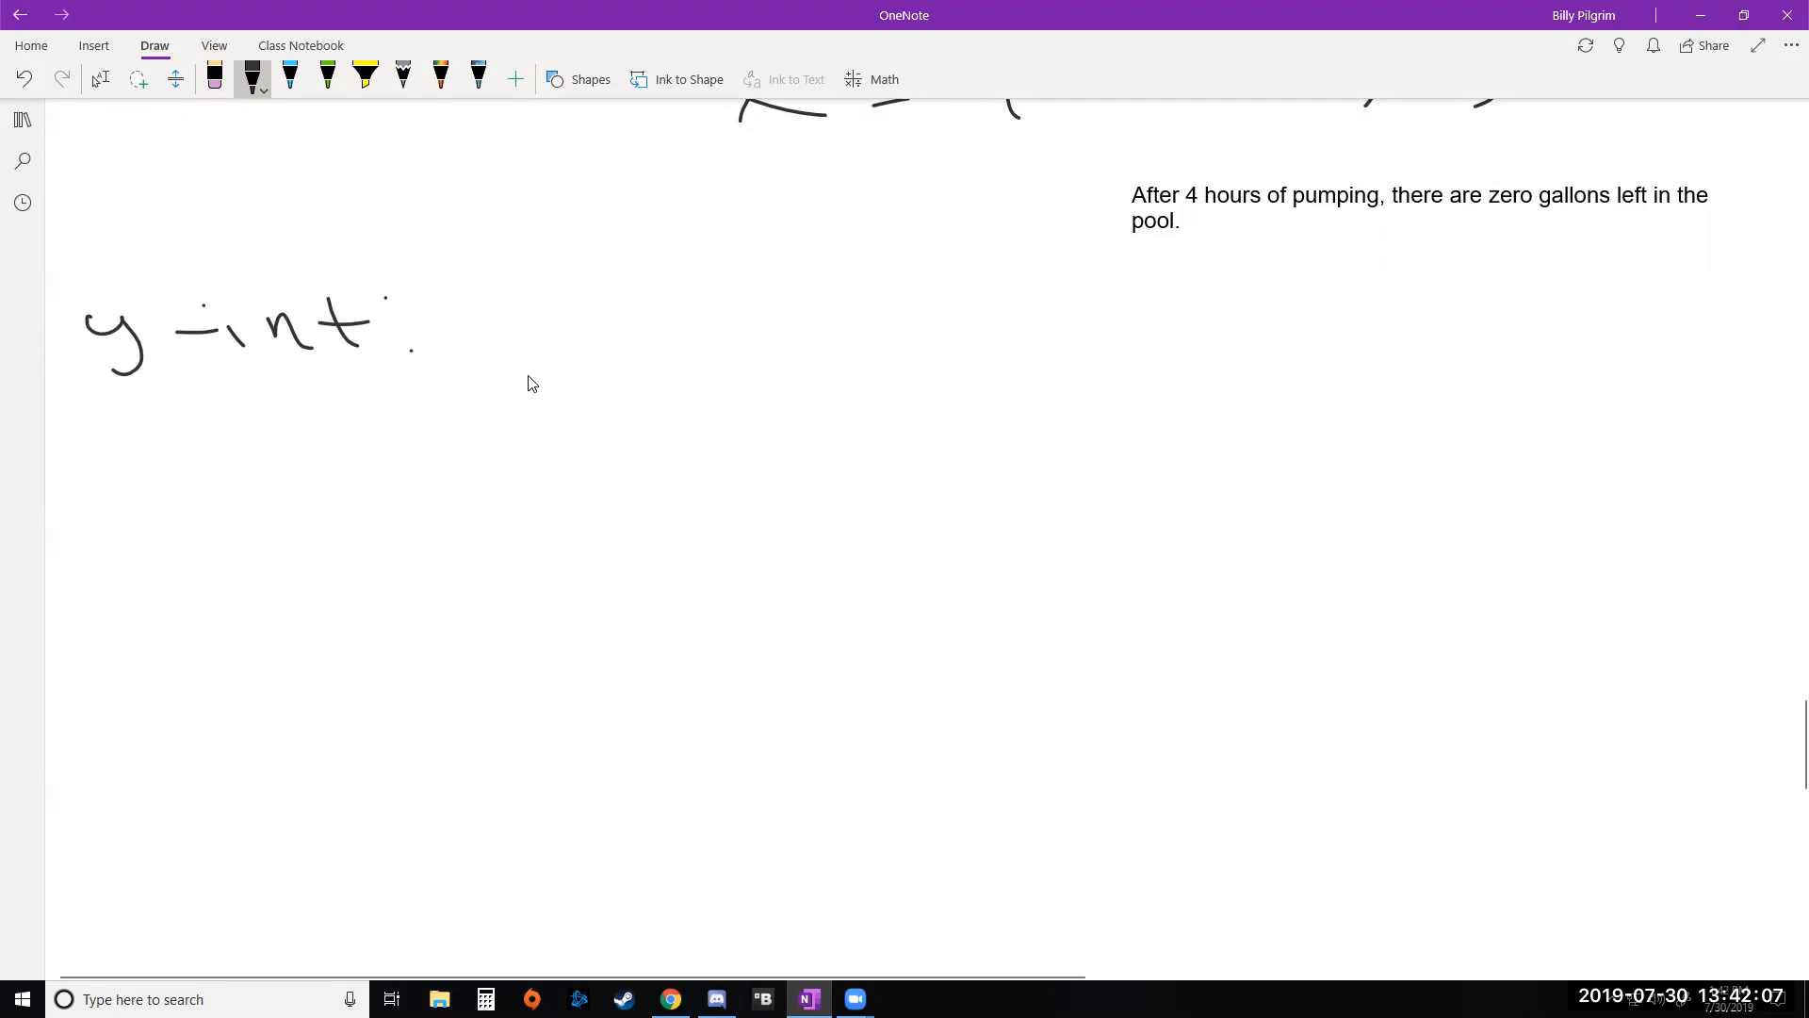
mouse_move(515, 344)
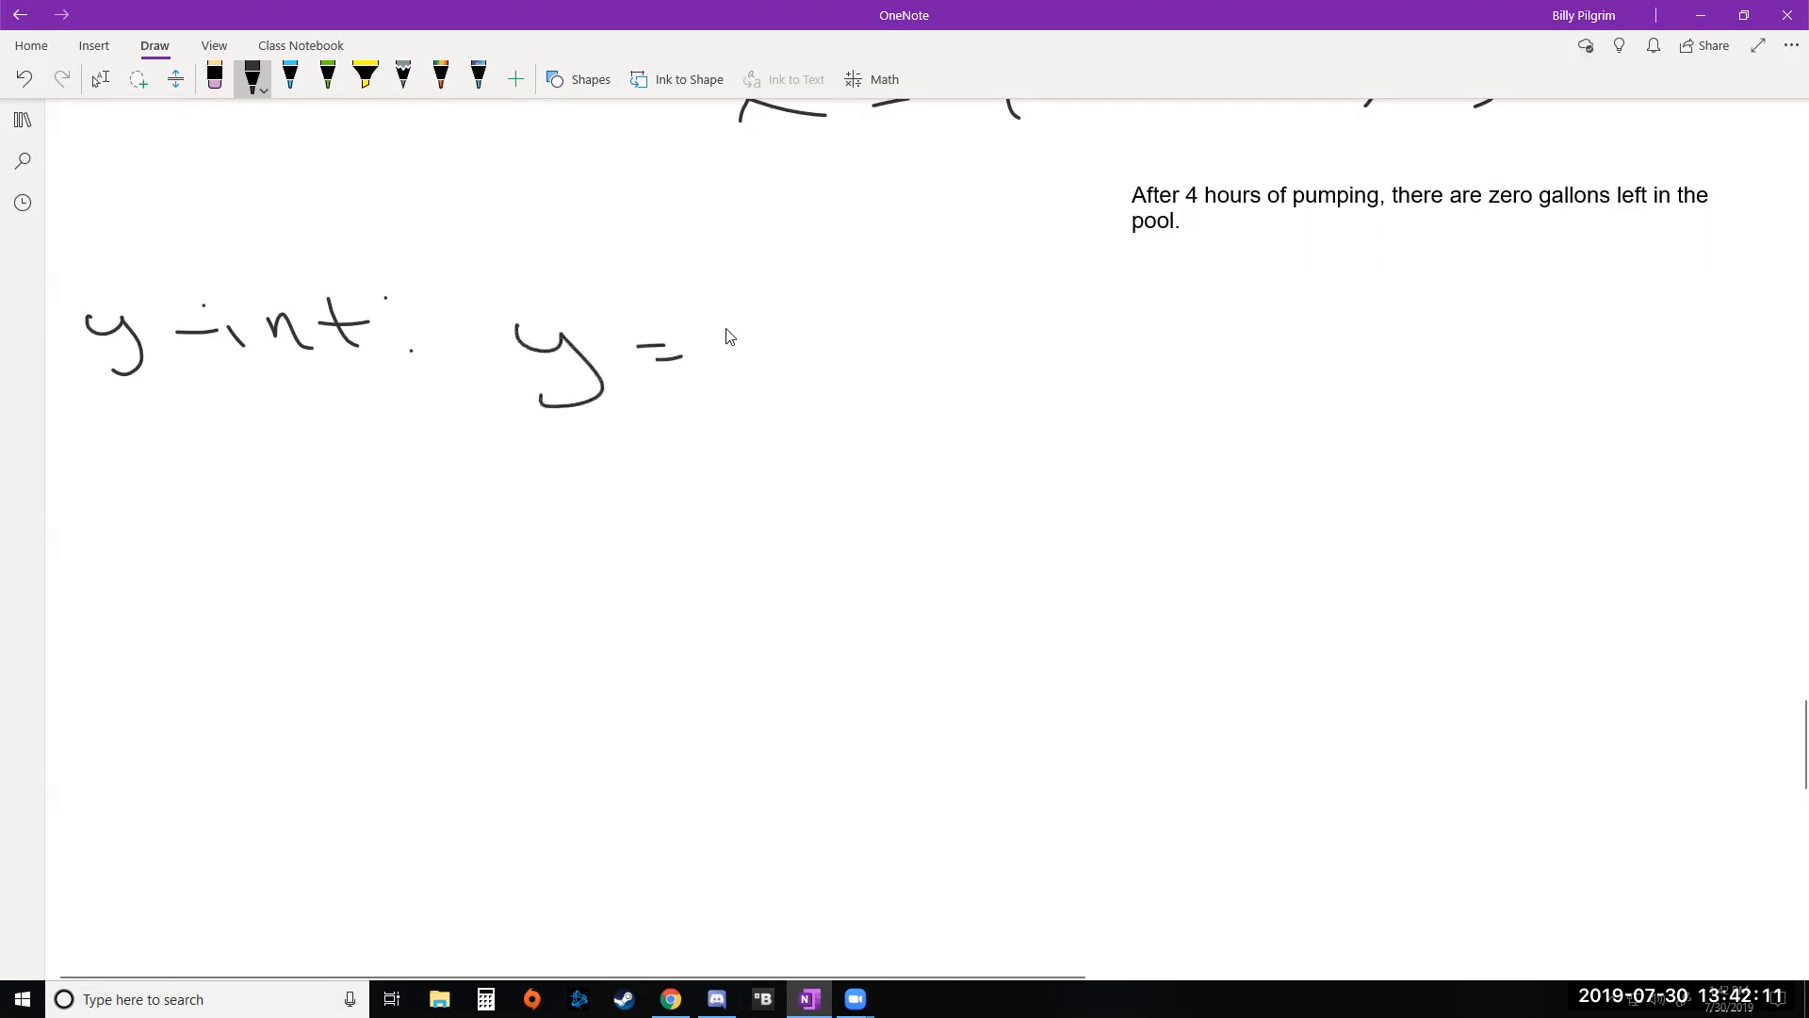
drag(715, 346, 946, 346)
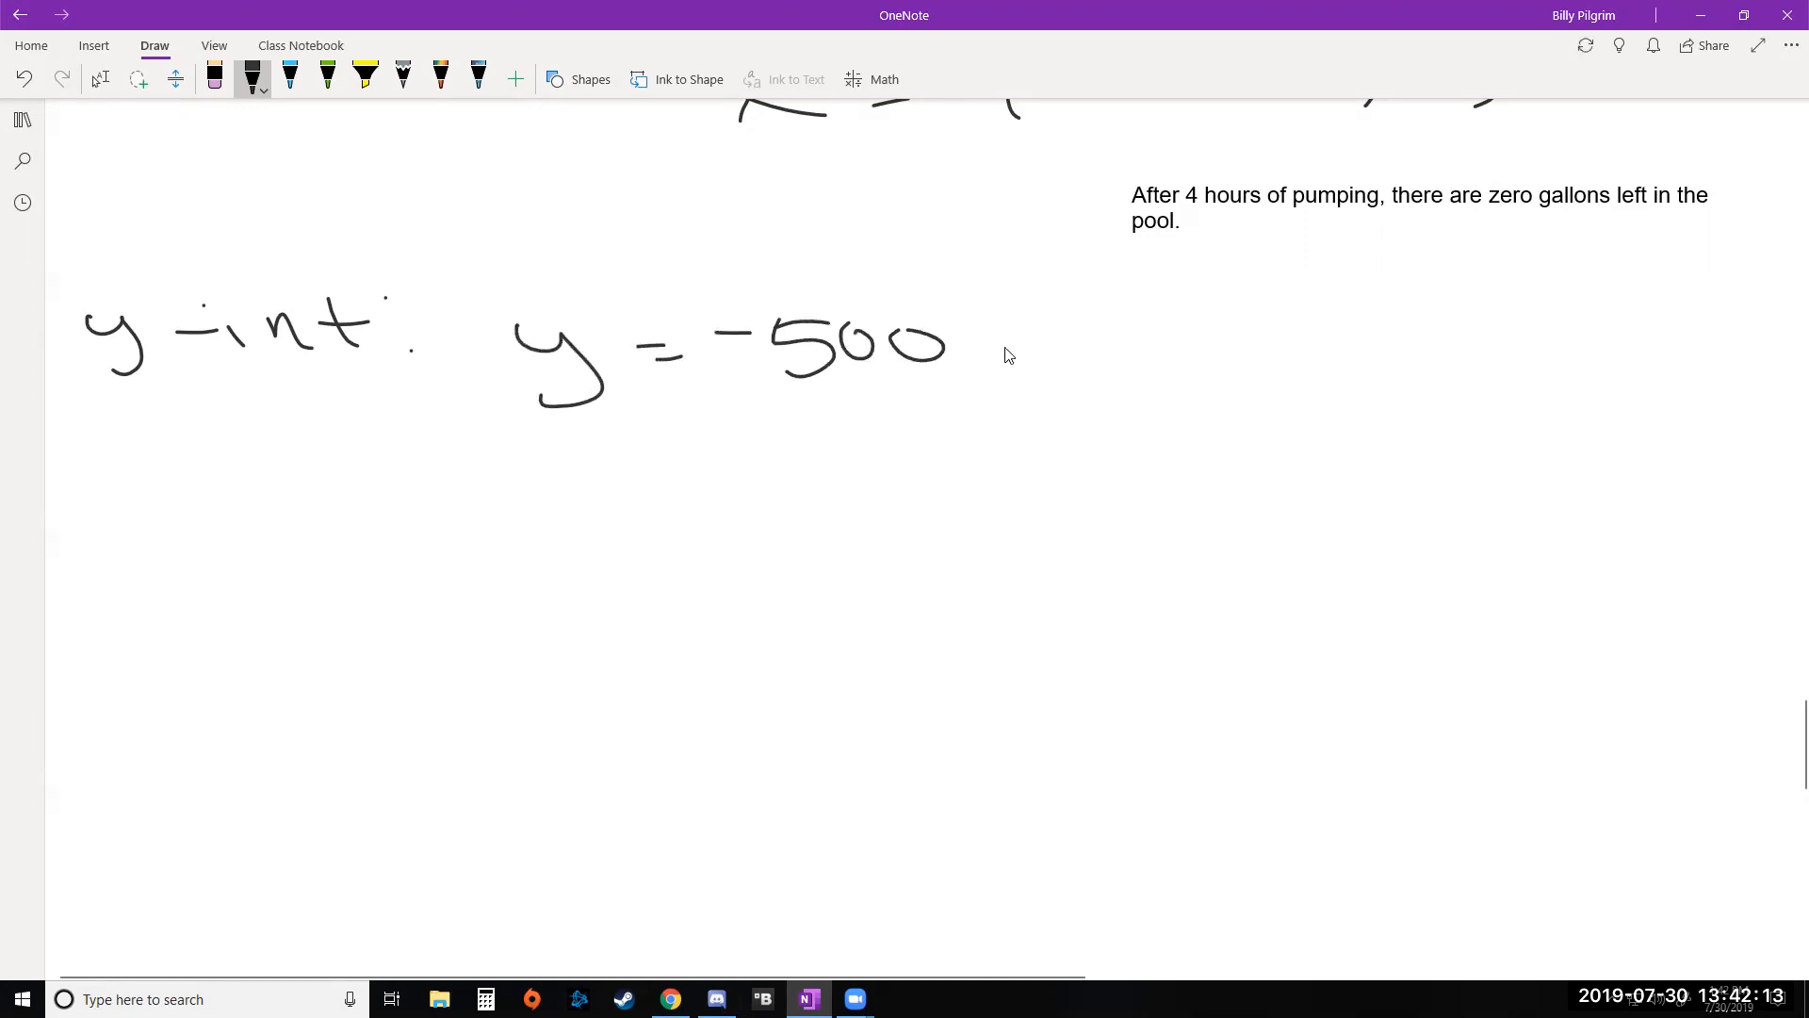
drag(1016, 305, 987, 392)
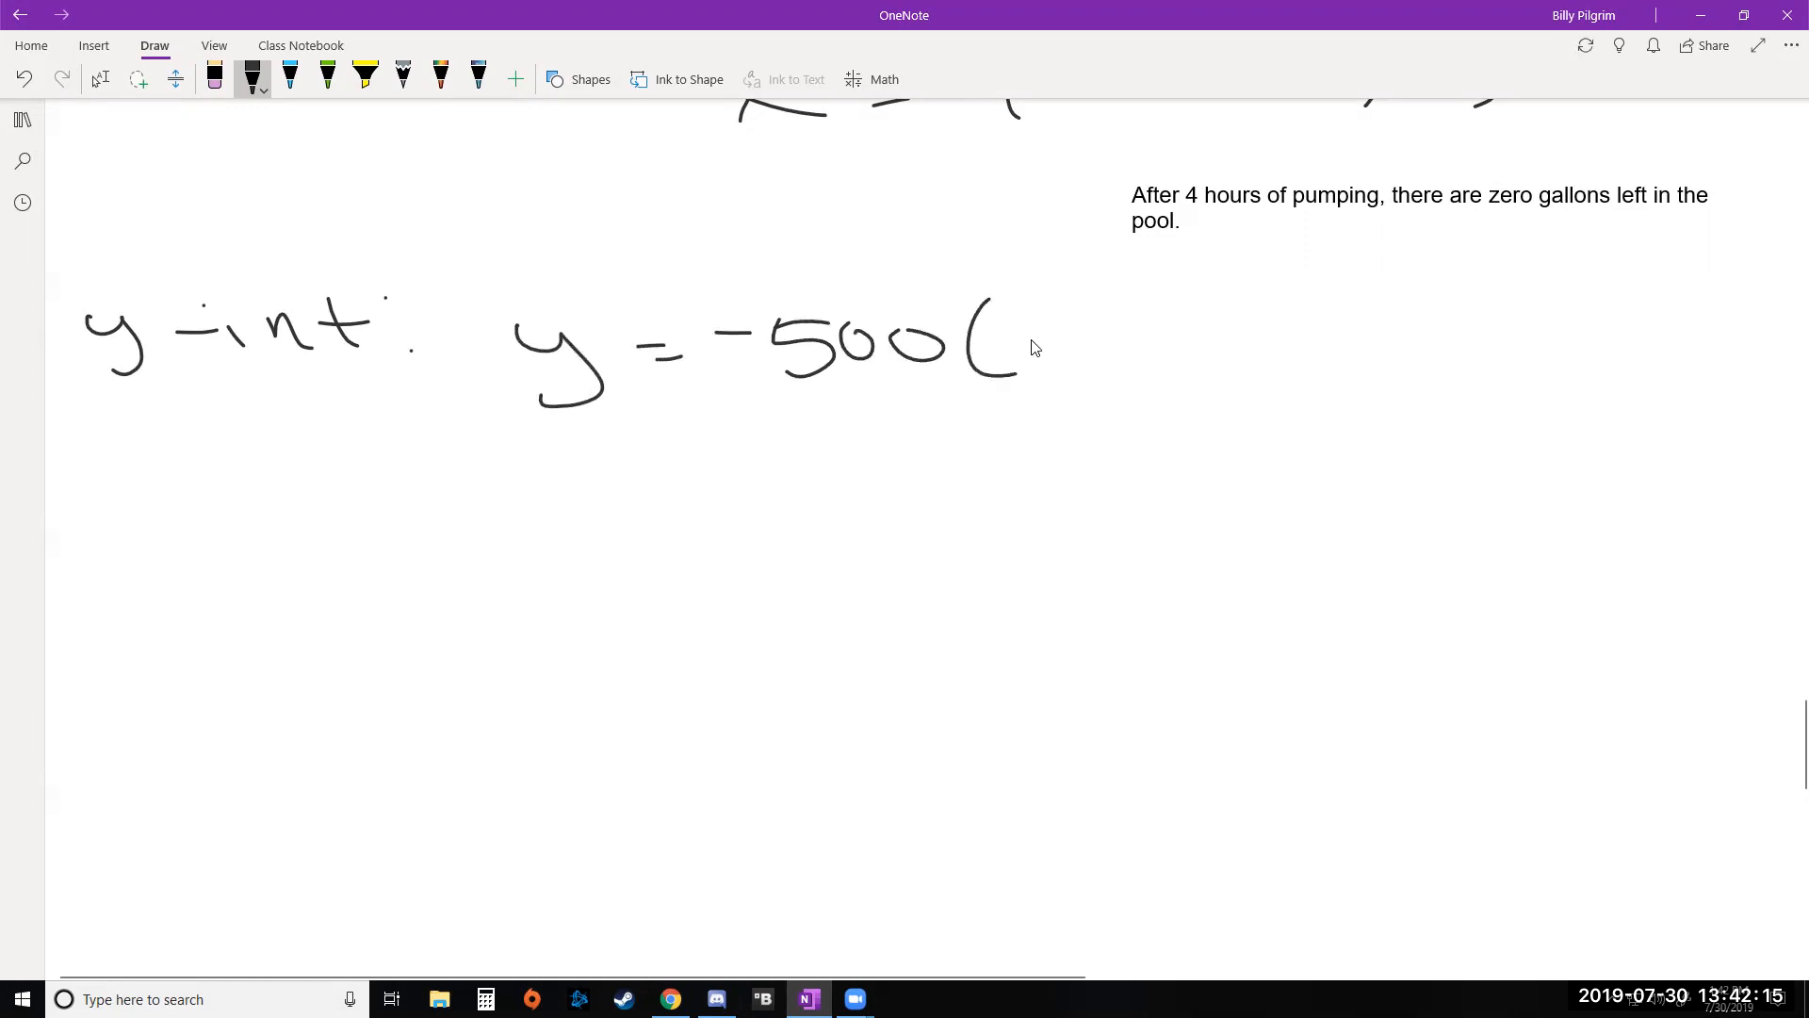
drag(1003, 346, 1200, 341)
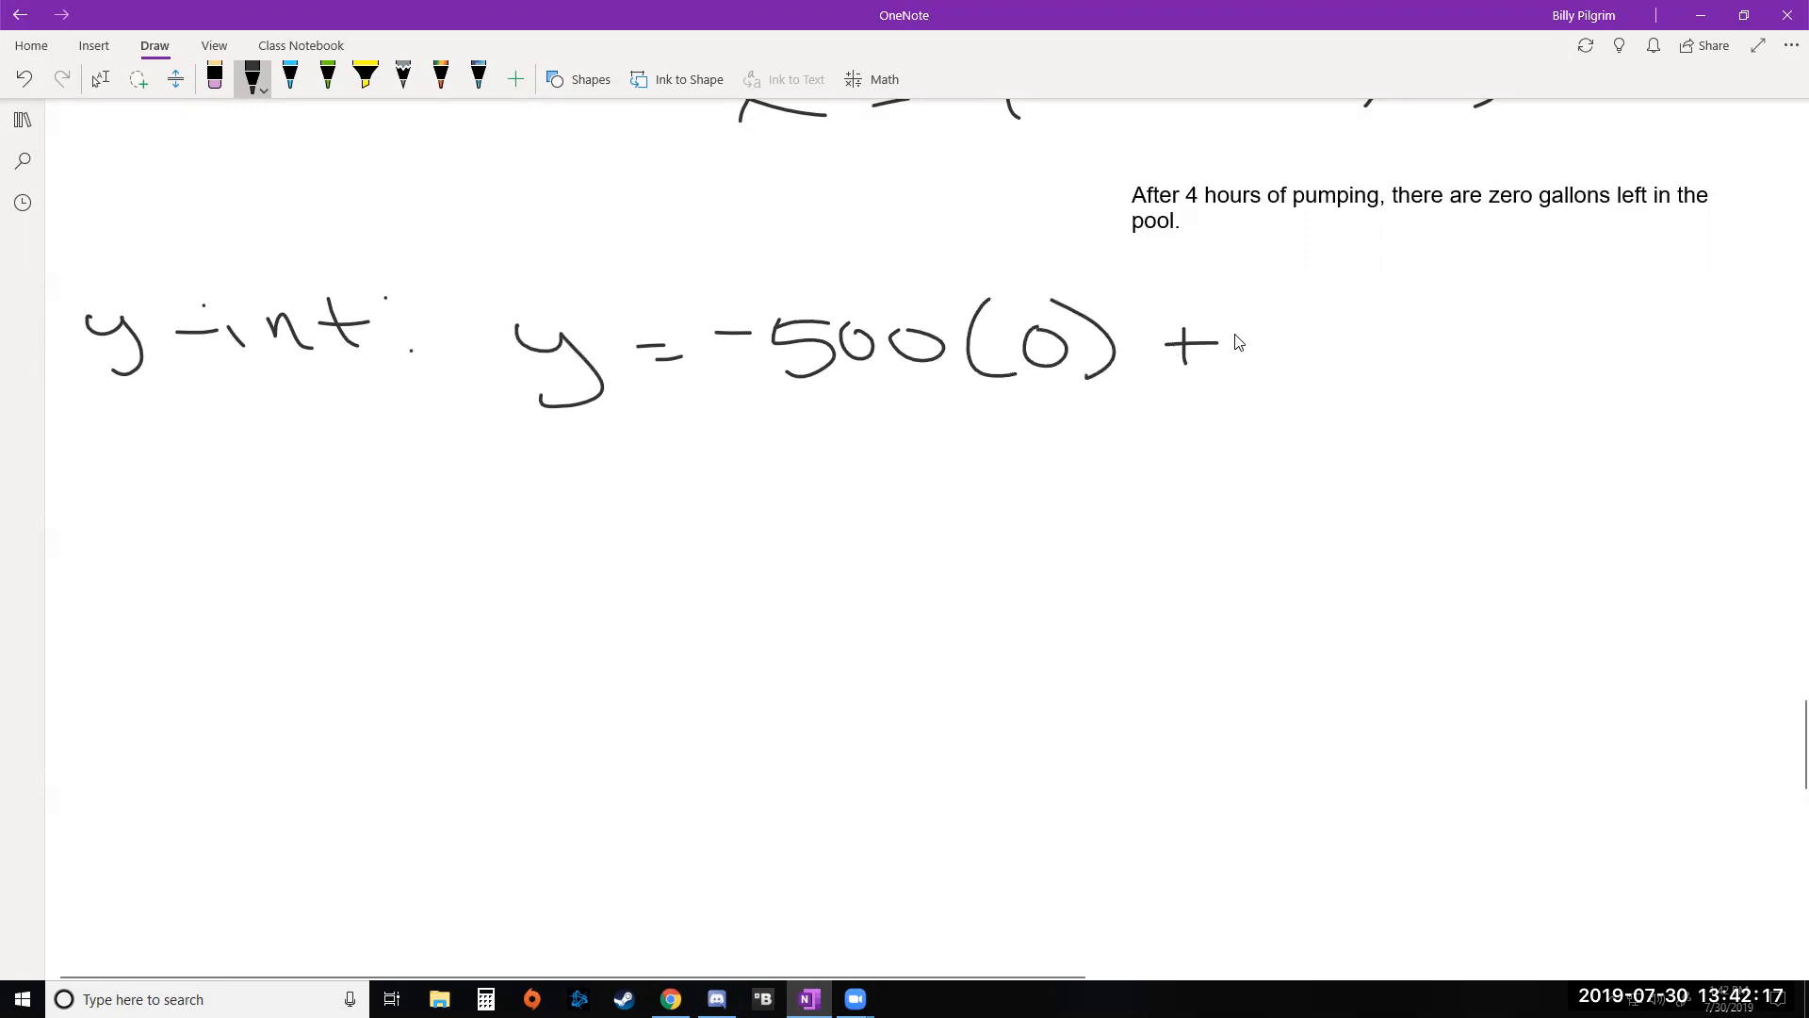
drag(1224, 346, 1477, 358)
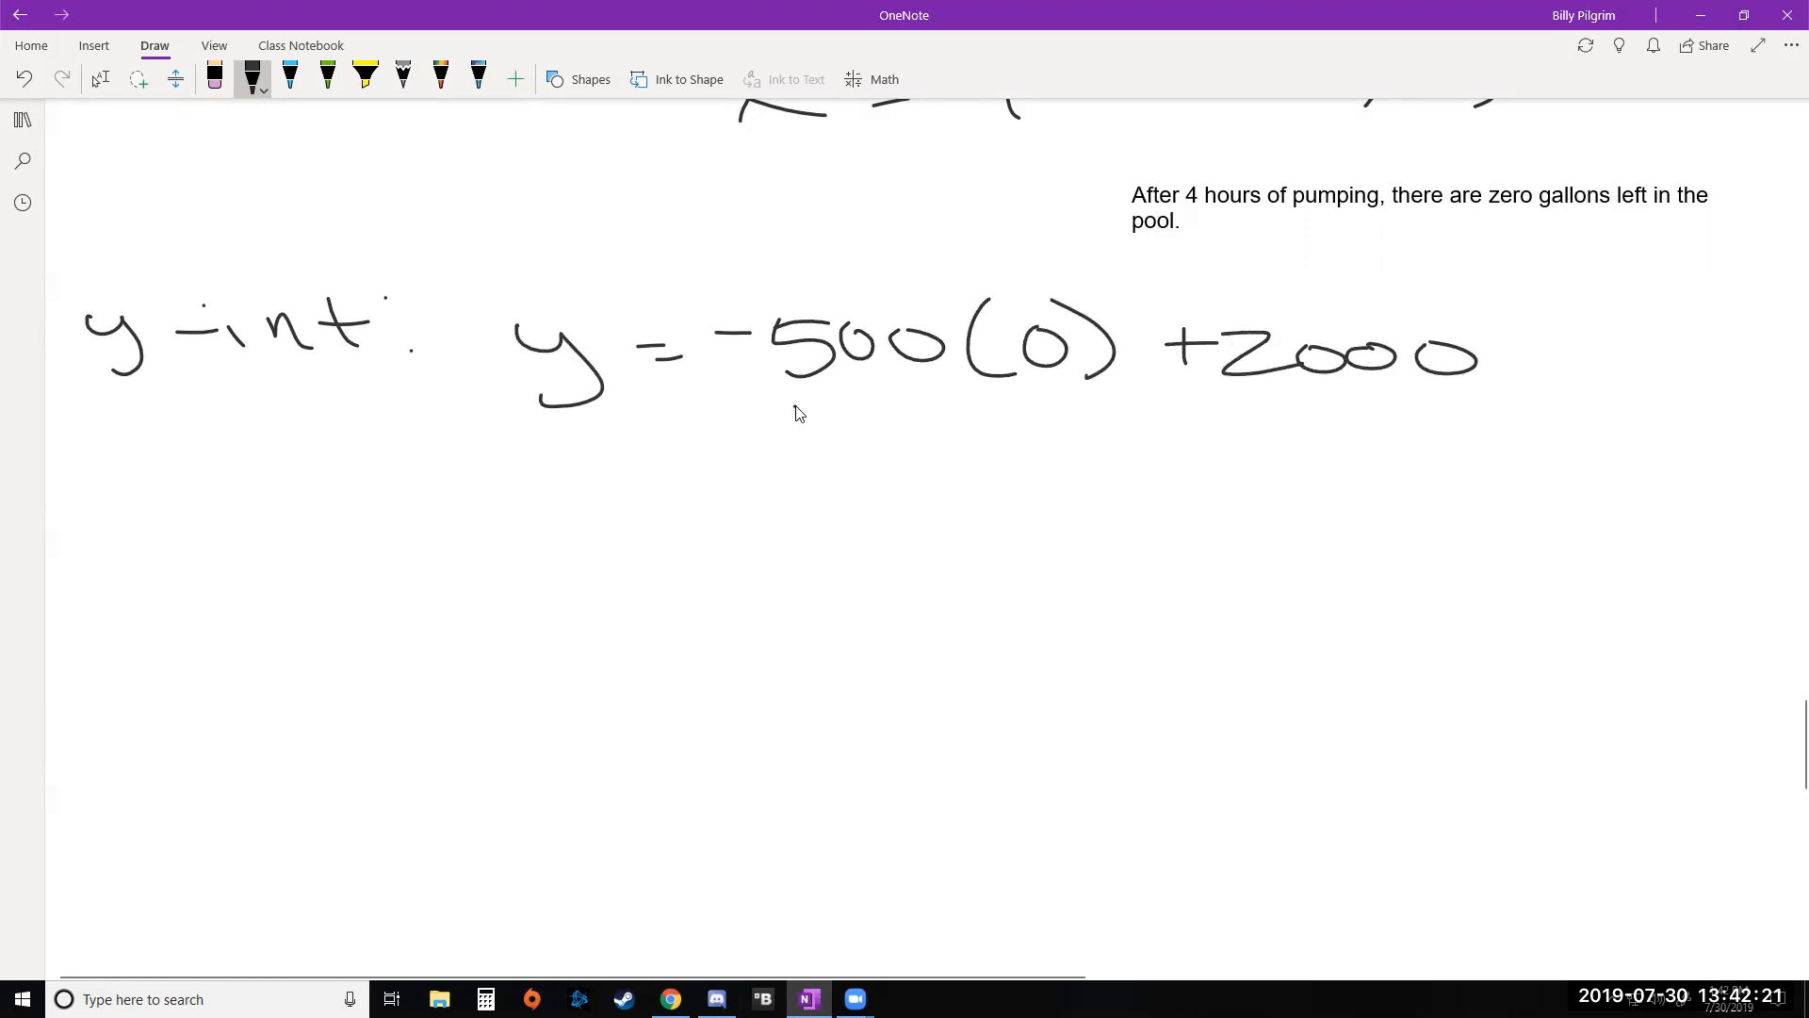
Cross out the zero term and write y = 2000 and the point (0,2000).
drag(793, 413, 1060, 298)
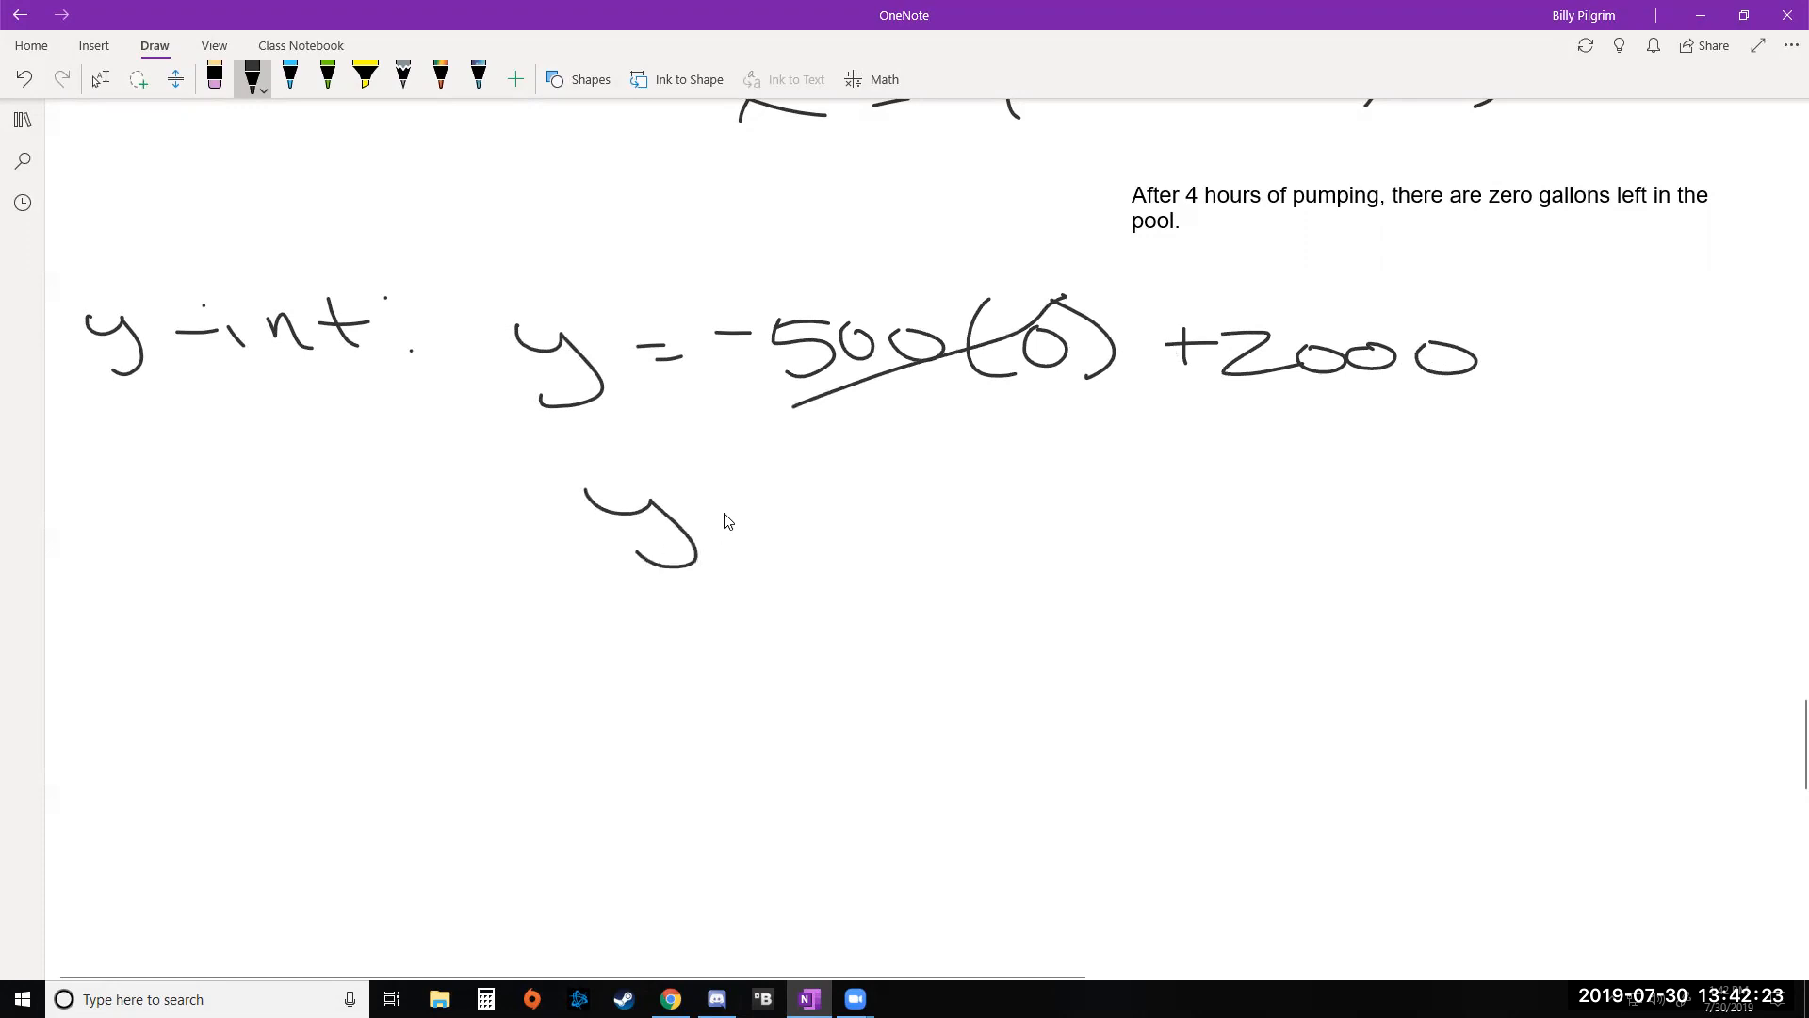
drag(739, 519, 1073, 519)
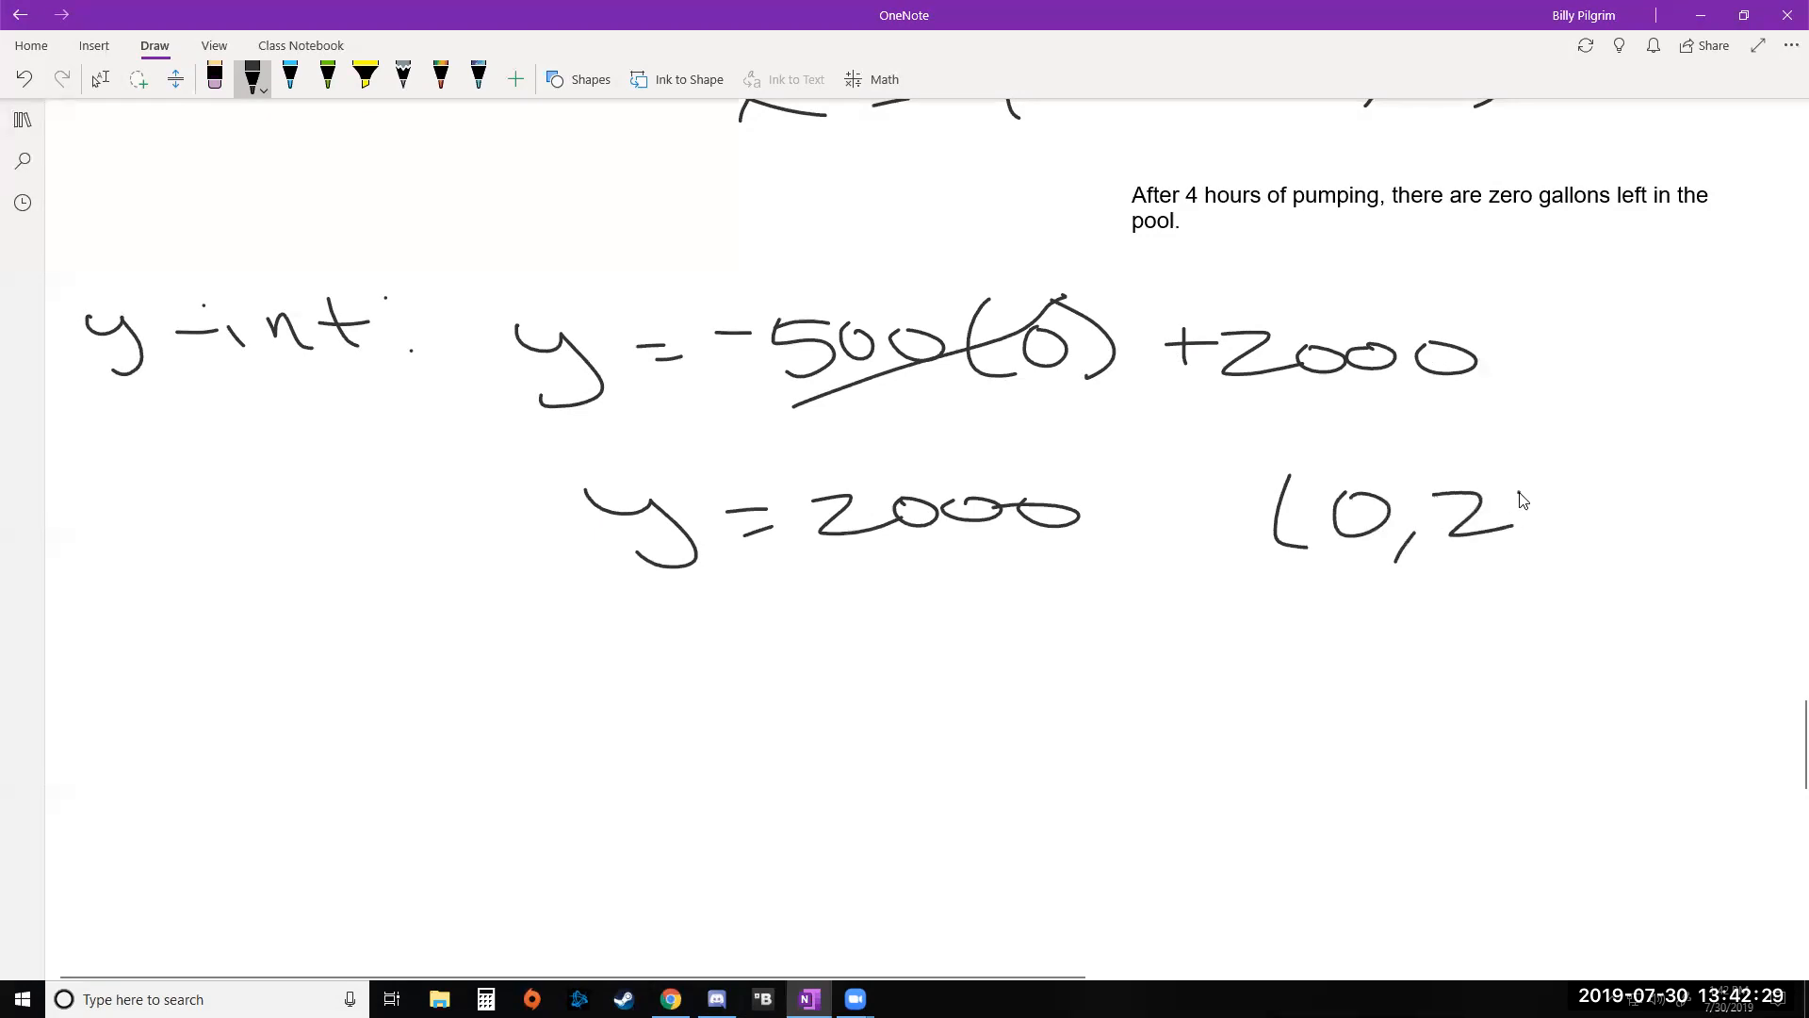
drag(1523, 508, 1719, 519)
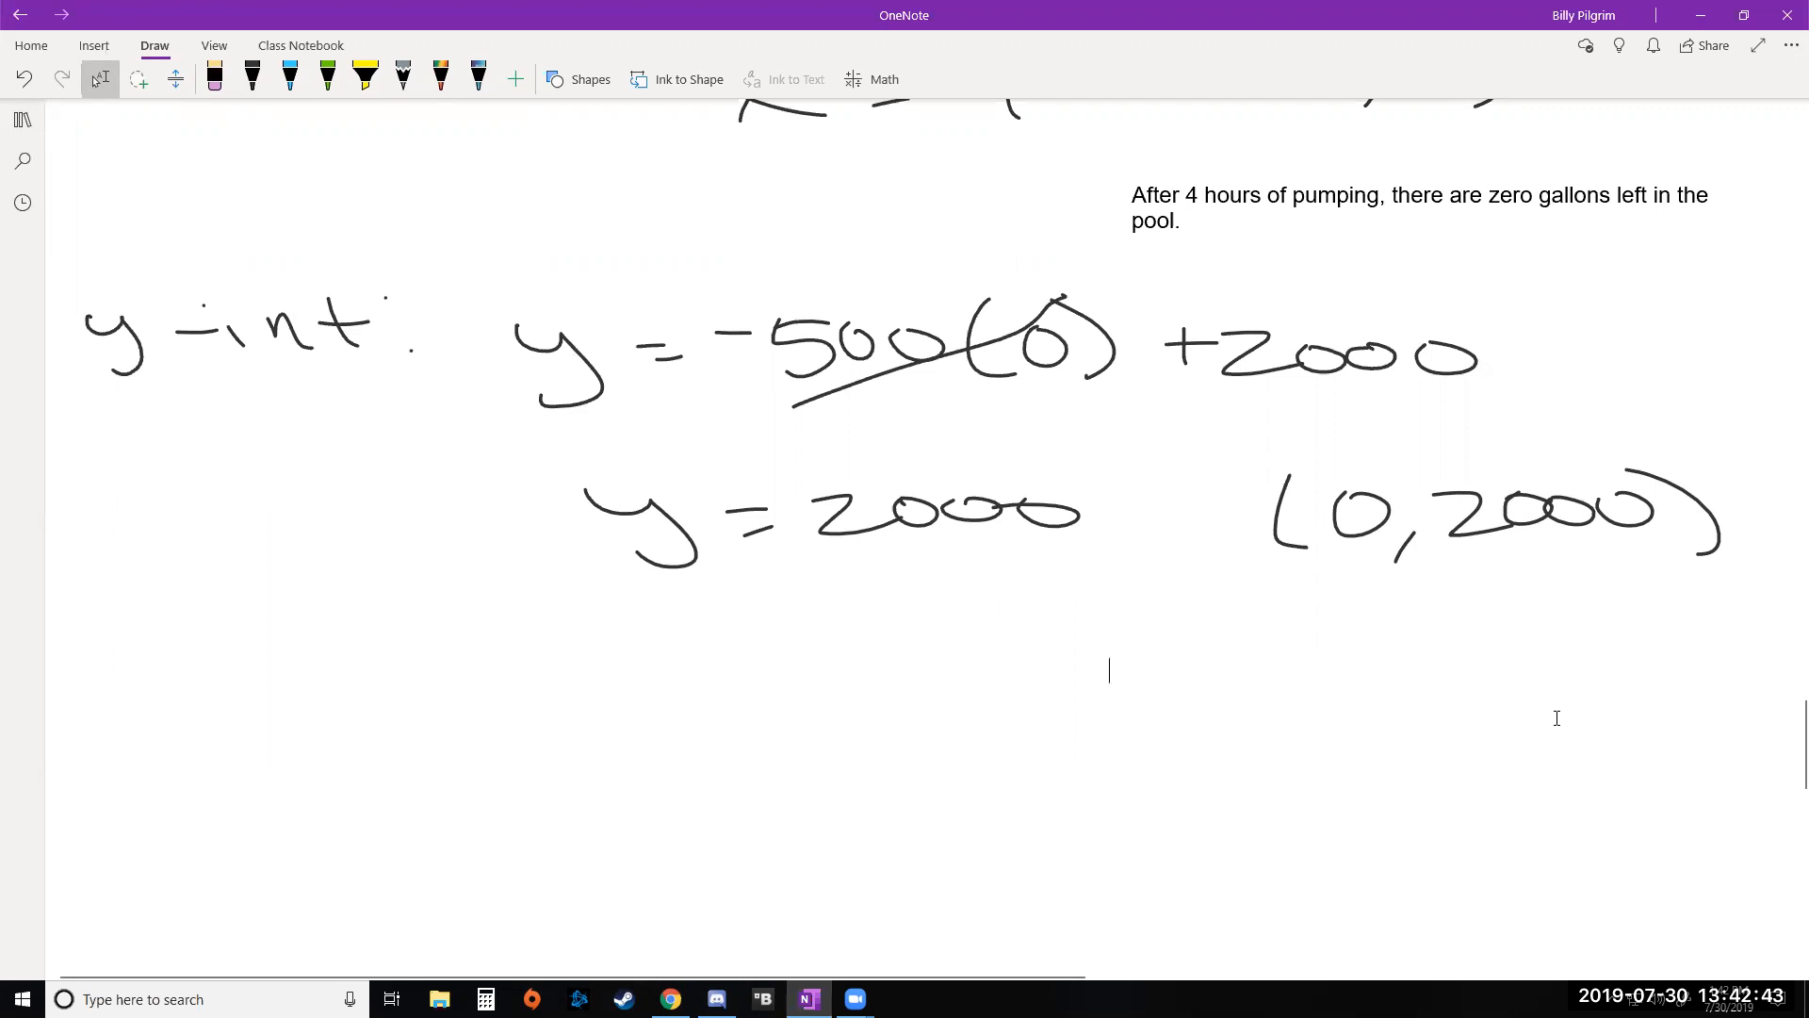
Type 'The pool initially had 2000 gallons.' beside the (0,2000) point.
text(The)
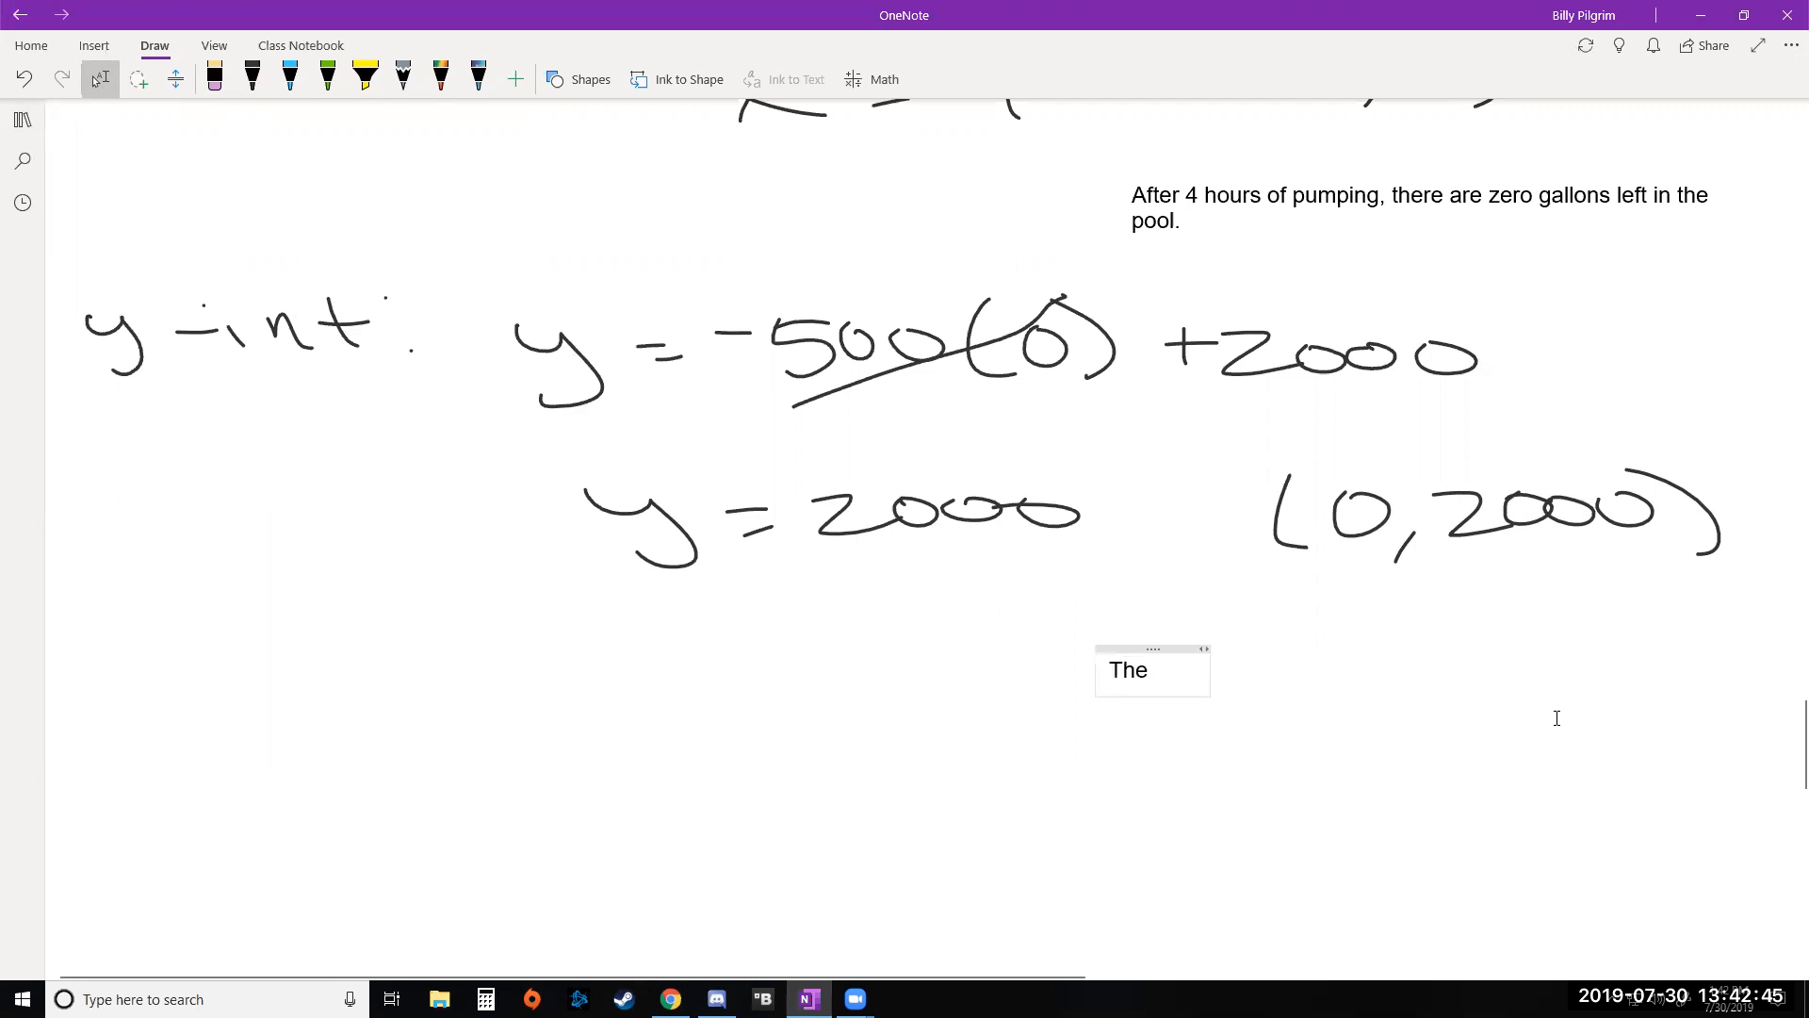
text(pool initti)
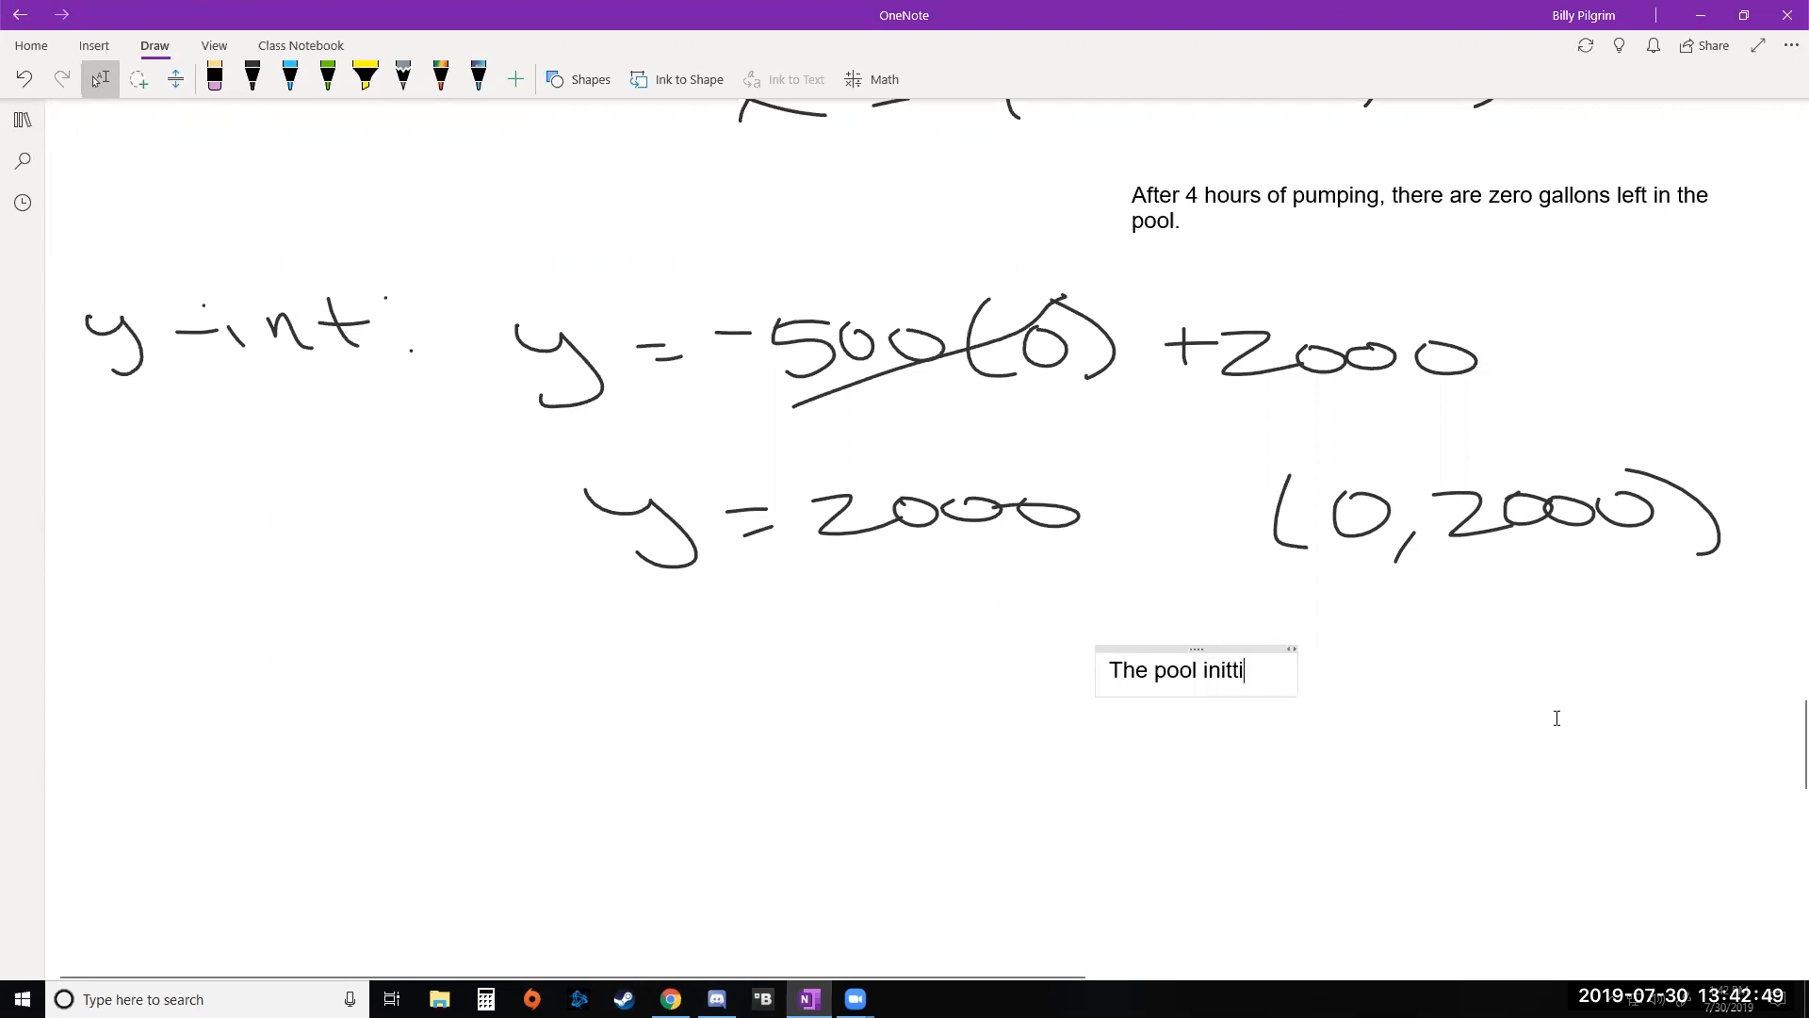
key(Backspace)
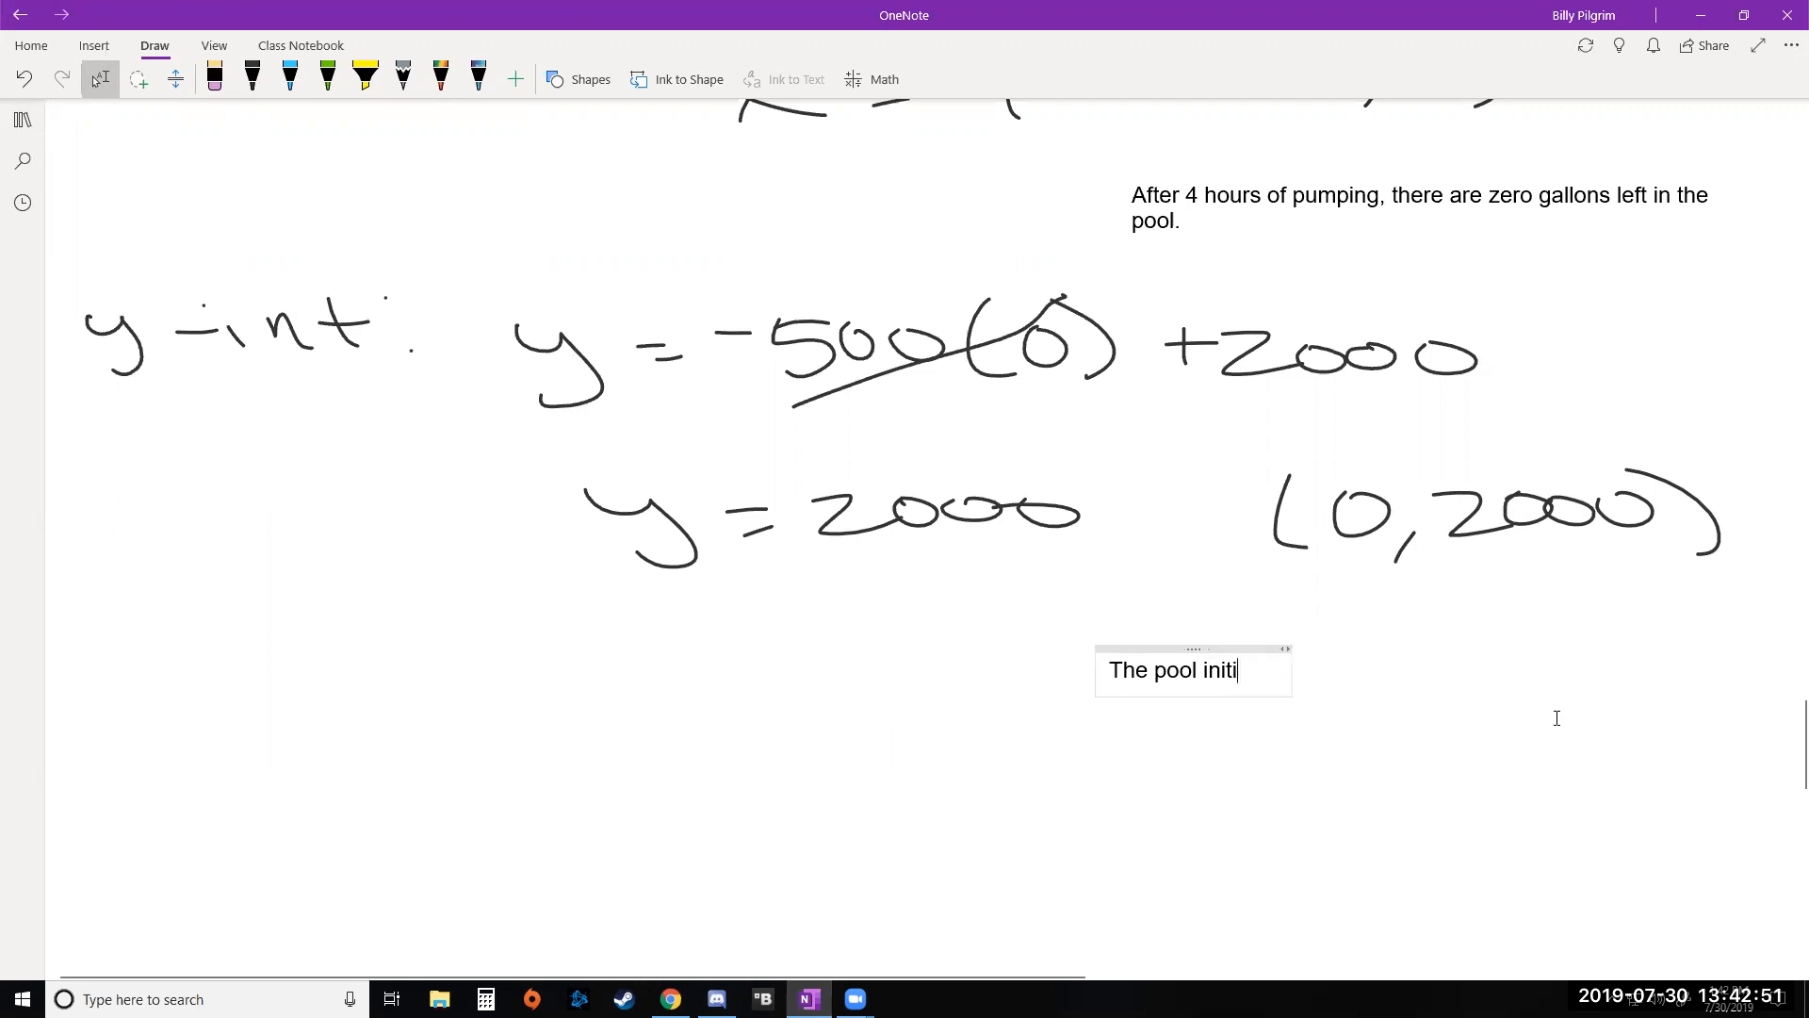
text(ally had 200)
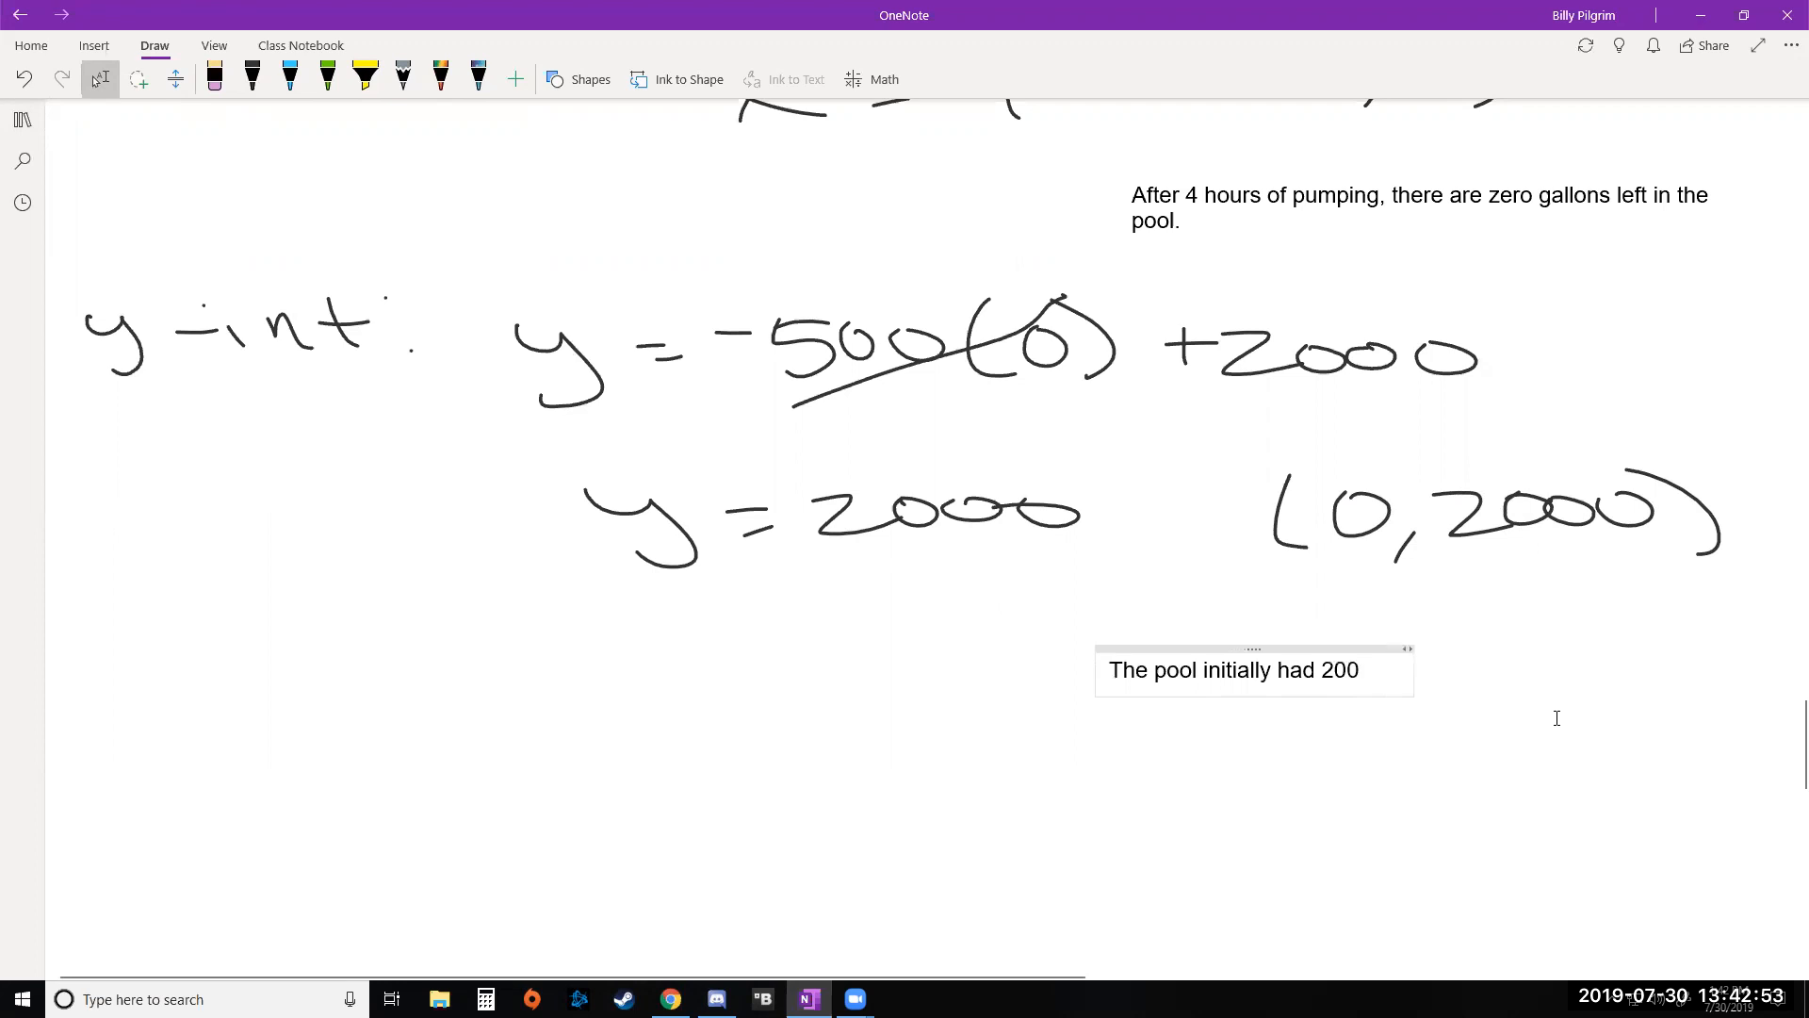
text(0 gallons)
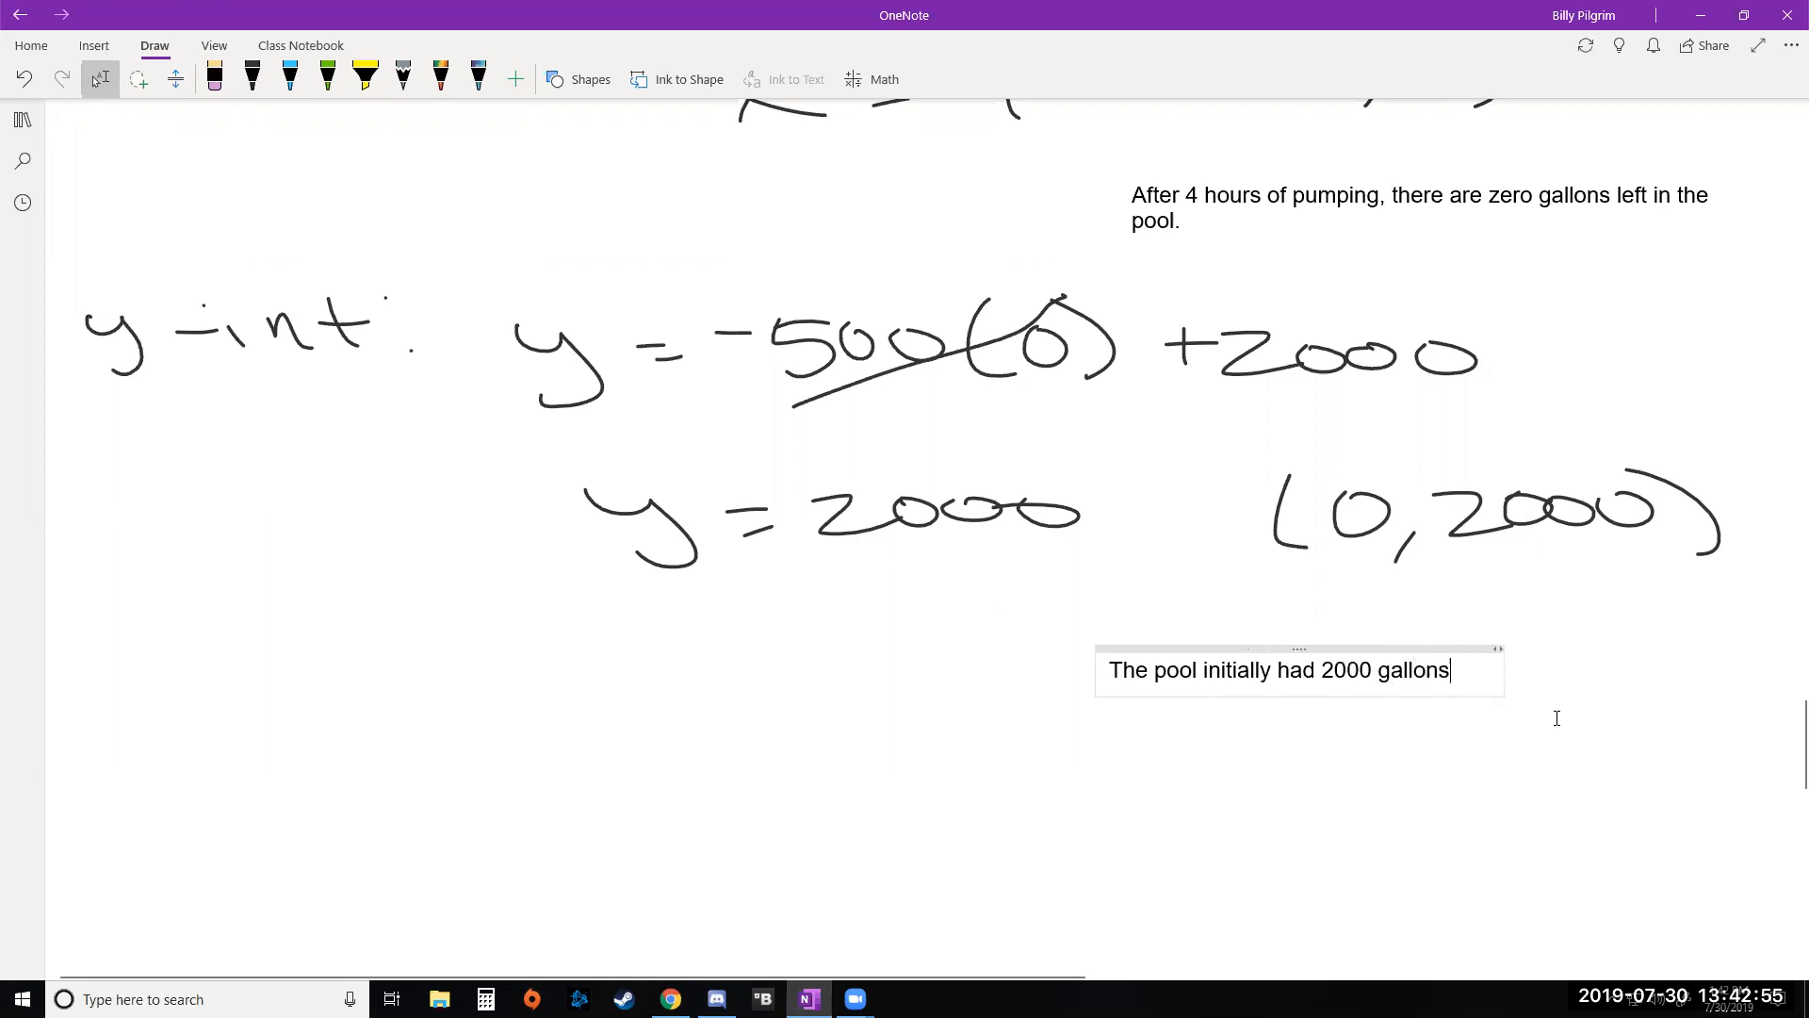
text(.)
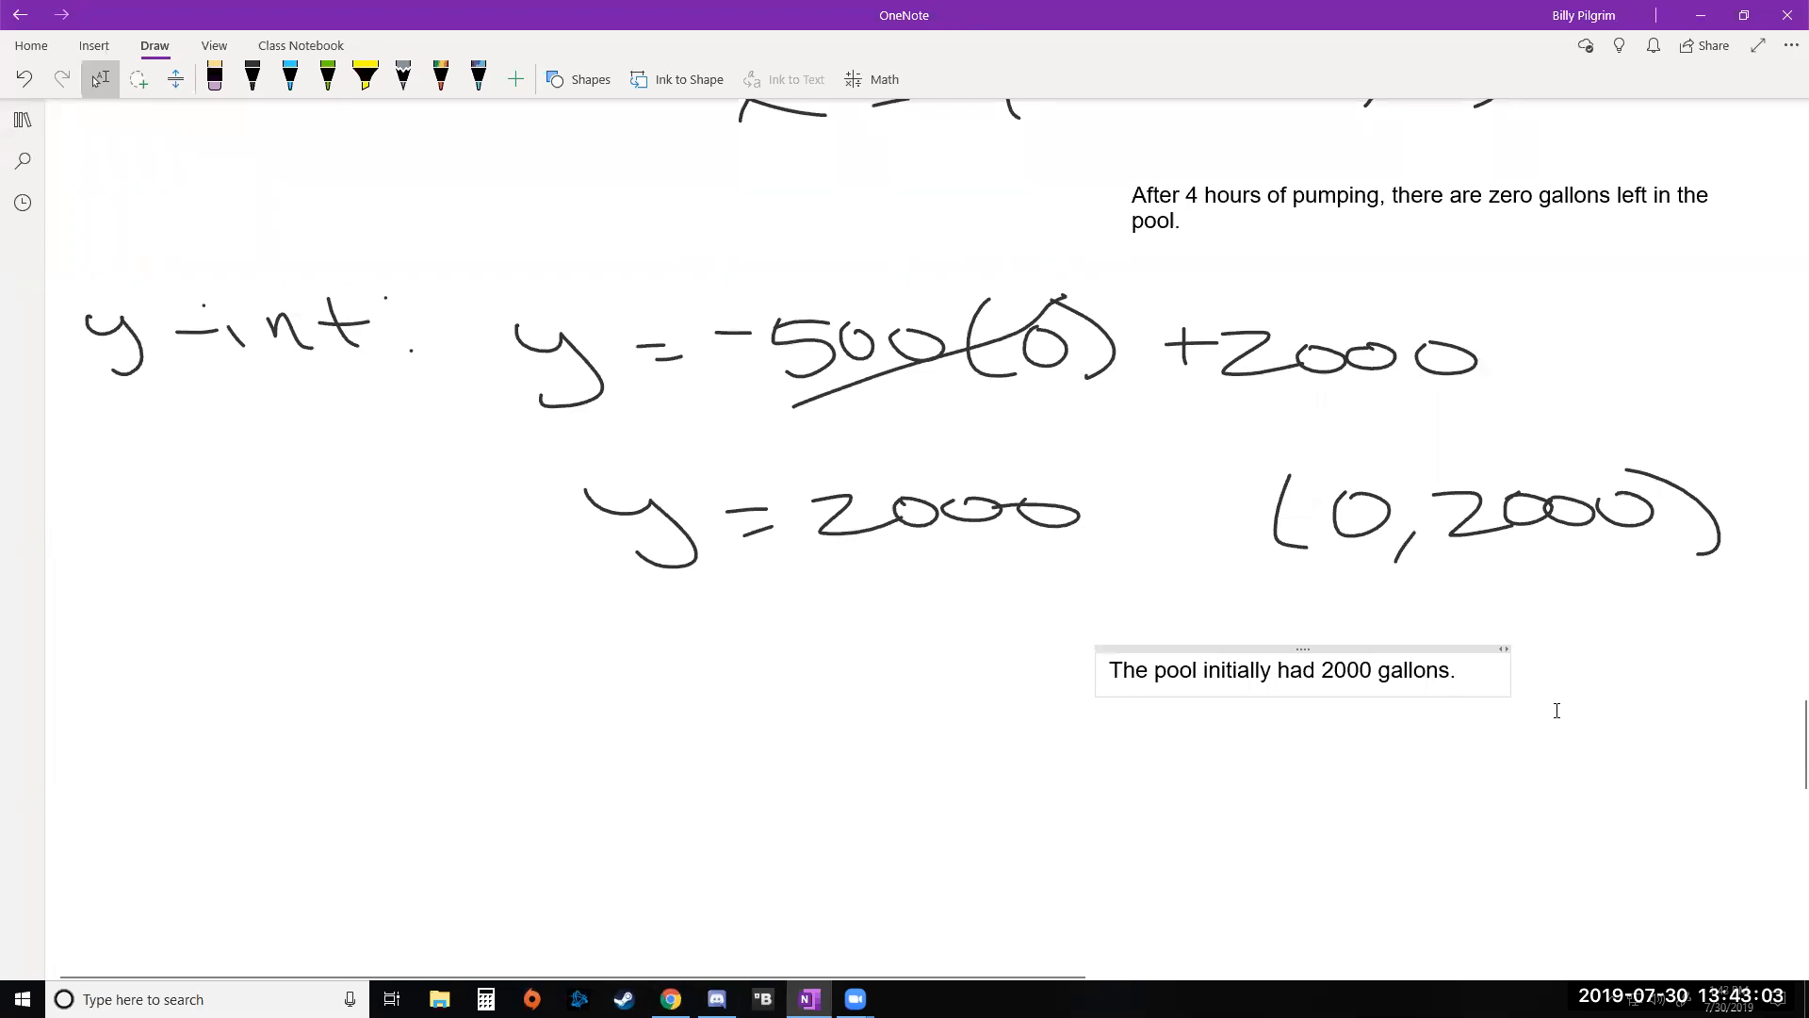
scroll(down, 3)
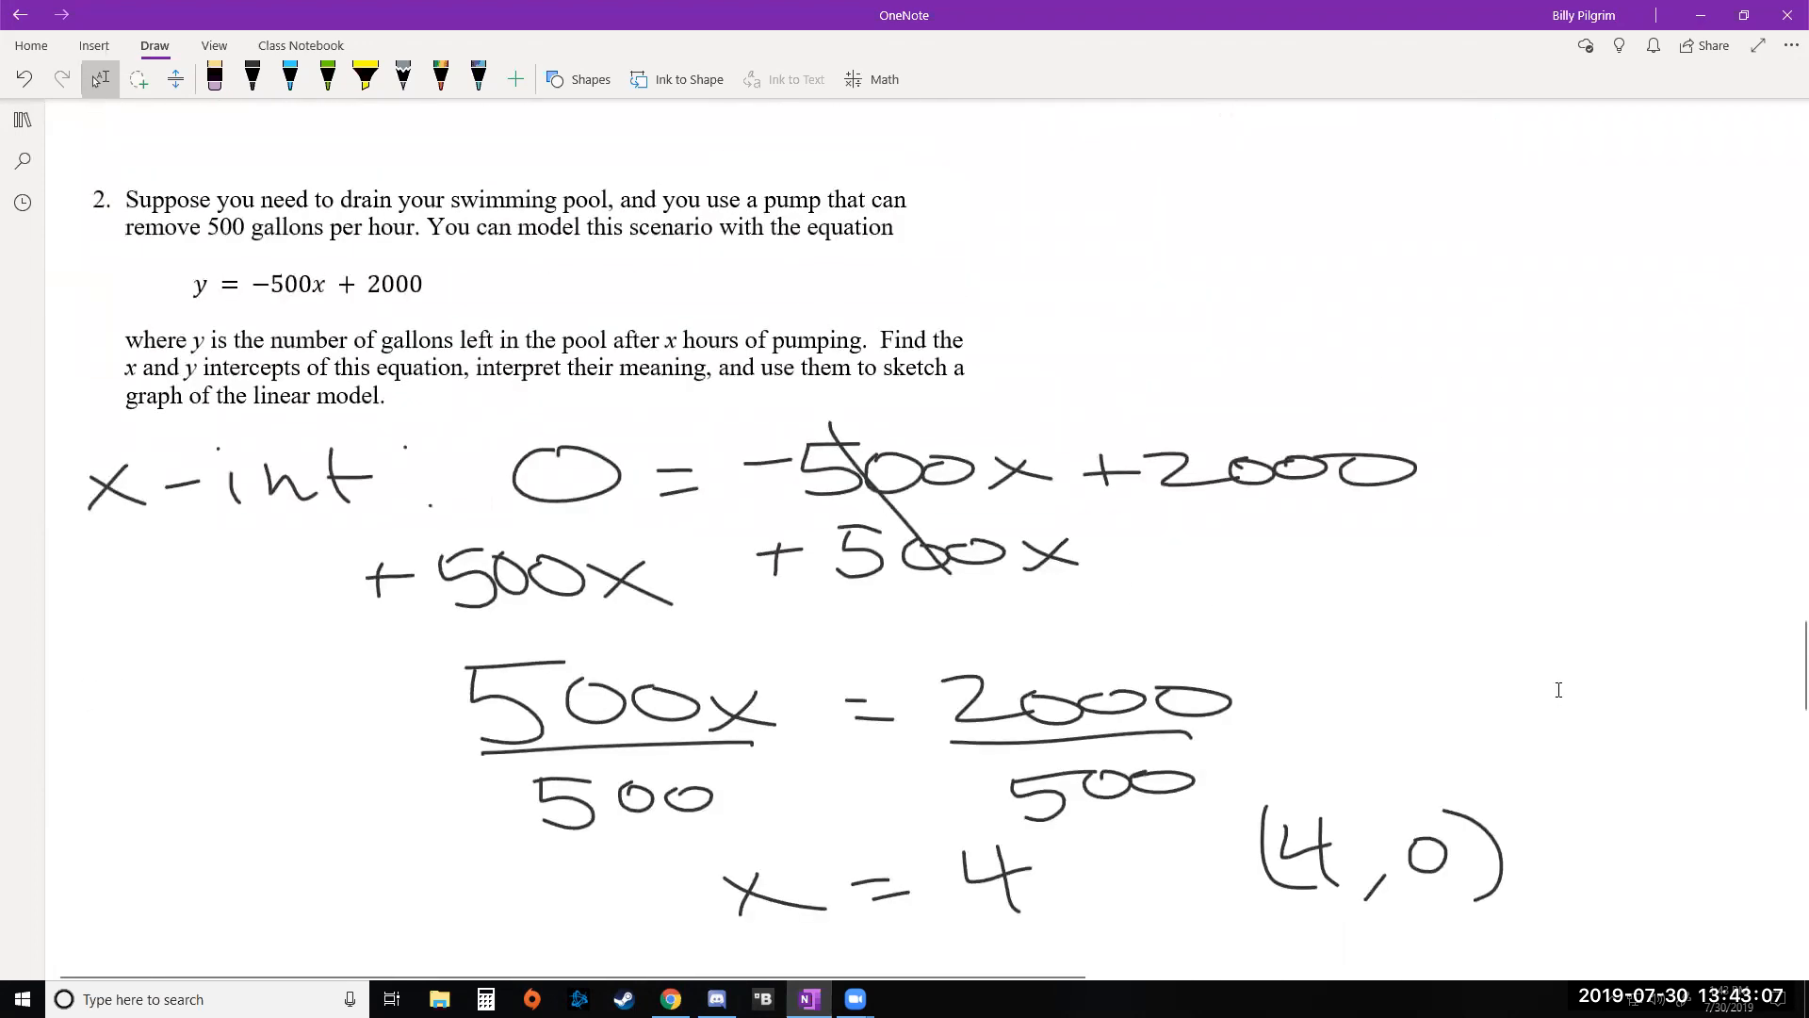
scroll(down, 3)
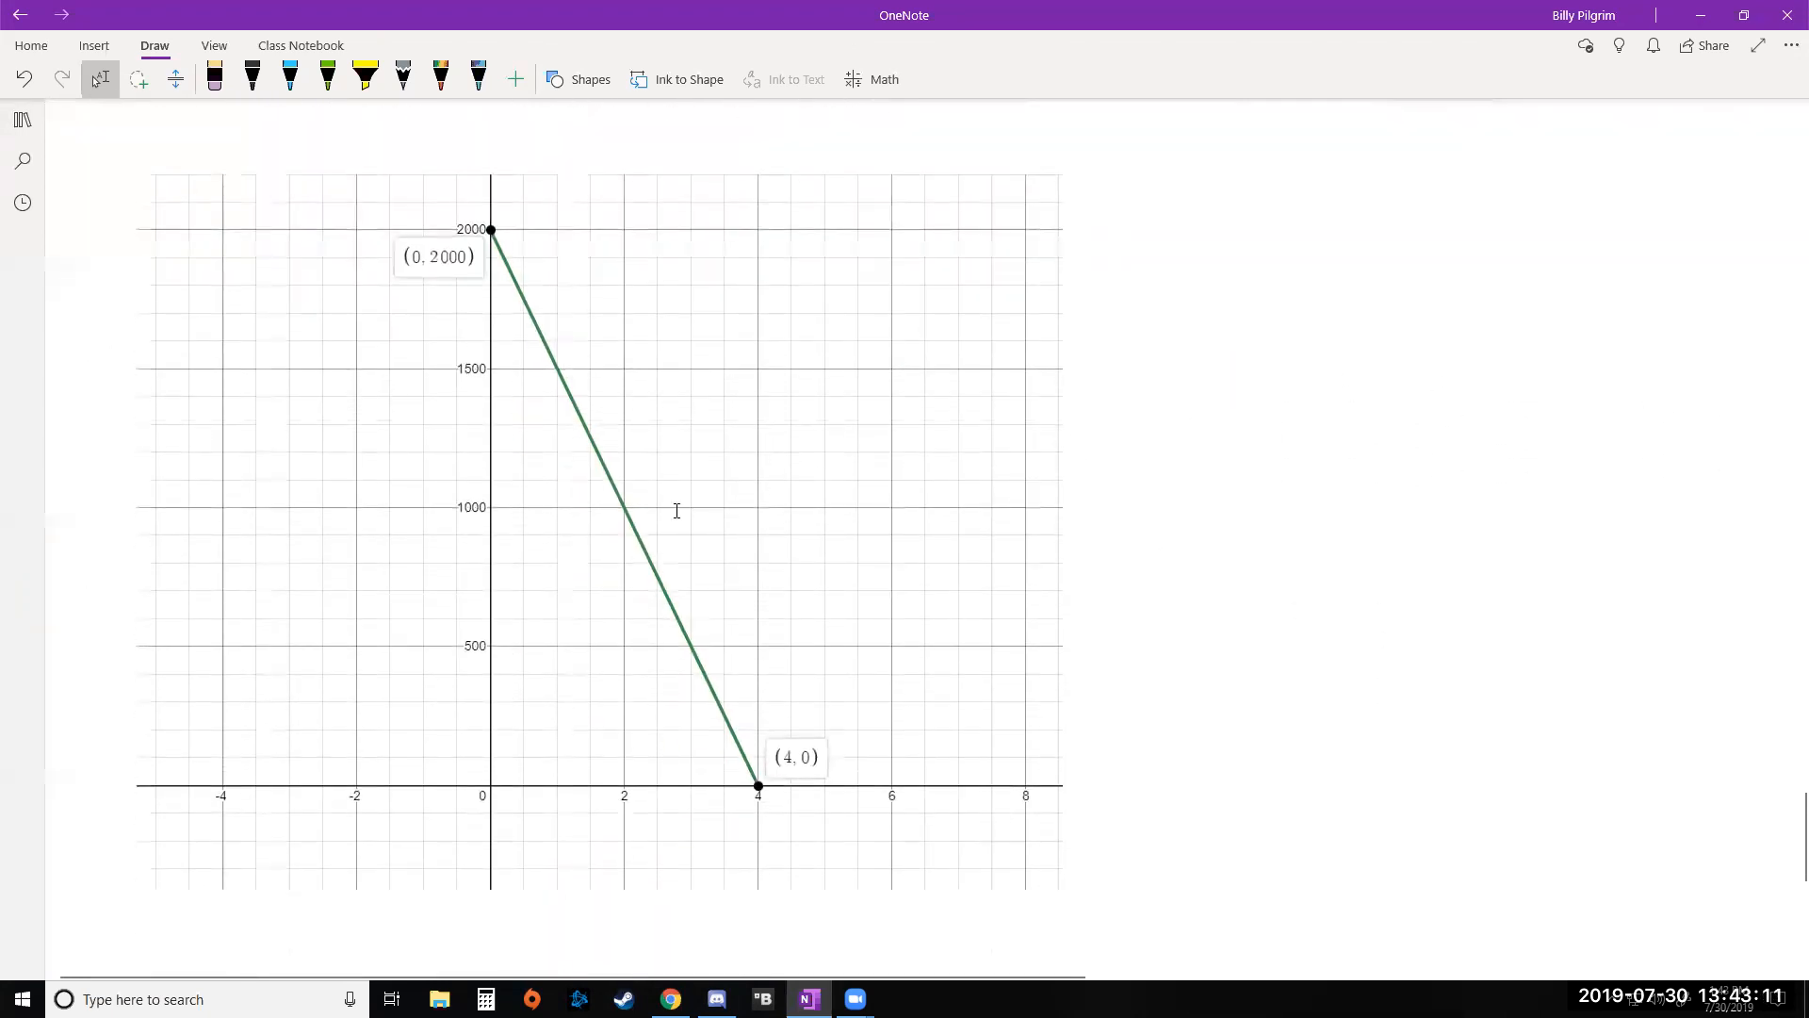
mouse_move(473, 247)
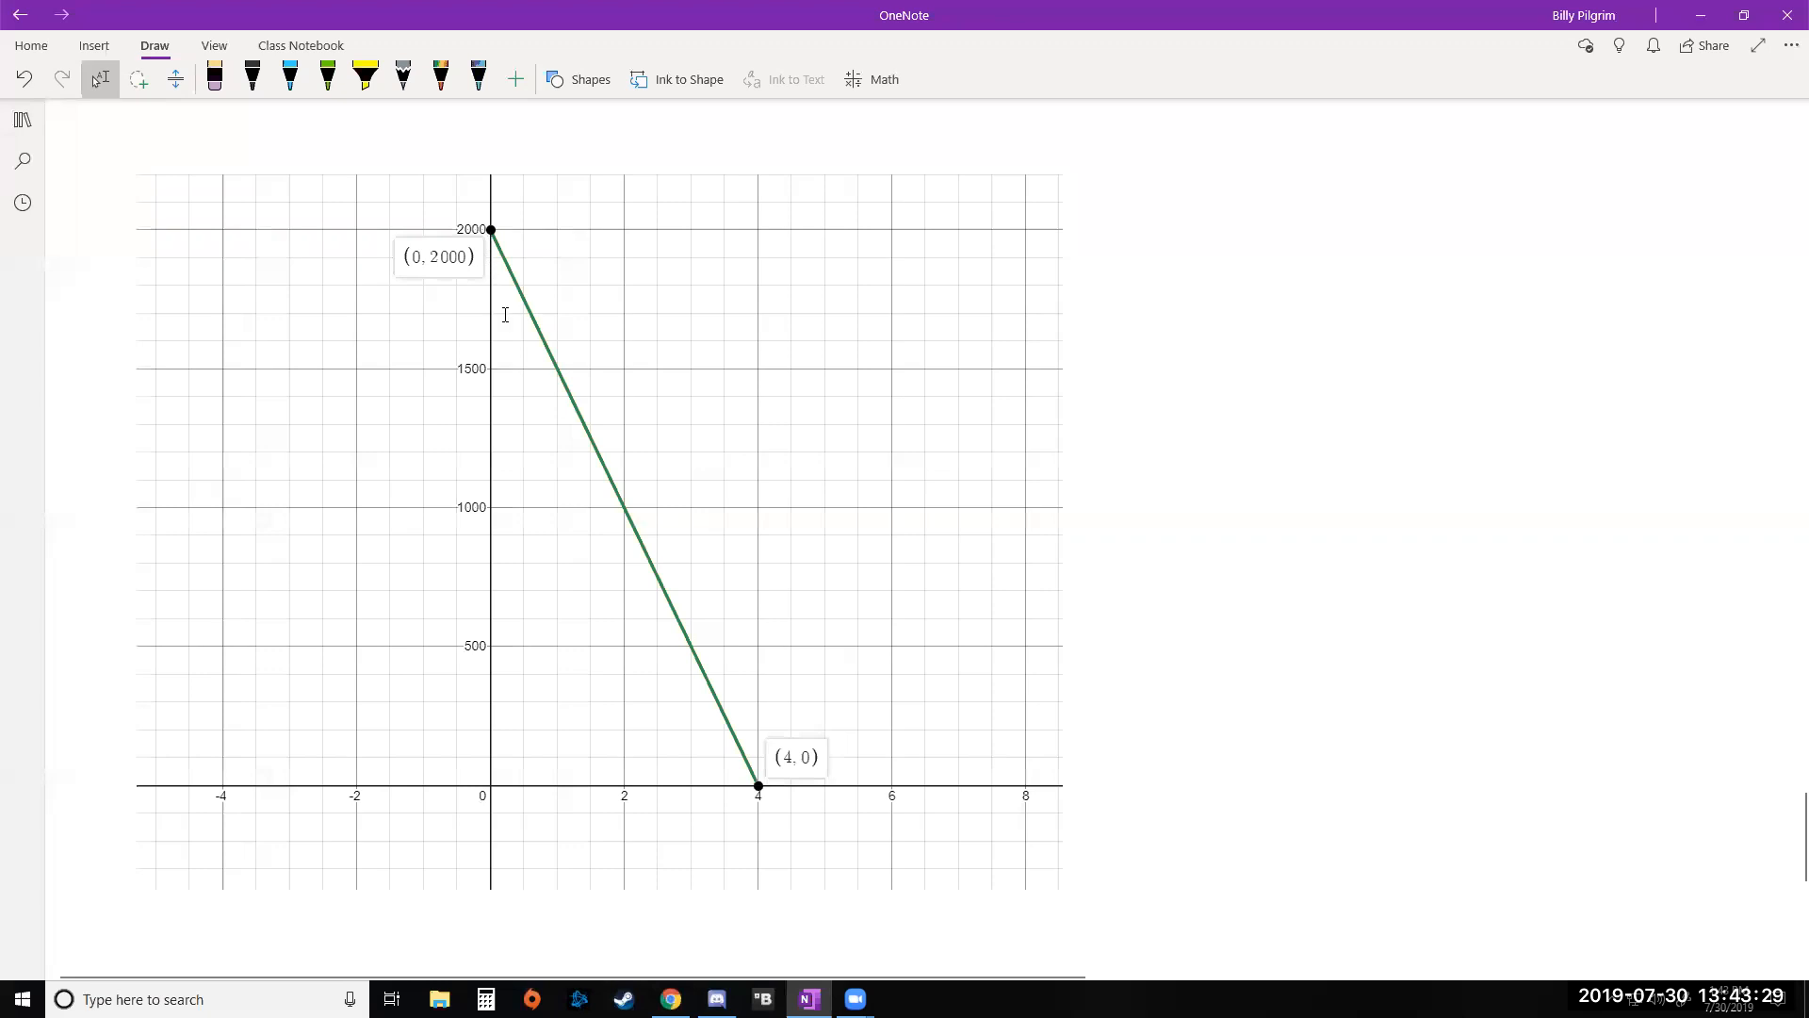
mouse_move(559, 371)
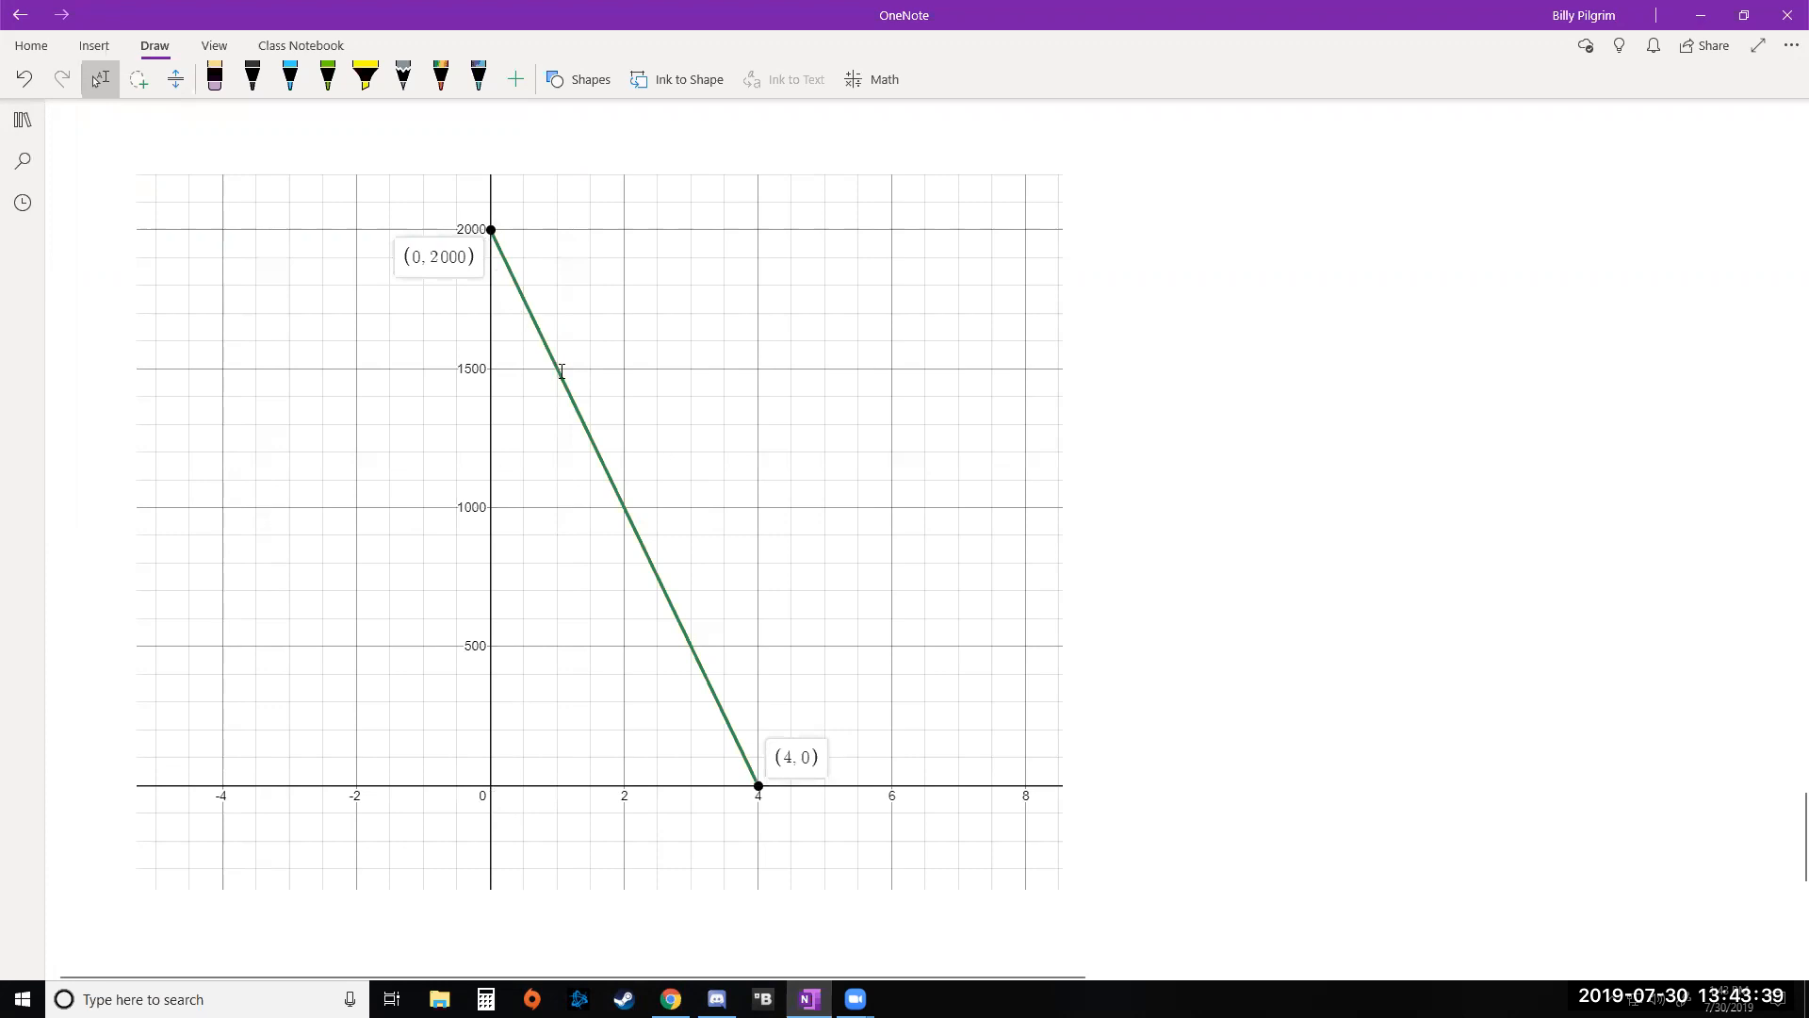
mouse_move(656, 548)
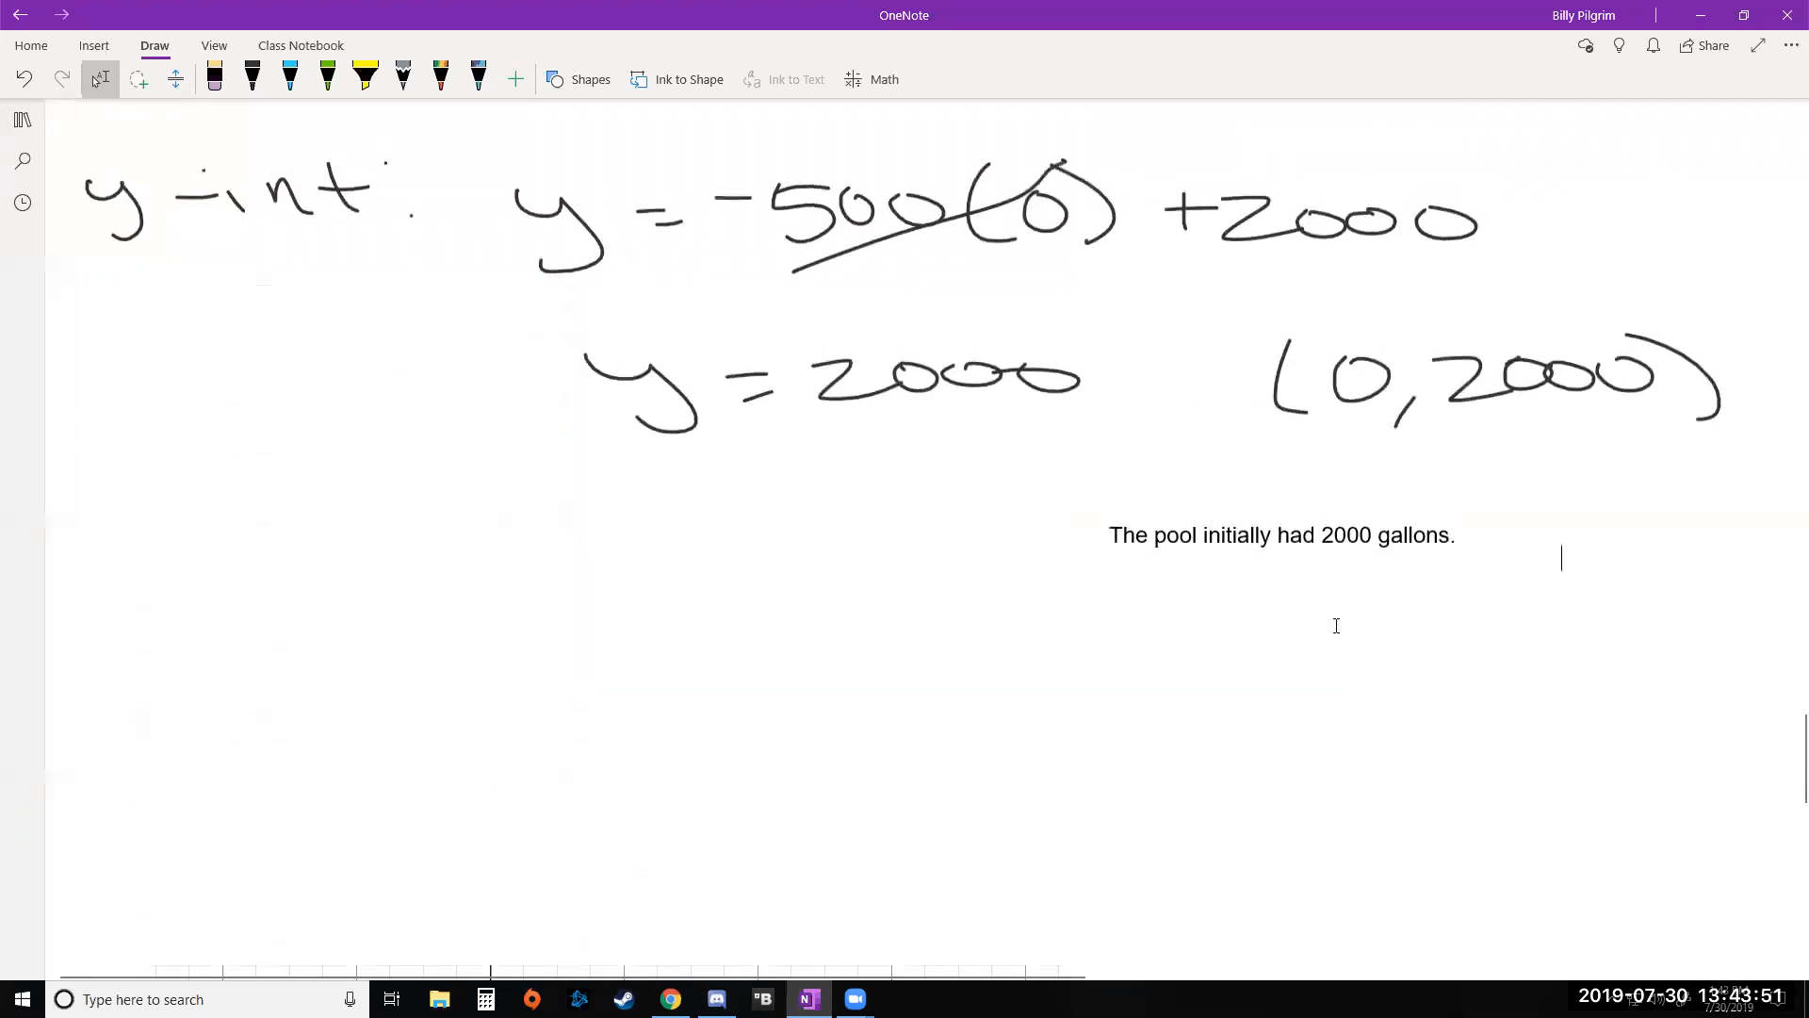
scroll(down, 3)
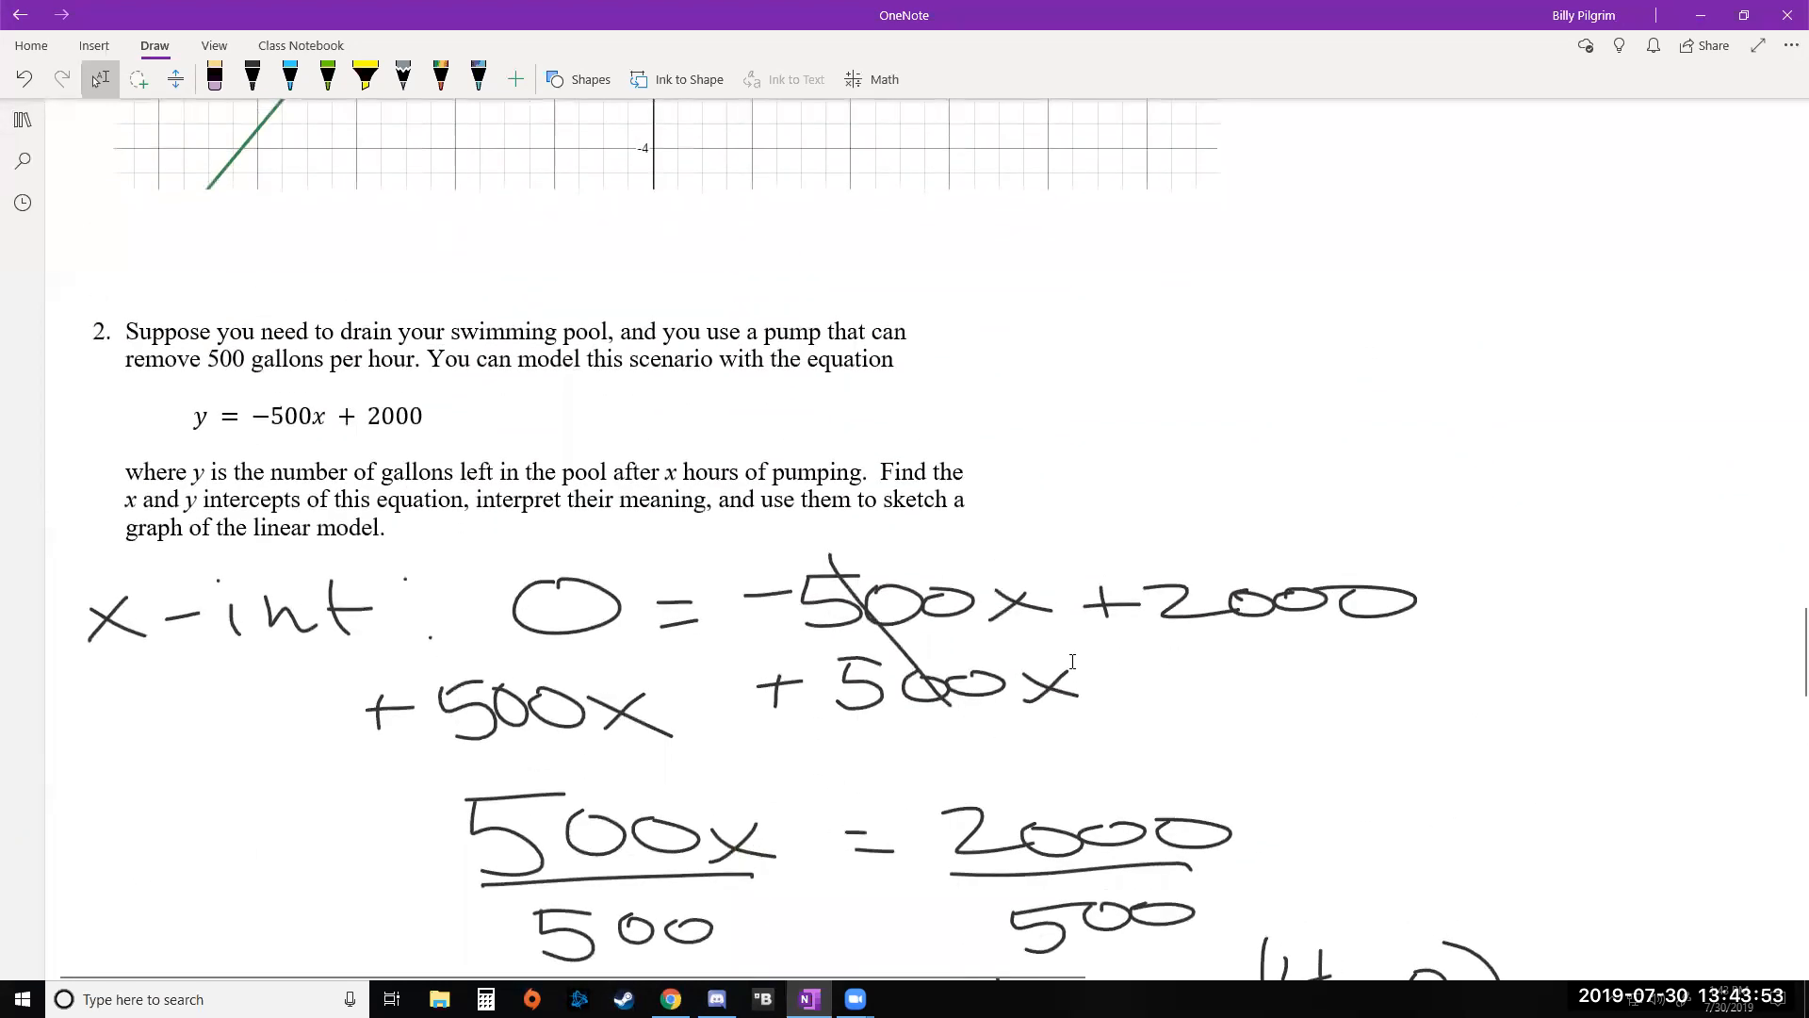
scroll(down, 3)
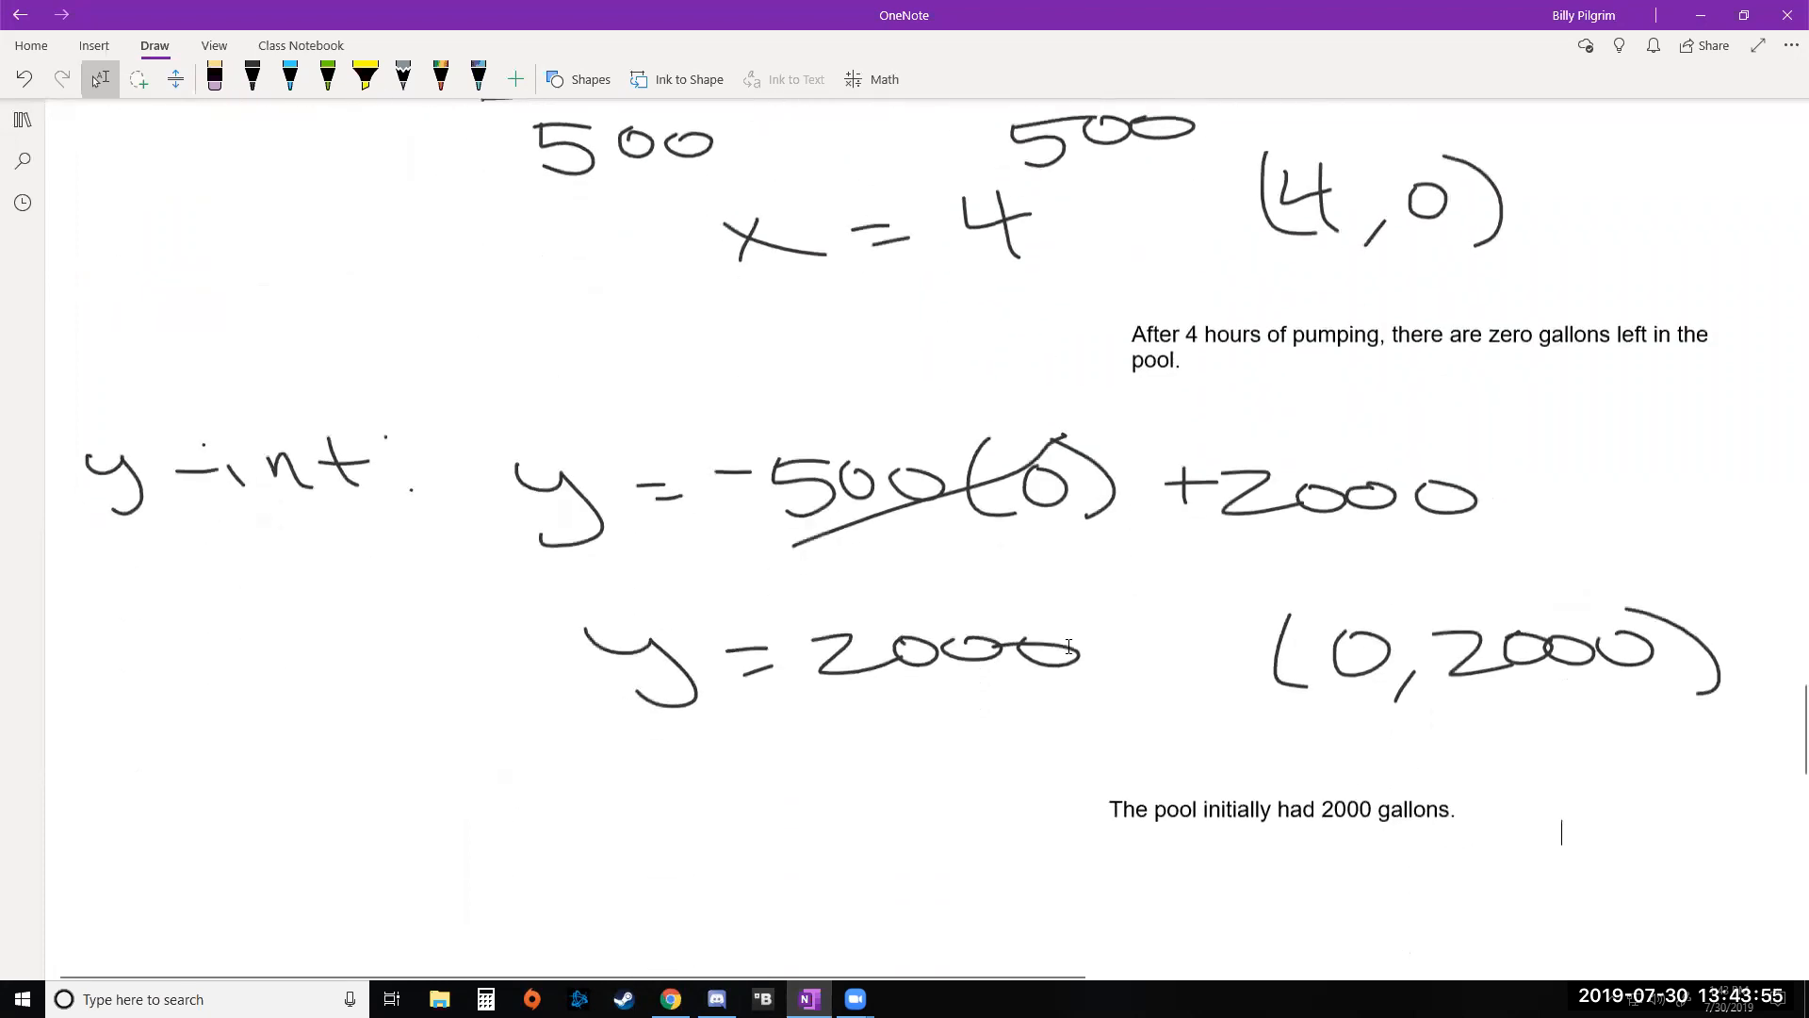